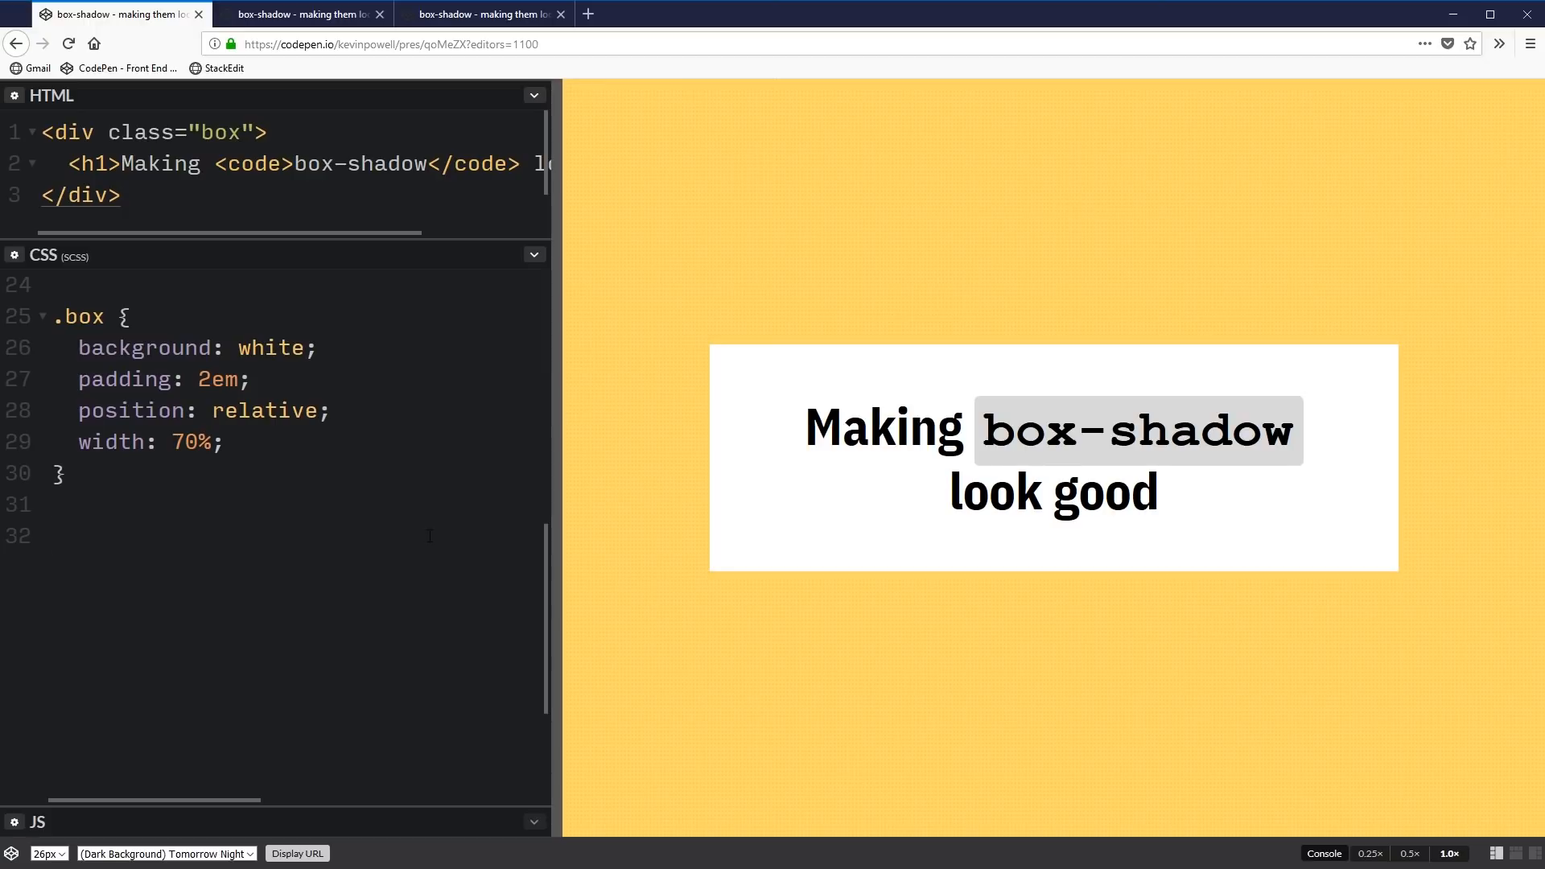
mouse_move(412, 522)
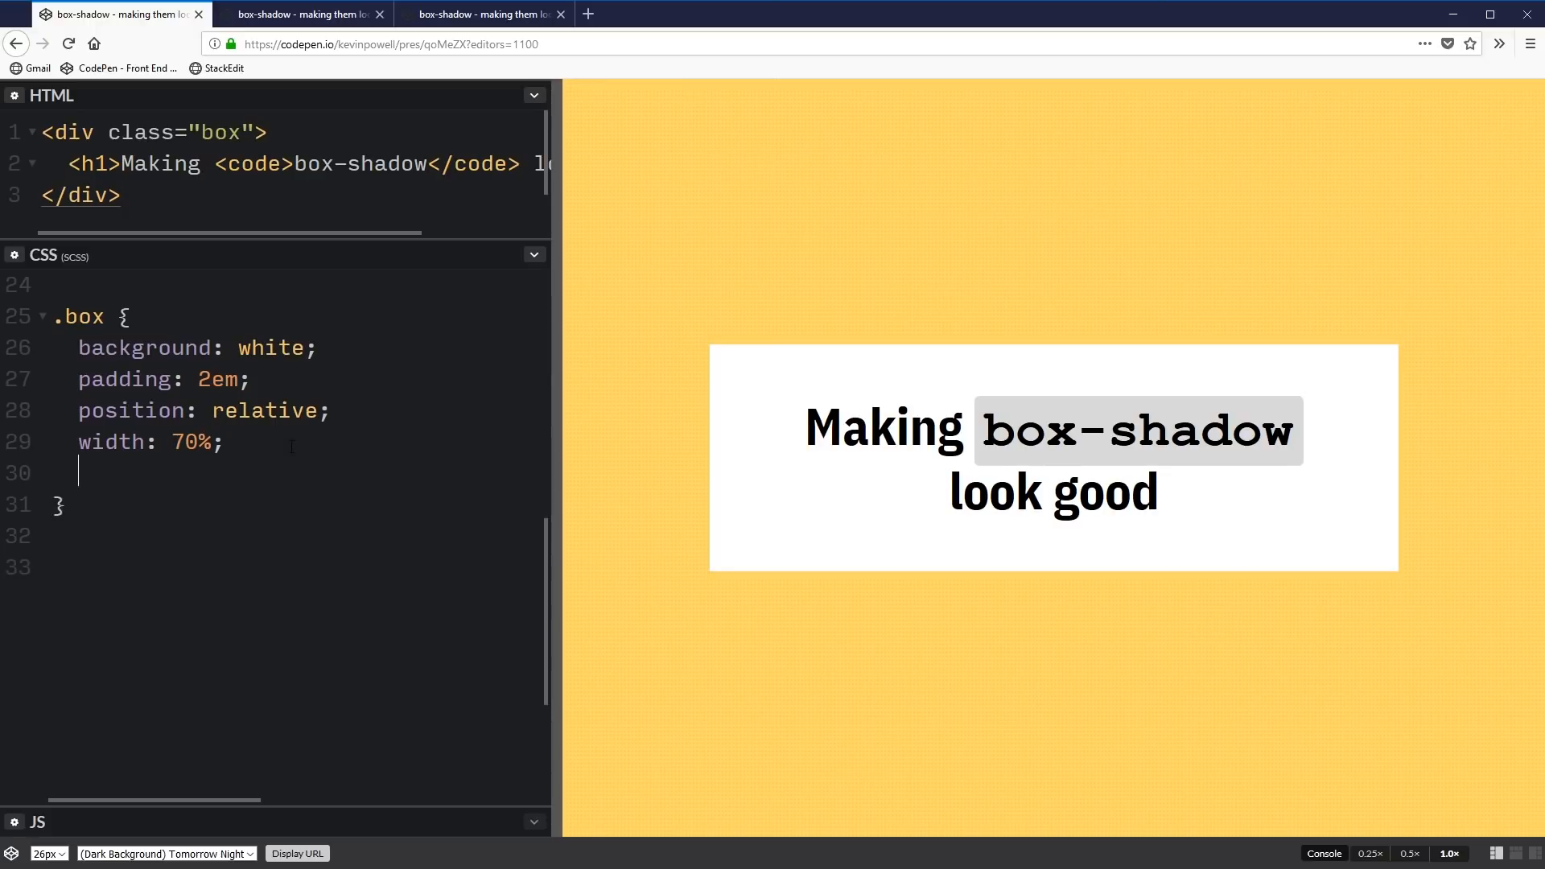
Add box-shadow: 0 0 25px 10px black; to the .box rule
text(box-sha)
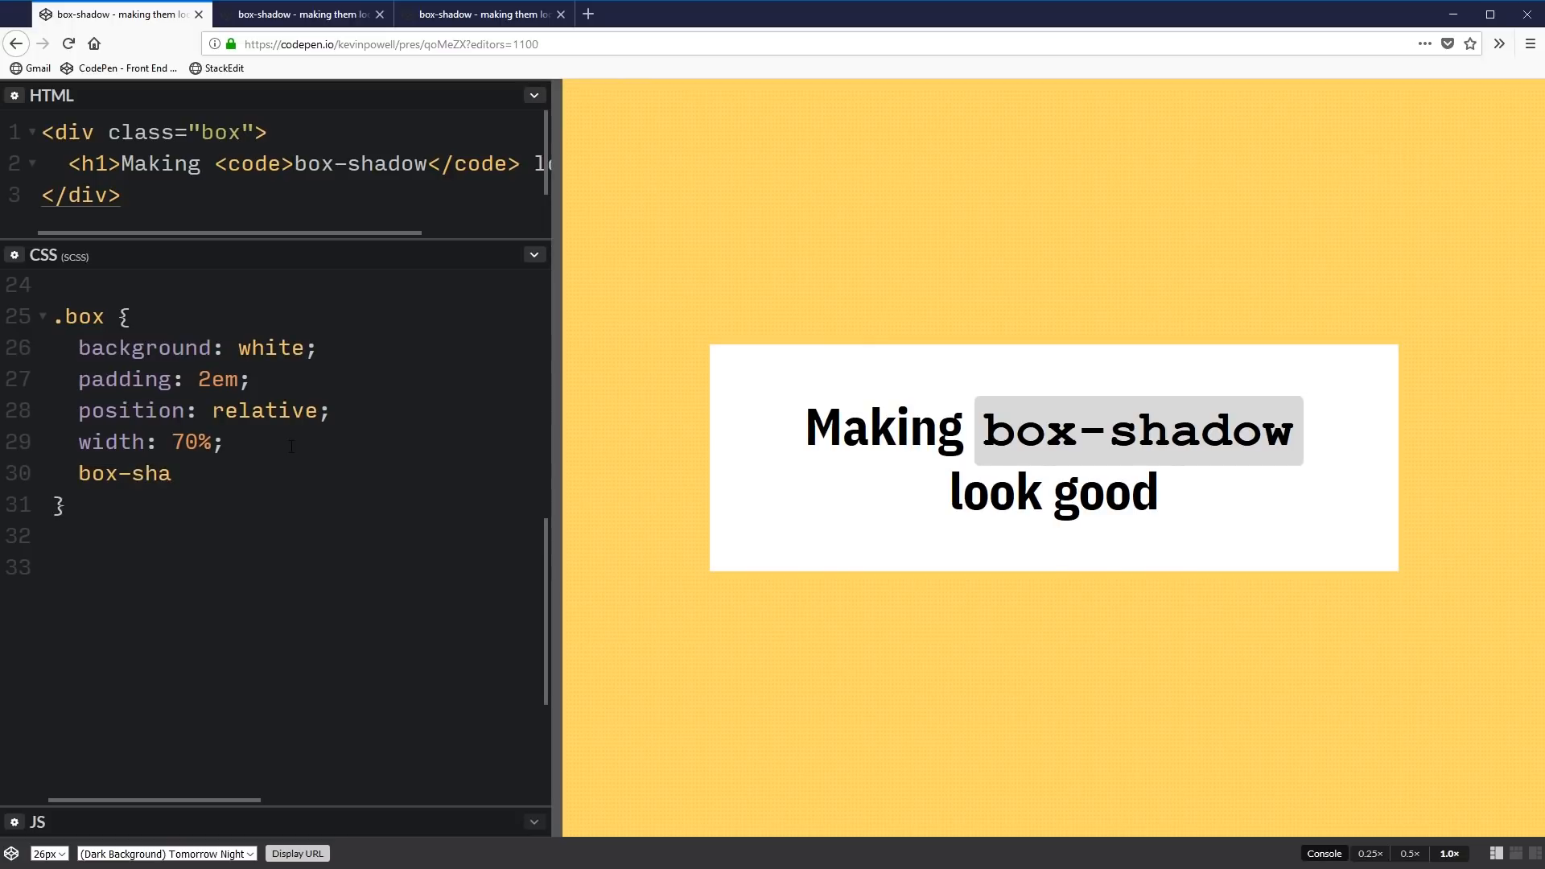
text(dow: 0 0)
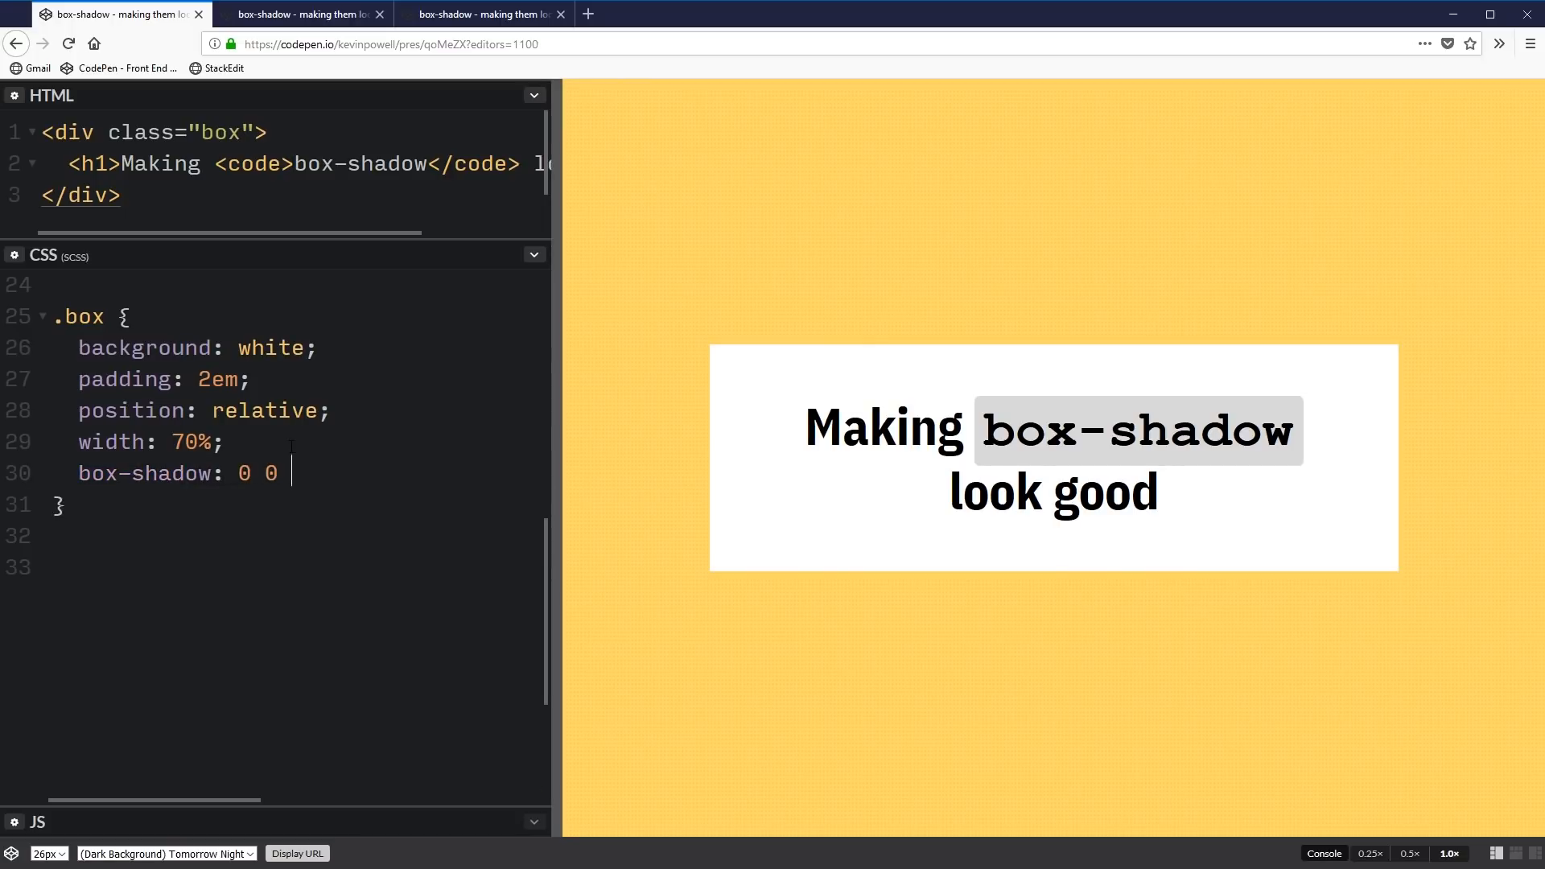
text(25p)
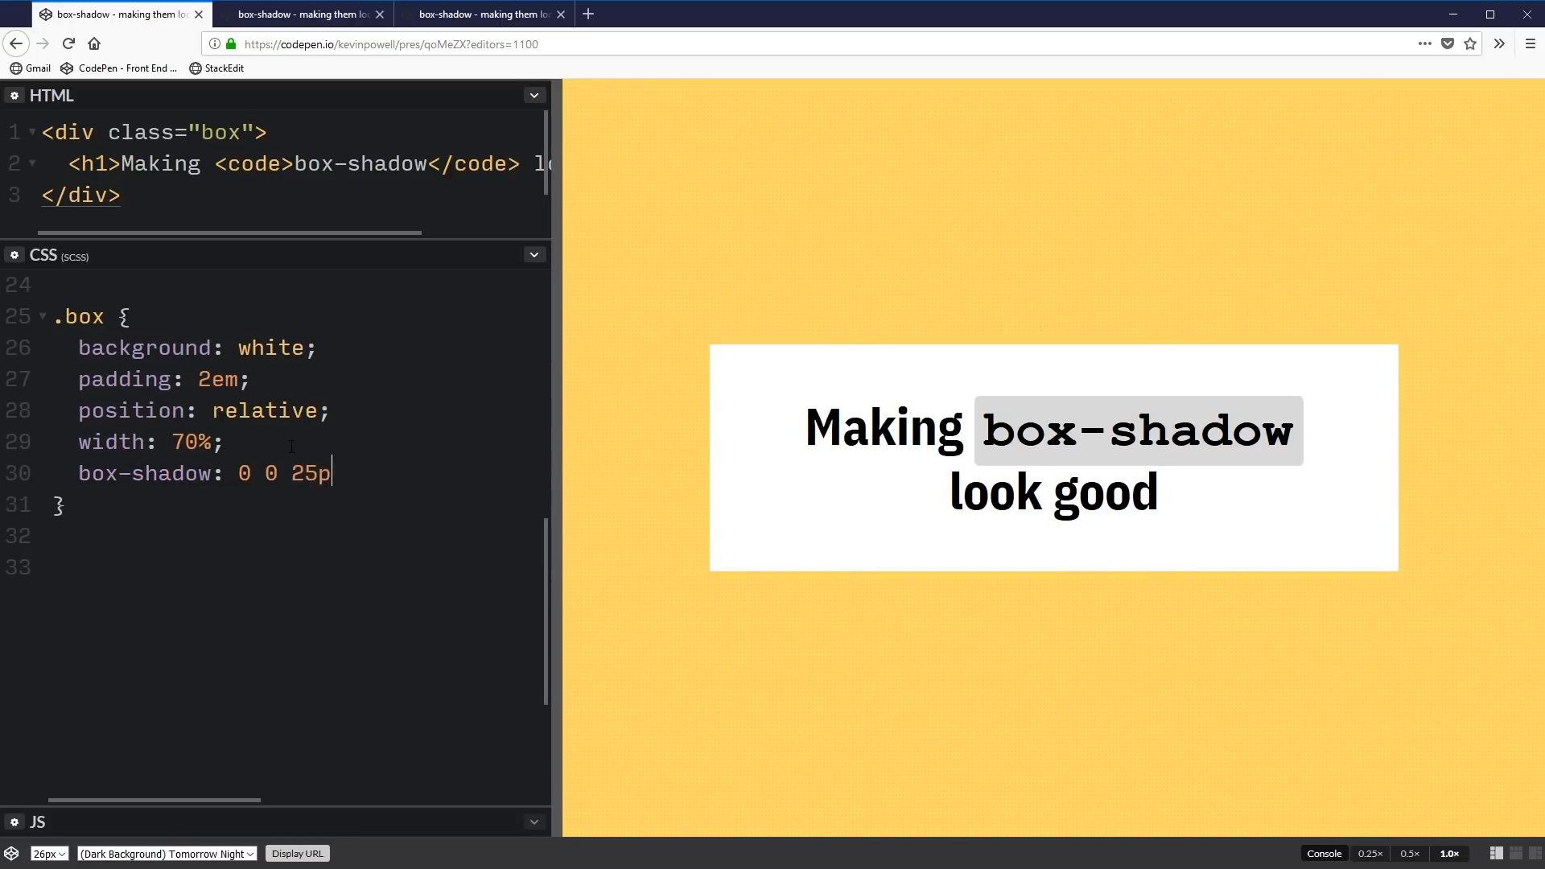
text(x black;)
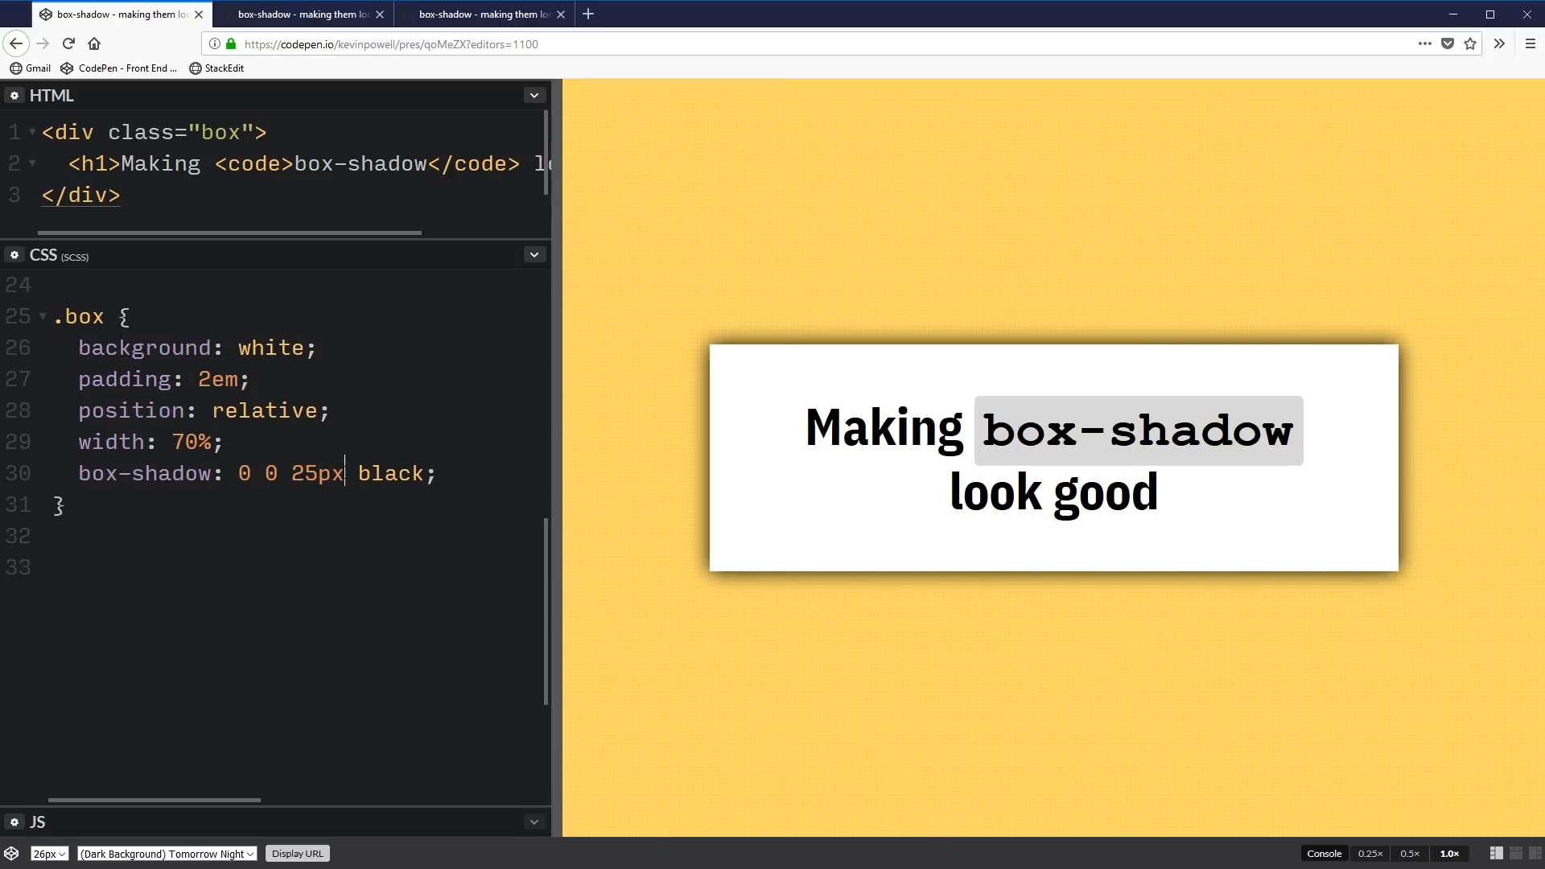
text(10px)
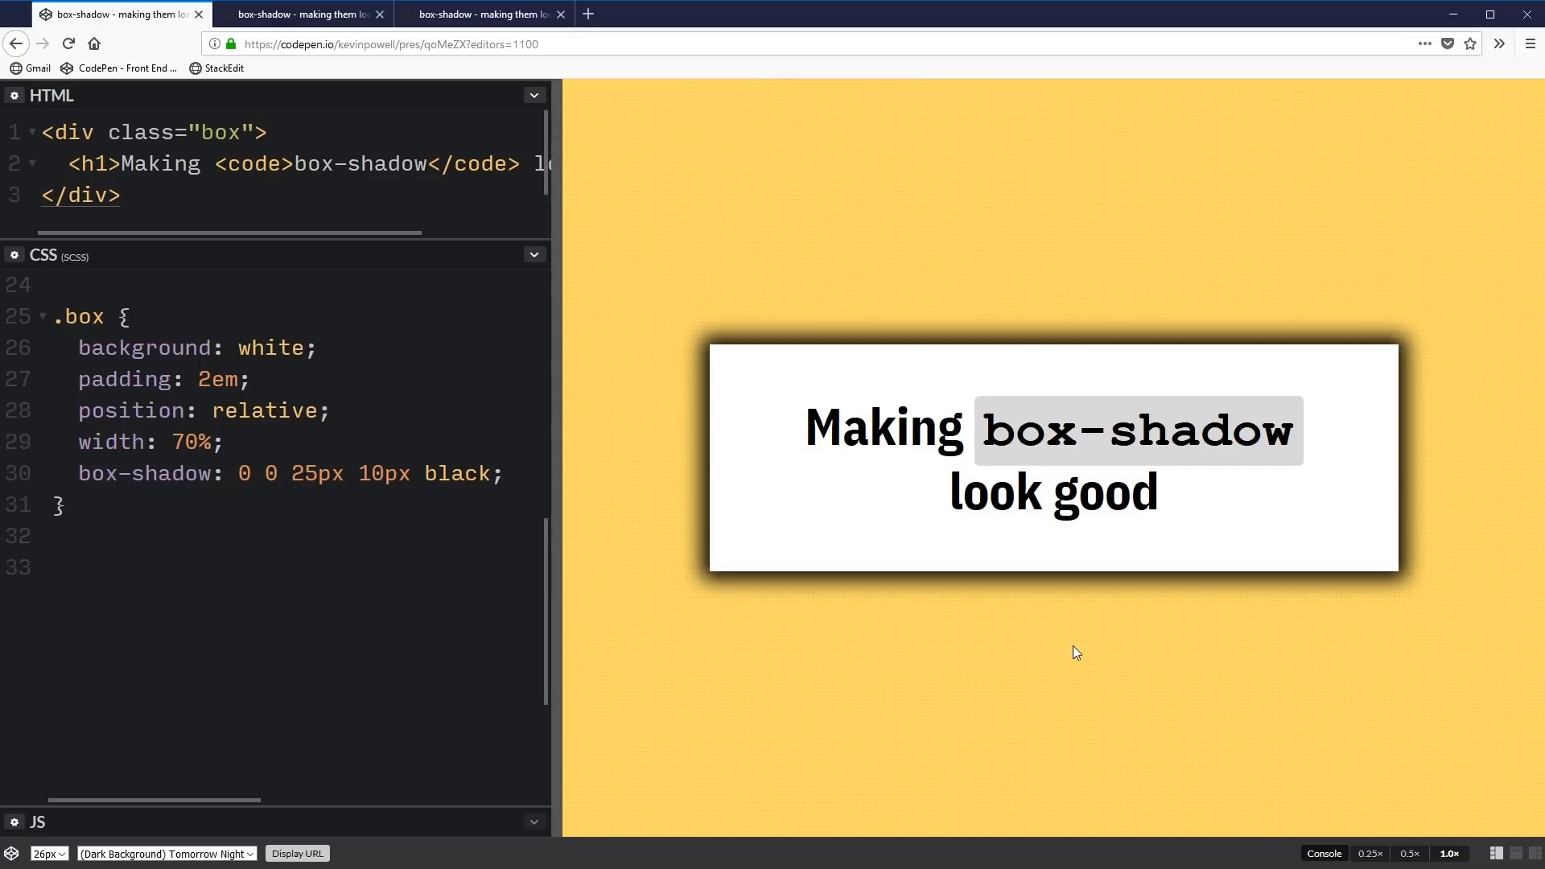
mouse_move(831, 524)
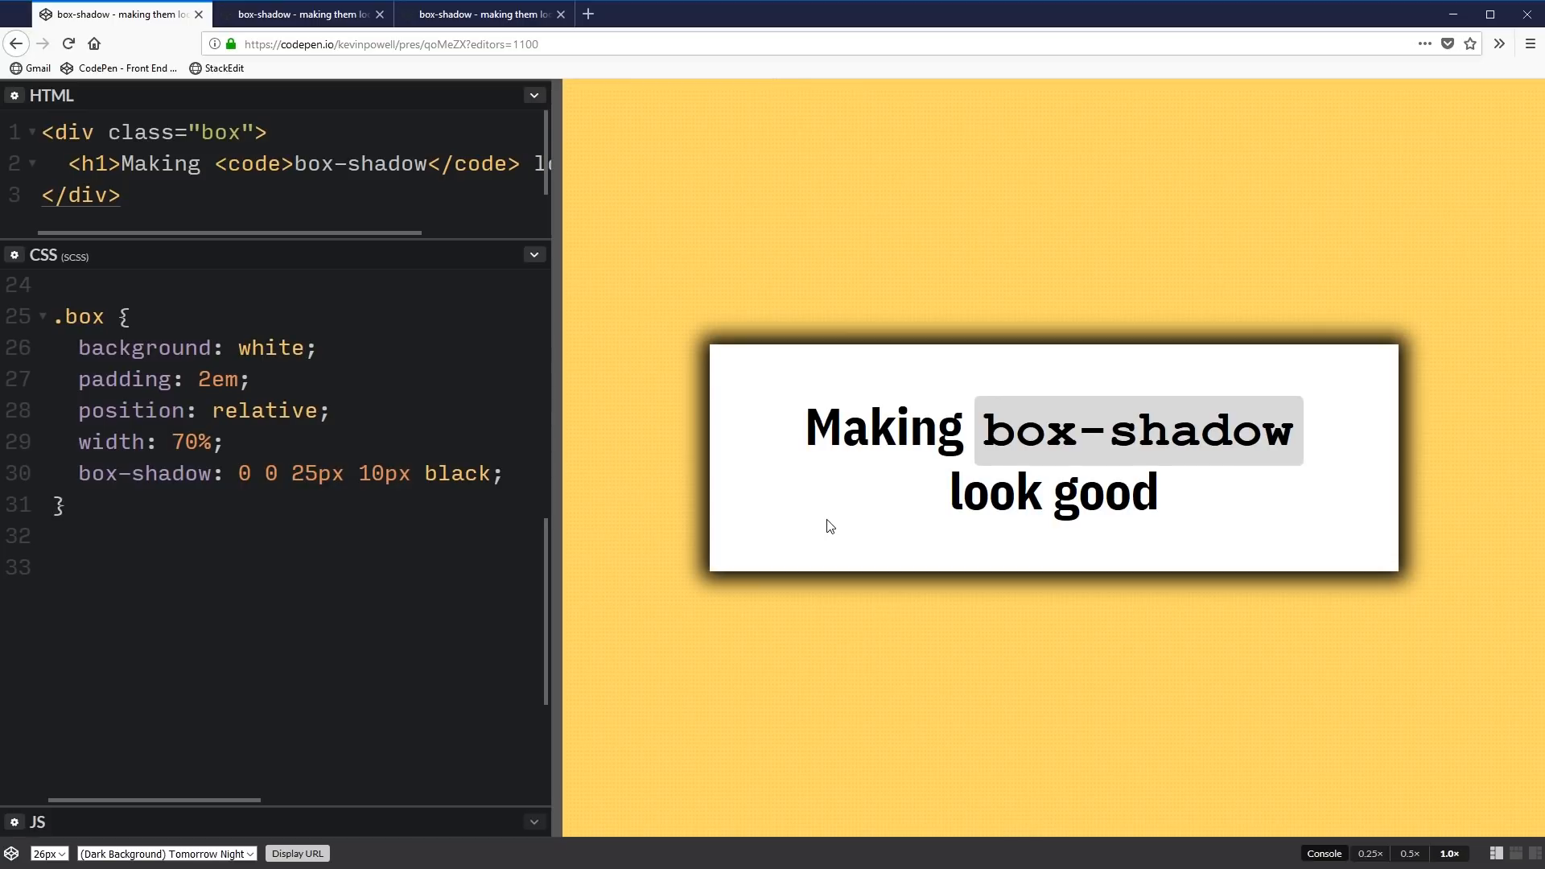
Replace the black shadow colour with rgba(0,0,0, .75) on its own line
text(r)
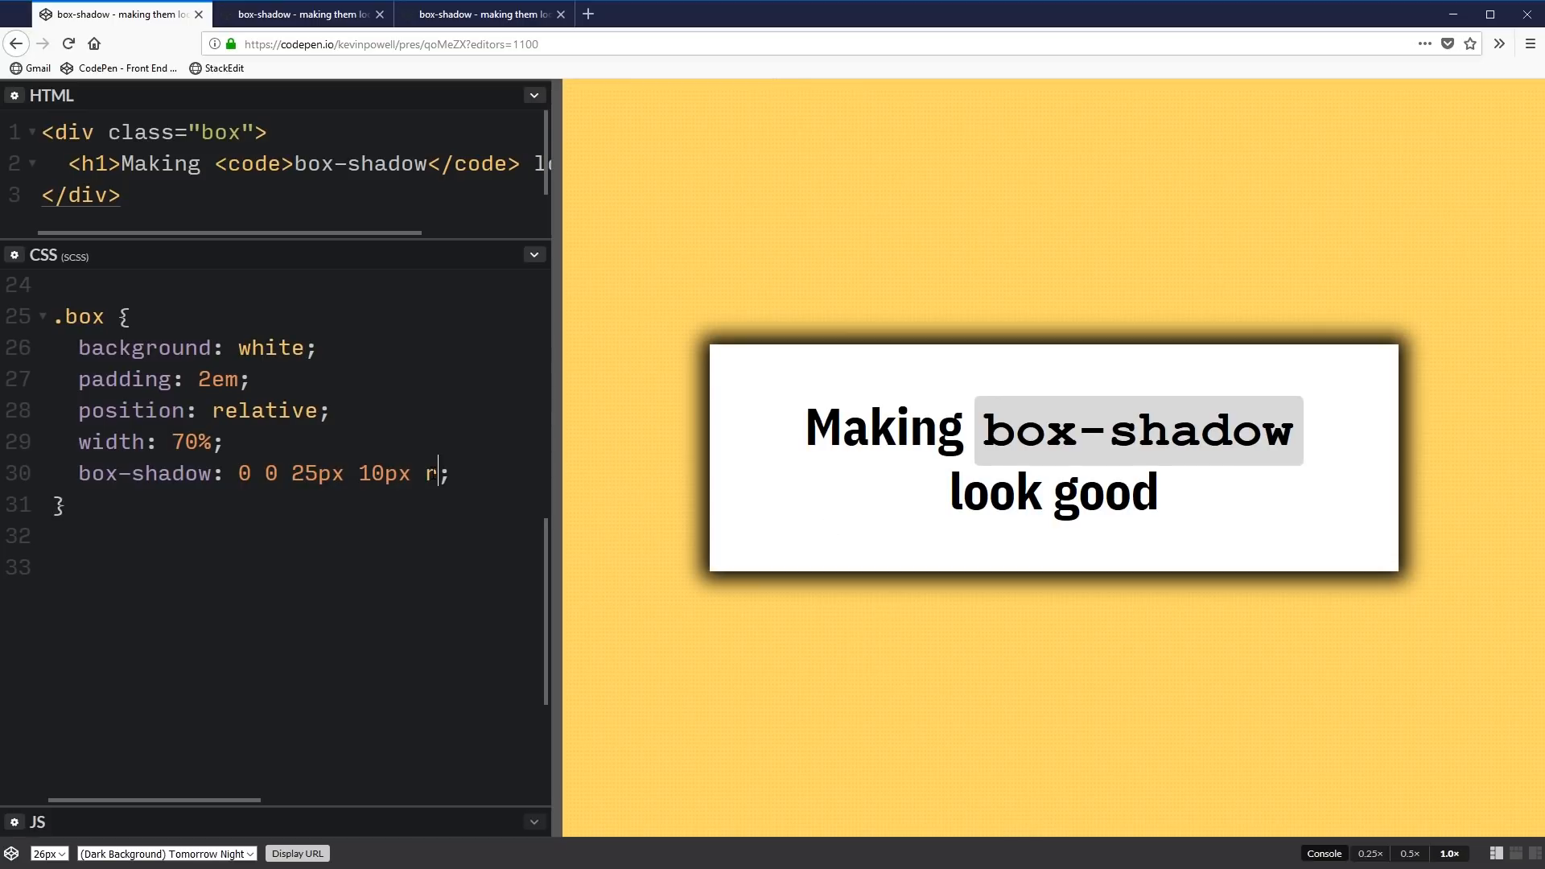
text(gba())
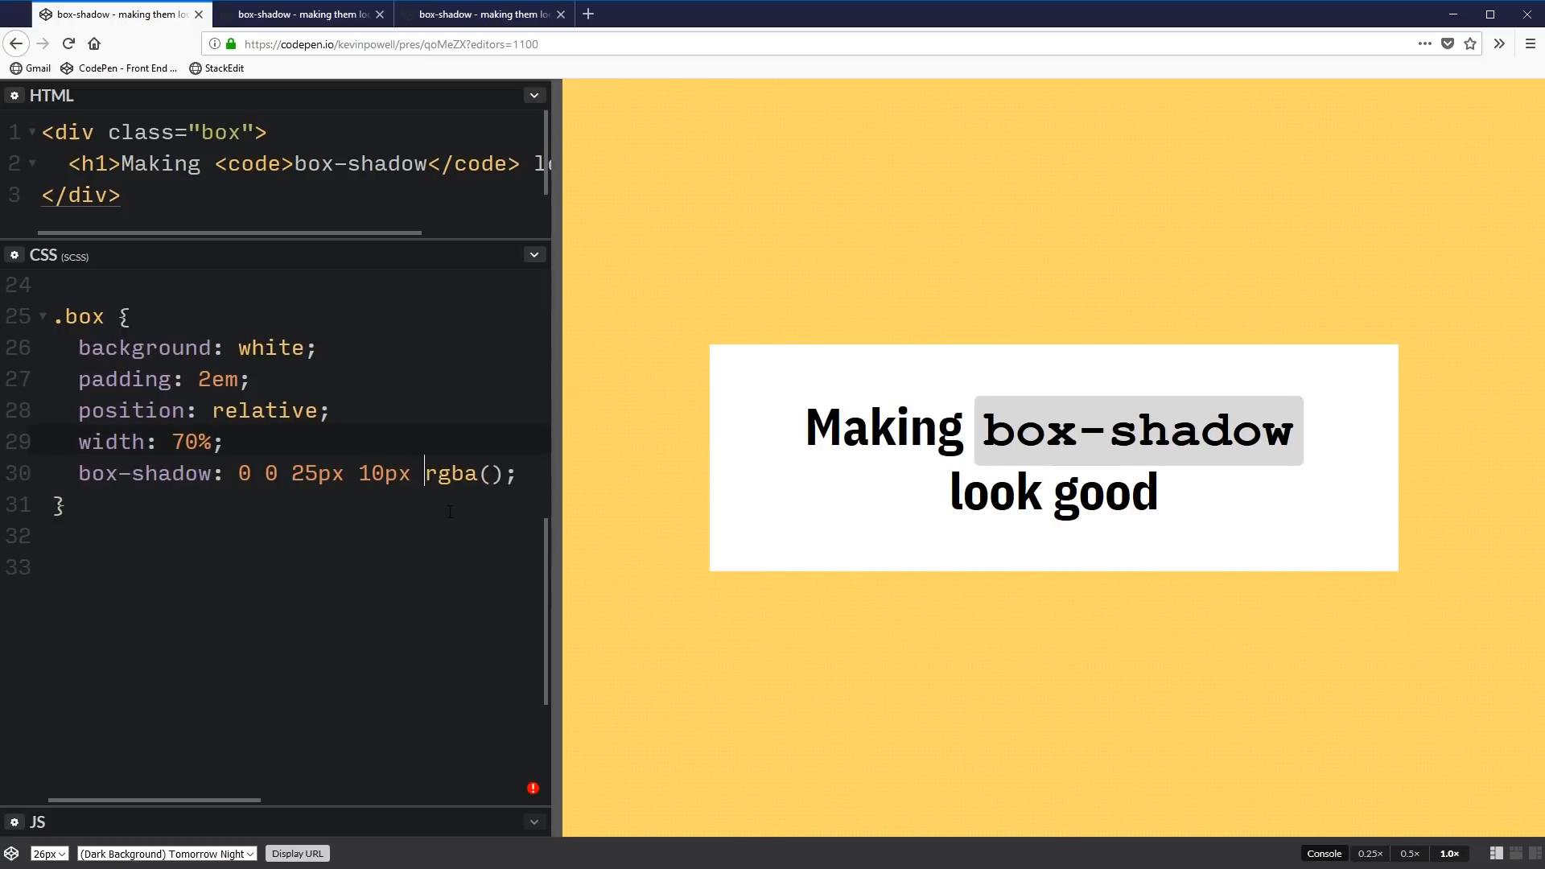
key(Enter)
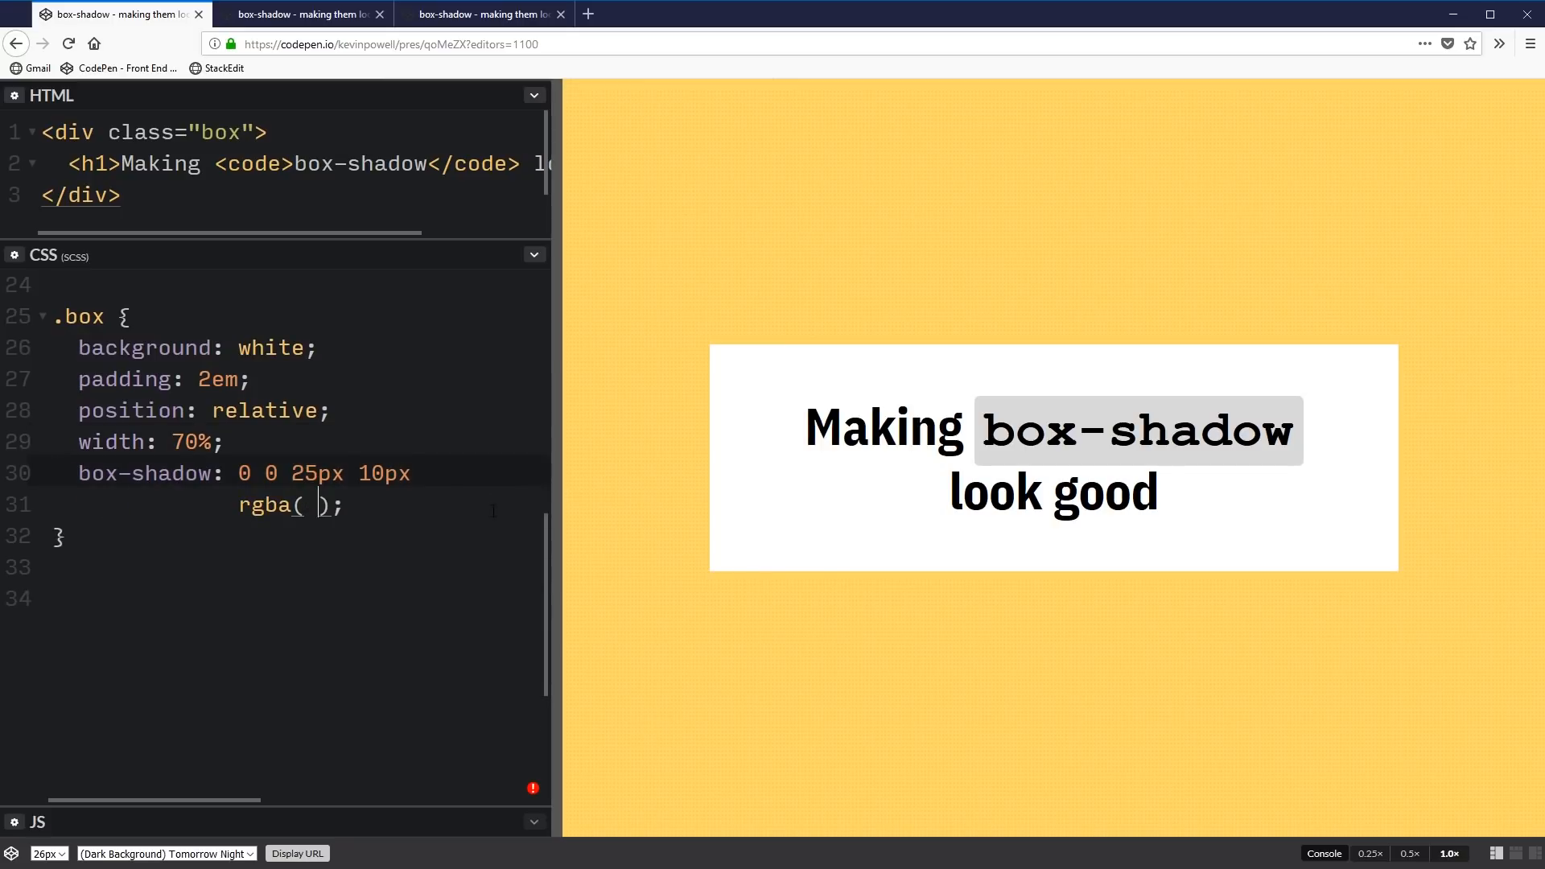
text(0,0,0,)
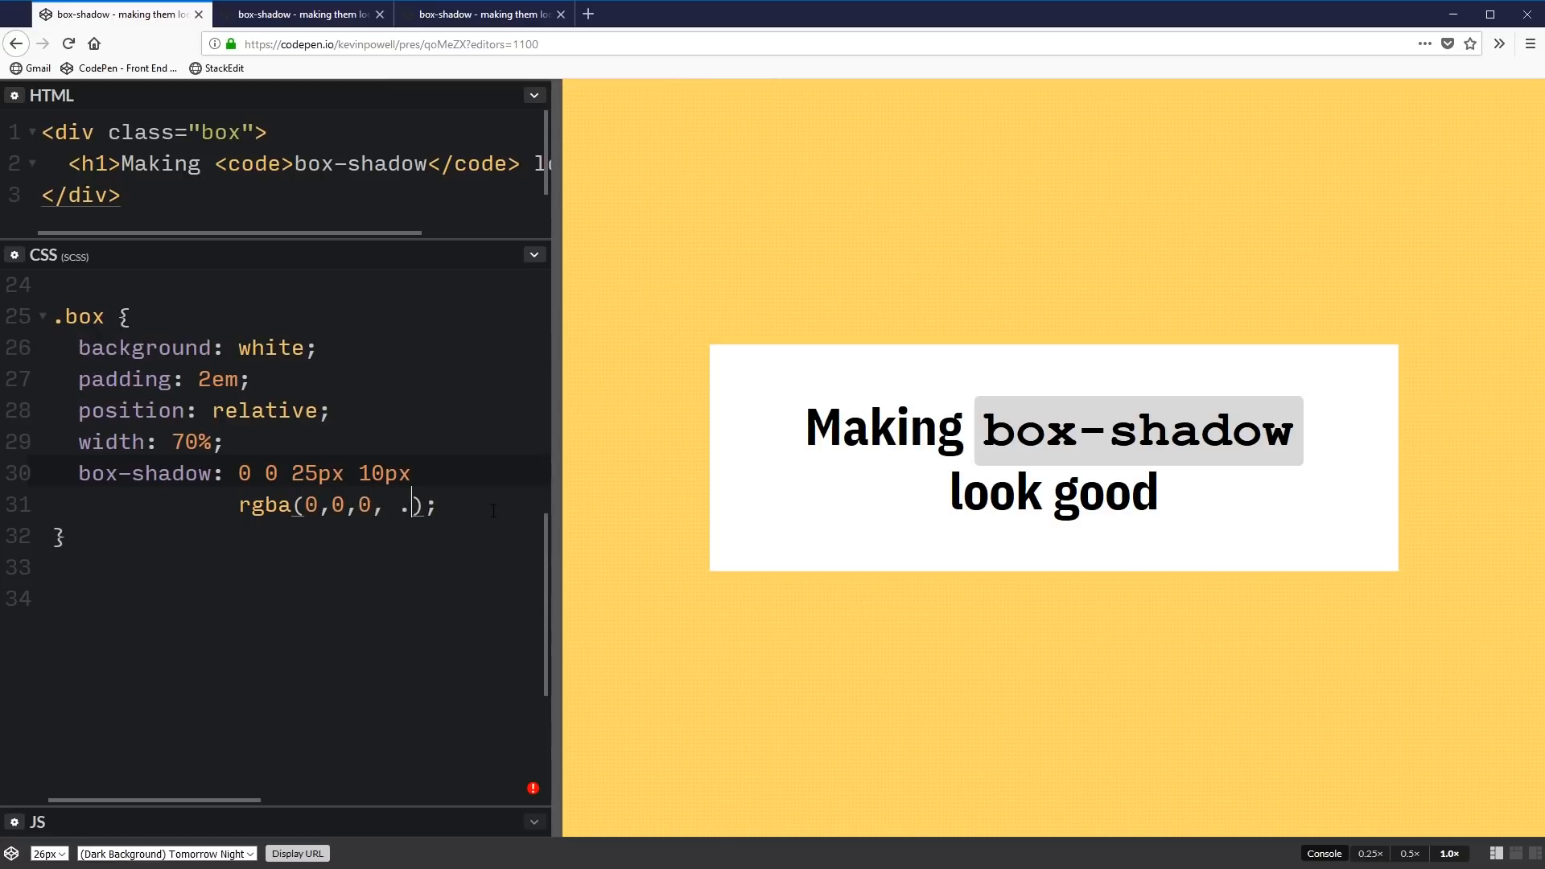
text(75)
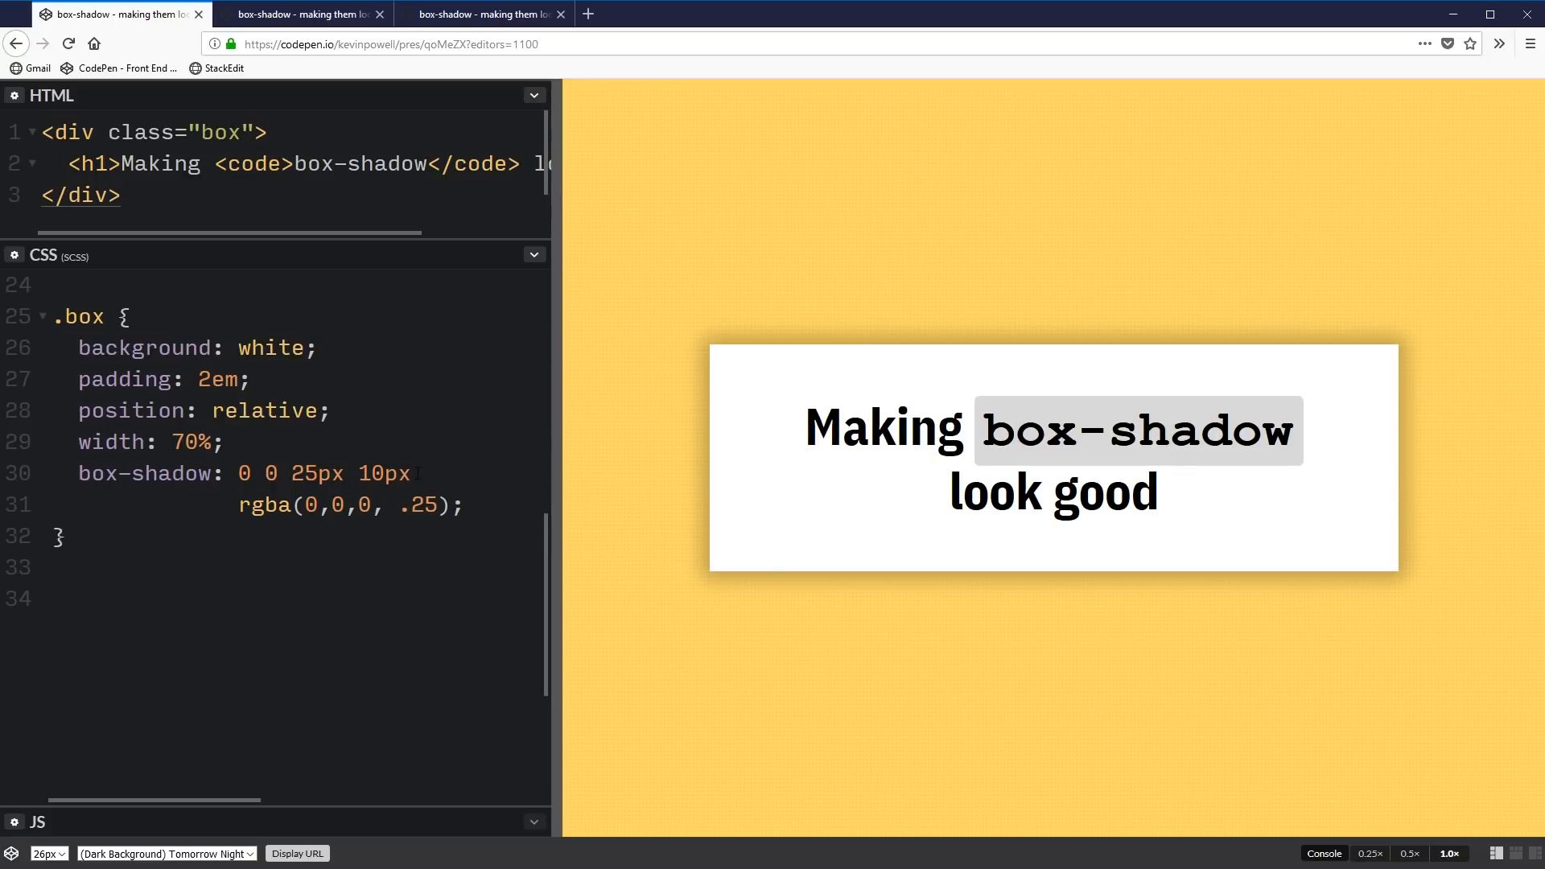
Set the box-shadow spread to 0 and the vertical offset to 5px
text(0)
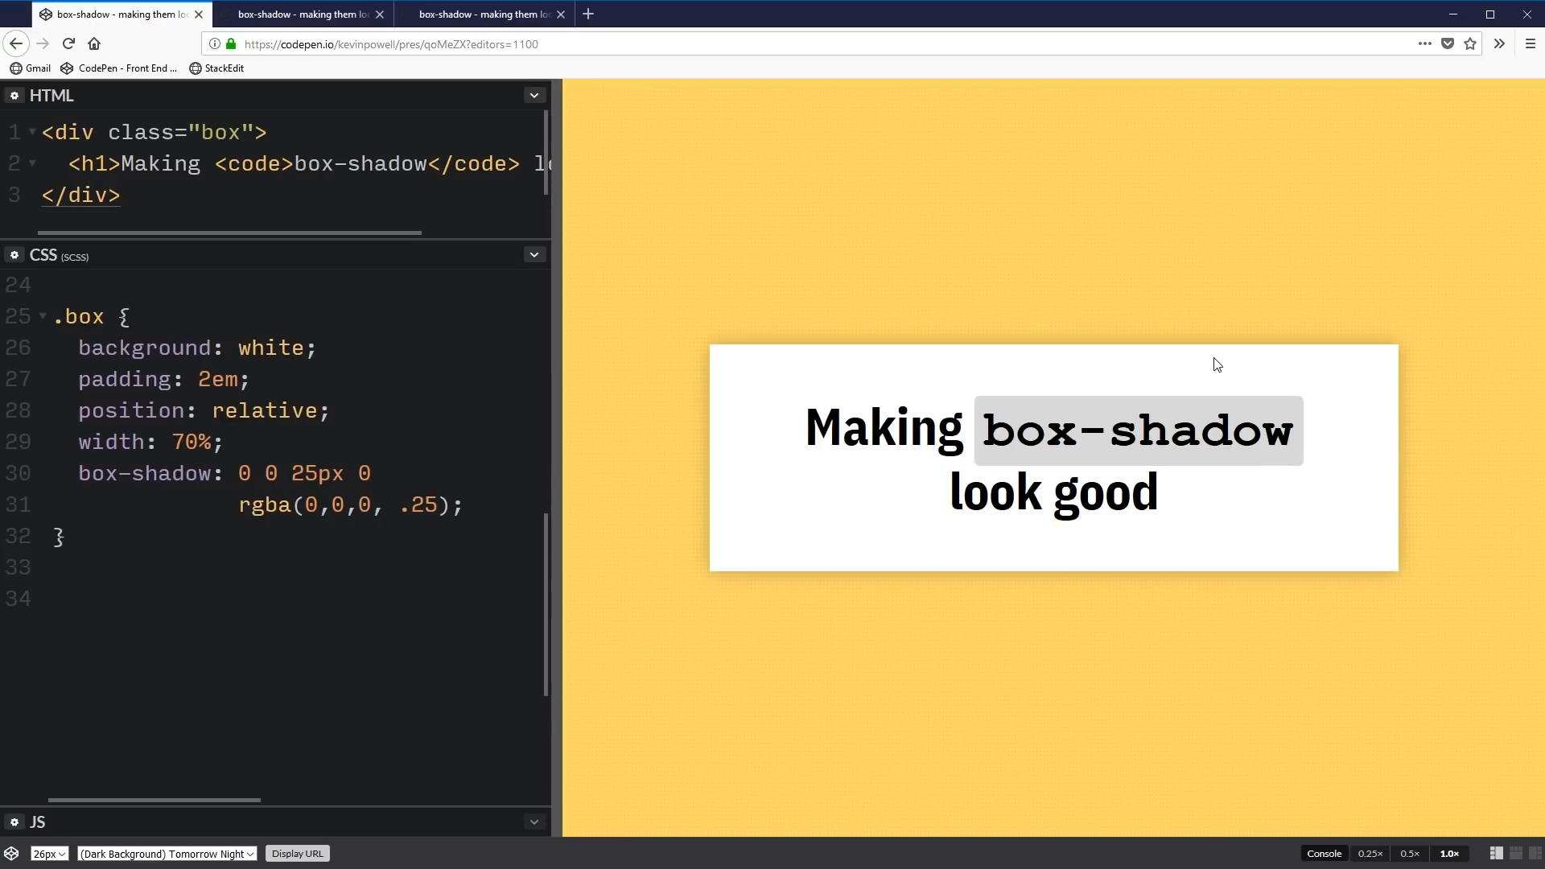
mouse_move(997, 489)
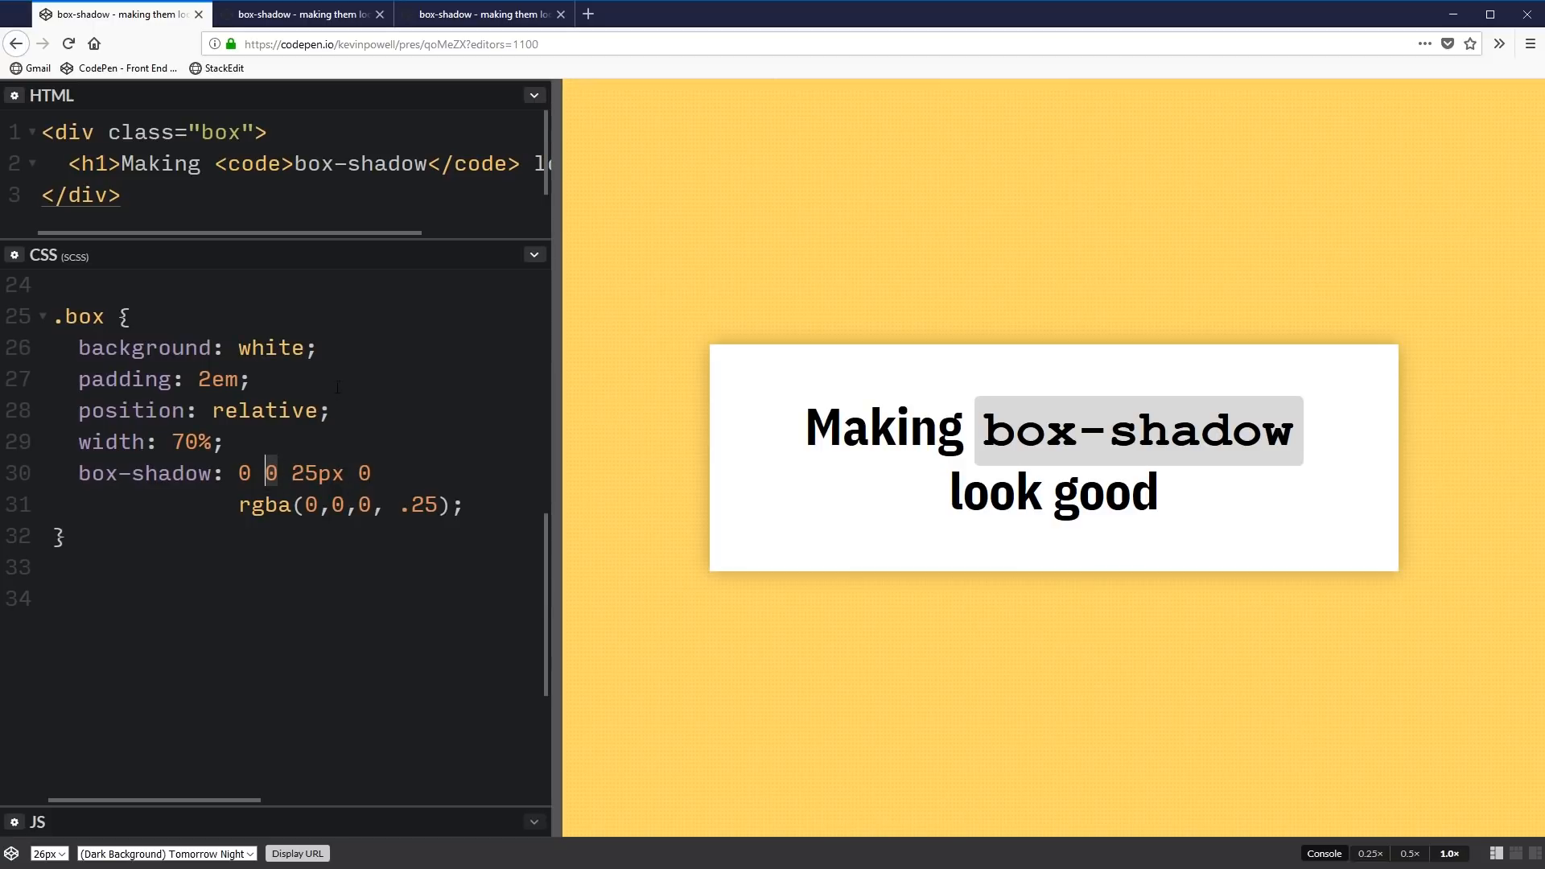
text(5px)
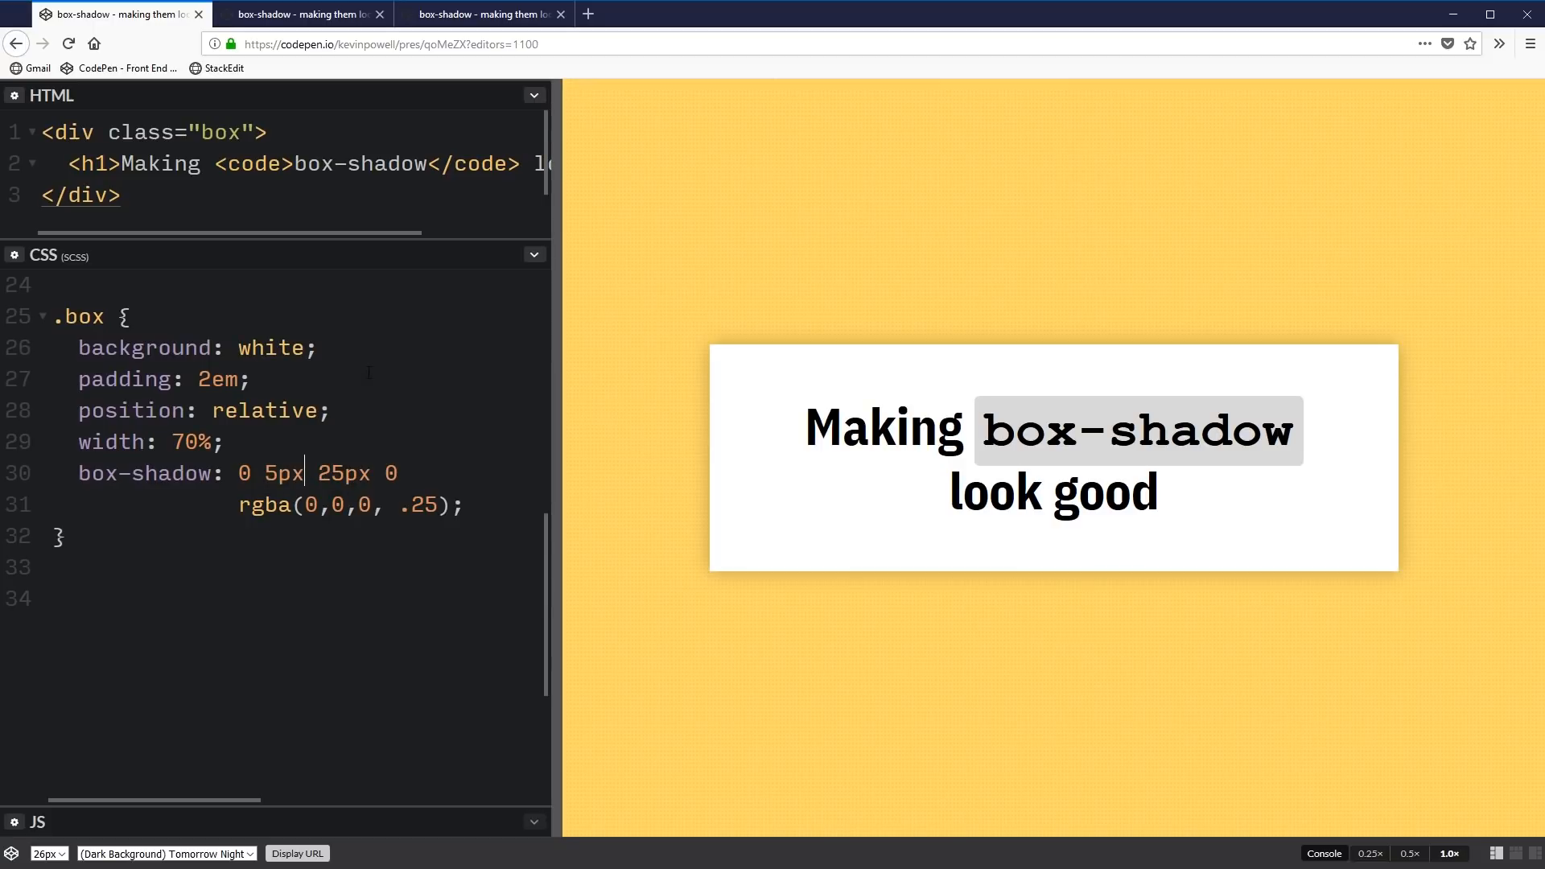
mouse_move(709, 579)
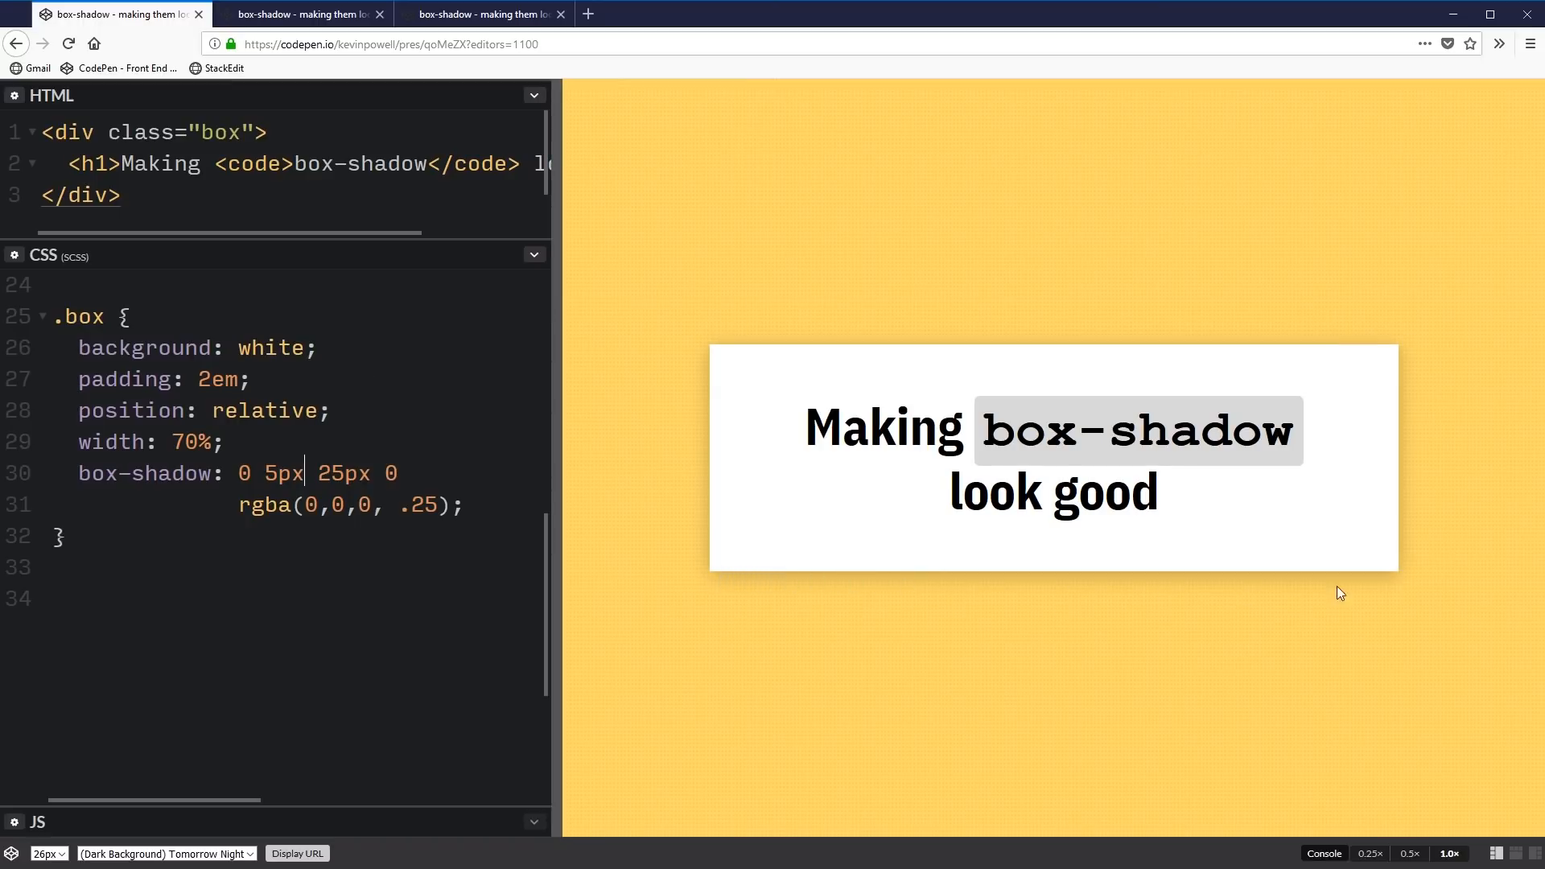
mouse_move(683, 537)
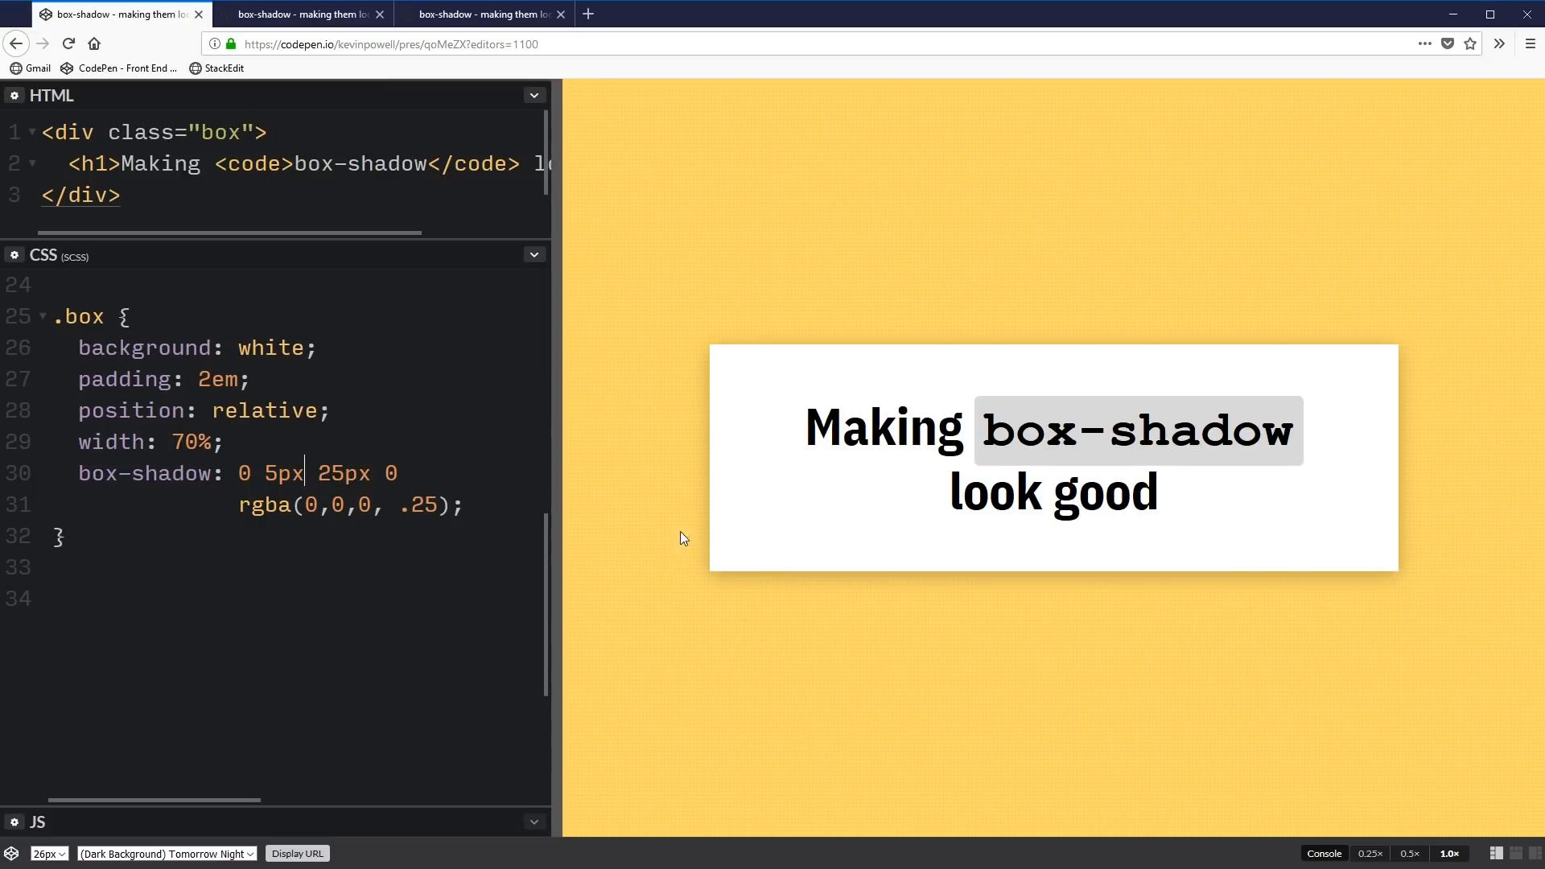
mouse_move(1095, 565)
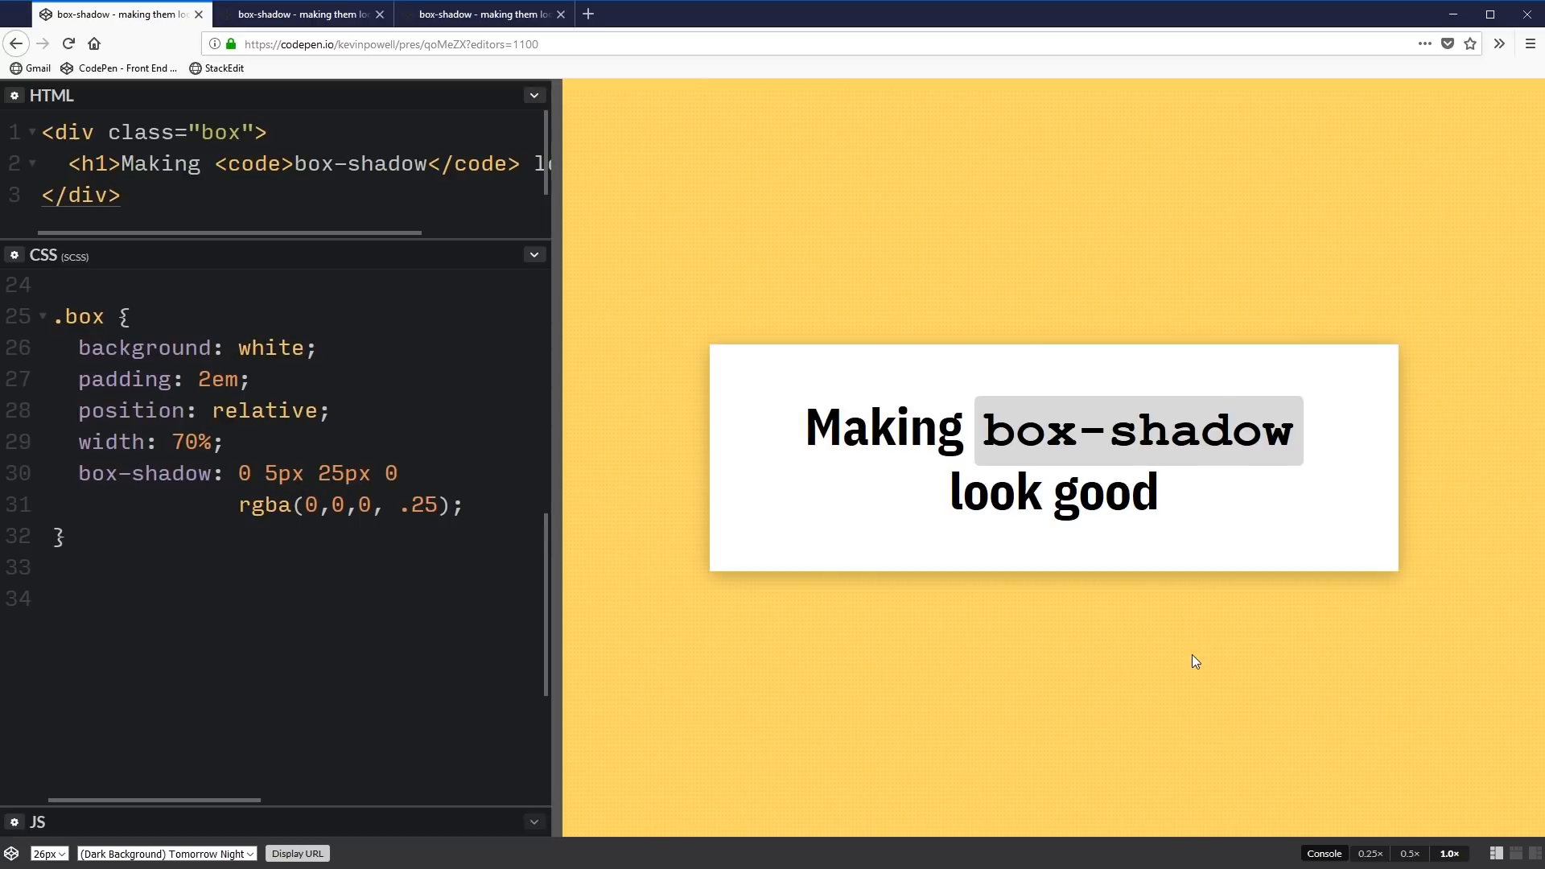
click(303, 473)
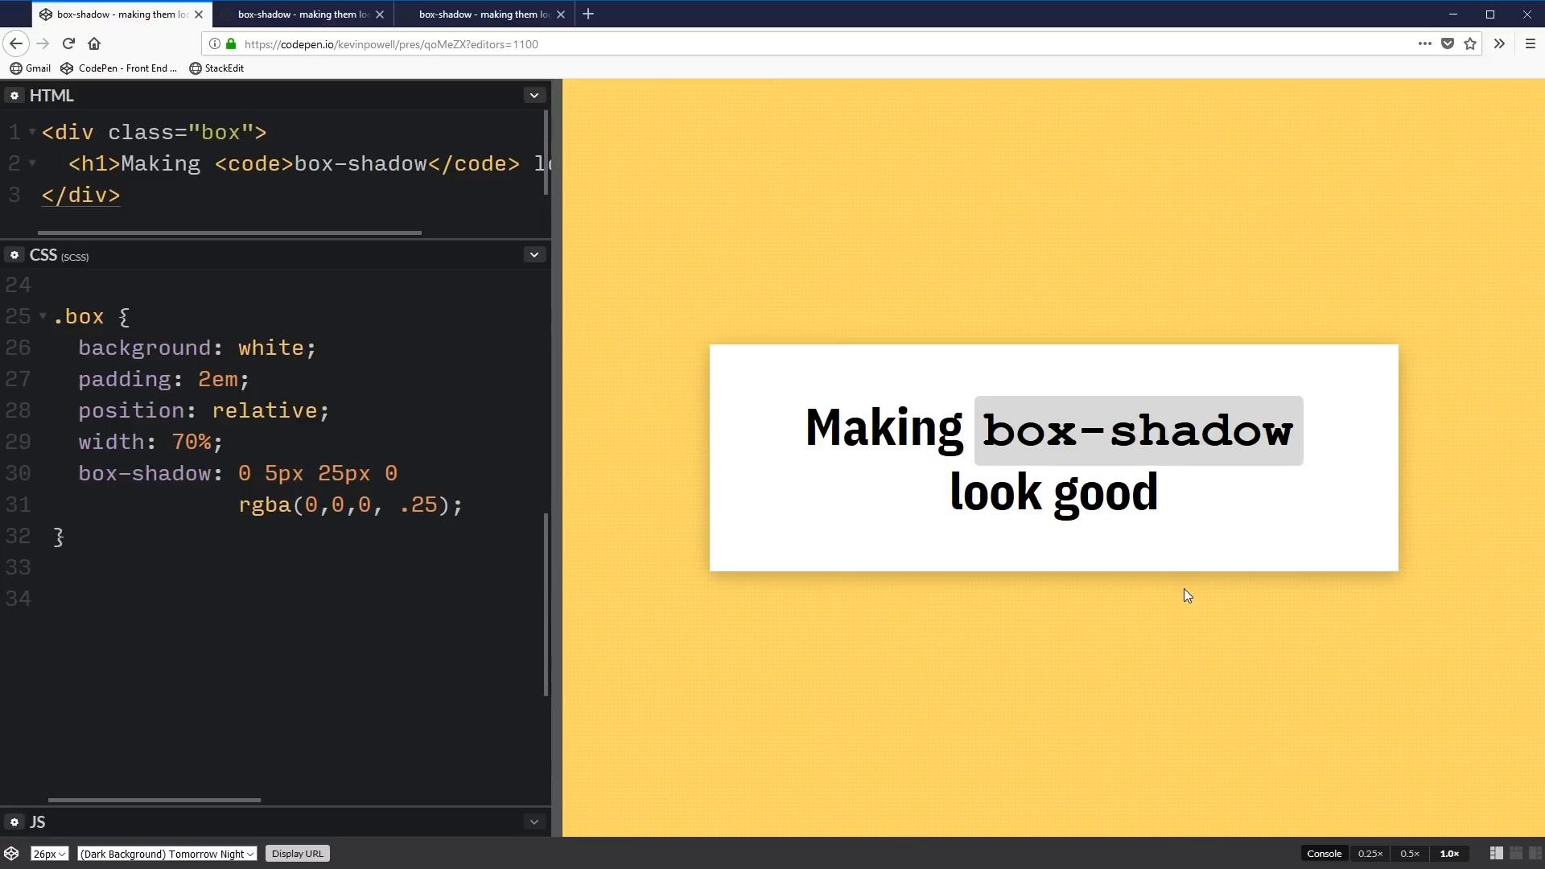
click(304, 473)
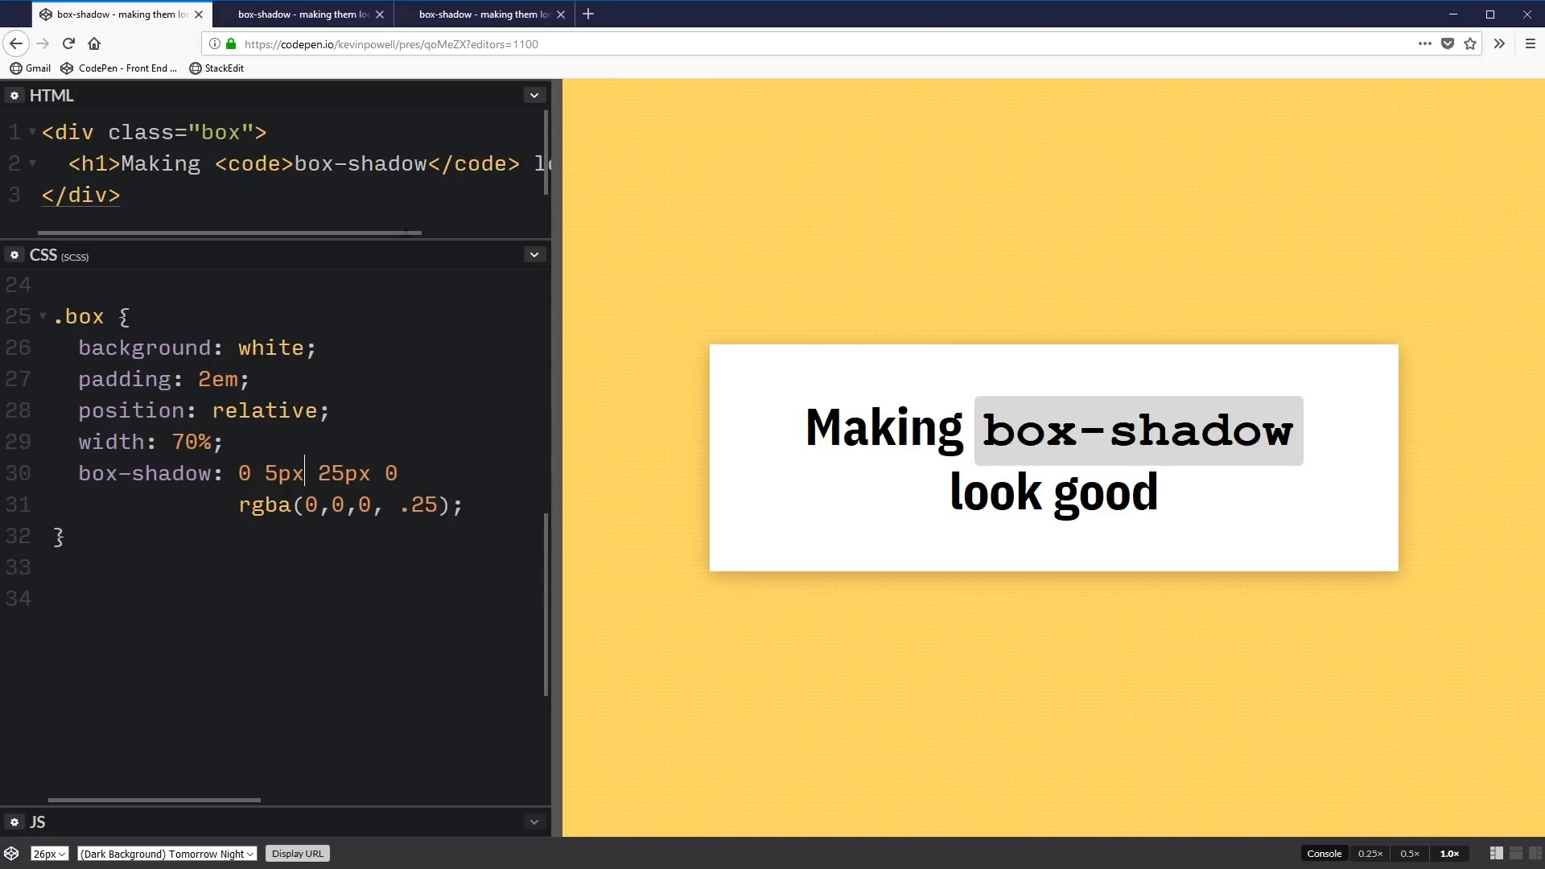
Switch to the box--higher / box--lower pen and place the cursor in its CSS
click(299, 13)
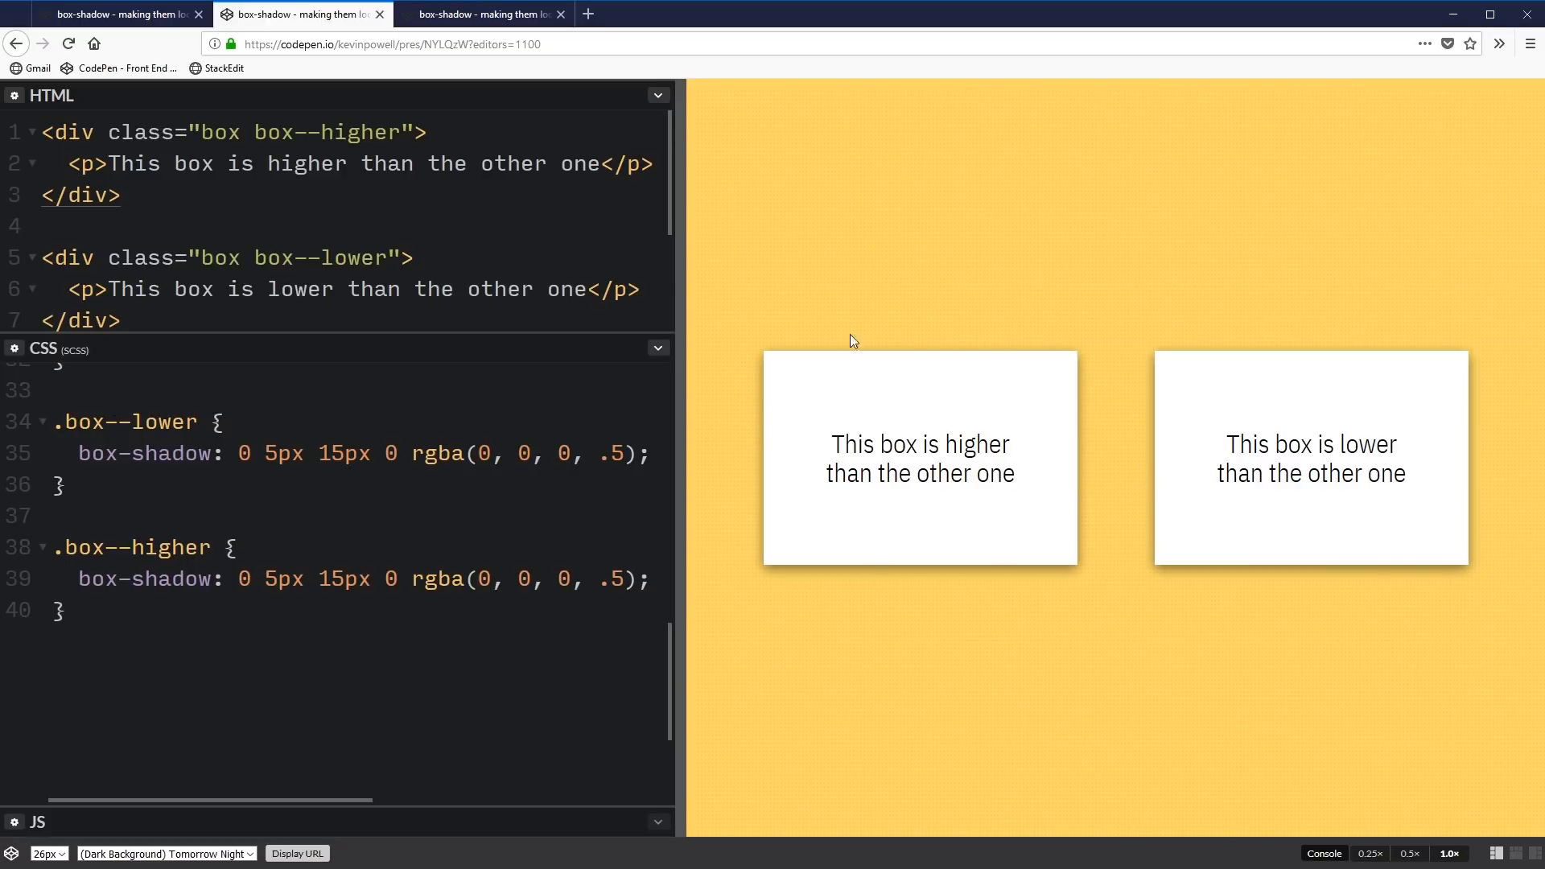
mouse_move(927, 507)
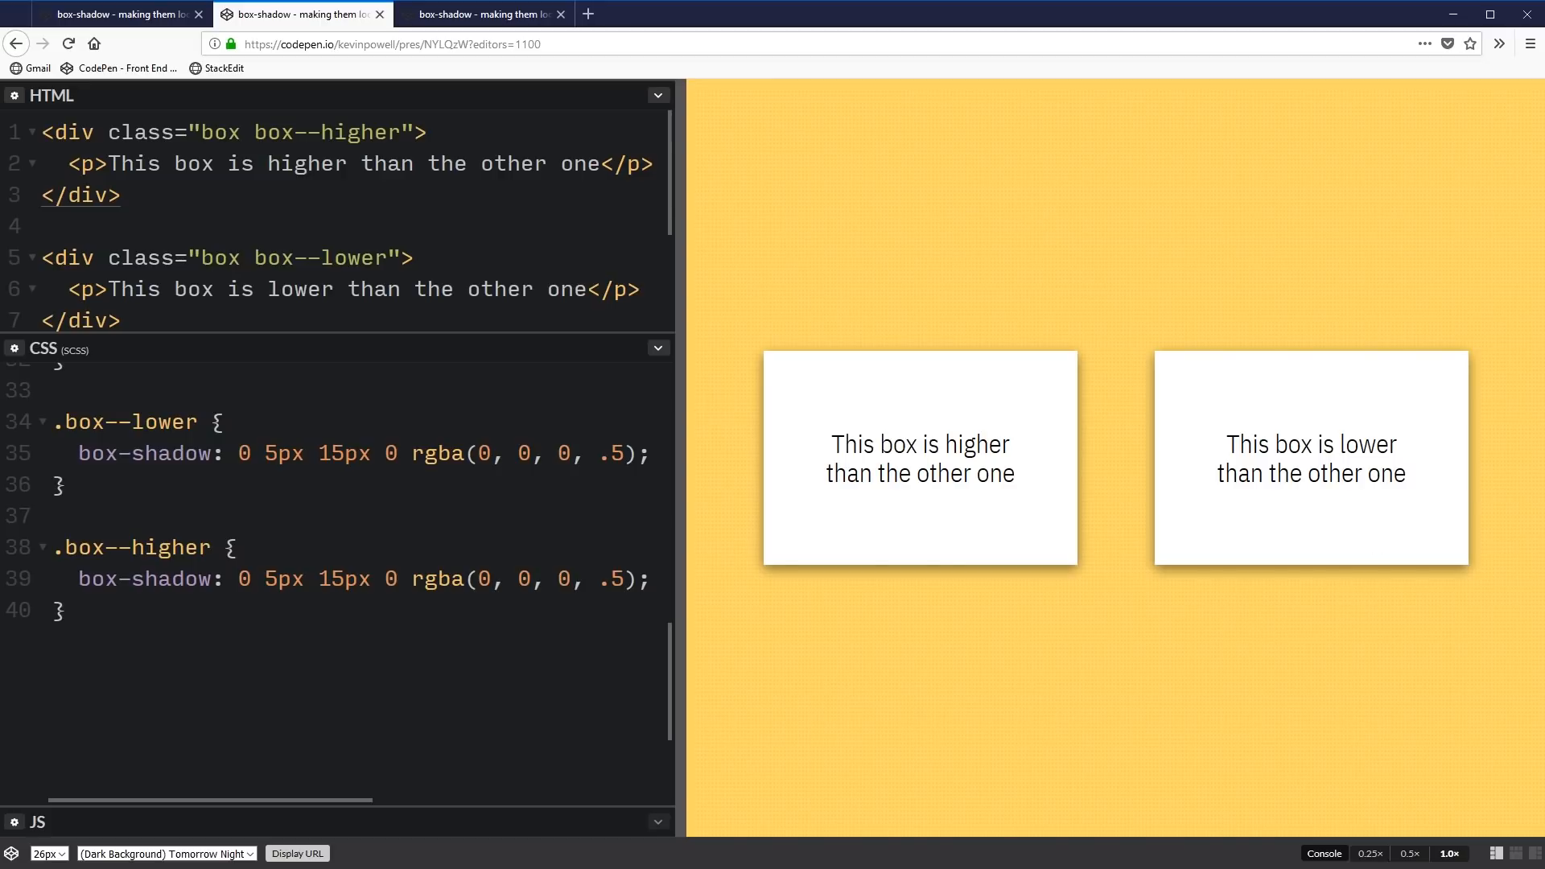
mouse_move(934, 507)
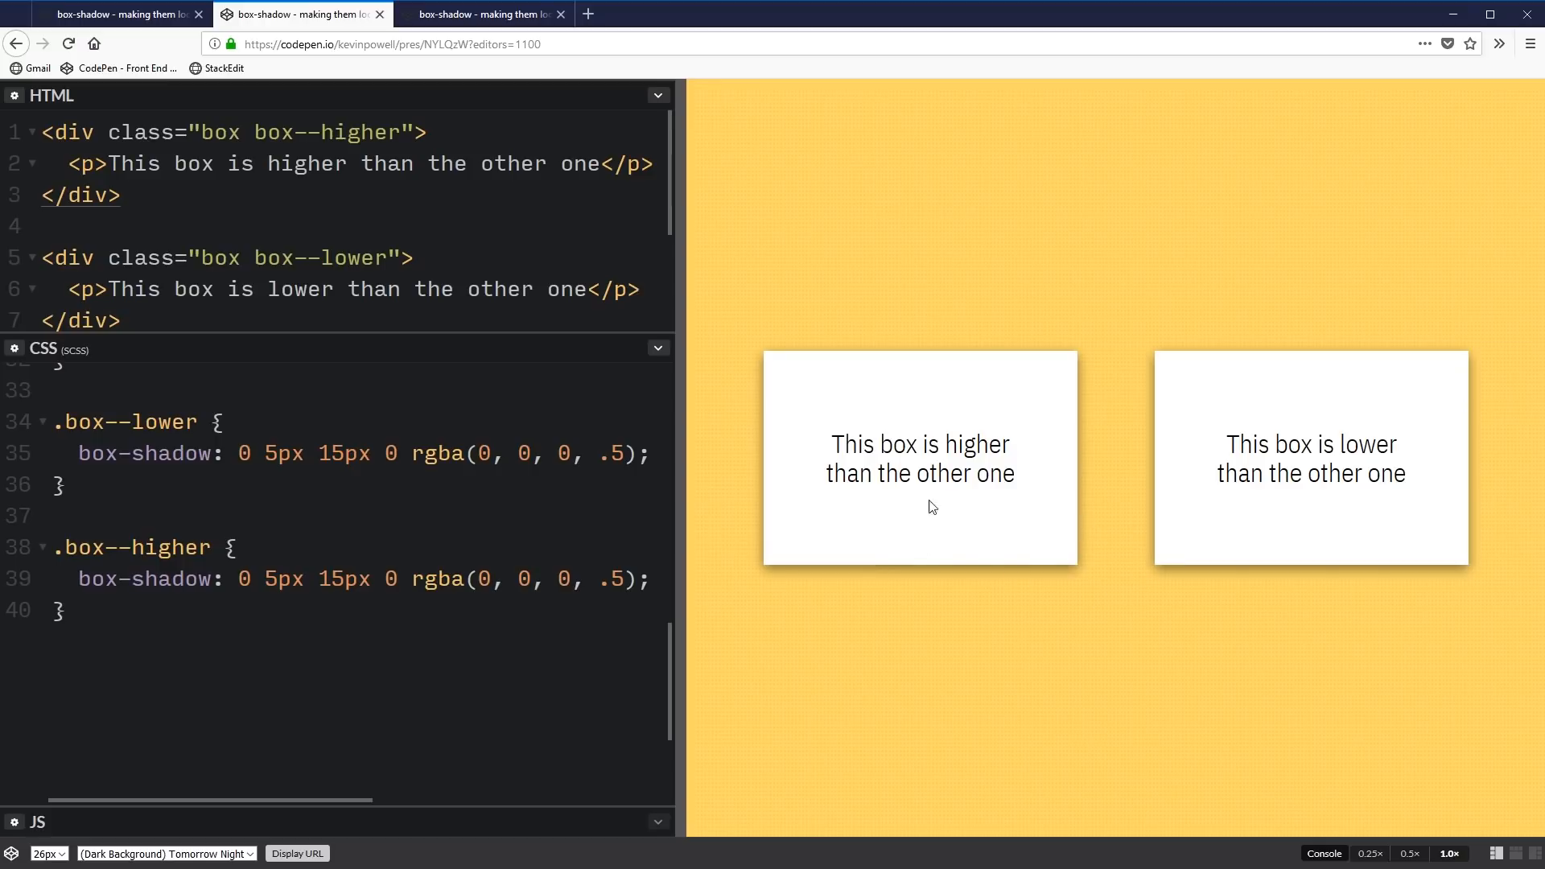
mouse_move(946, 525)
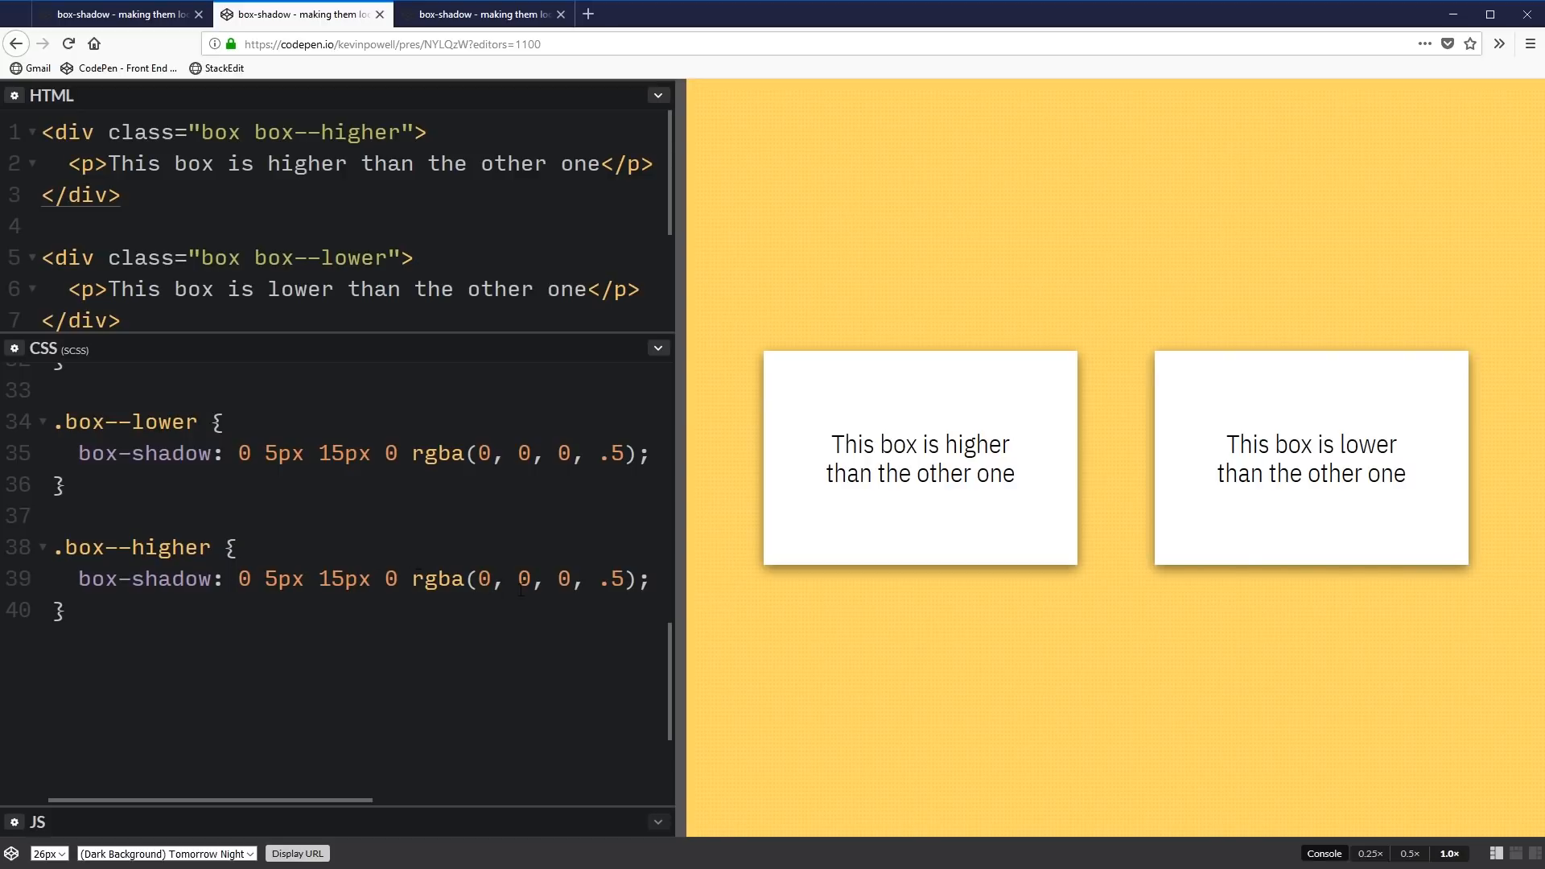
click(608, 454)
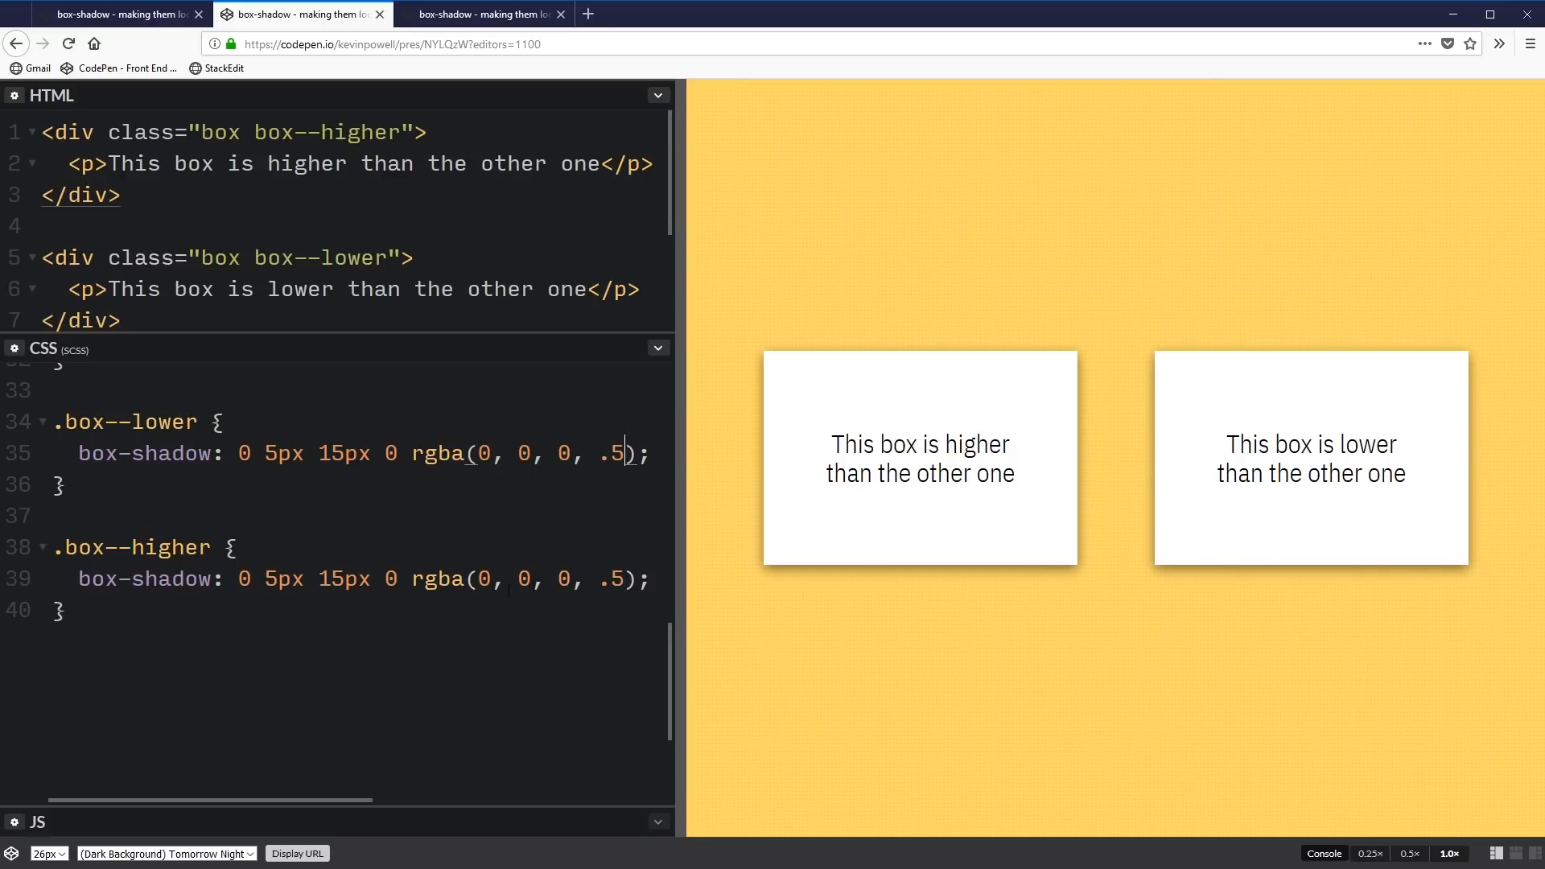
Change the .box--higher shadow's rgba alpha, ending at .5
double_click(342, 578)
text(60)
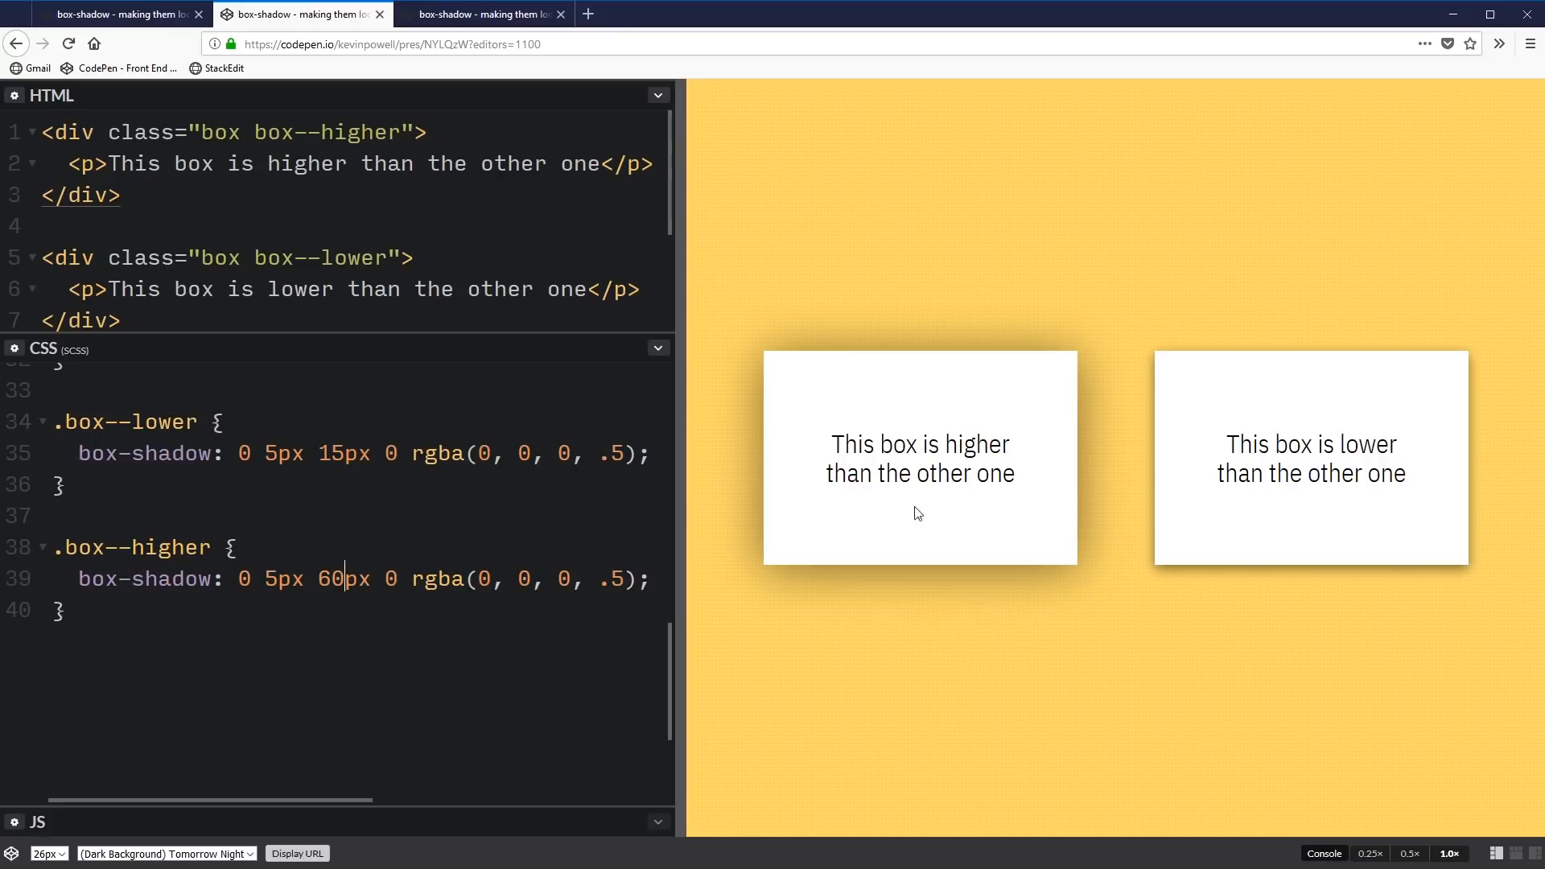
mouse_move(1289, 499)
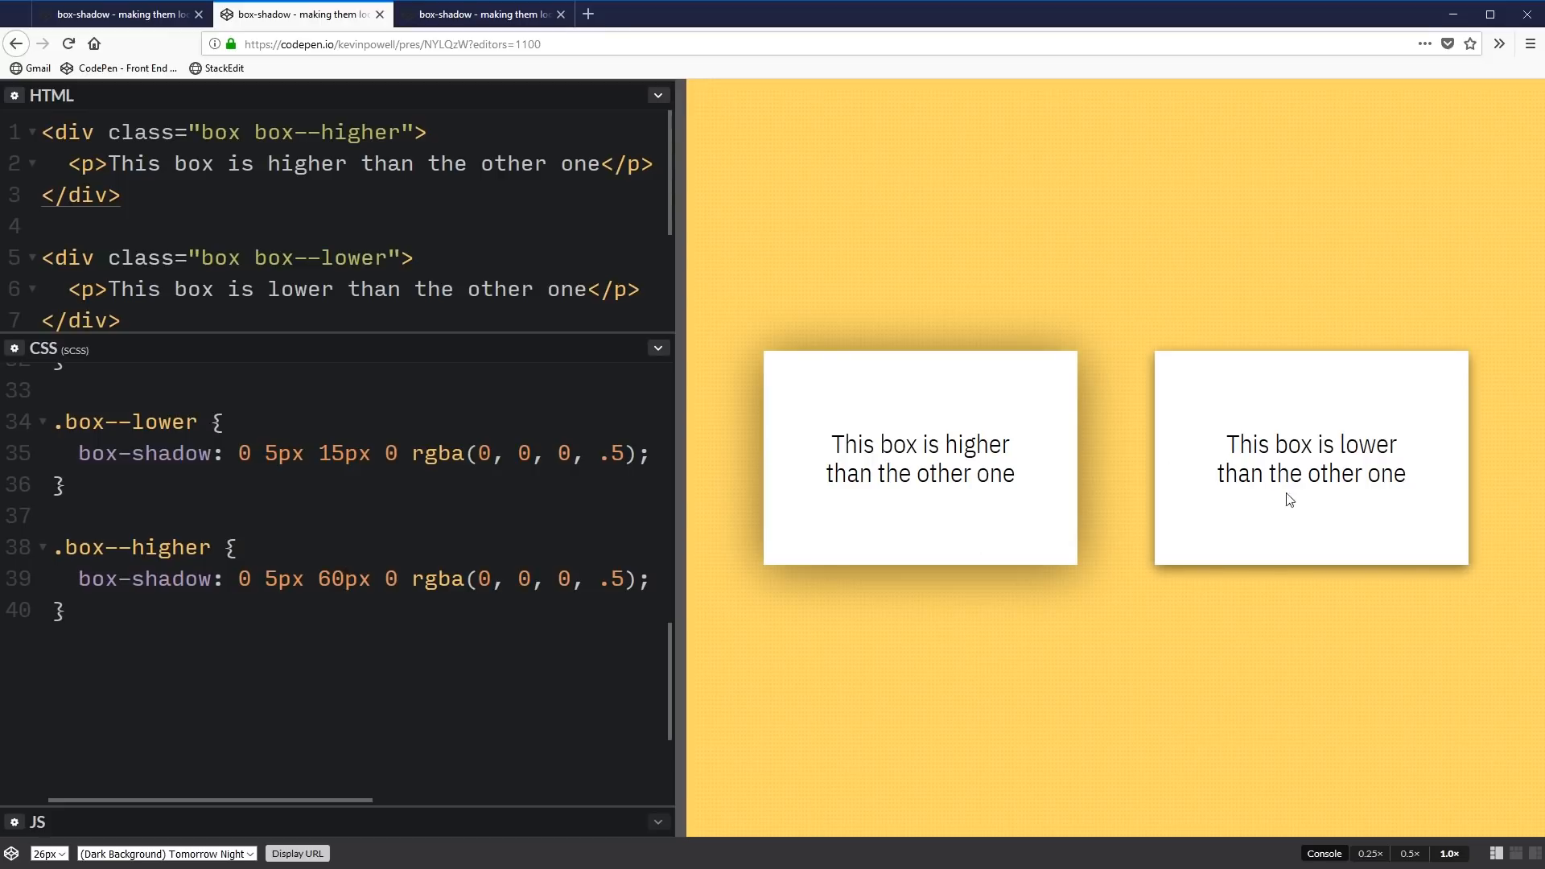
mouse_move(1188, 462)
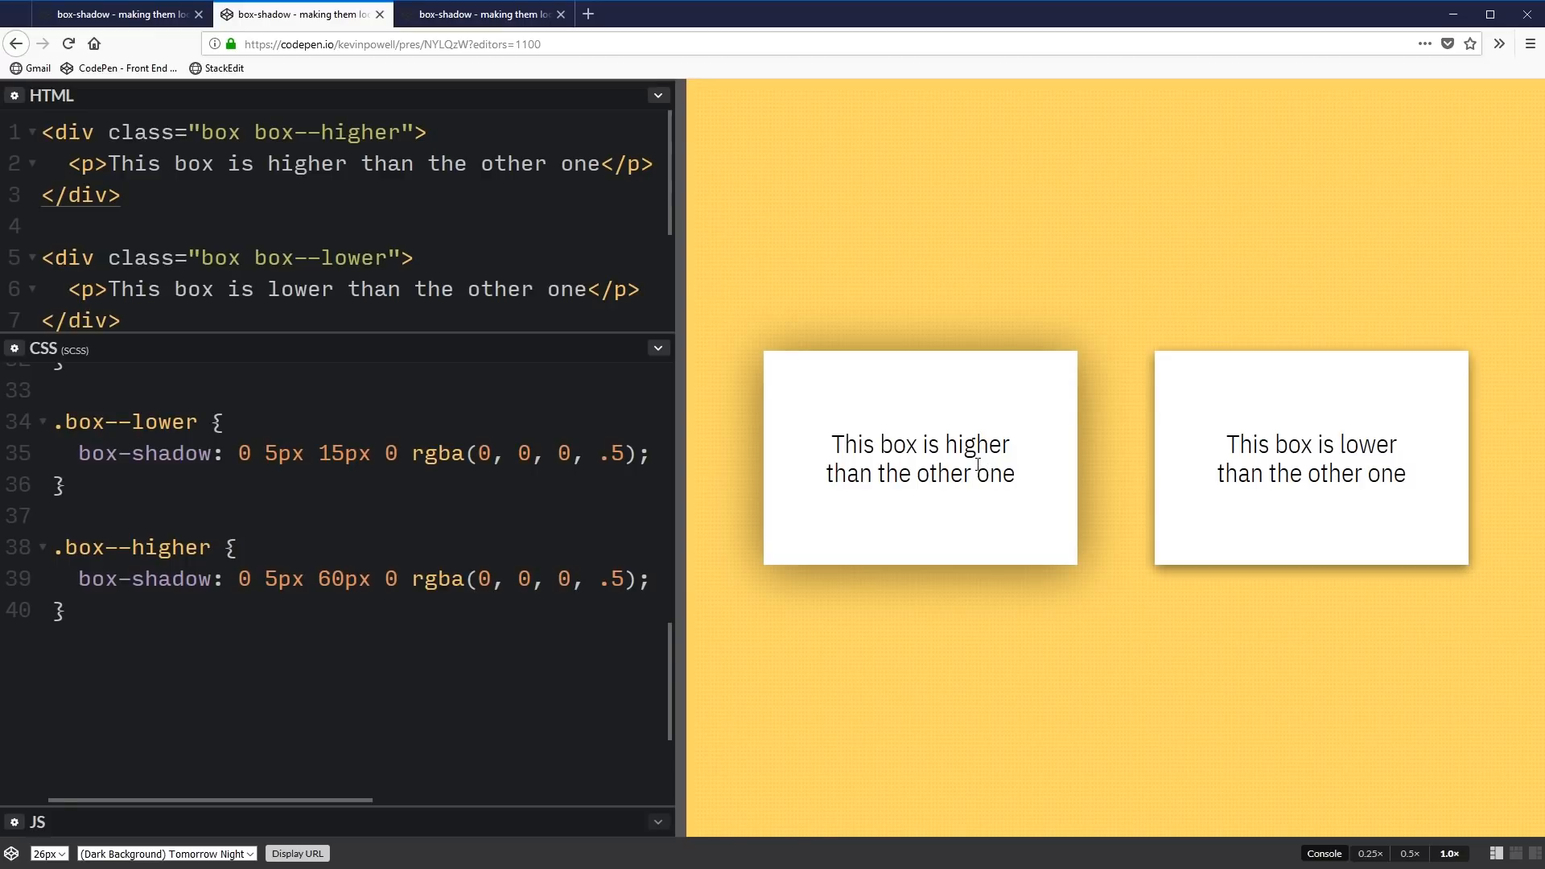
click(609, 578)
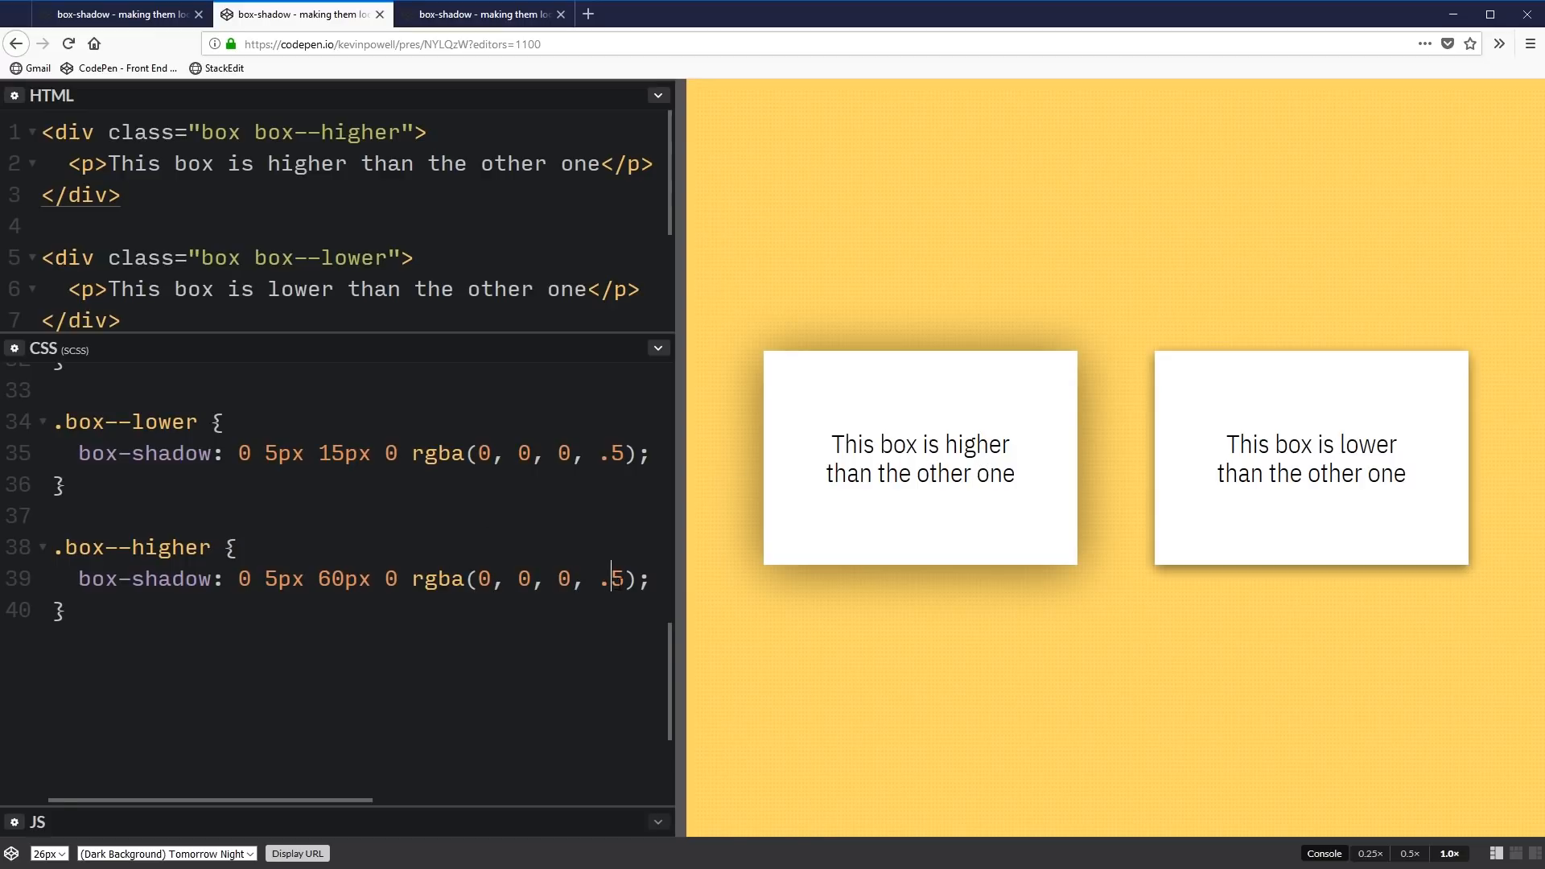
text(3)
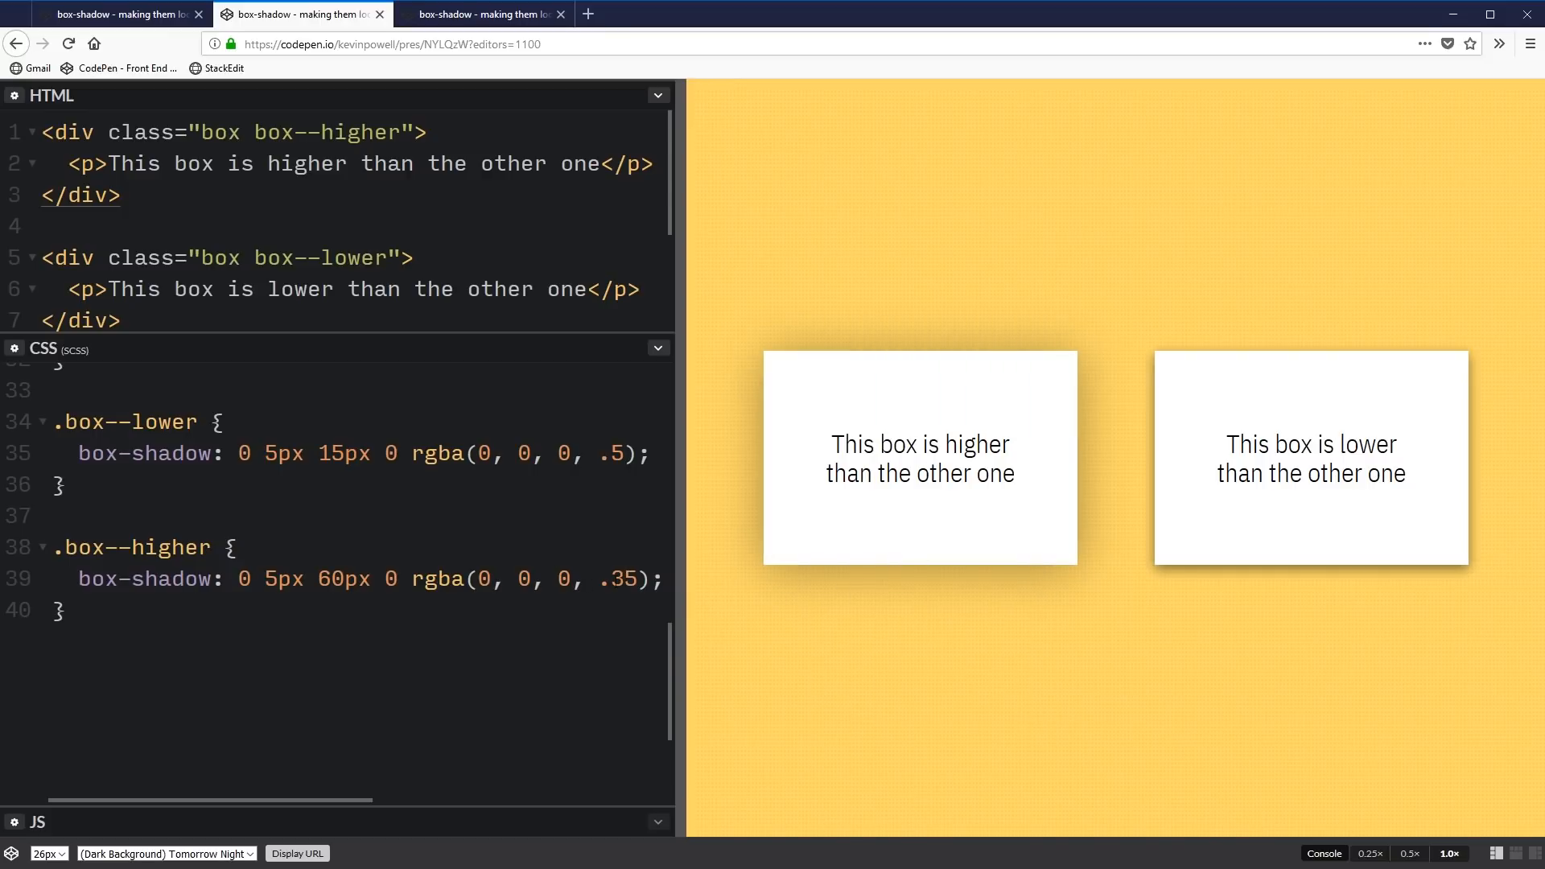
text(25)
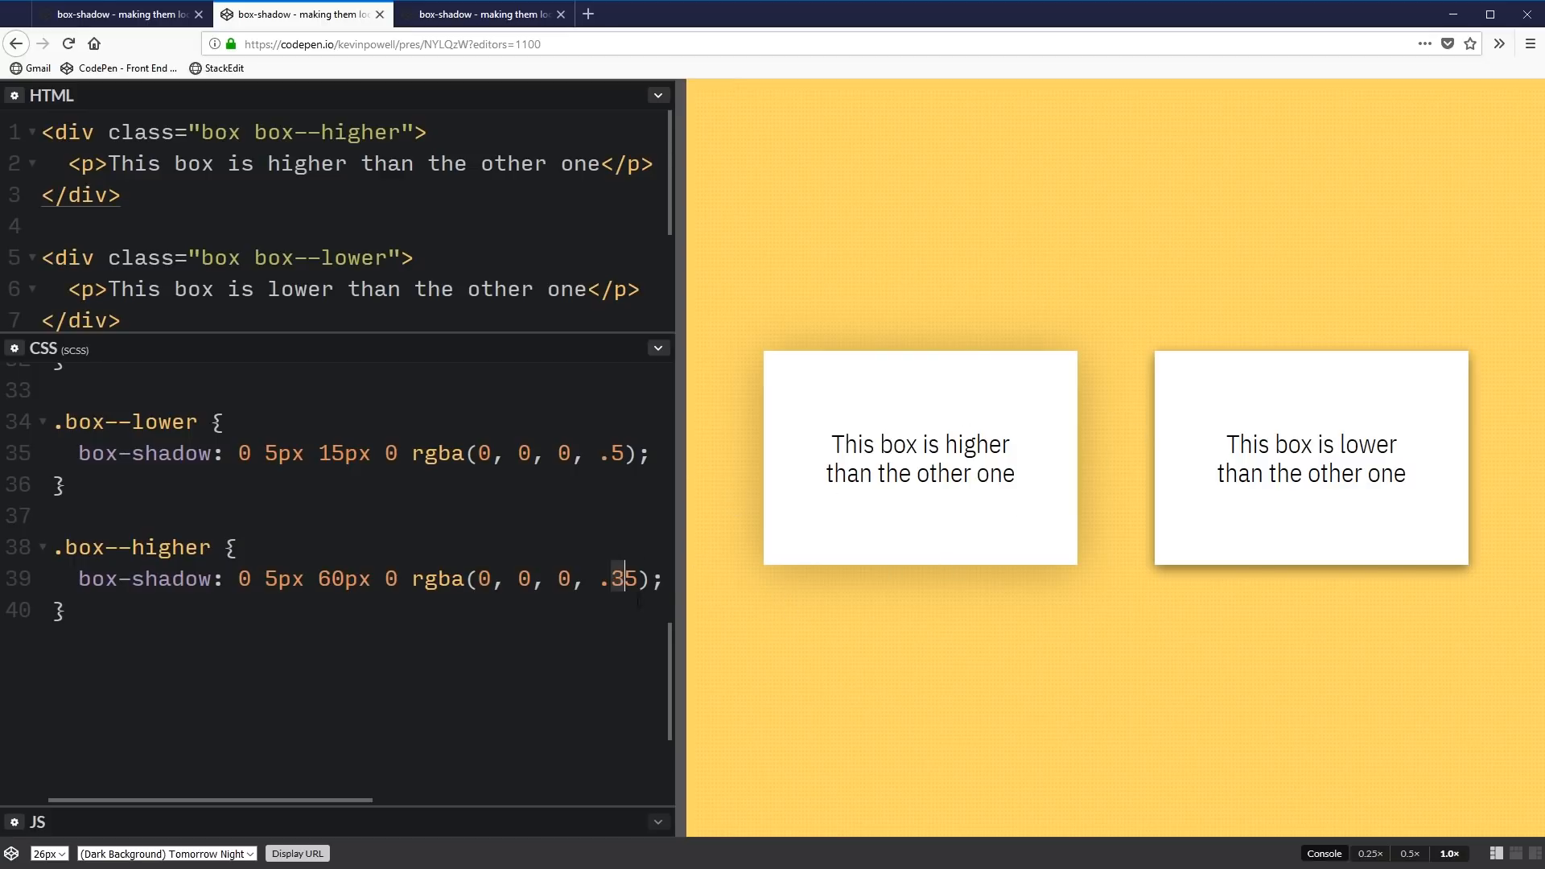
text(5)
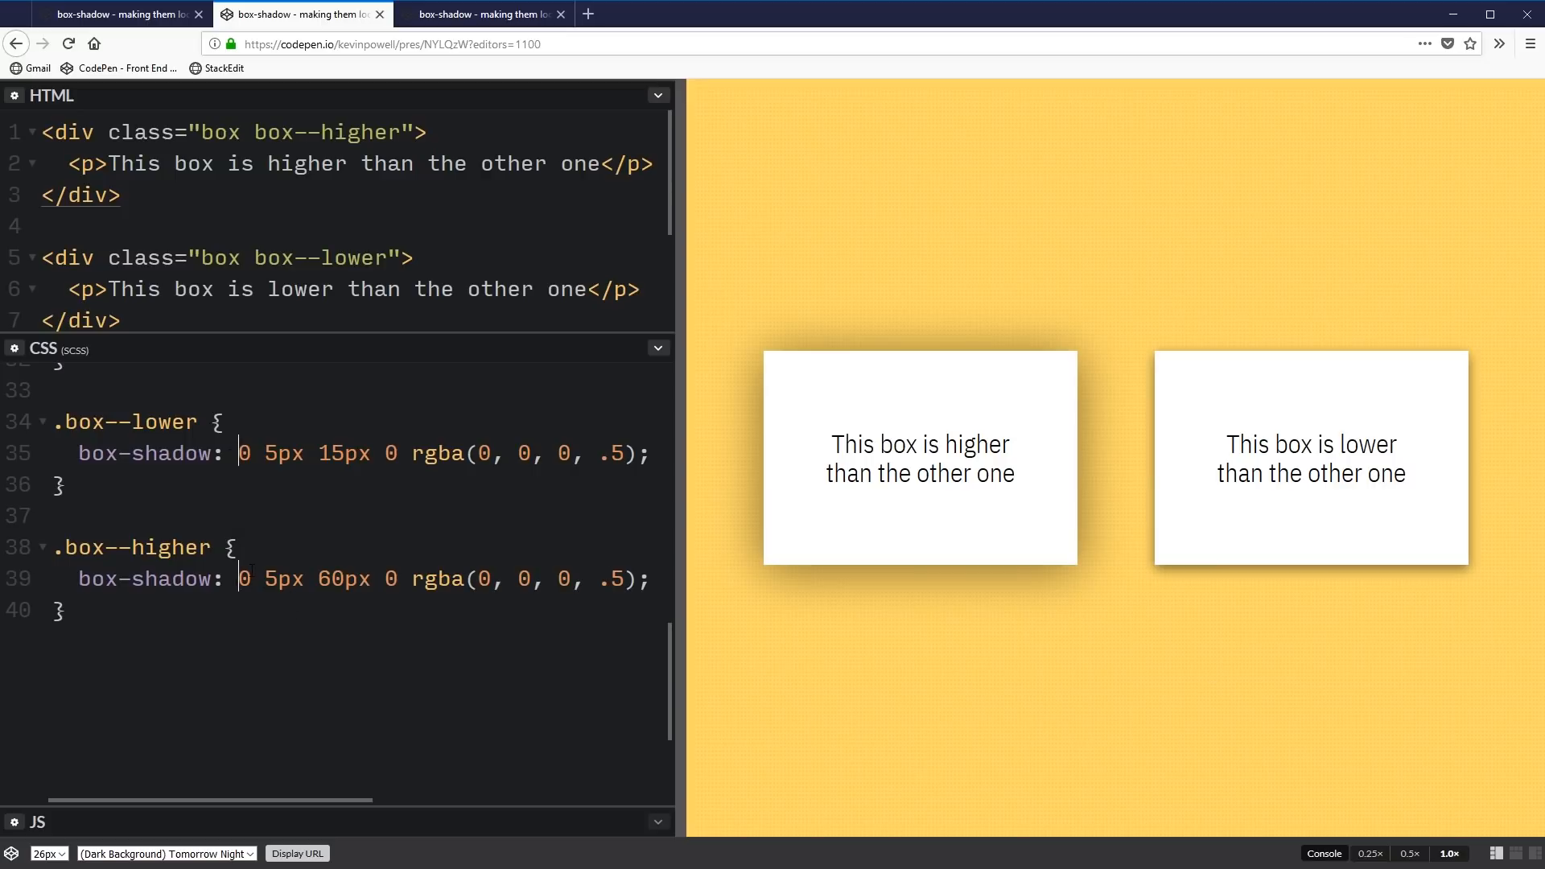
Add the inset keyword to the box-shadow, then return to the outer shadow
text(inset)
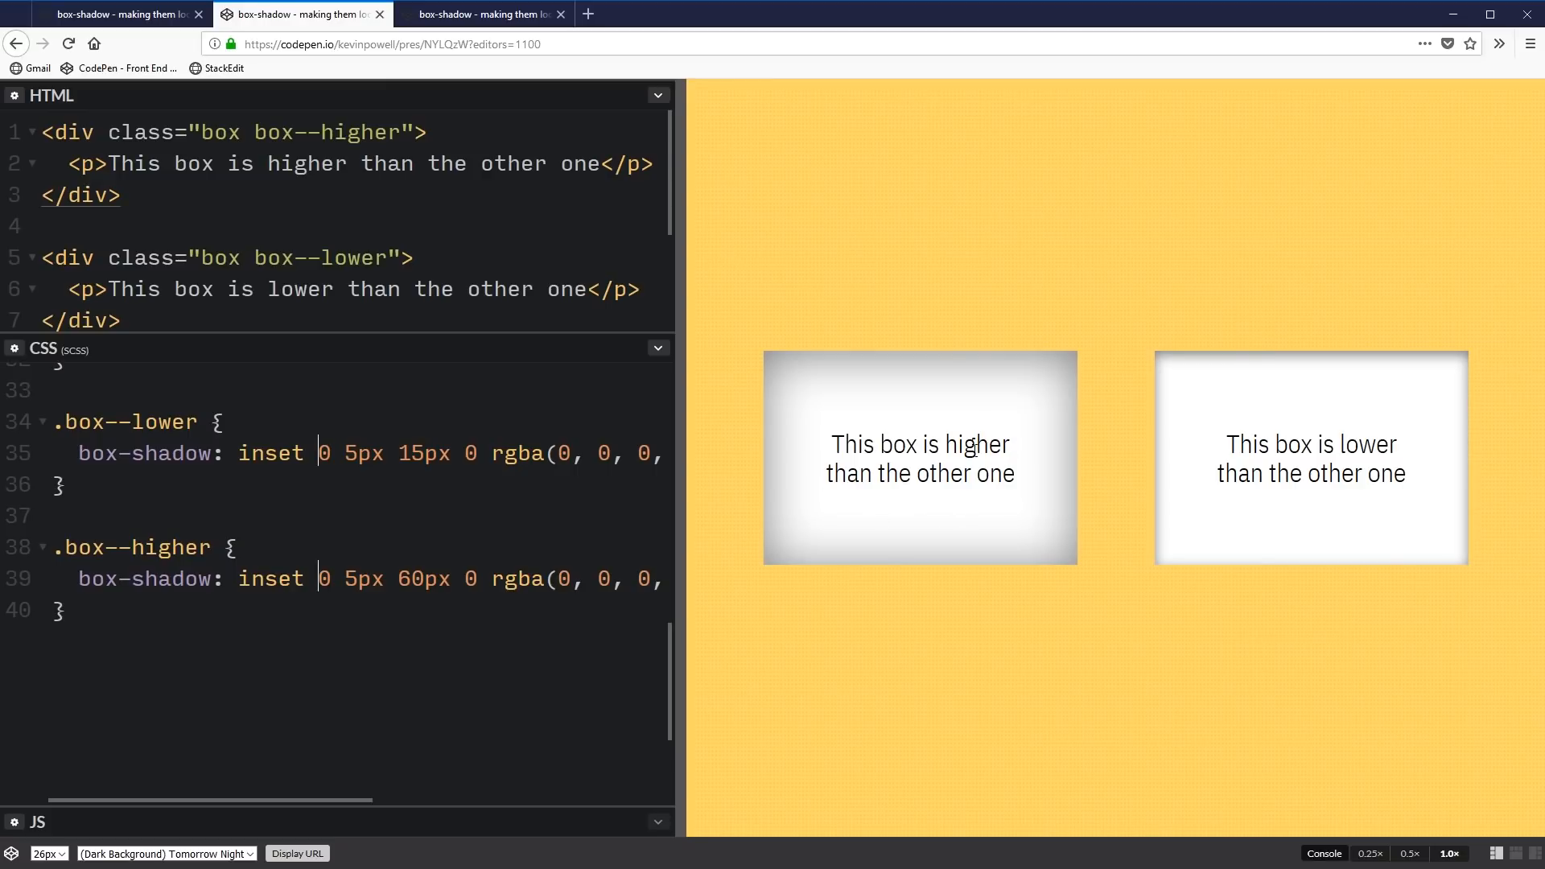
mouse_move(960, 463)
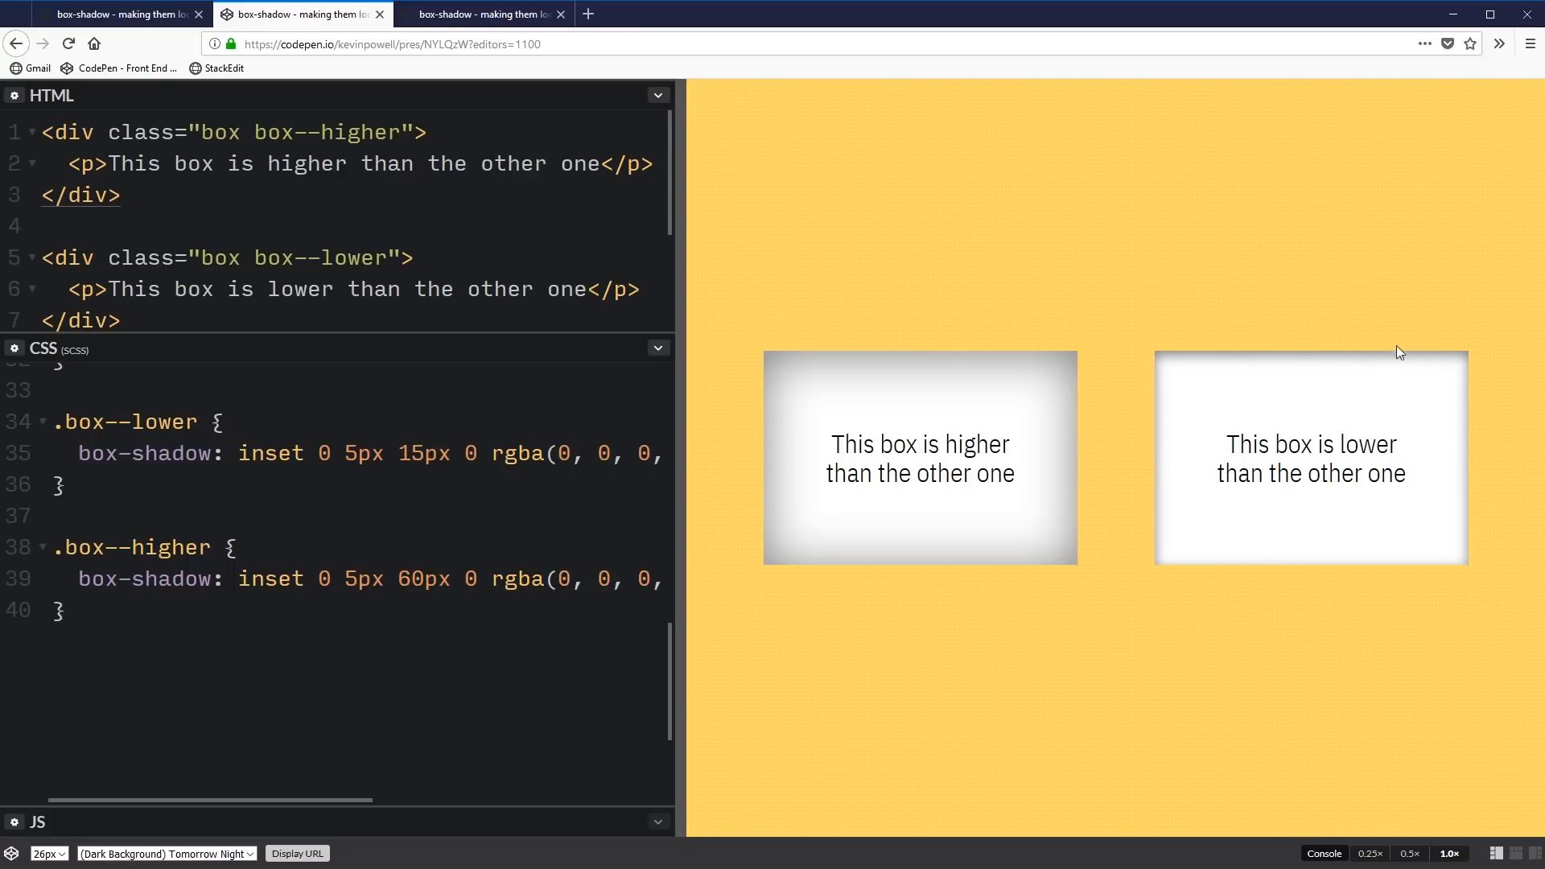
click(402, 578)
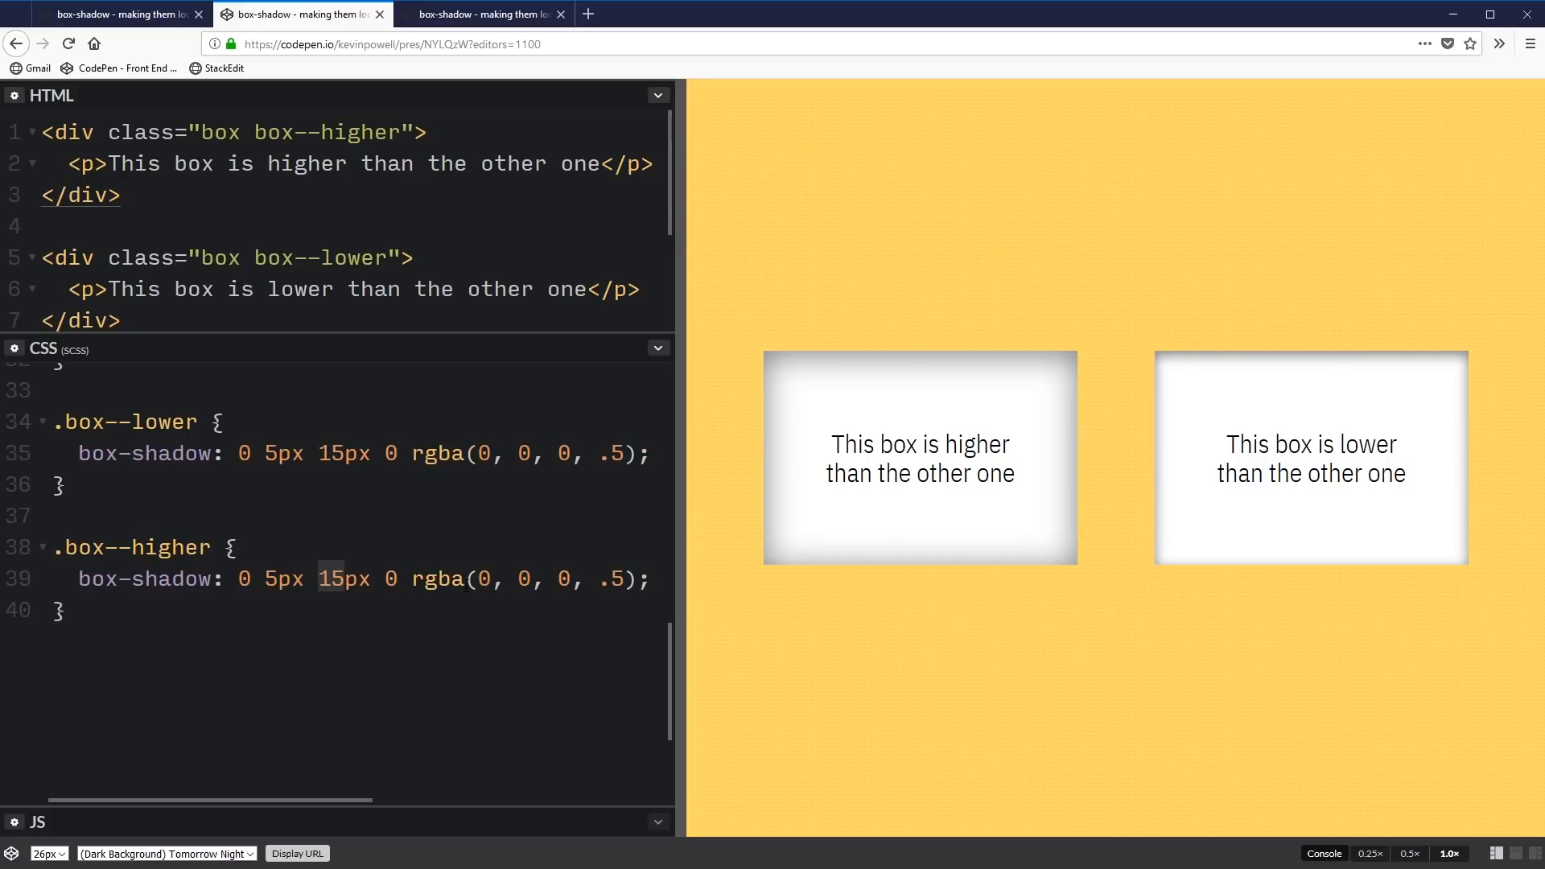
Set the .box--higher blur to 60px and move to its offset value
text(60px)
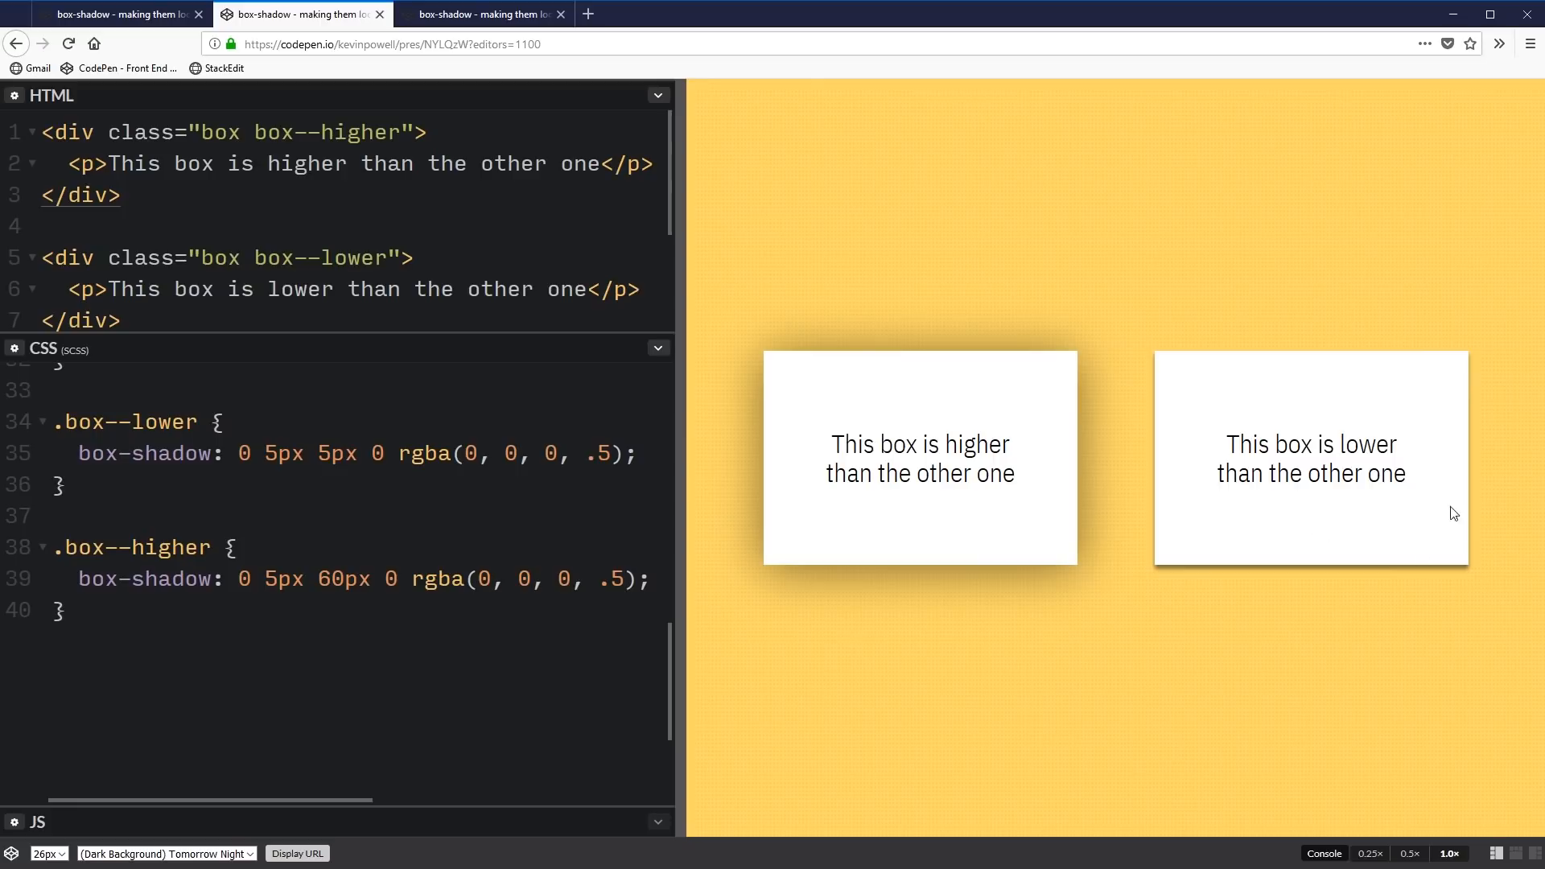
mouse_move(1350, 573)
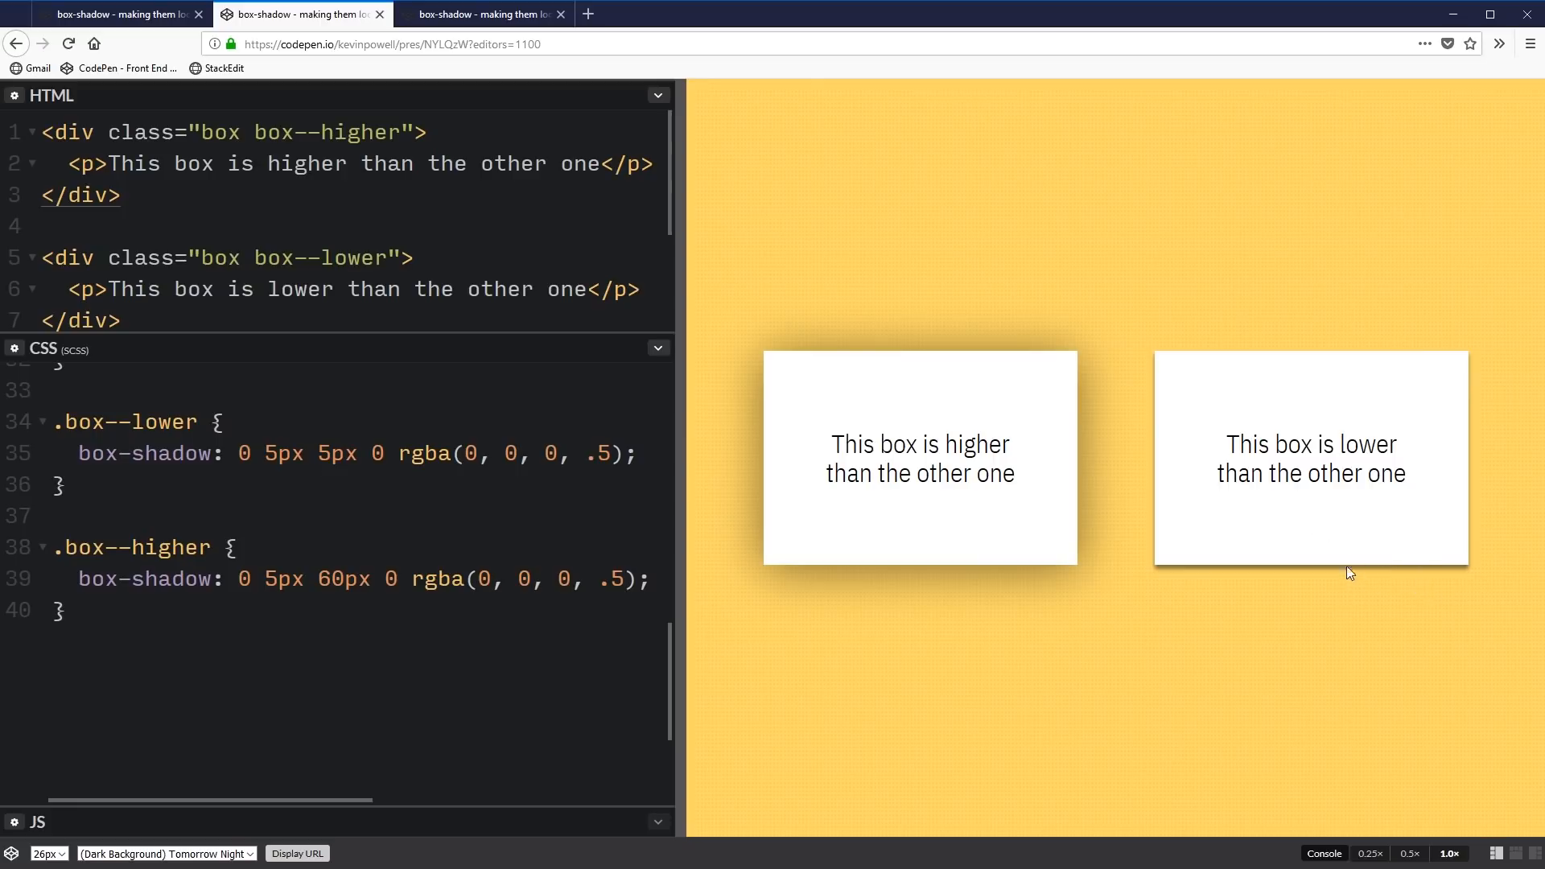
mouse_move(1128, 433)
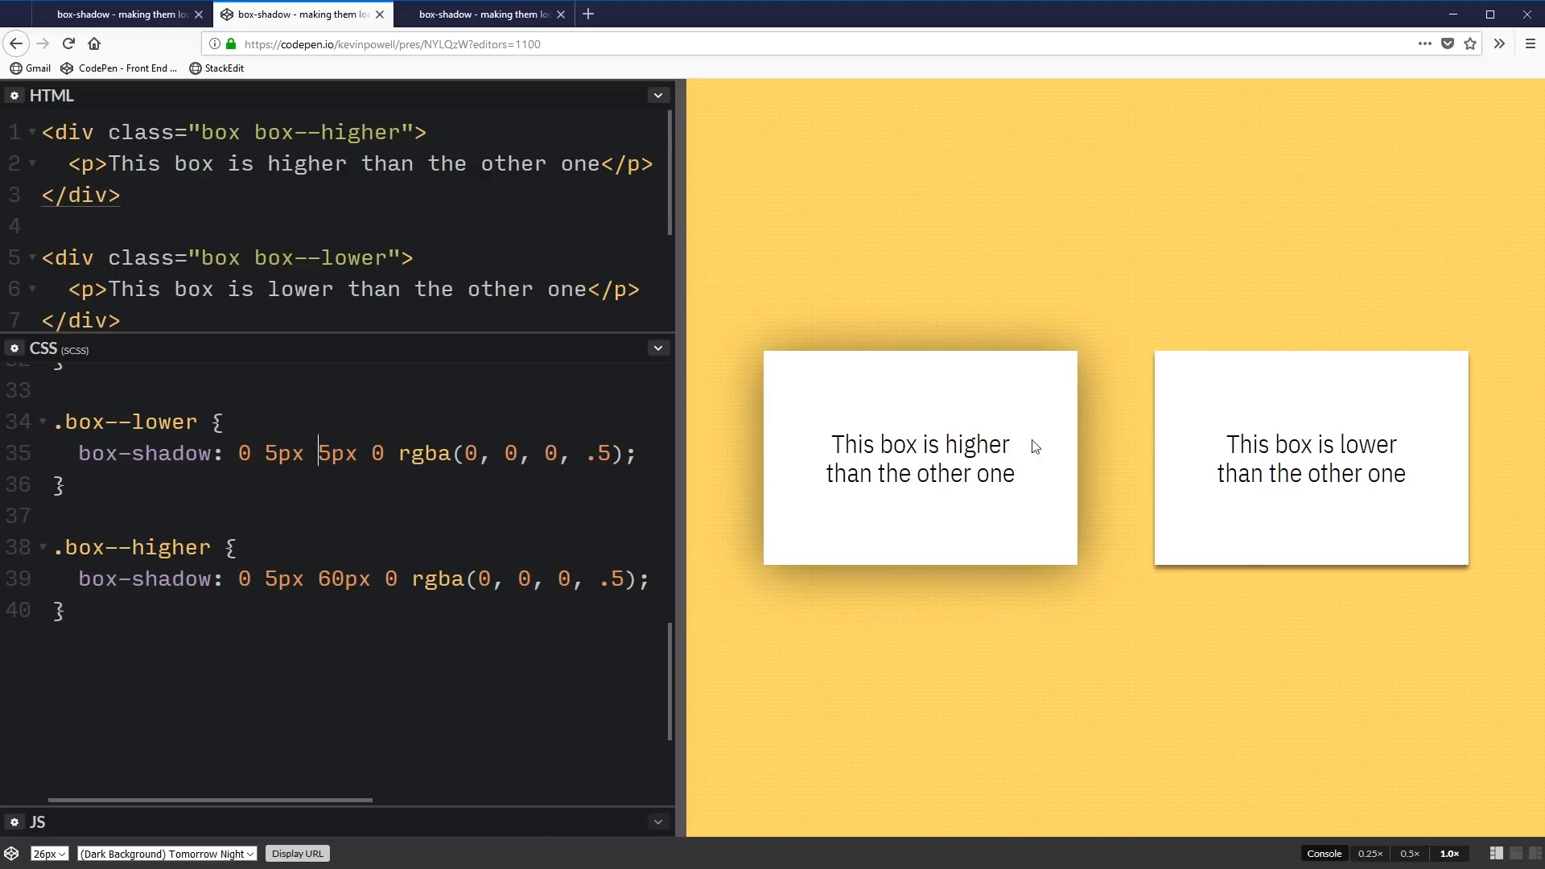
mouse_move(1178, 705)
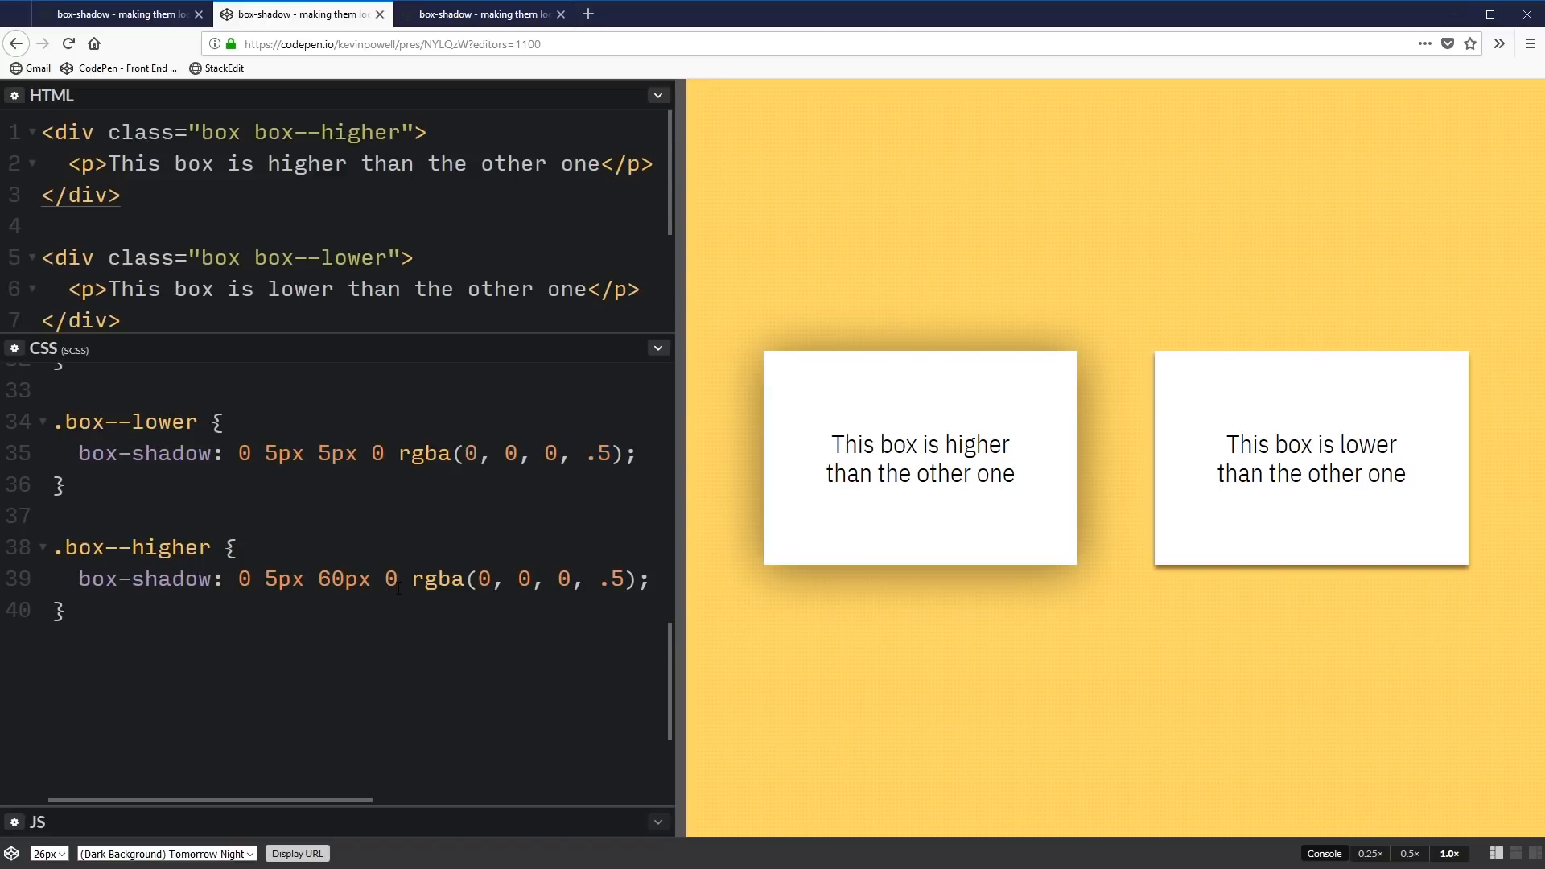
click(266, 454)
text(1)
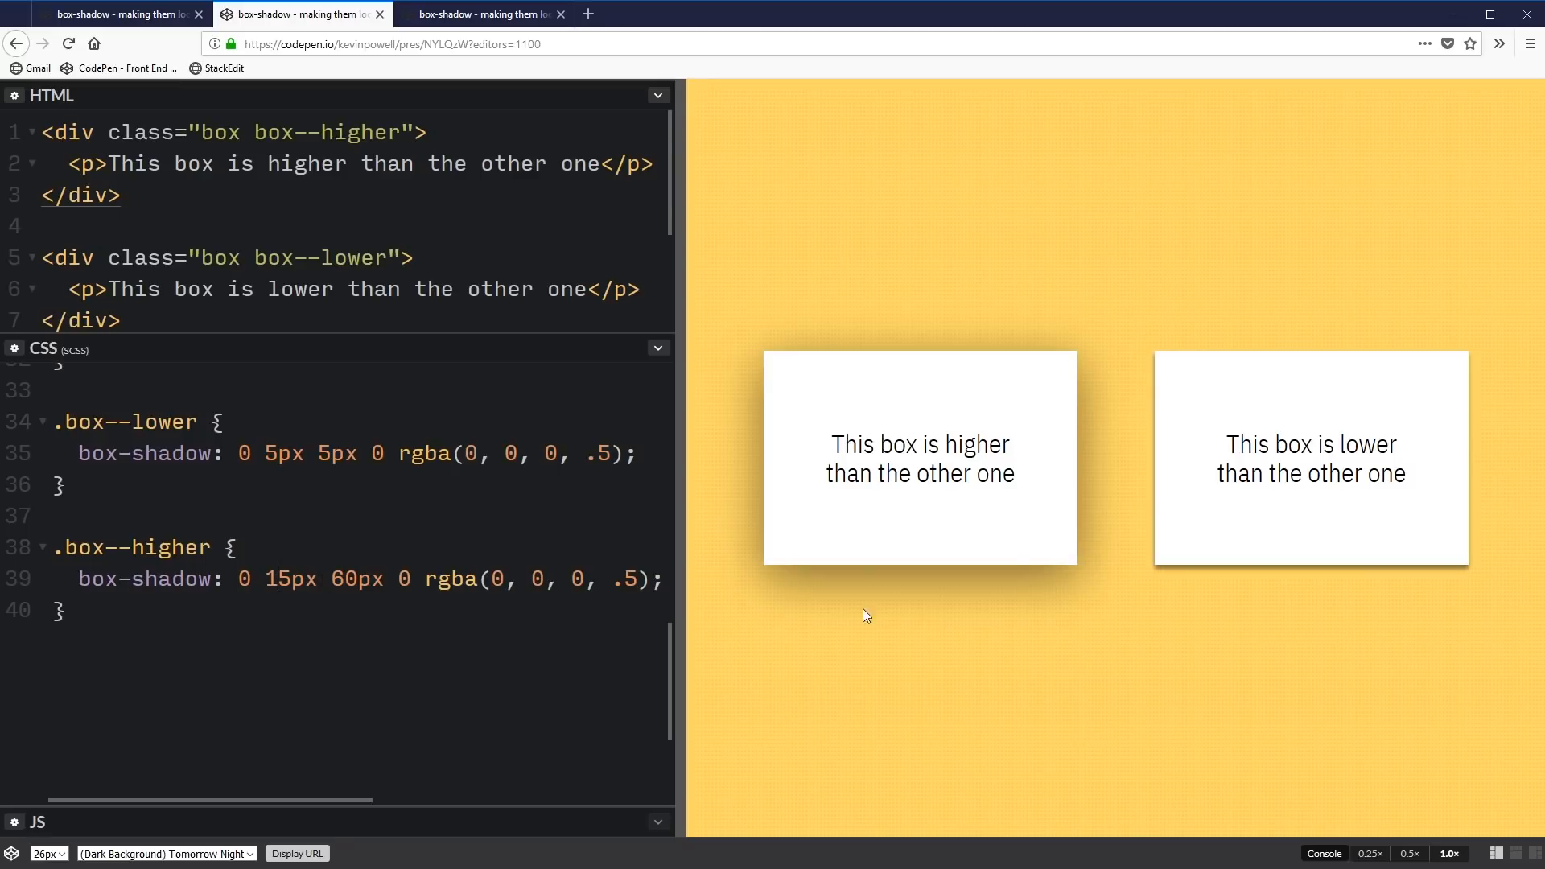
mouse_move(908, 577)
text(1)
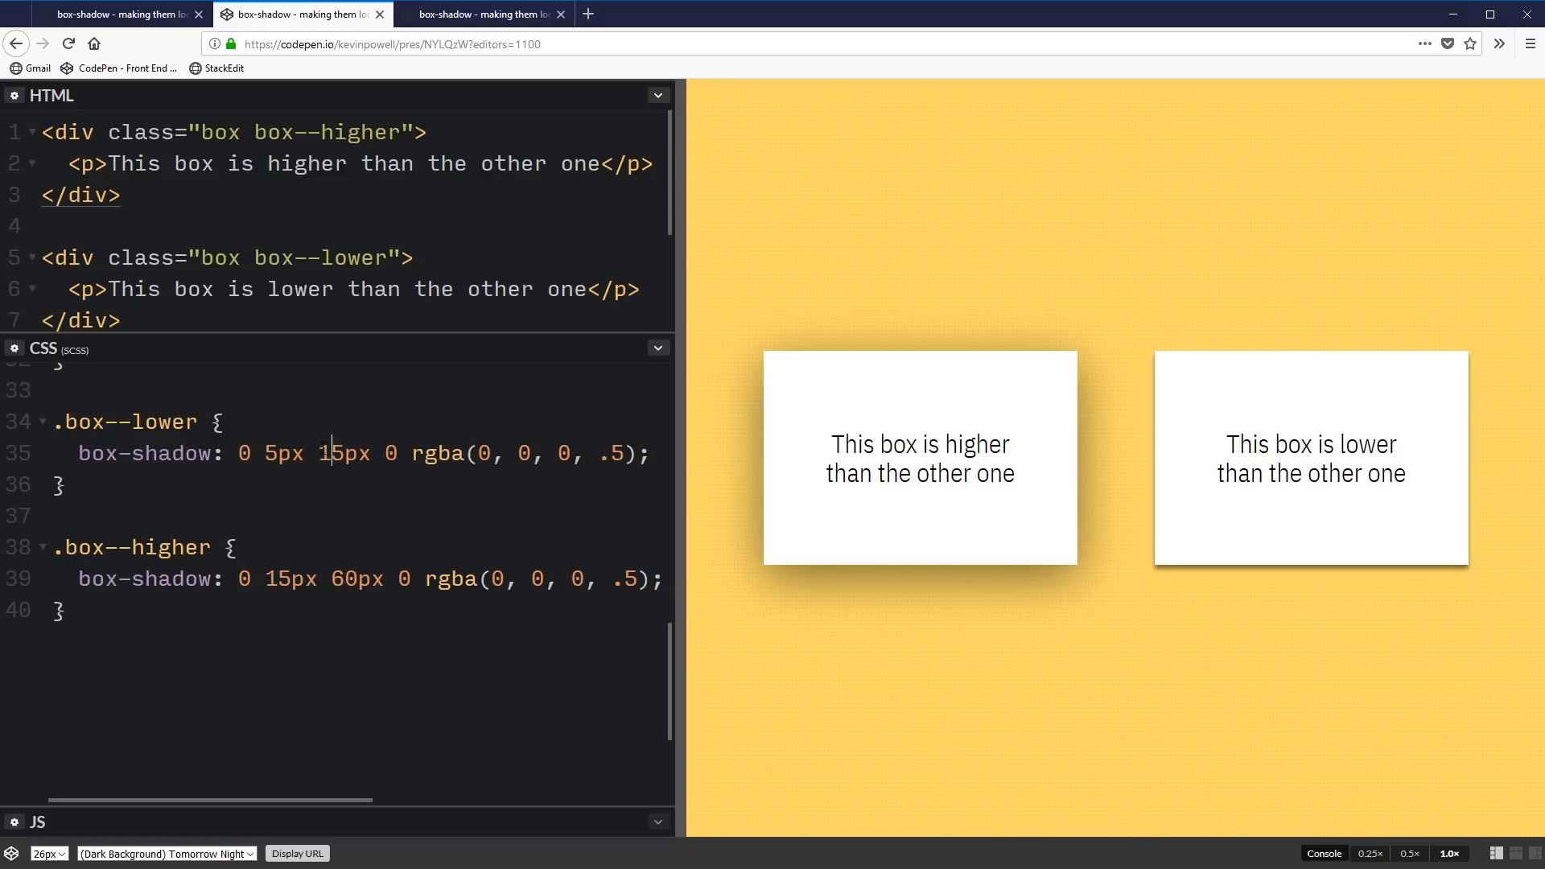
mouse_move(963, 502)
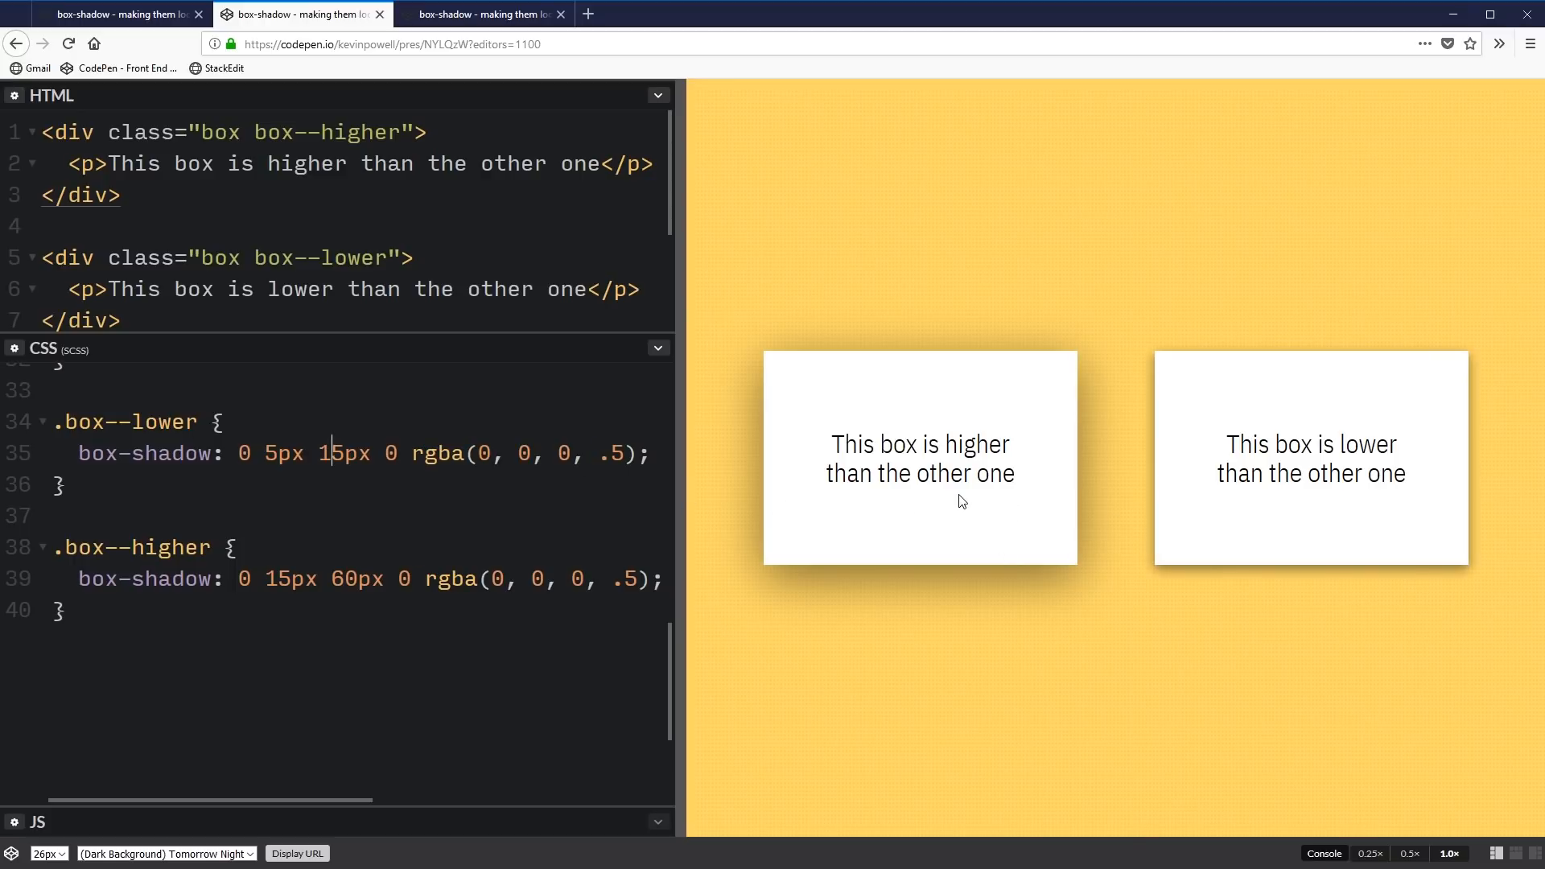
mouse_move(1344, 454)
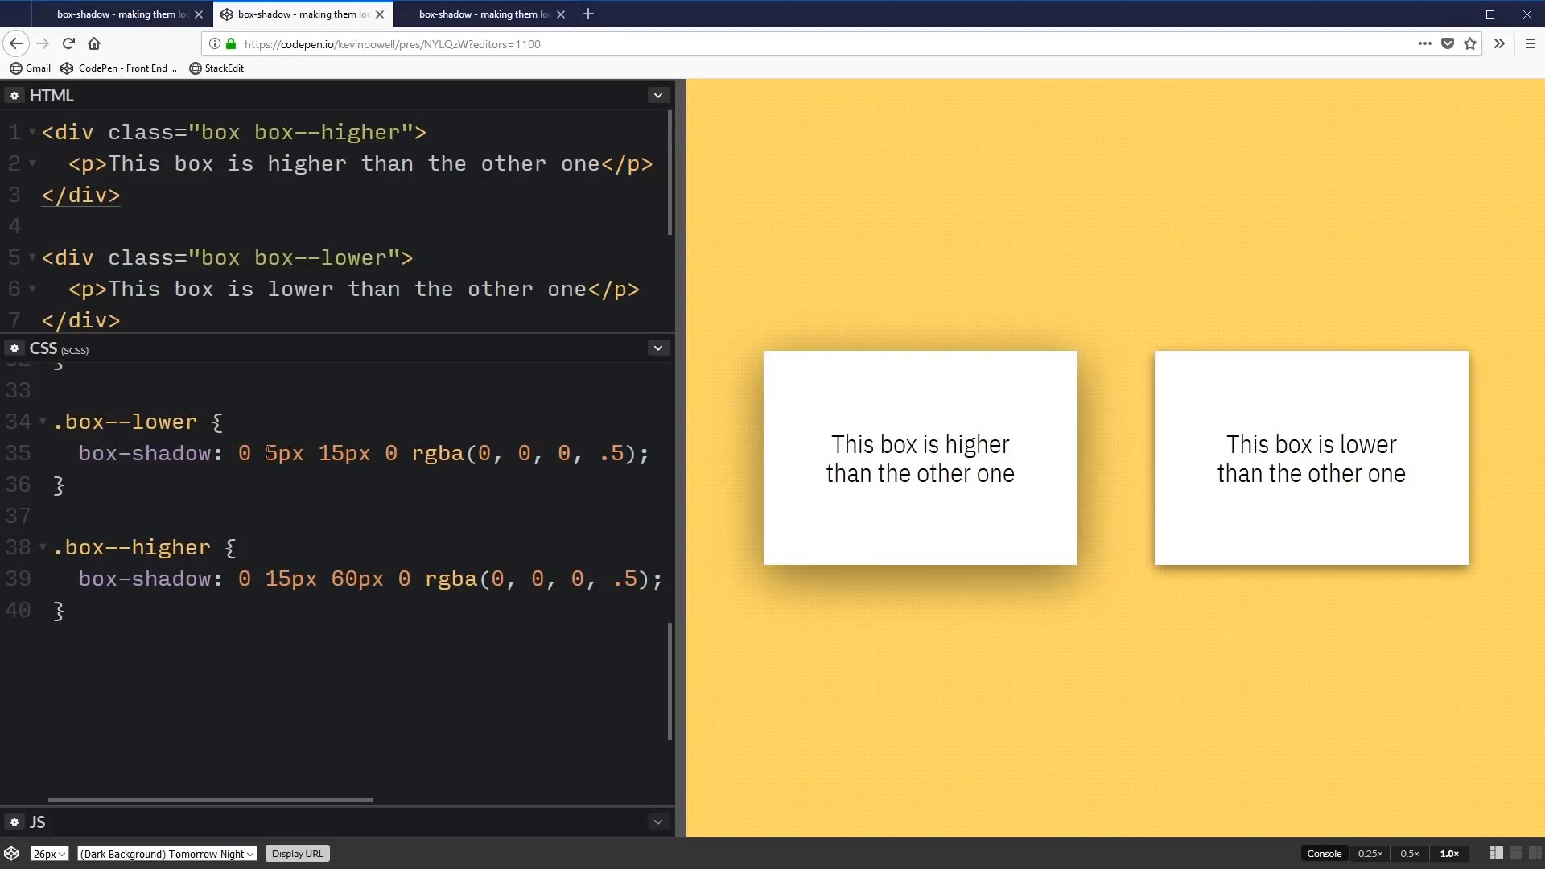
Give .box--lower a -5px offset and set the .box--higher blur to 15px
text(-)
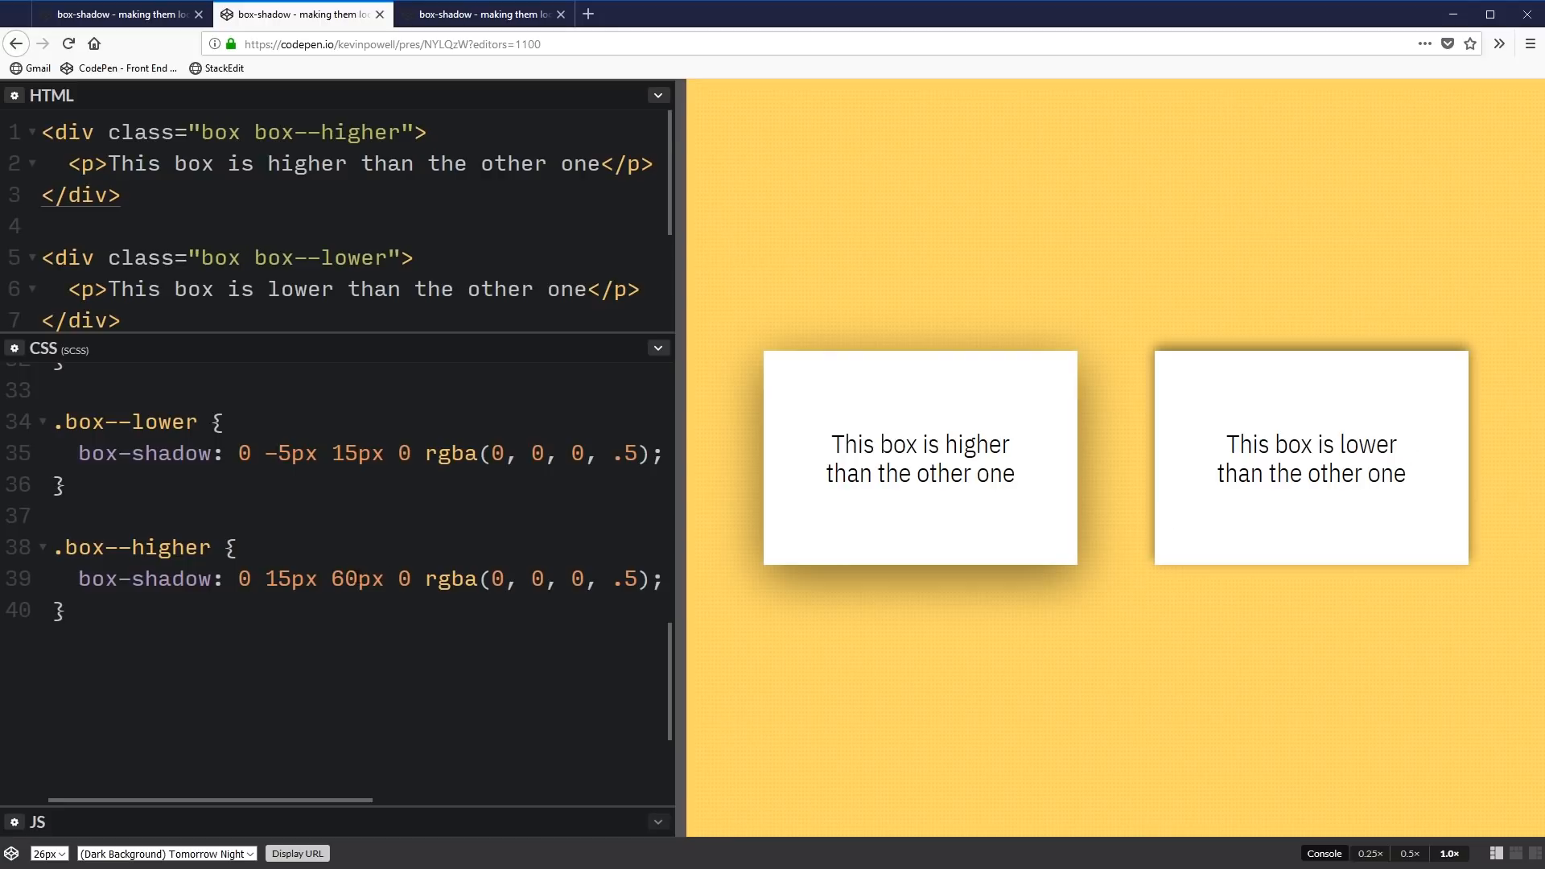
text(15px)
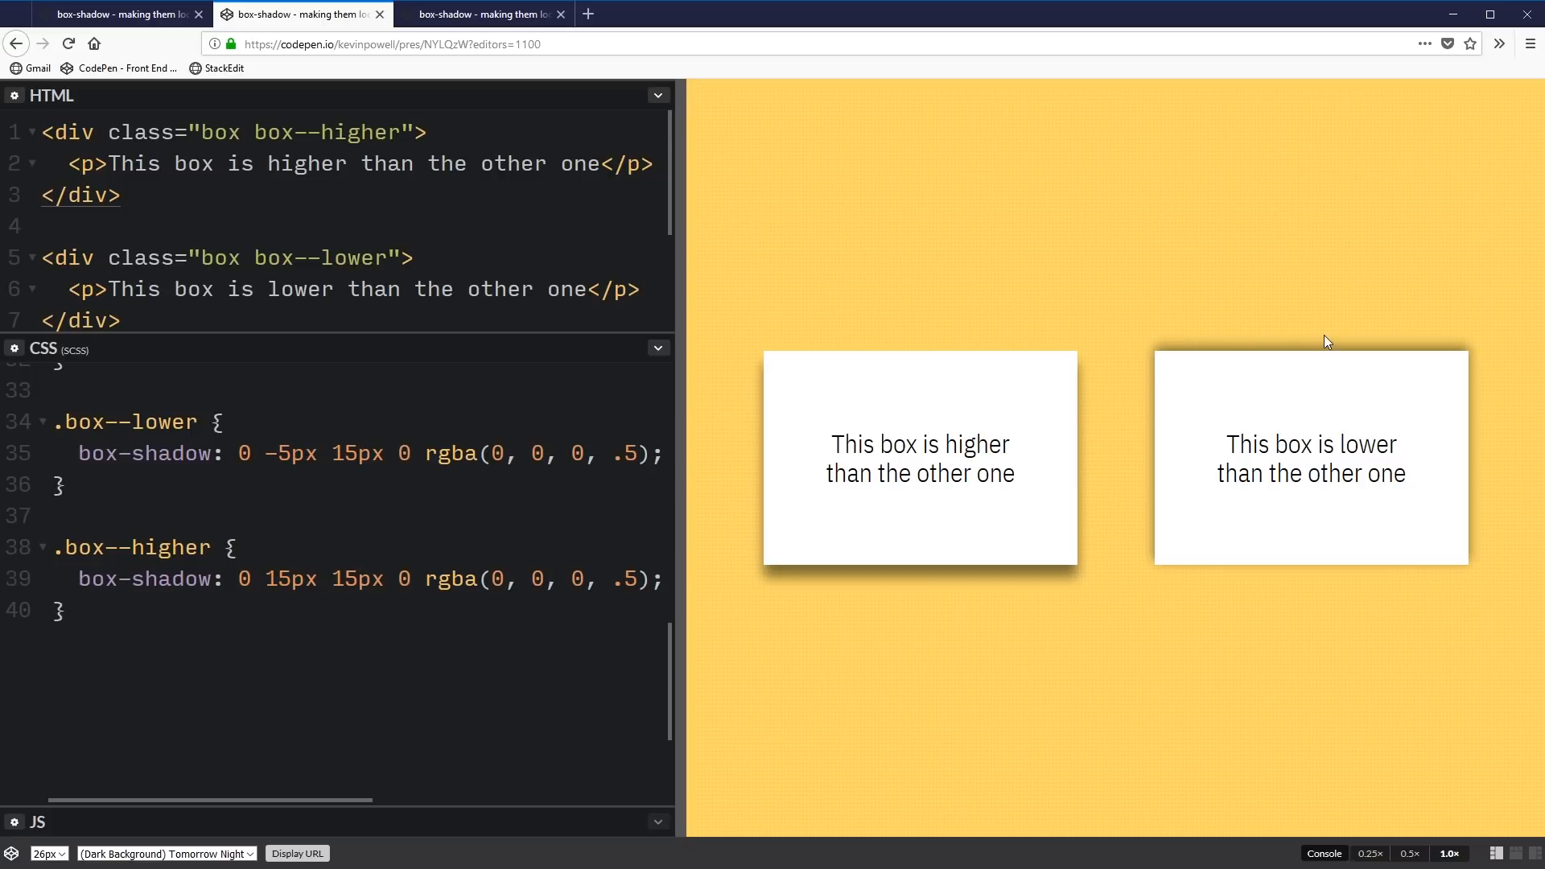
mouse_move(950, 605)
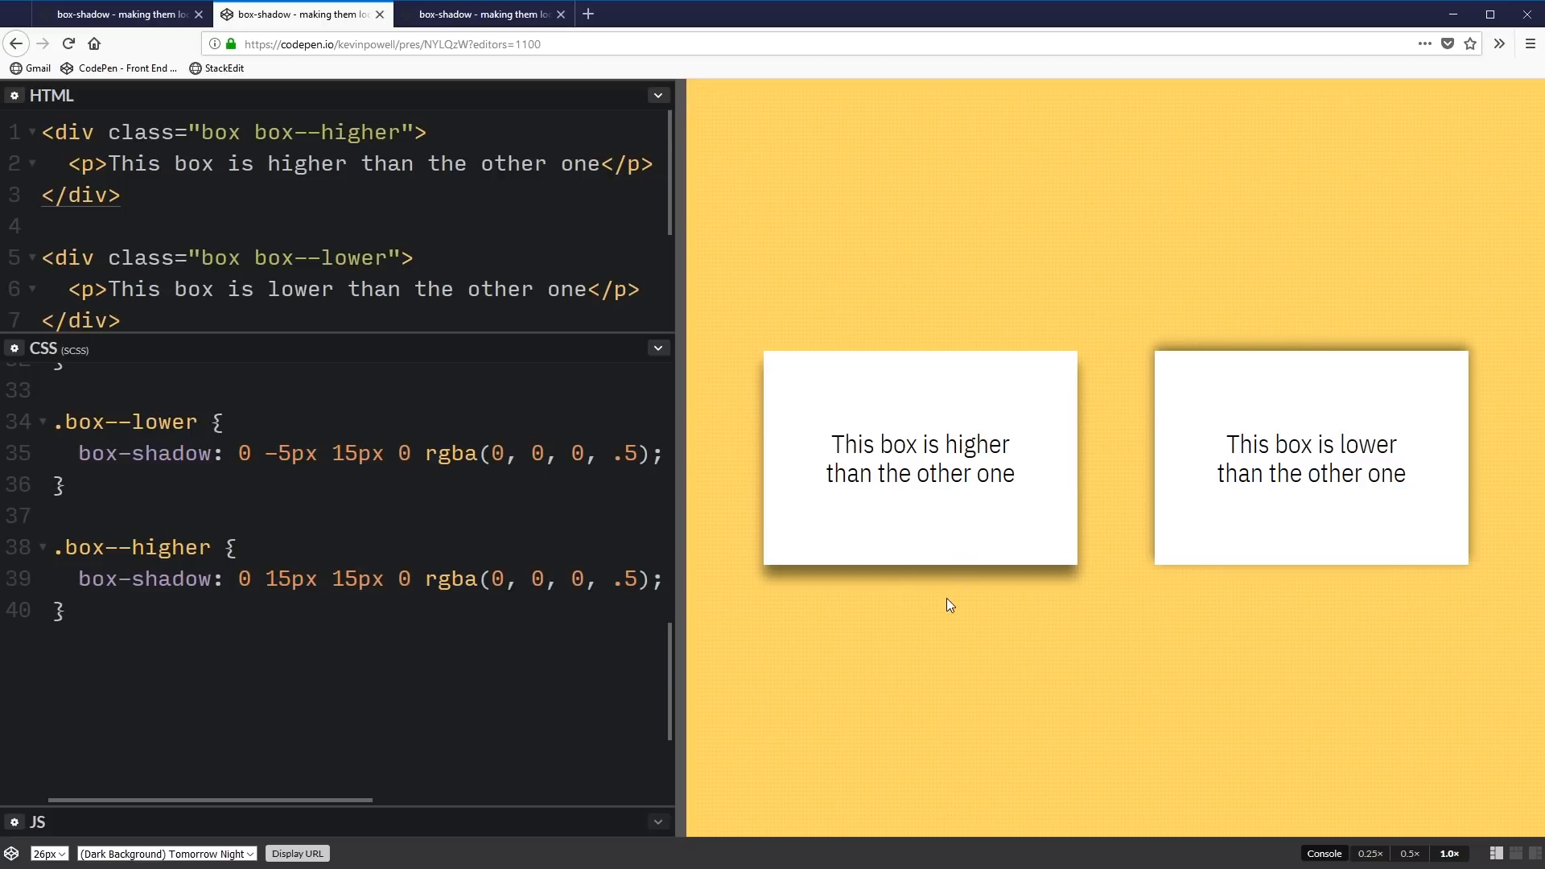
click(357, 578)
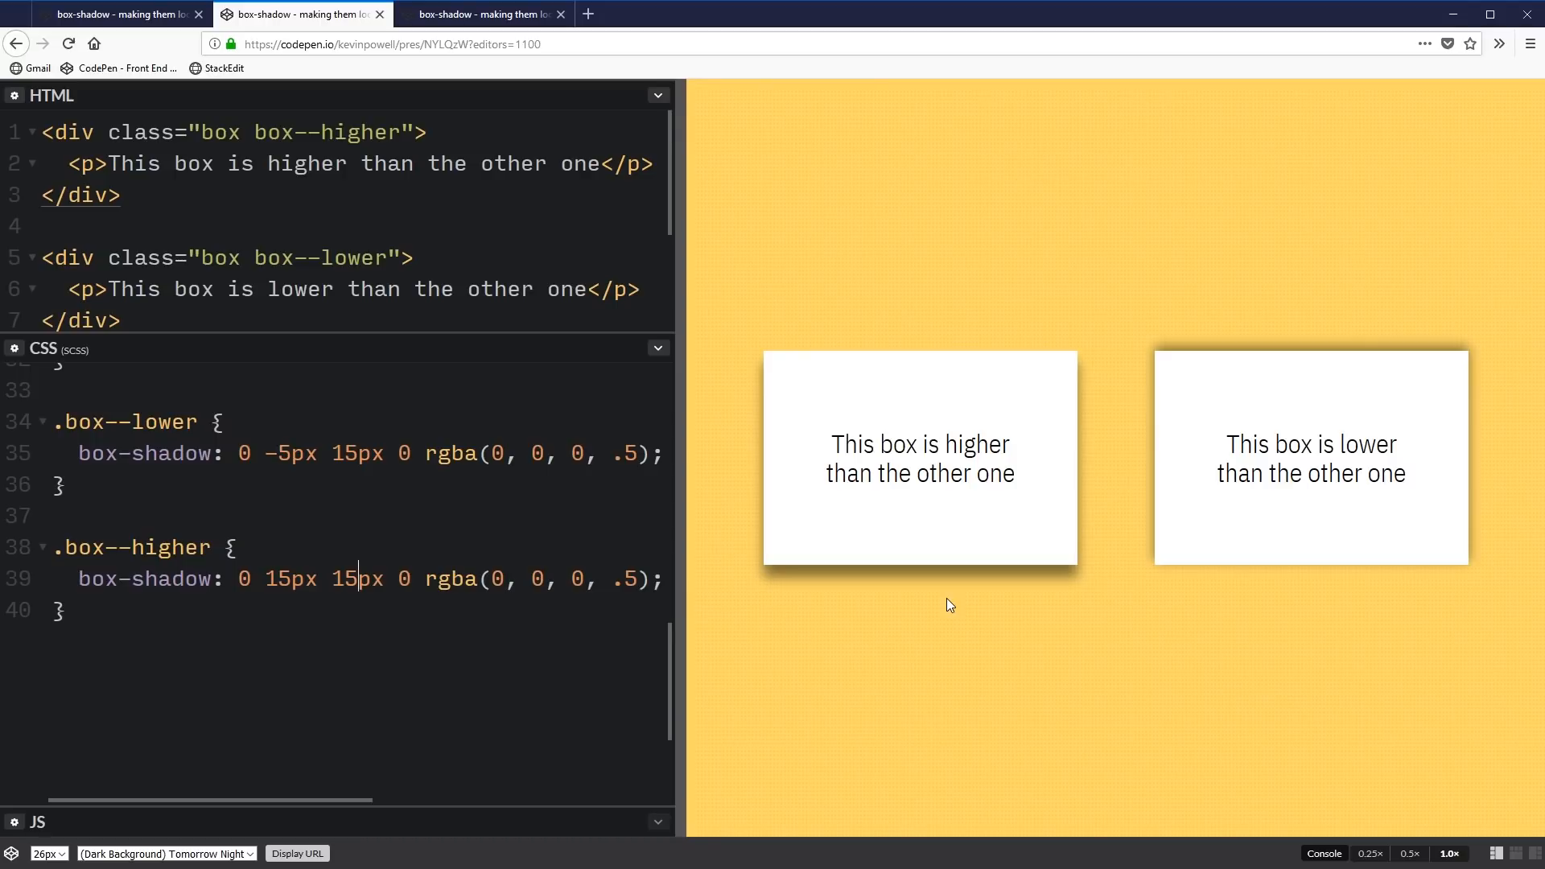
mouse_move(994, 533)
text(60)
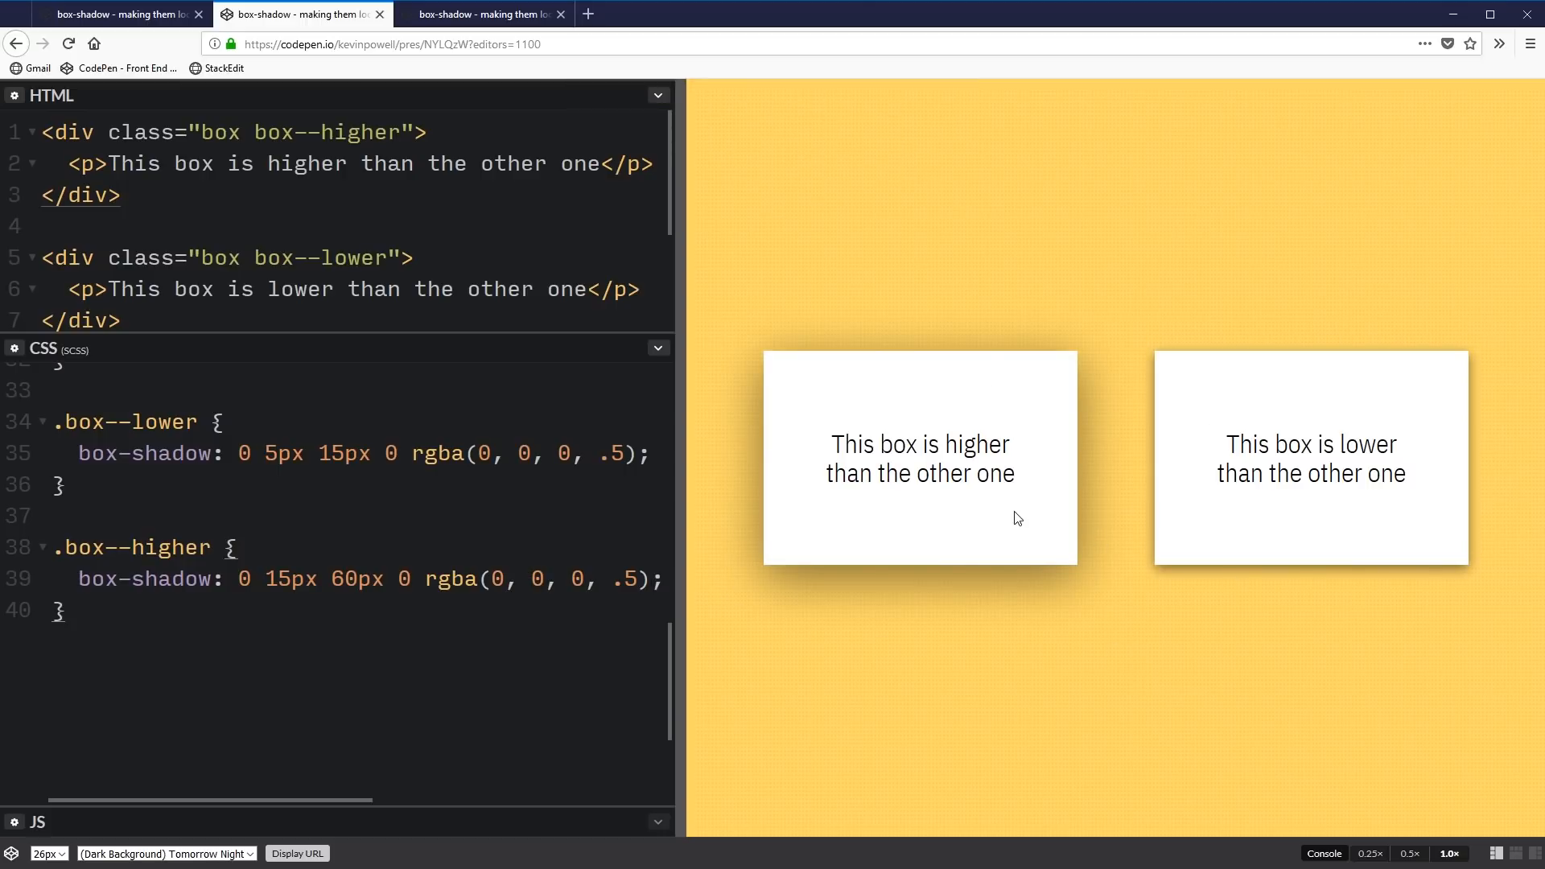
mouse_move(1291, 454)
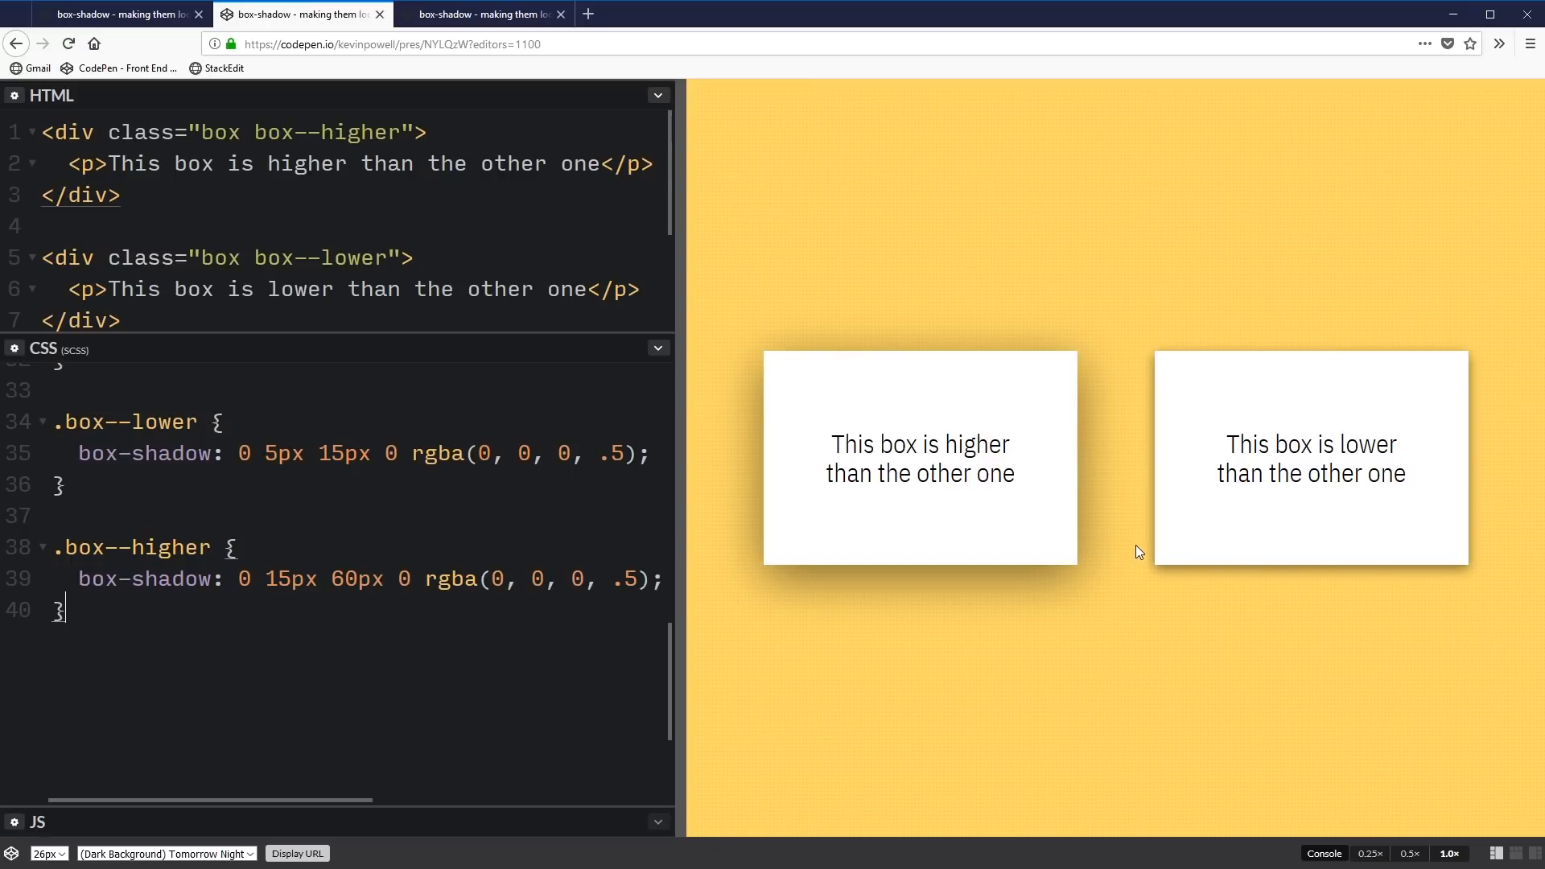
mouse_move(1142, 541)
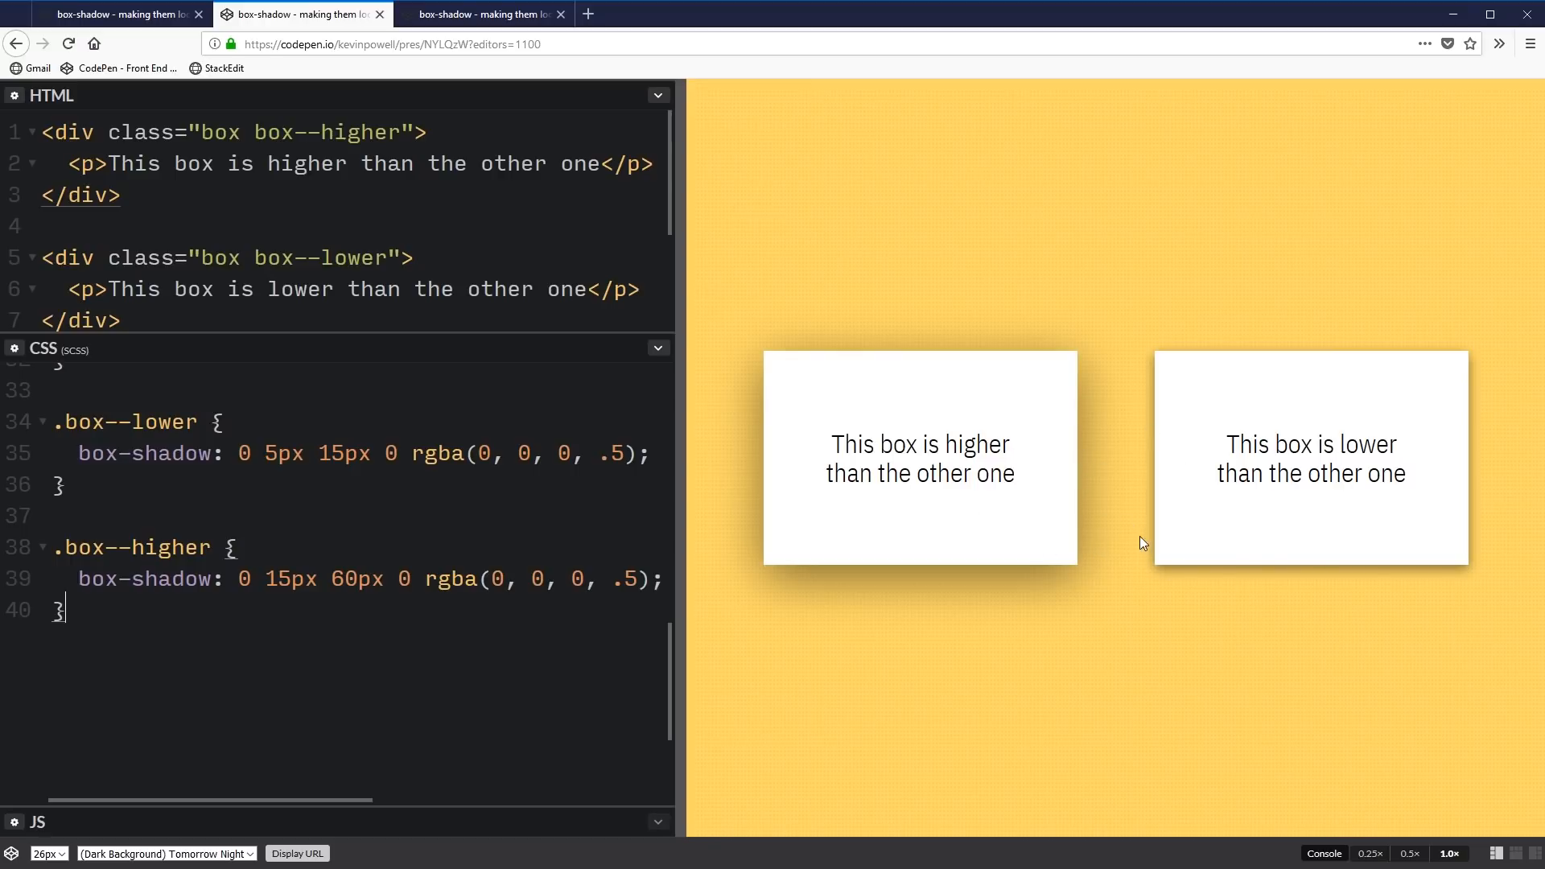
mouse_move(482, 26)
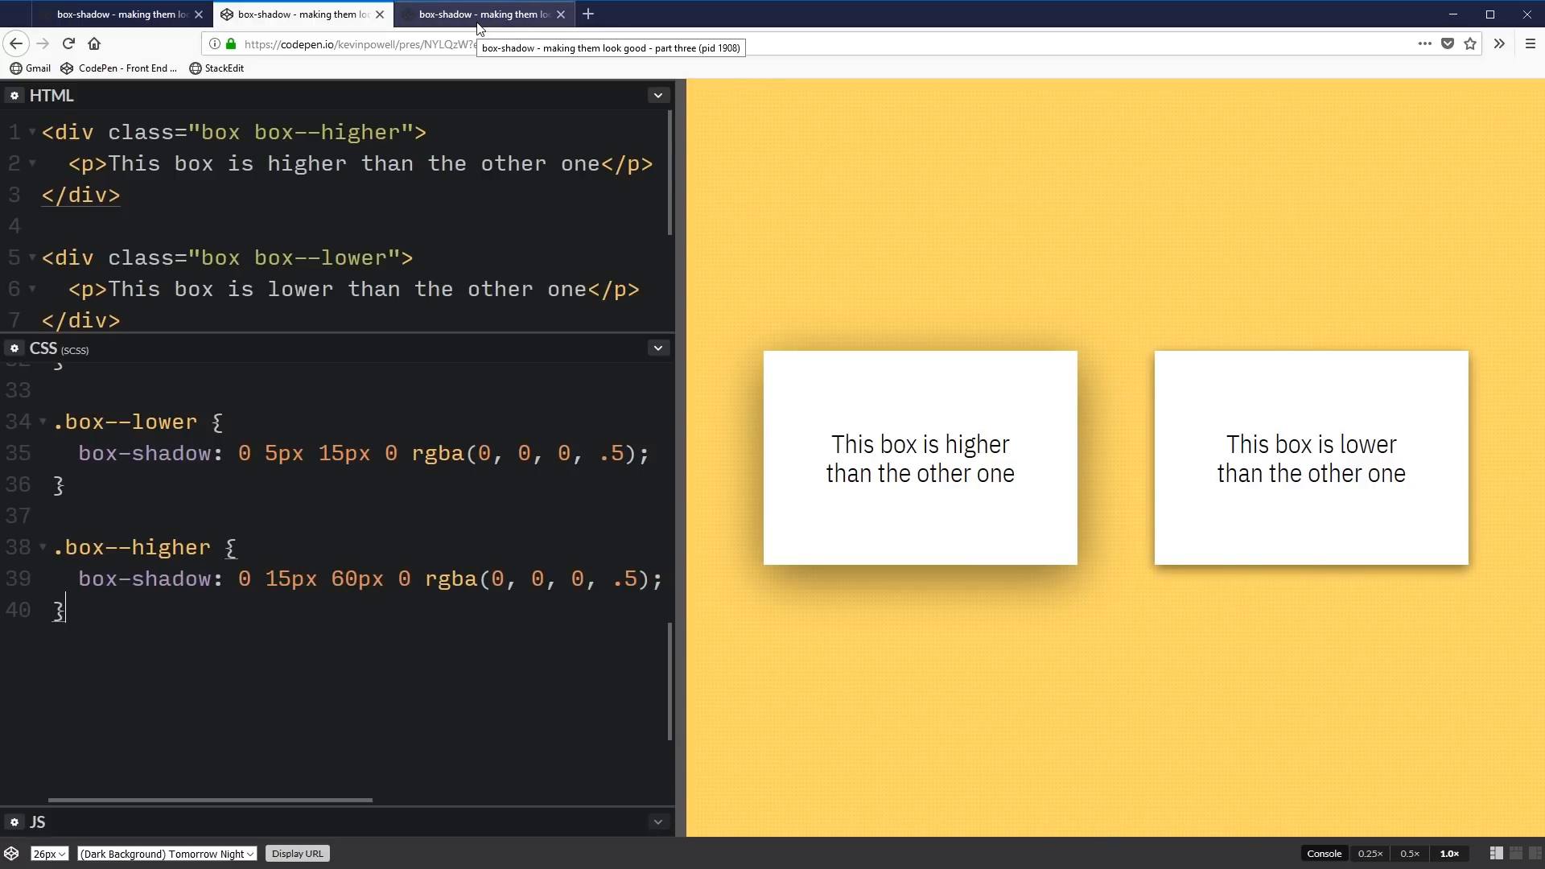
Switch to the 'A lonely box' pen and highlight its transition declaration
click(481, 15)
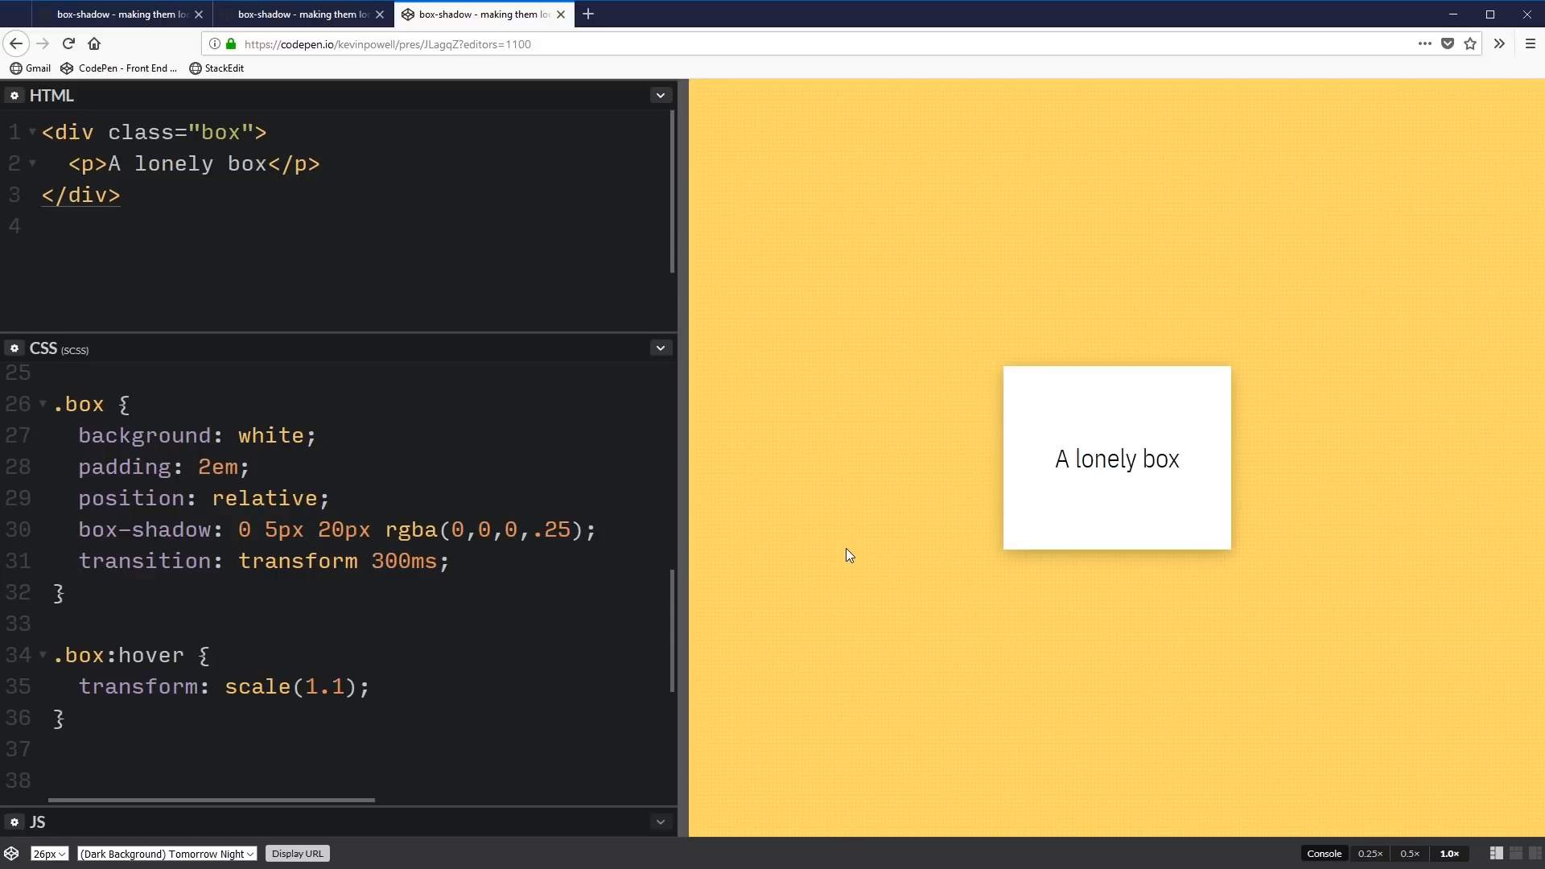
mouse_move(866, 540)
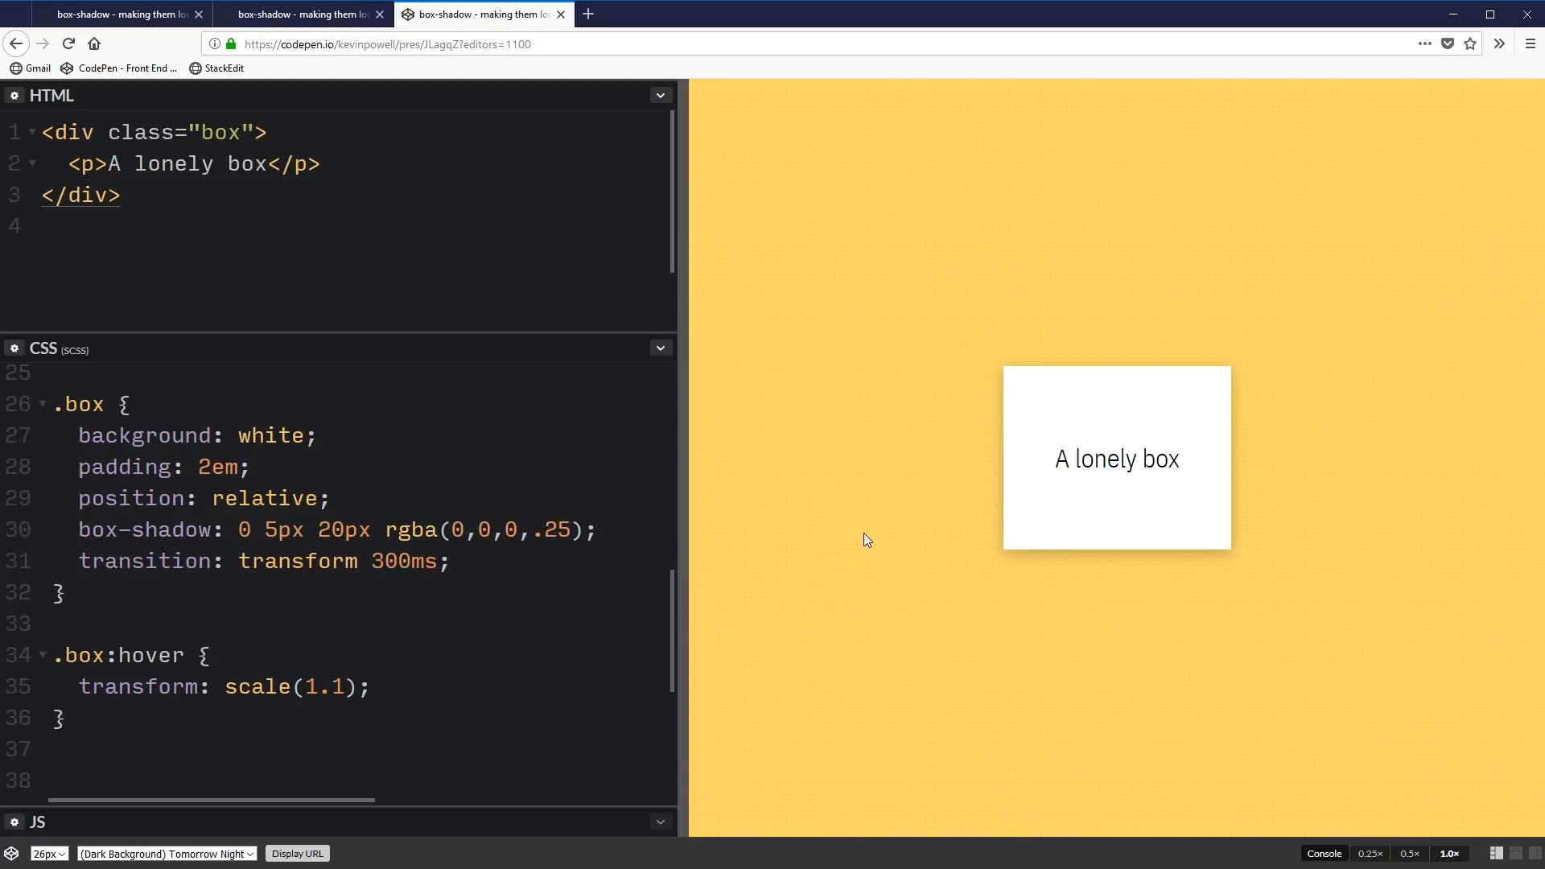
mouse_move(1098, 509)
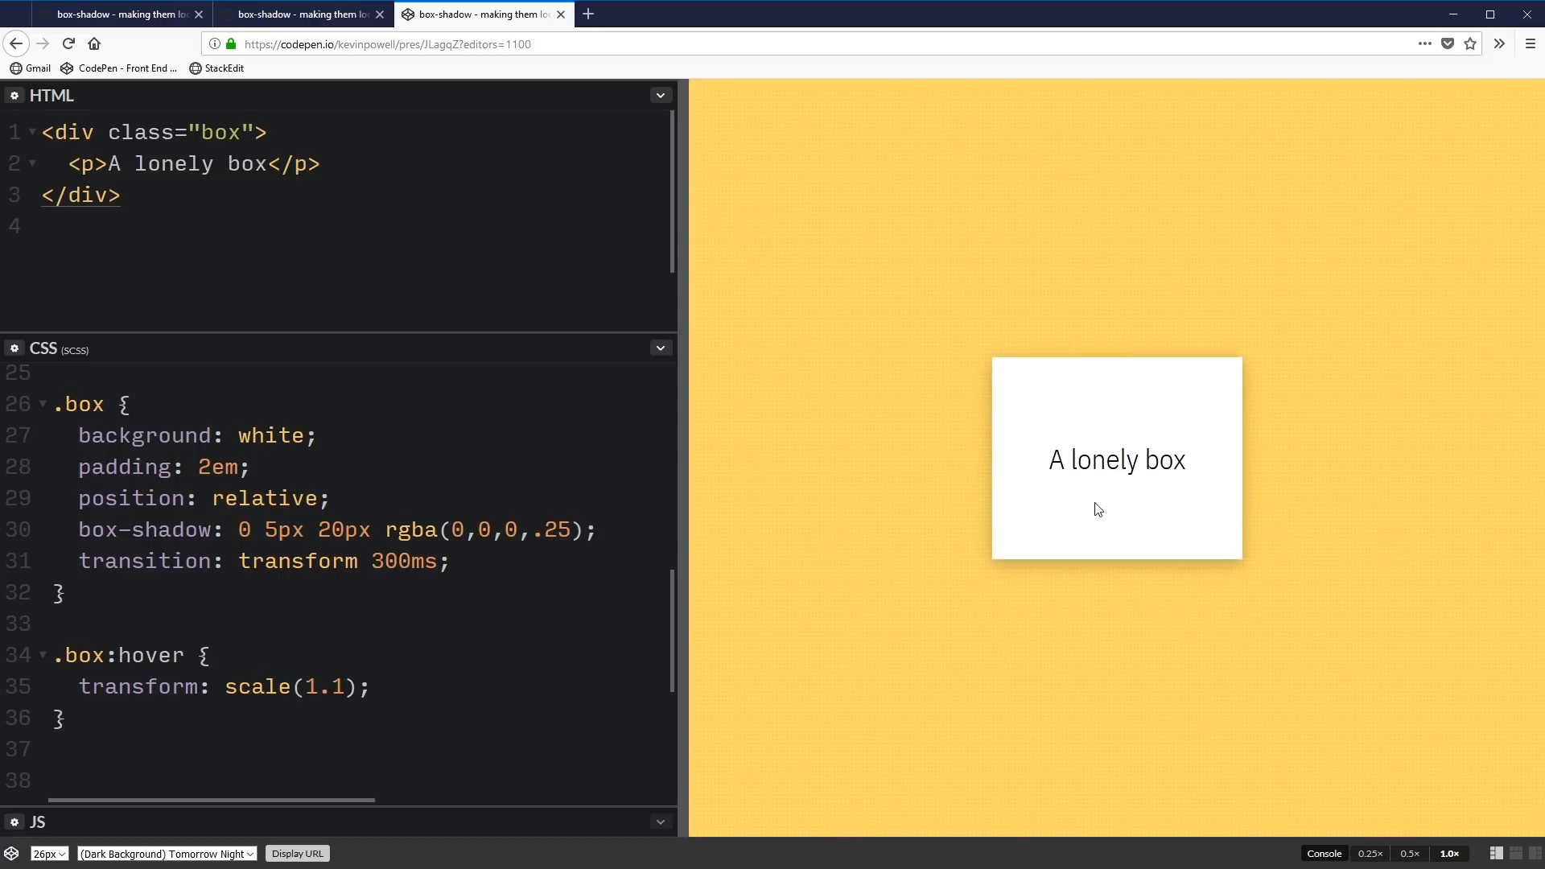
mouse_move(1030, 509)
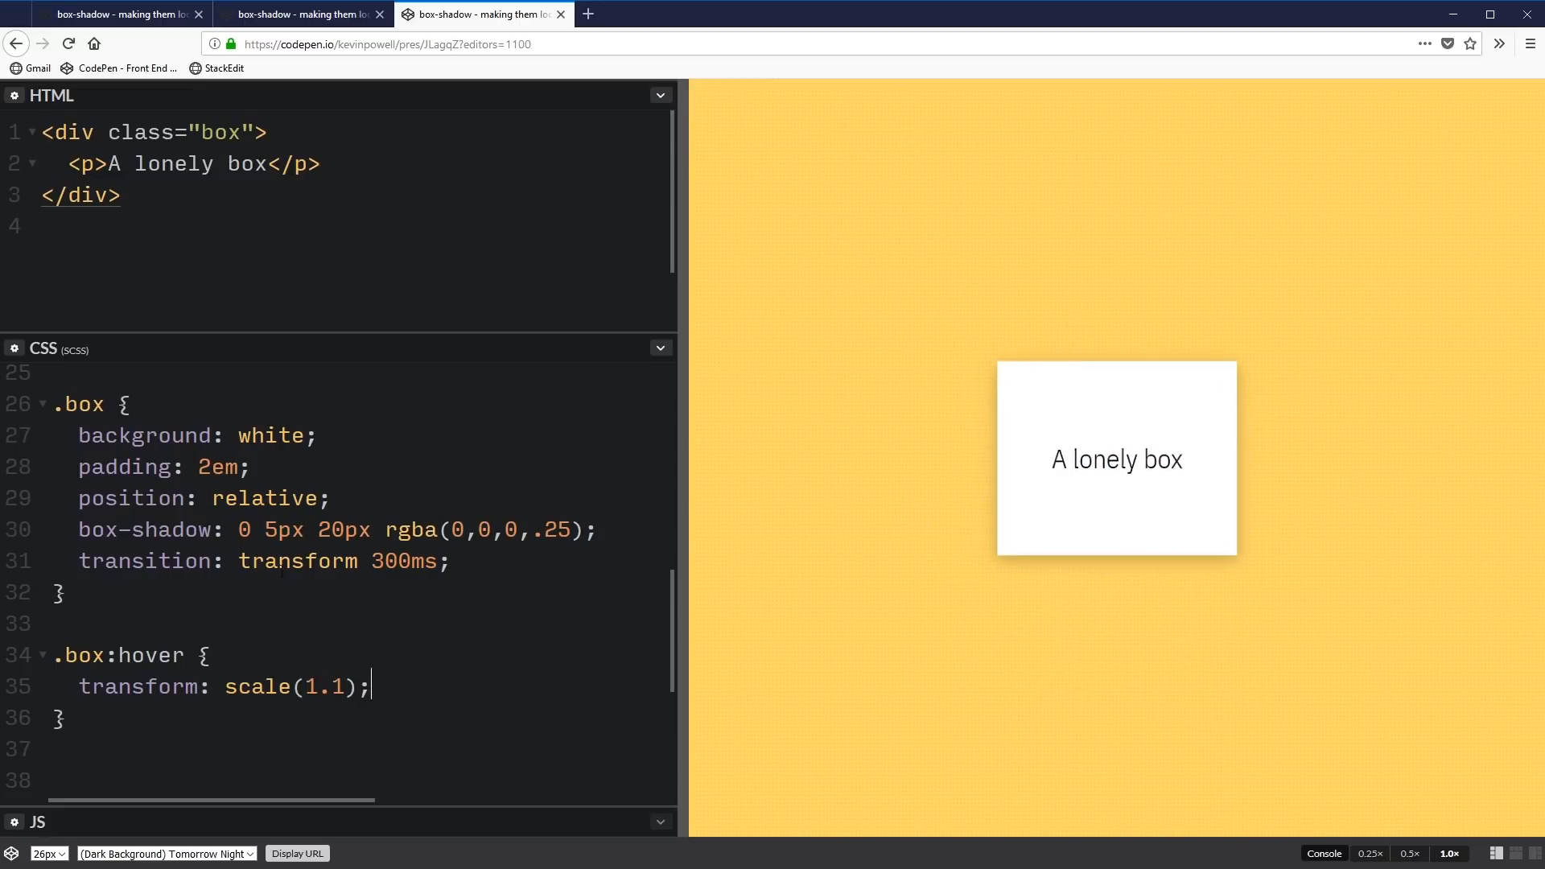
double_click(145, 560)
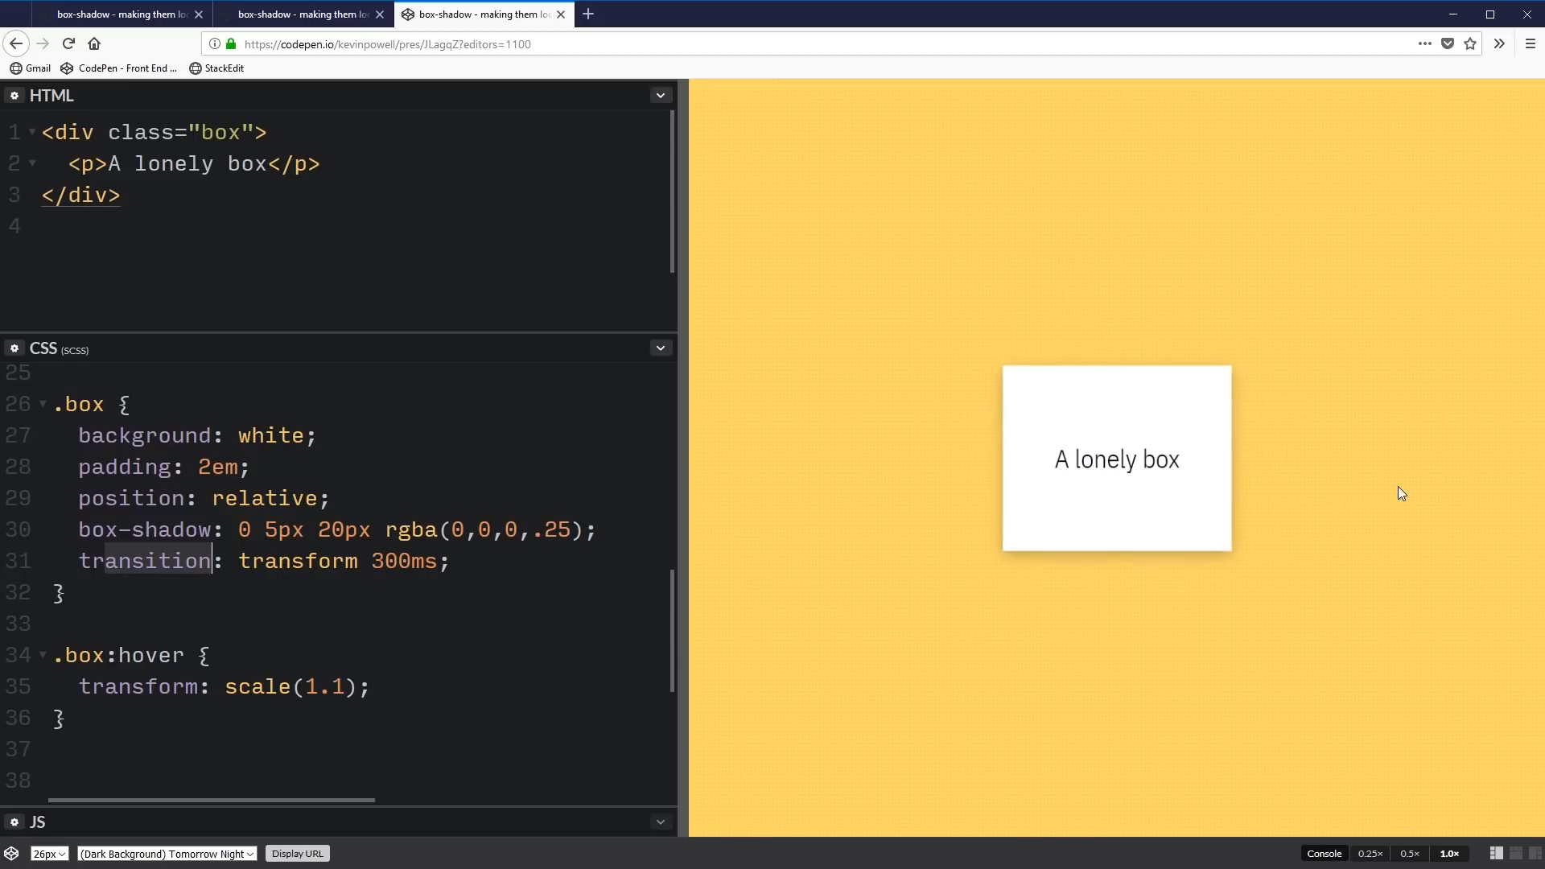
mouse_move(1373, 486)
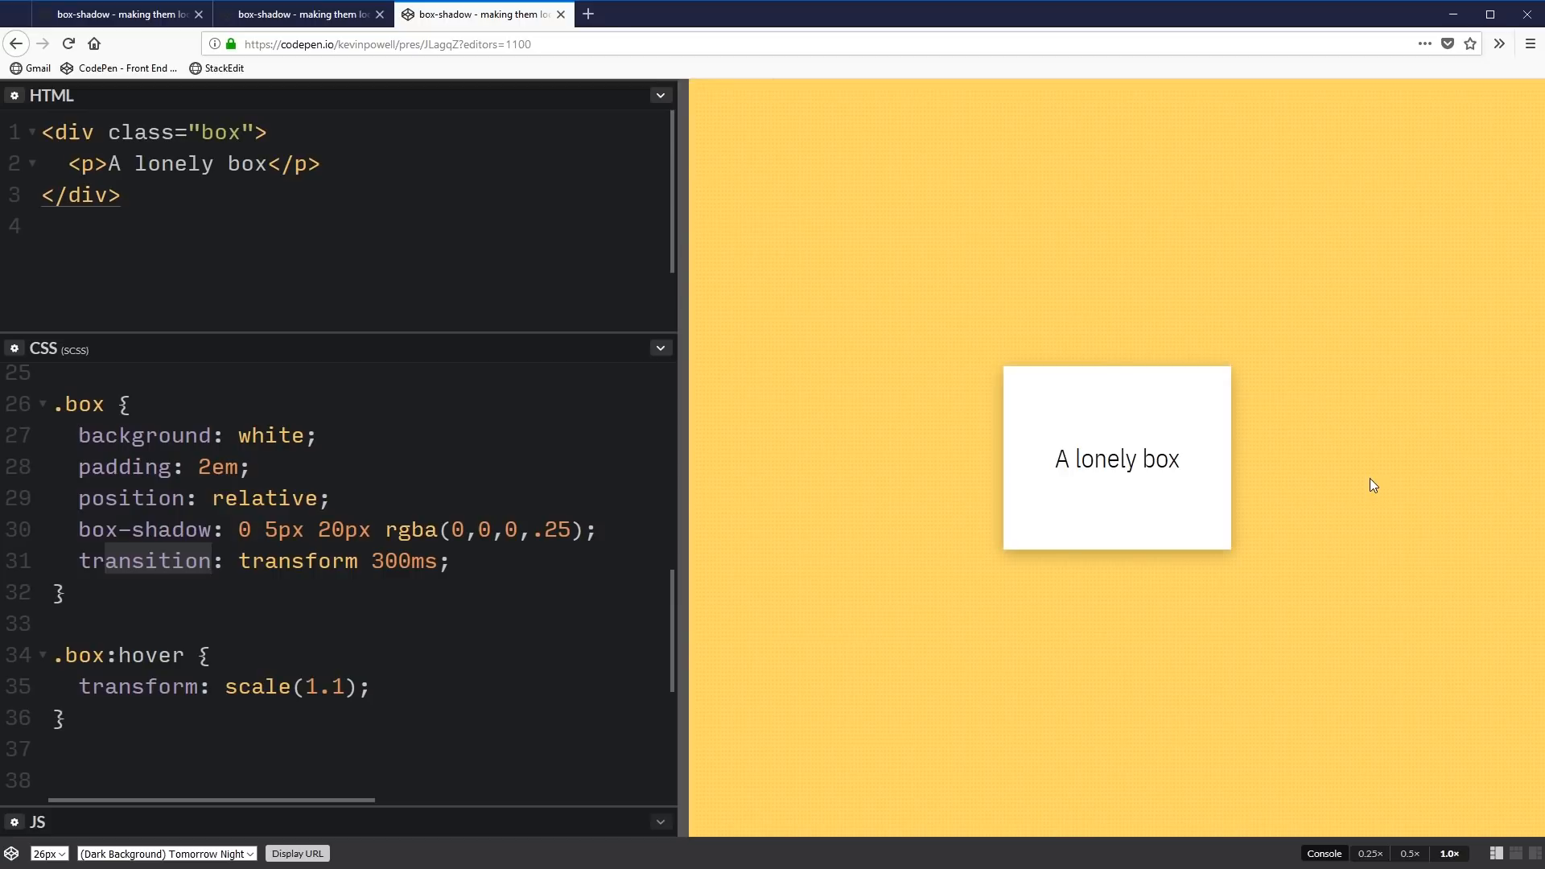
mouse_move(1336, 493)
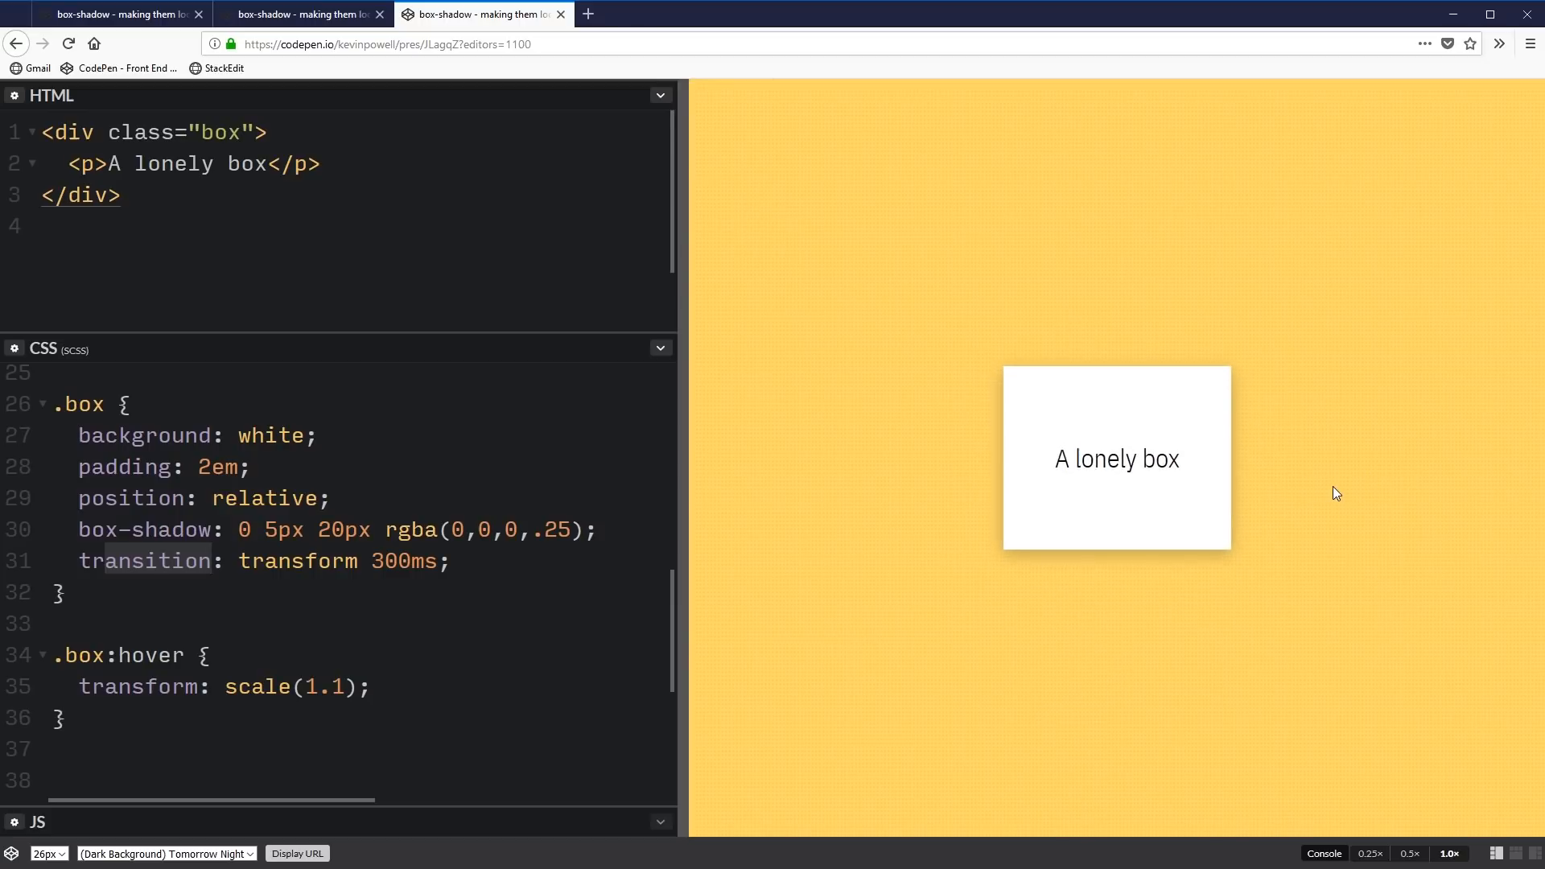
mouse_move(1081, 501)
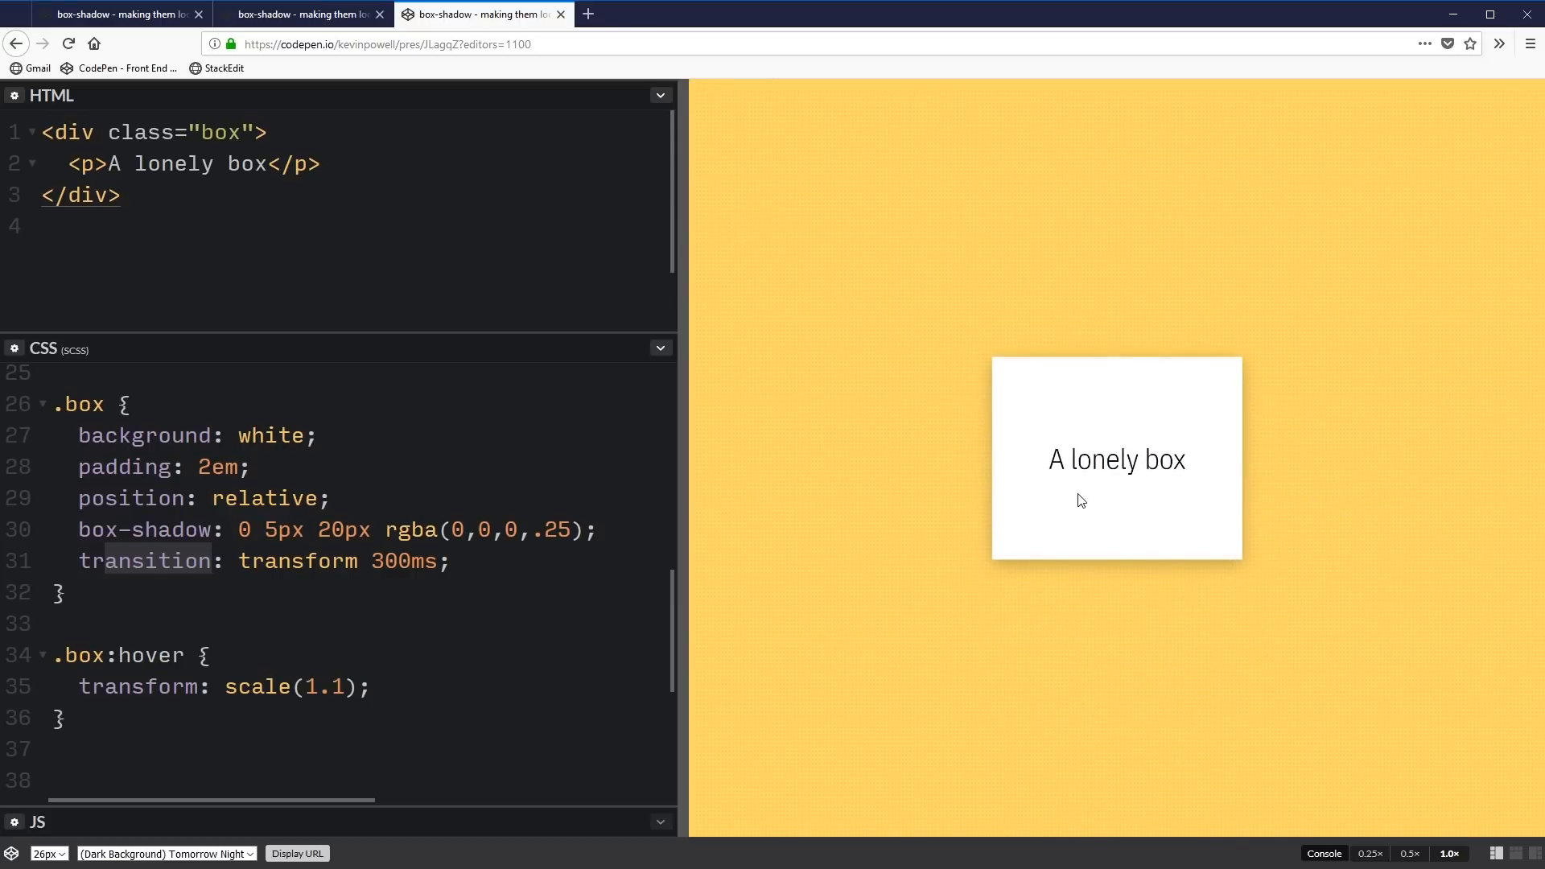
mouse_move(1140, 502)
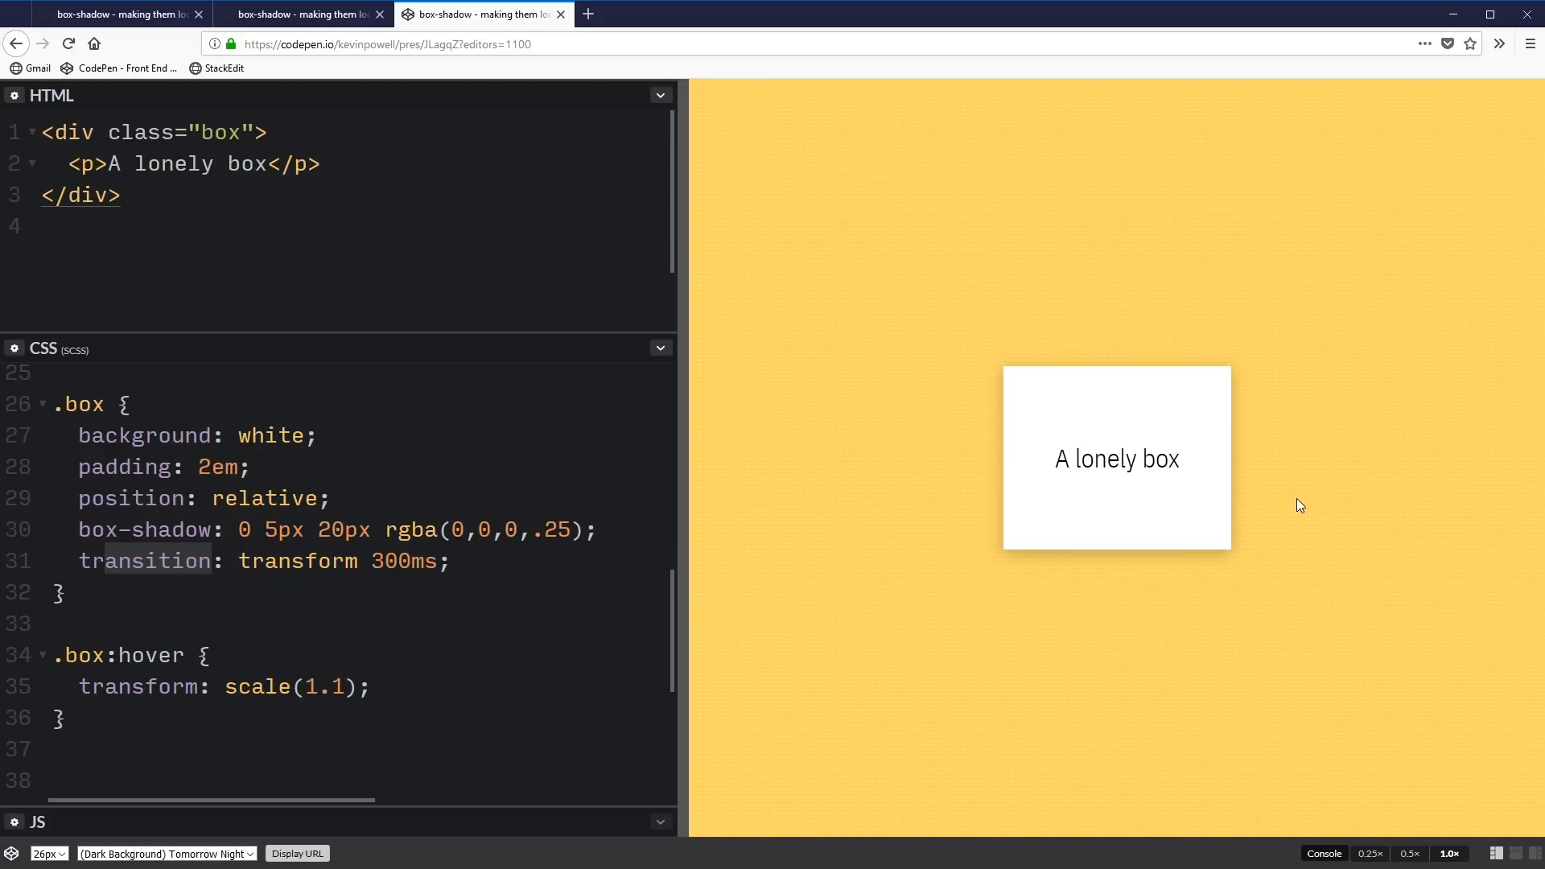
Add box-shadow: 0 5px 100px rgba(0,0,0,.25) to the hover rule
click(439, 687)
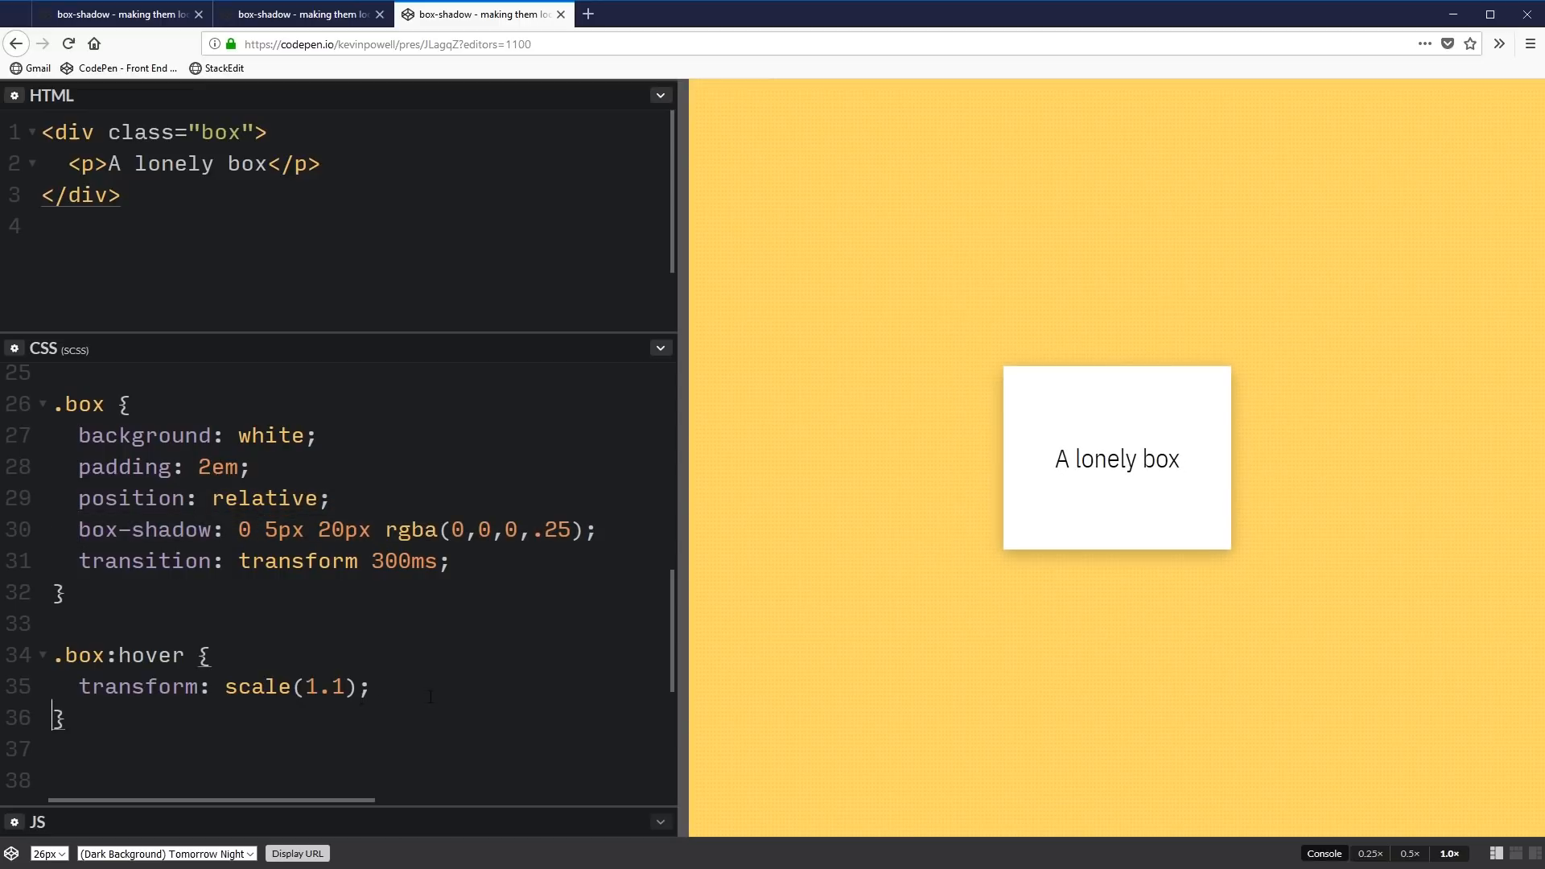
text(box-shadow: 0 5px 20px rgba(0,0,0,.25);)
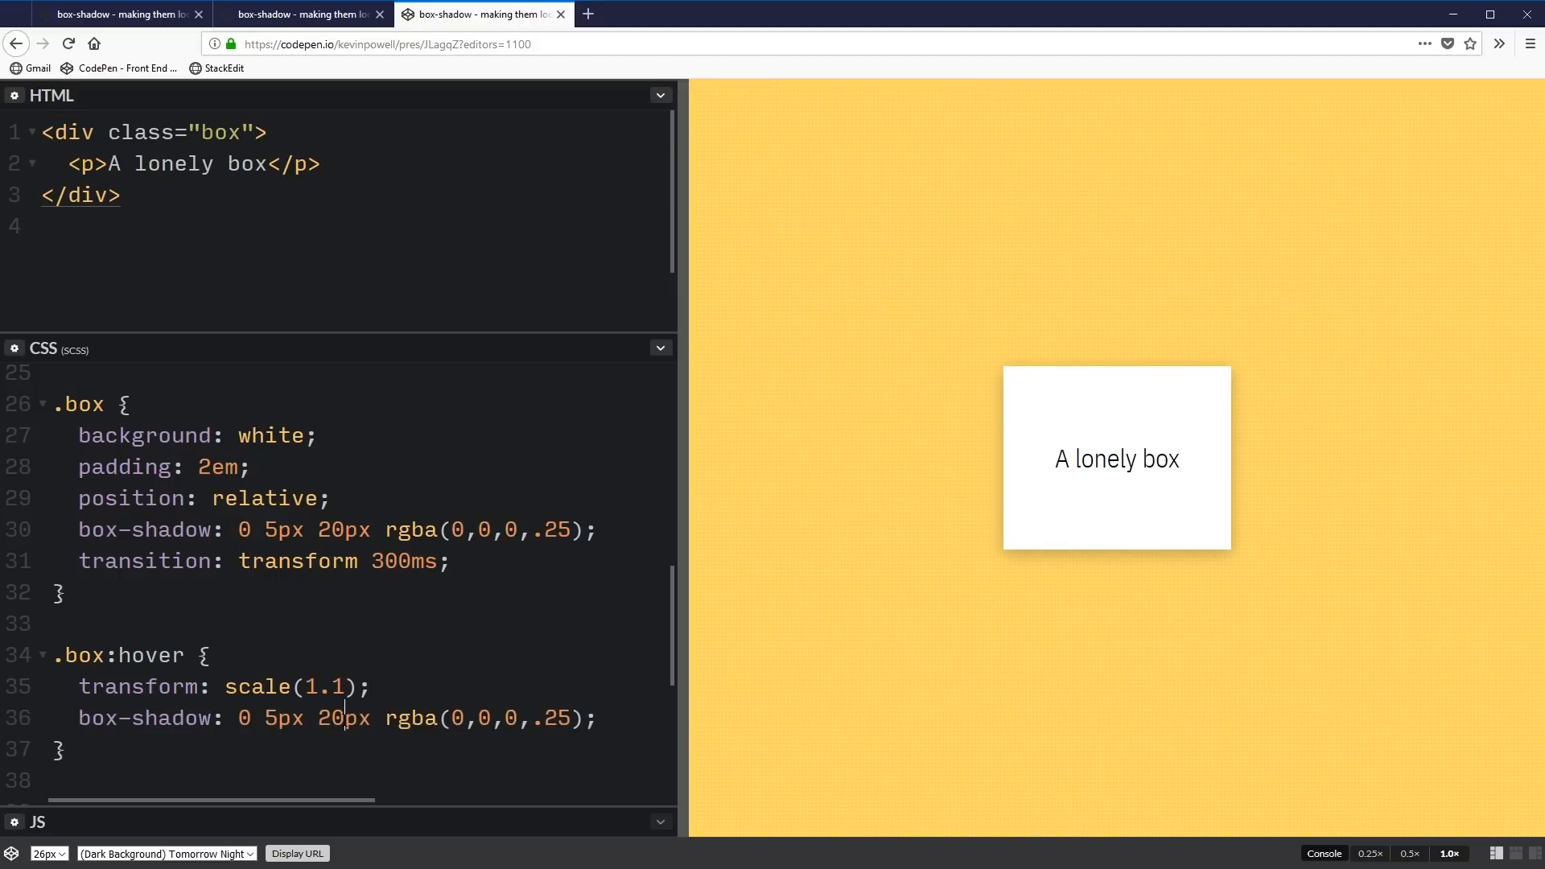
text(100)
click(263, 560)
text(, )
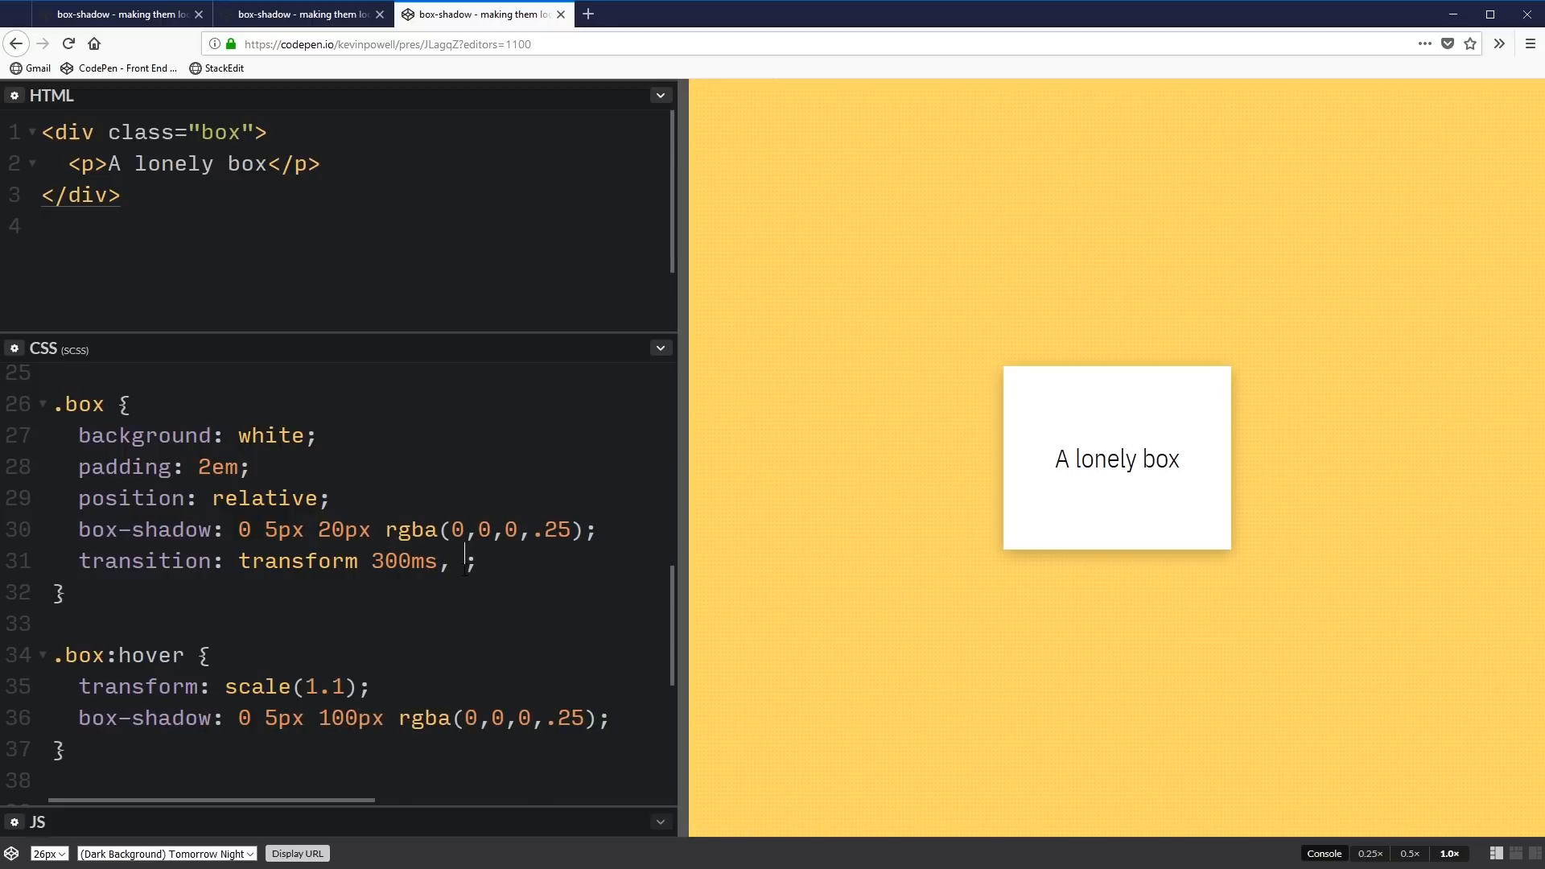
Add 'box-shadow 300ms' to the .box transition alongside transform
text(bo)
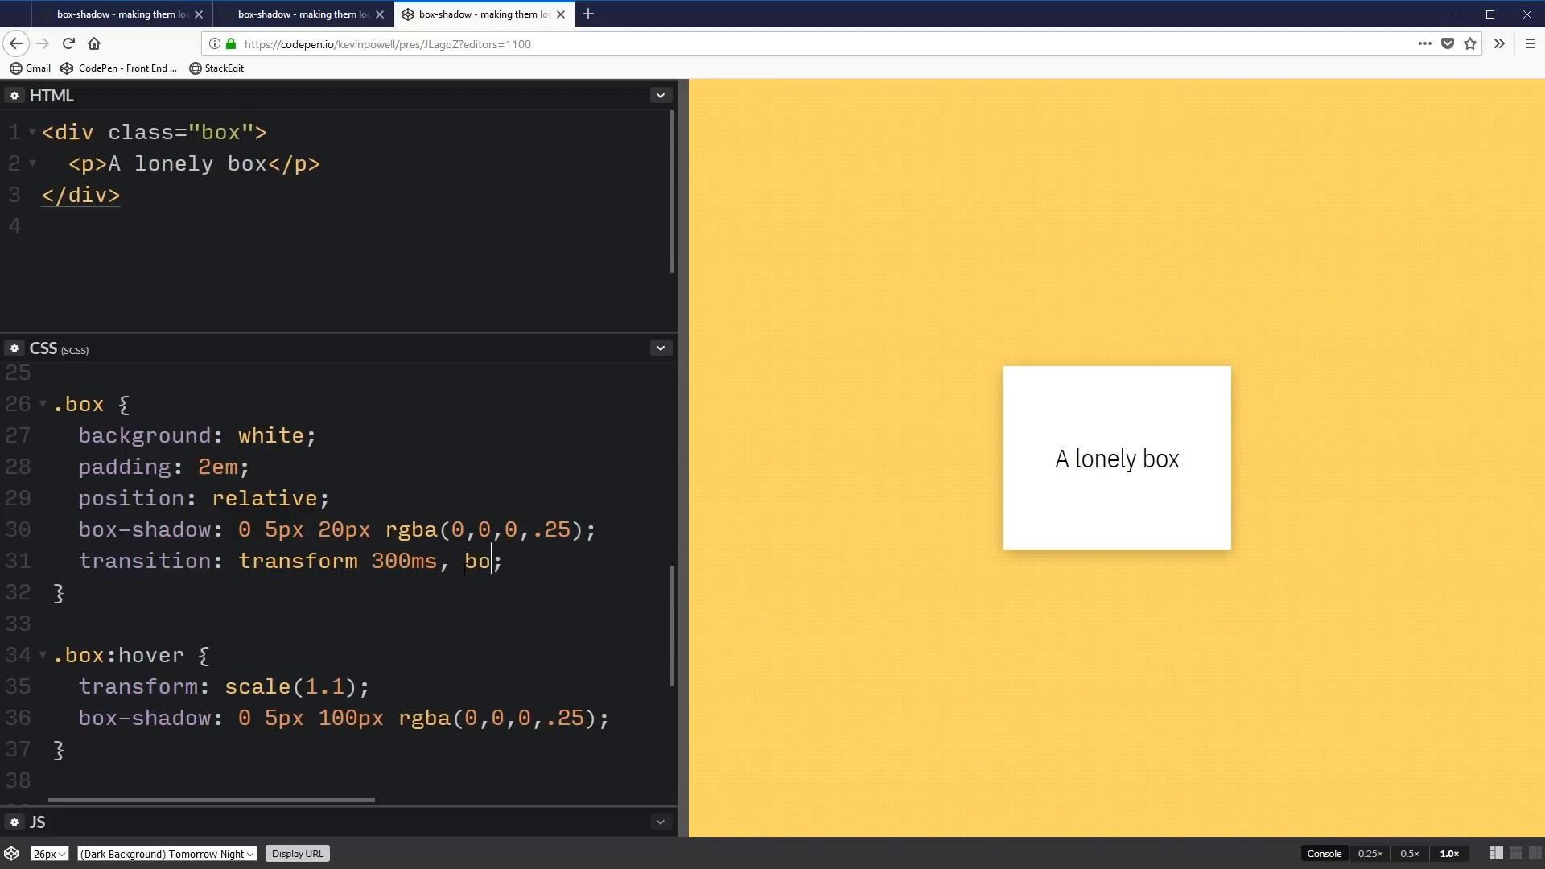
text(x-shadow 300ms)
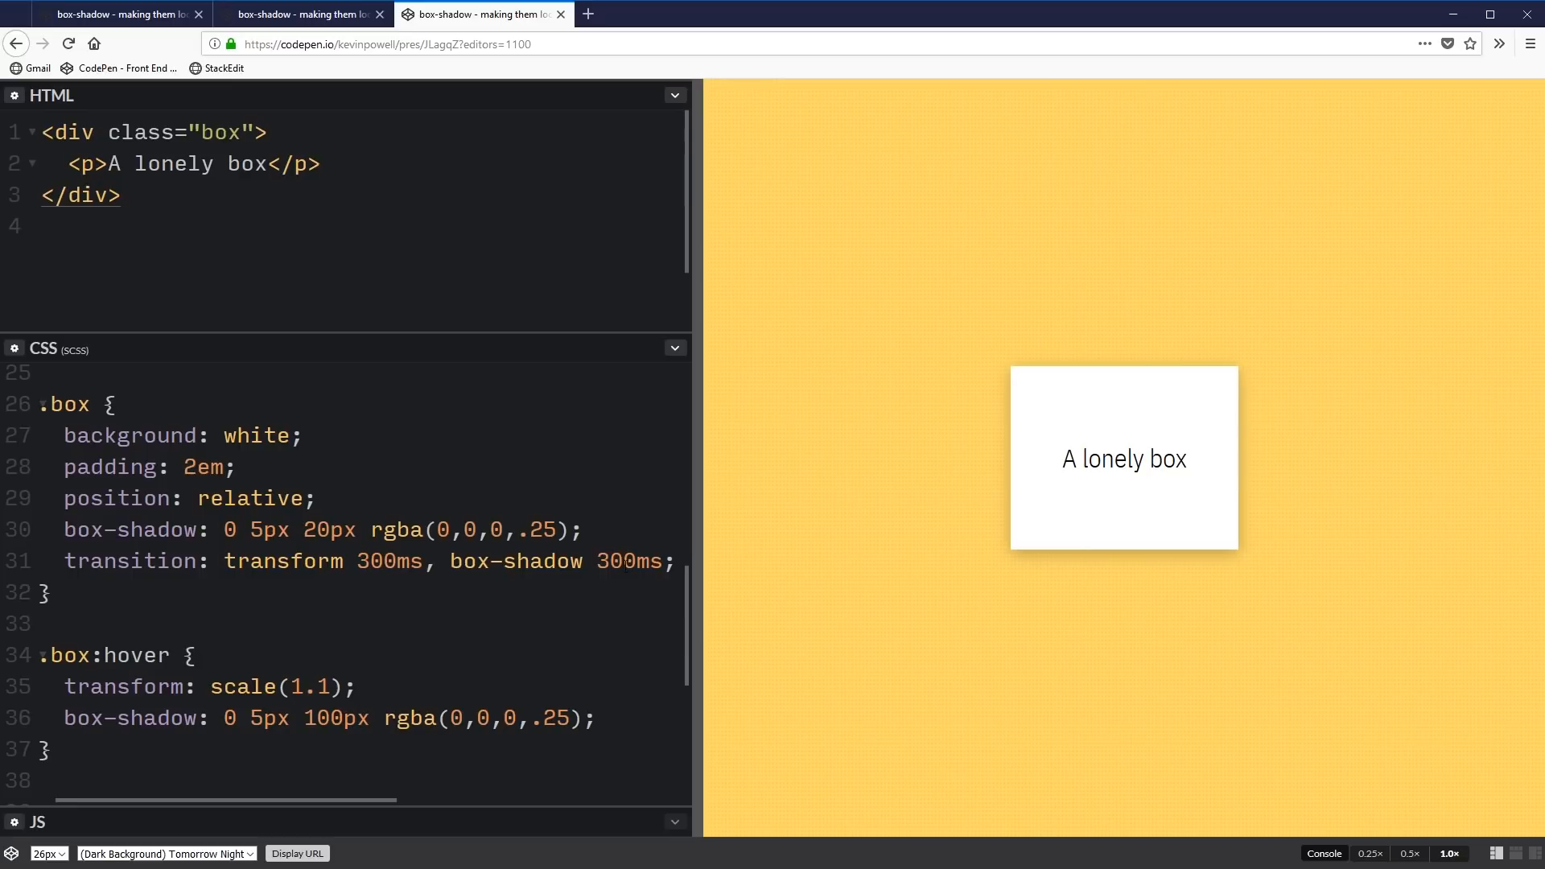
mouse_move(1102, 499)
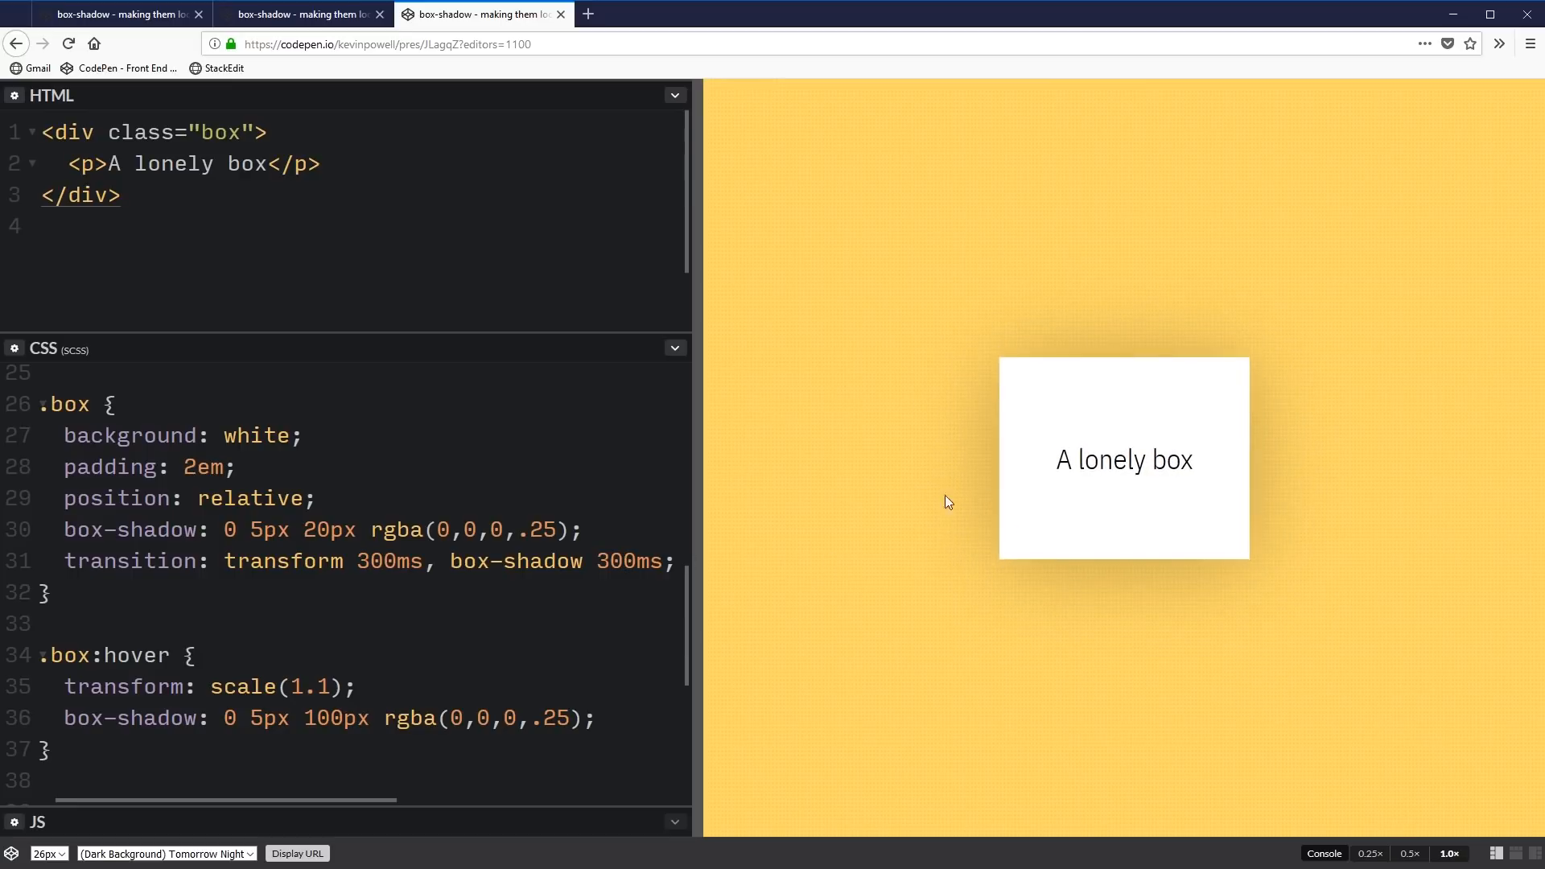
mouse_move(1105, 494)
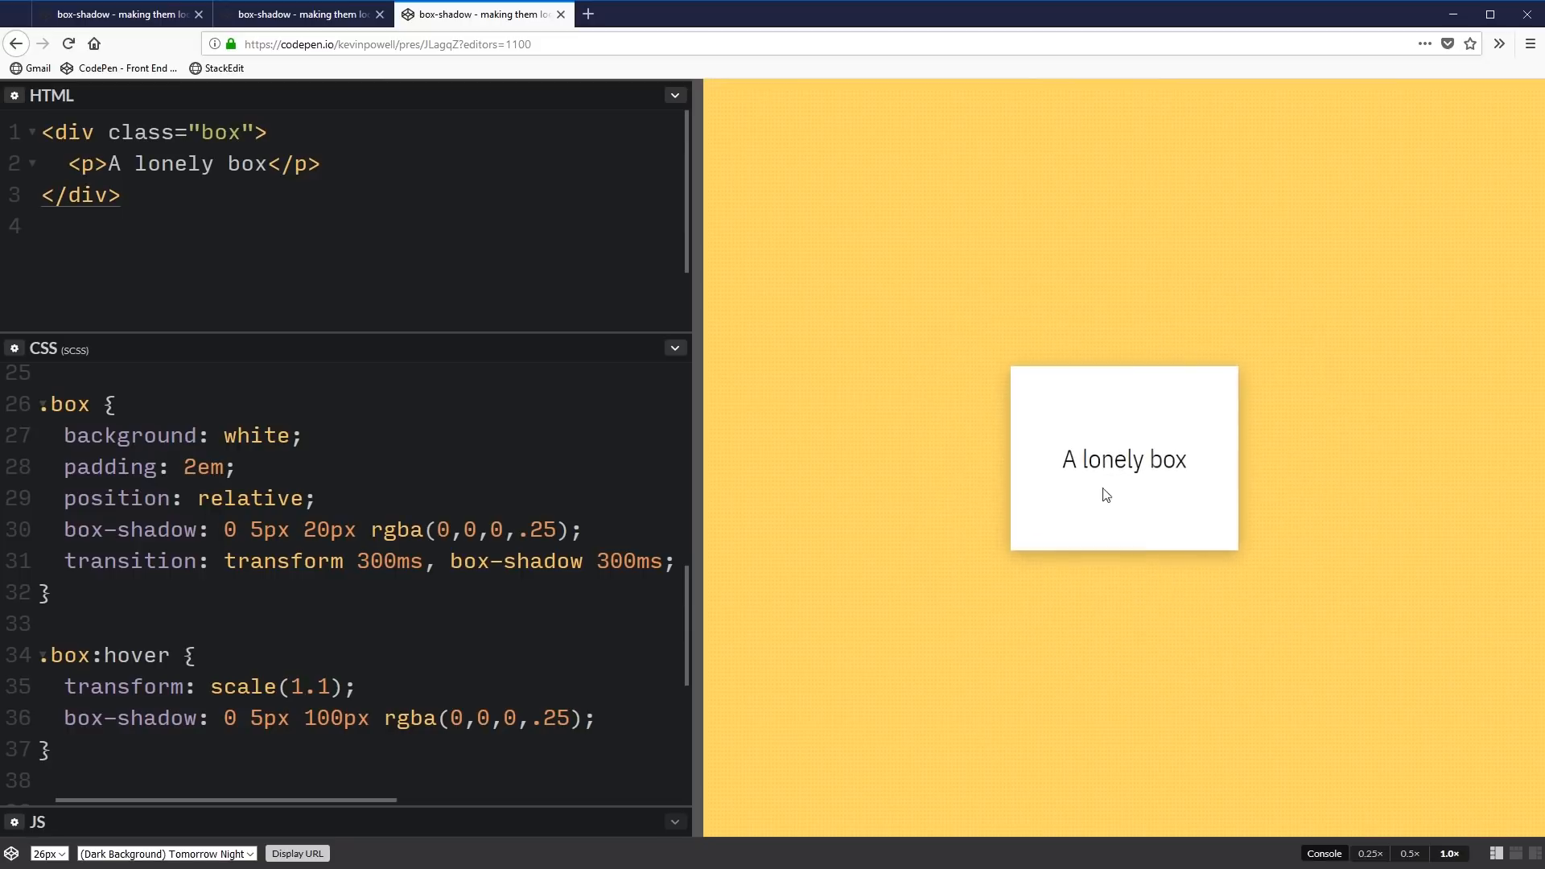
mouse_move(1091, 492)
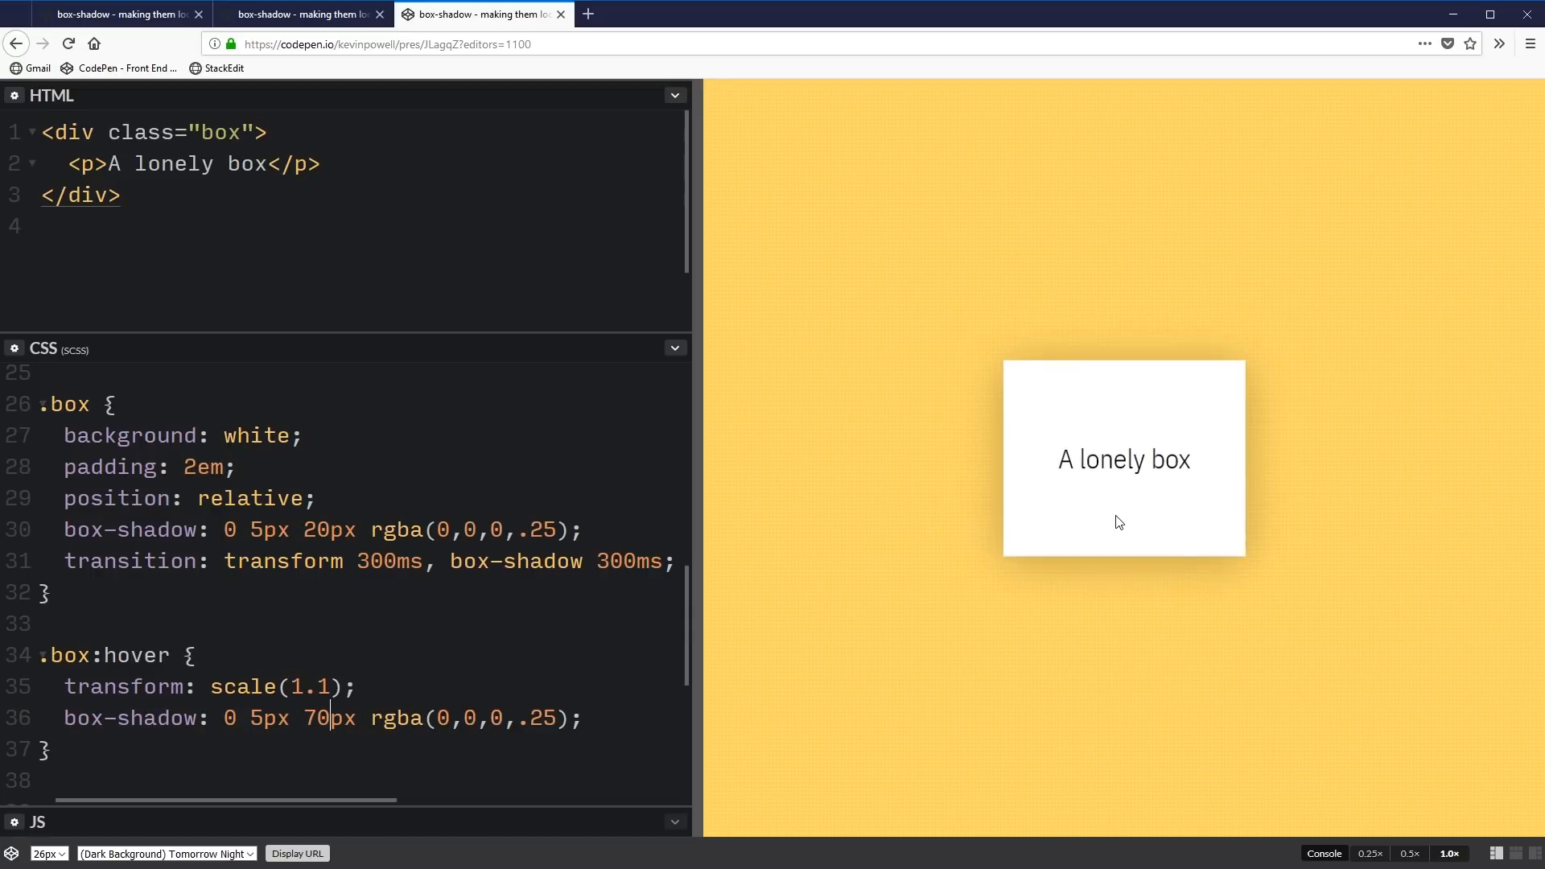
mouse_move(1078, 518)
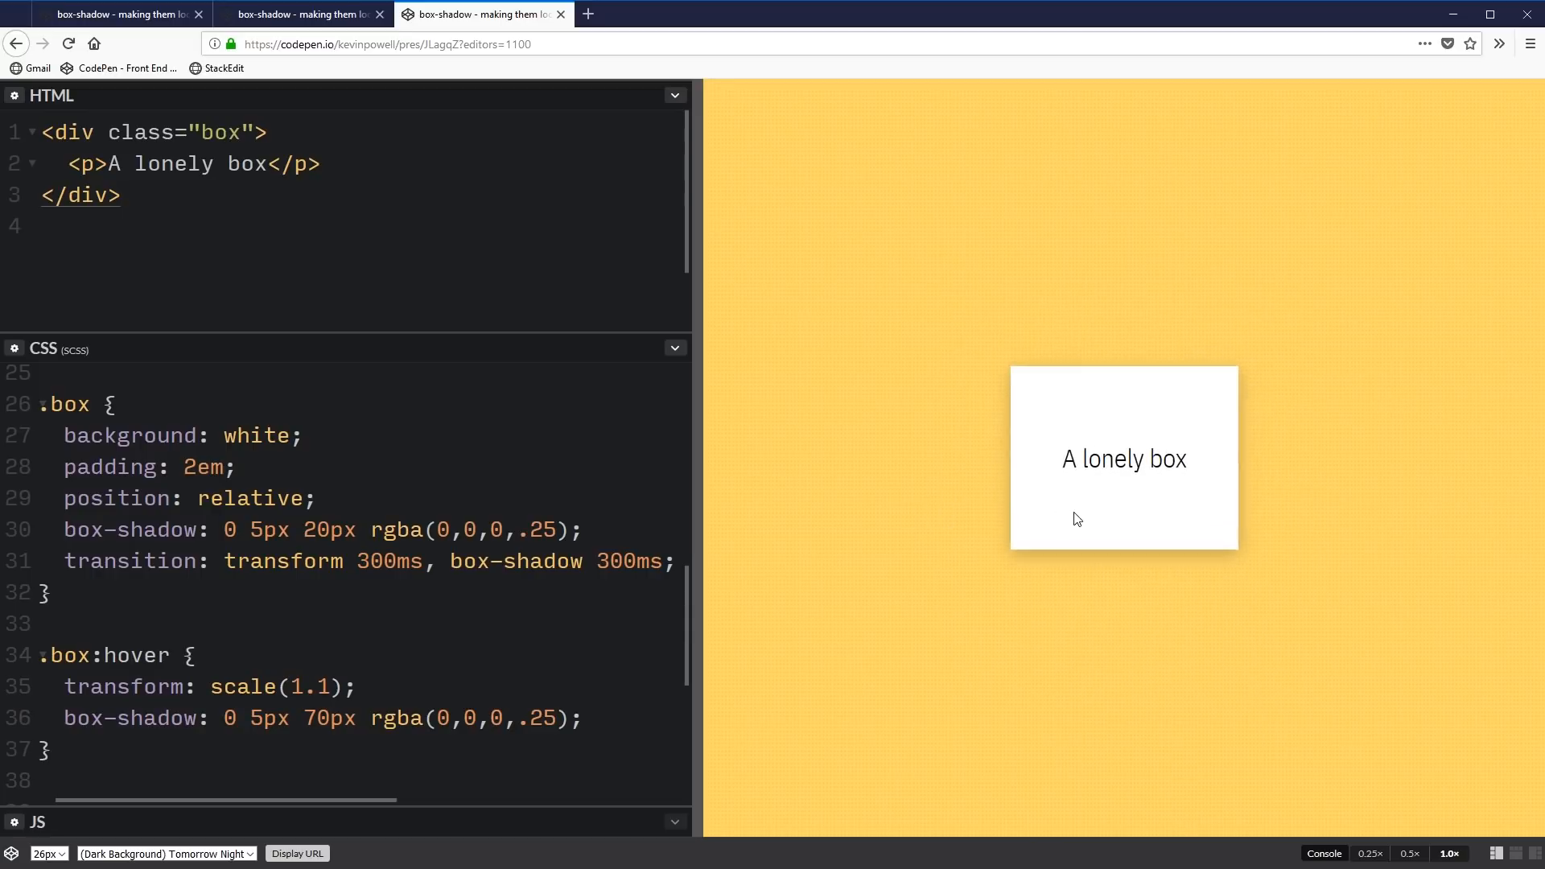
mouse_move(1130, 519)
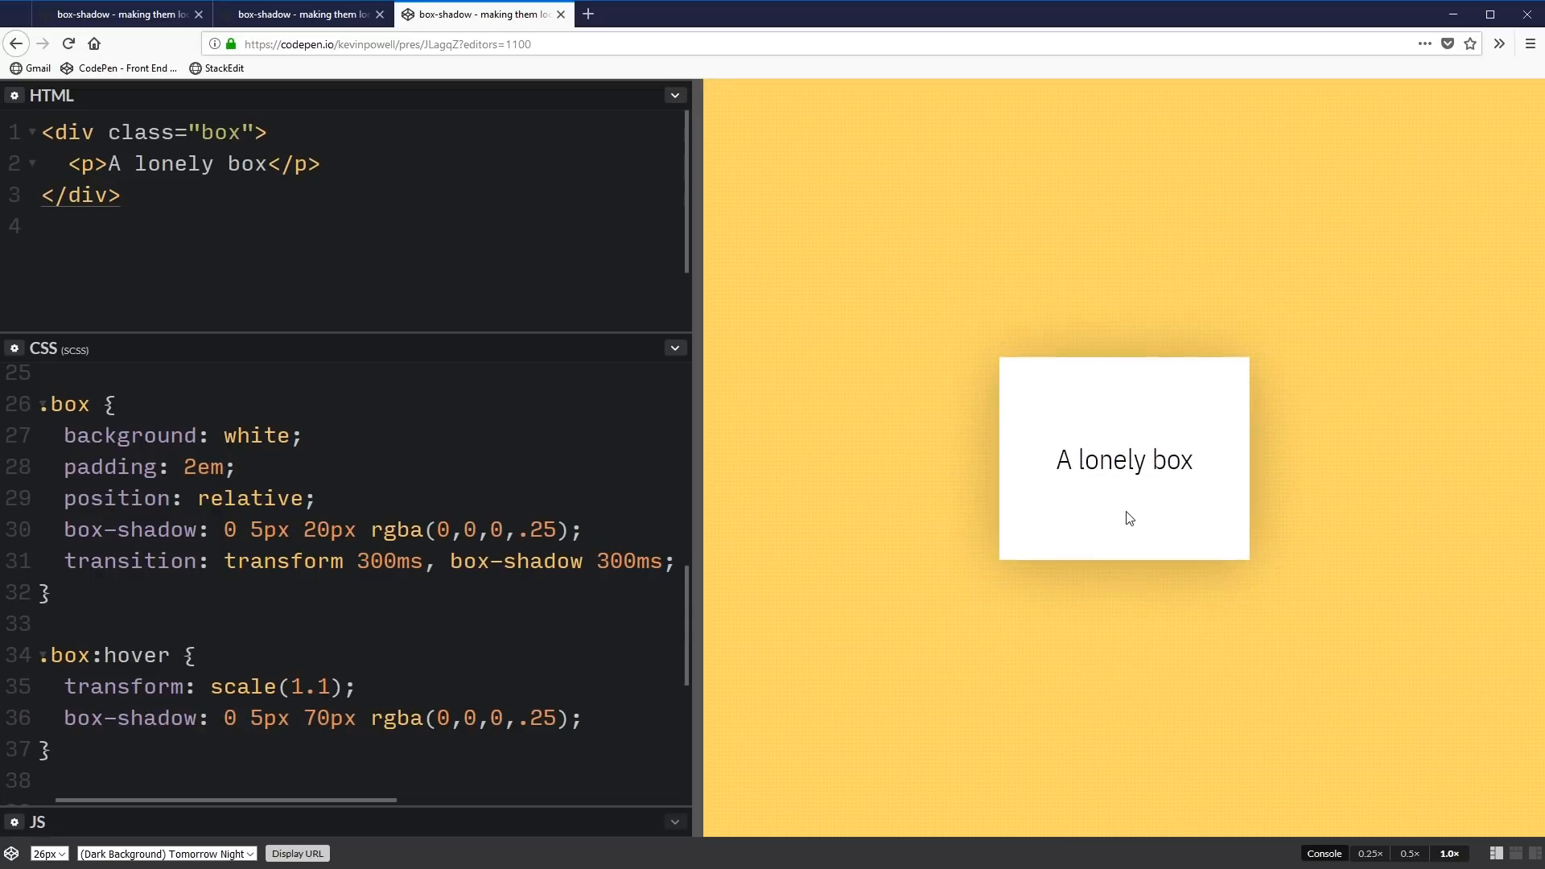
mouse_move(914, 515)
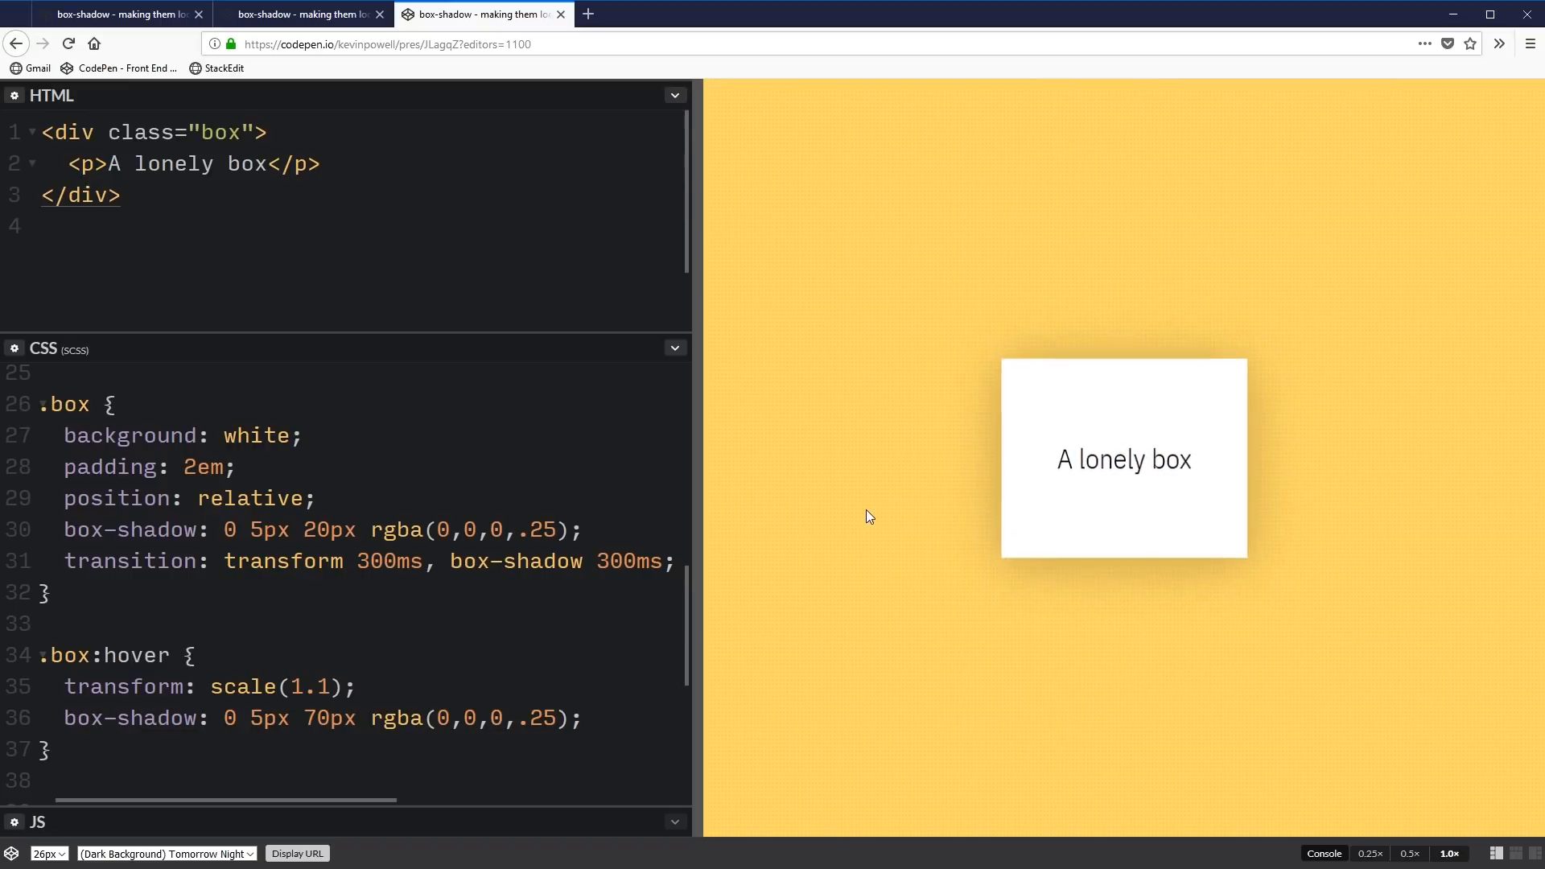
mouse_move(869, 515)
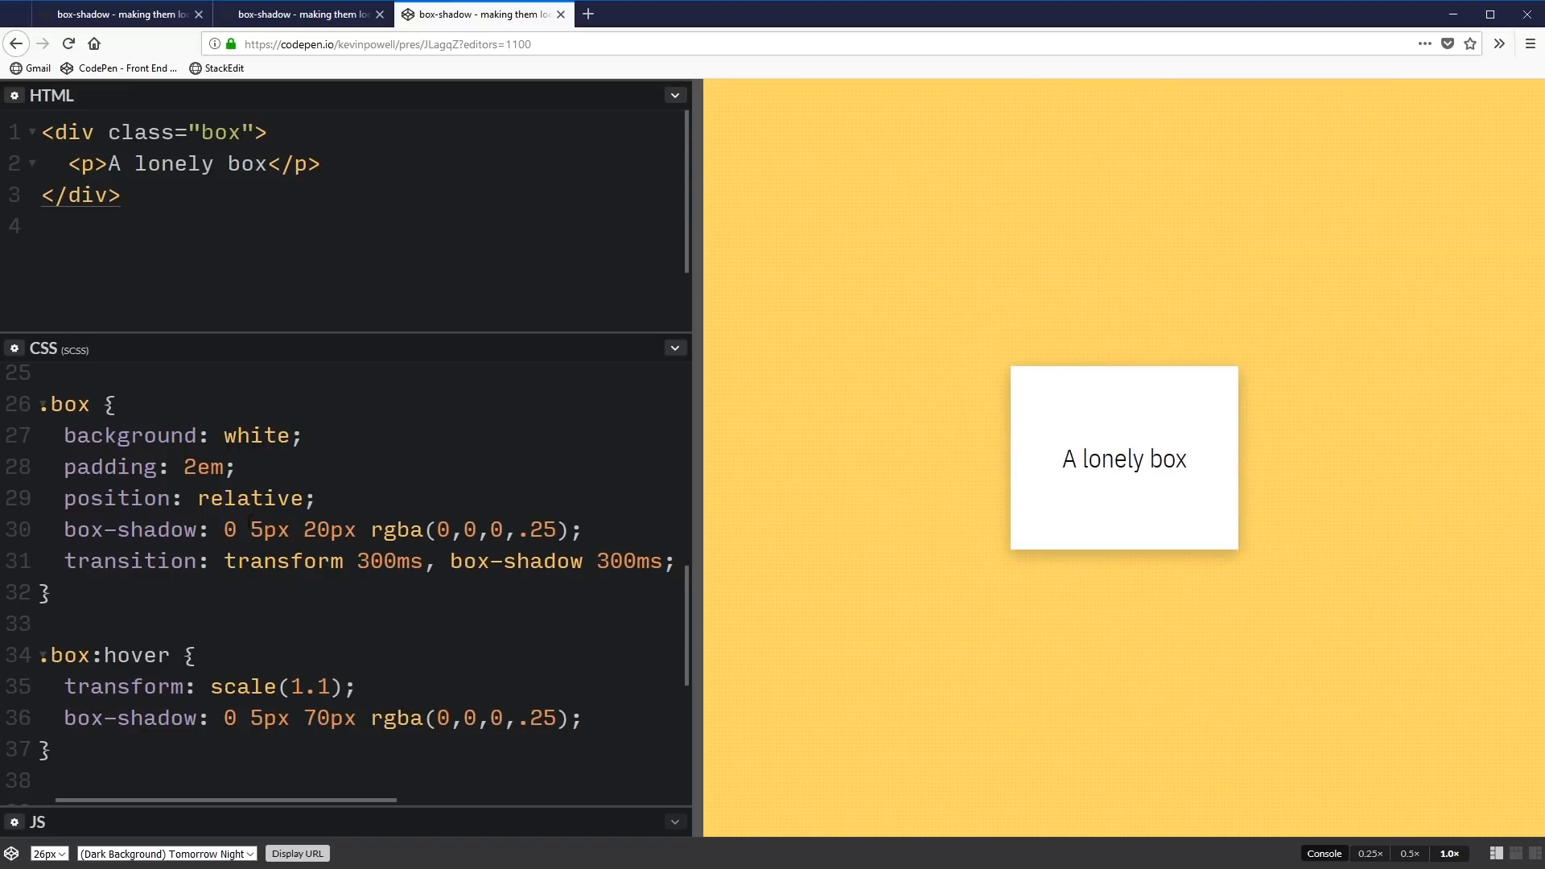
Change the .box:hover shadow offset to 15px and blur to 80px, then return to the higher-and-lower pen
click(259, 529)
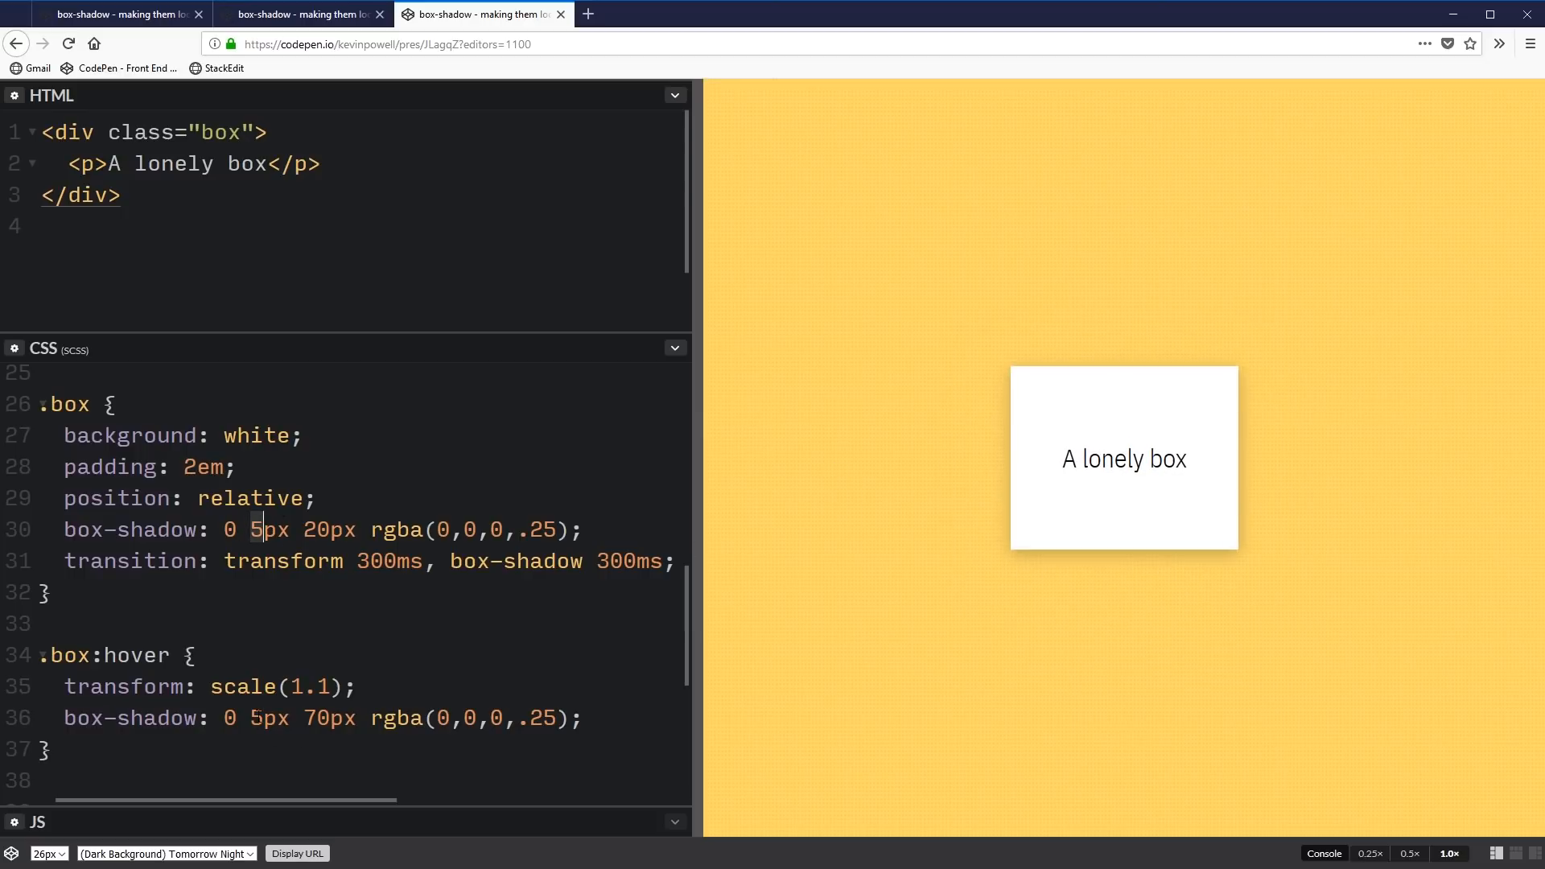
text(1)
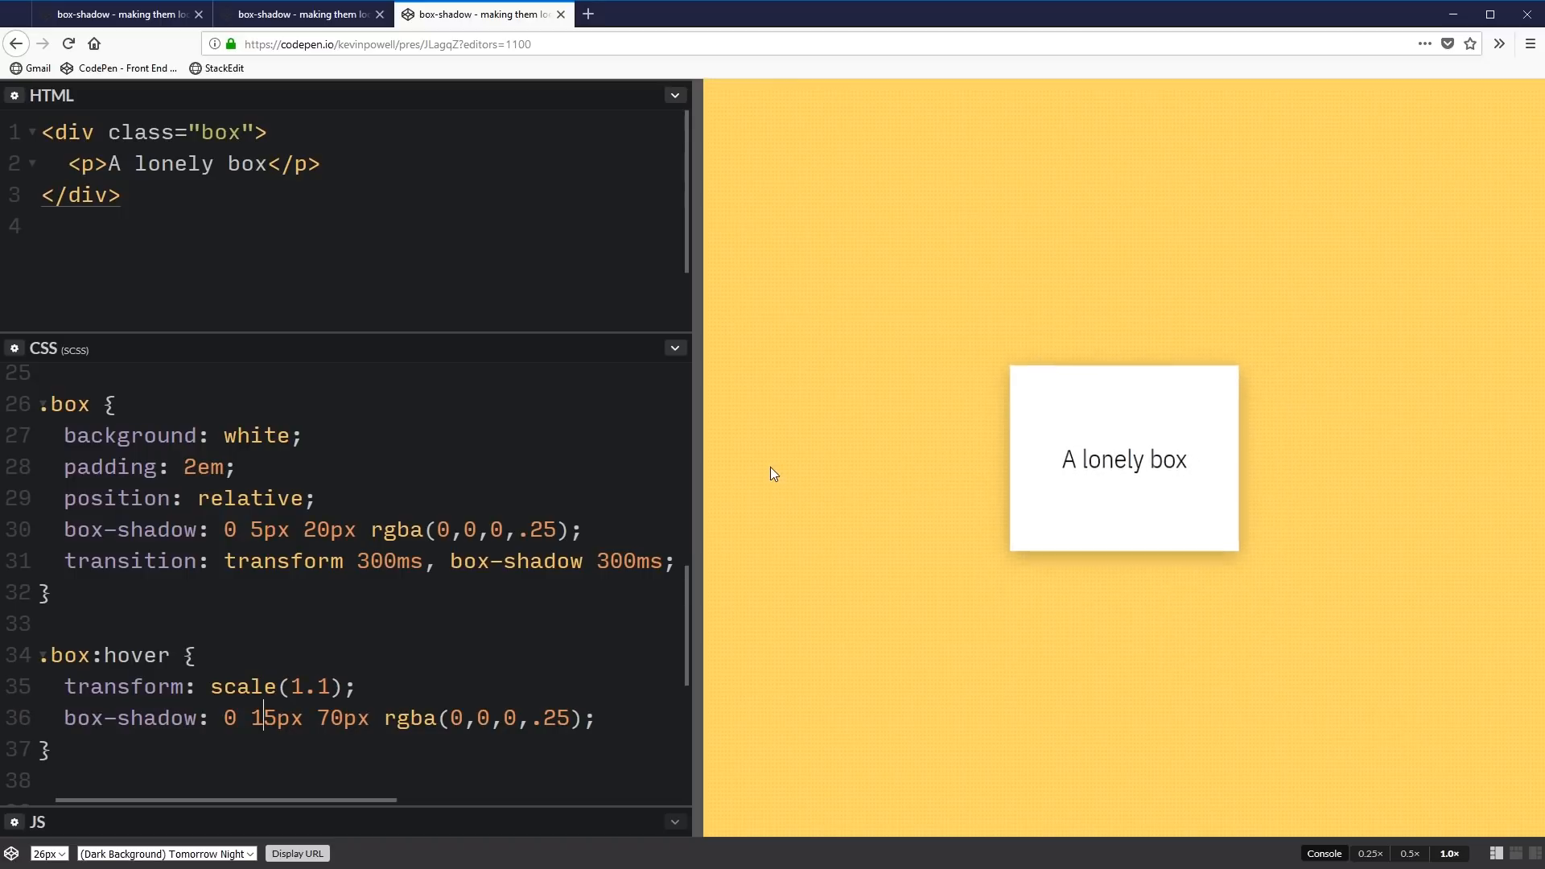
mouse_move(907, 473)
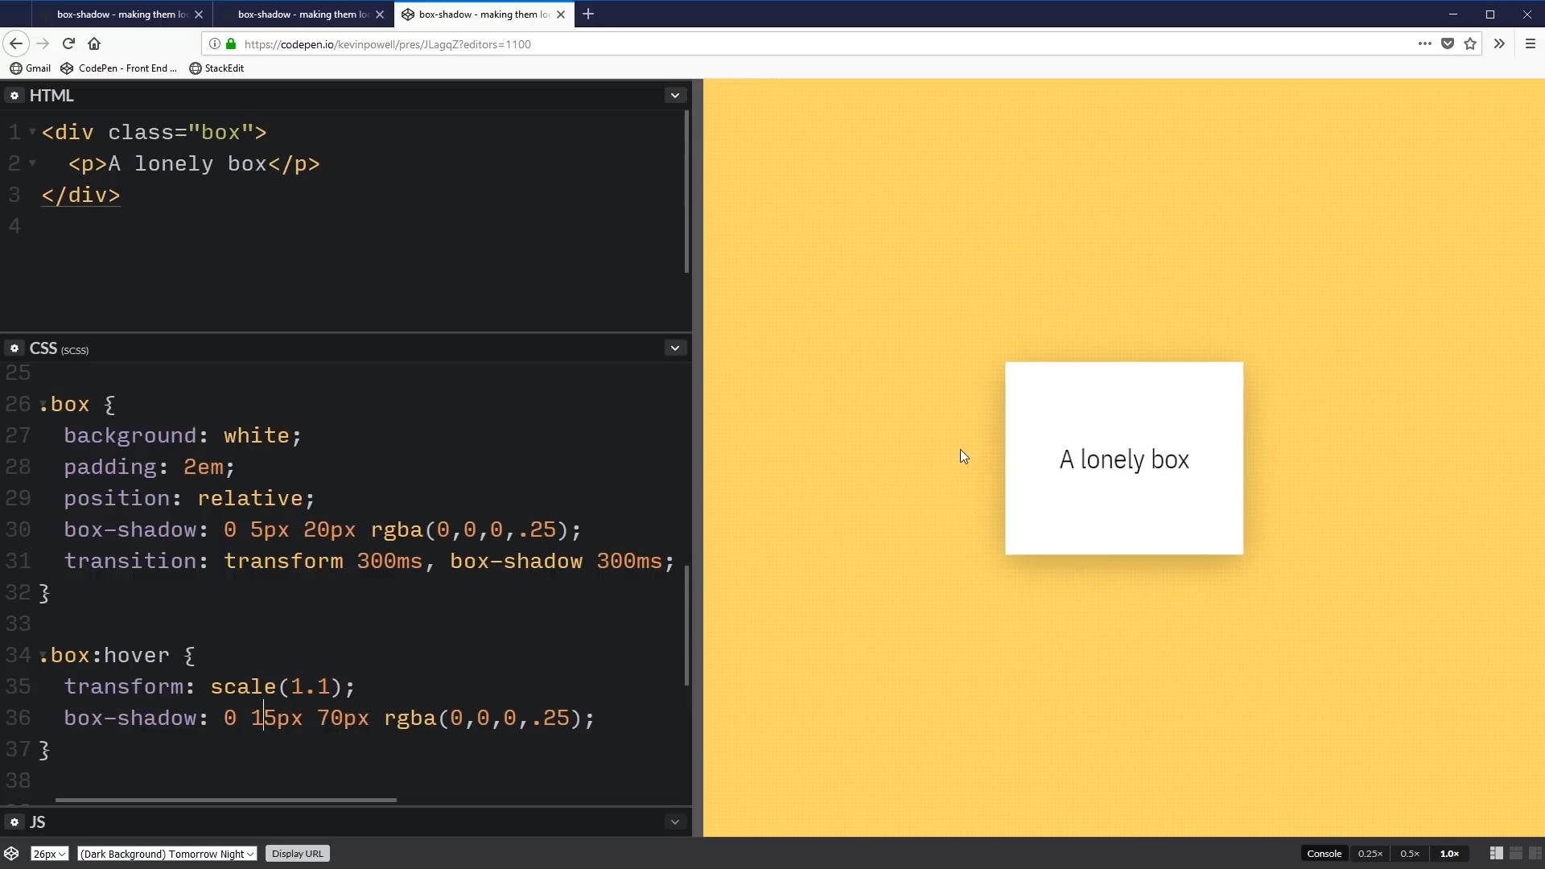
mouse_move(1088, 467)
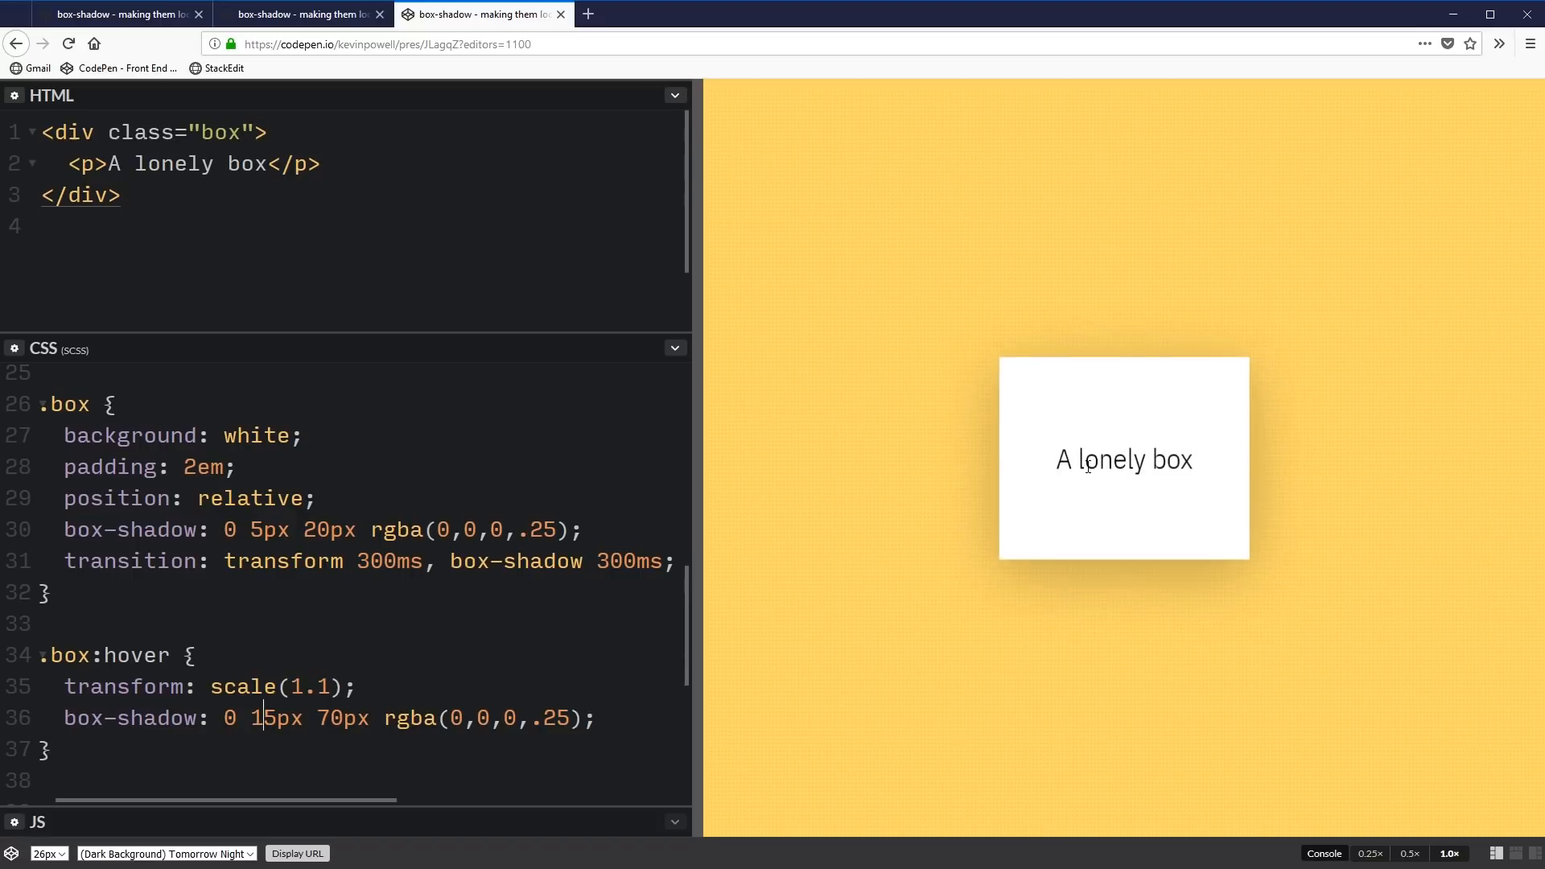
mouse_move(892, 473)
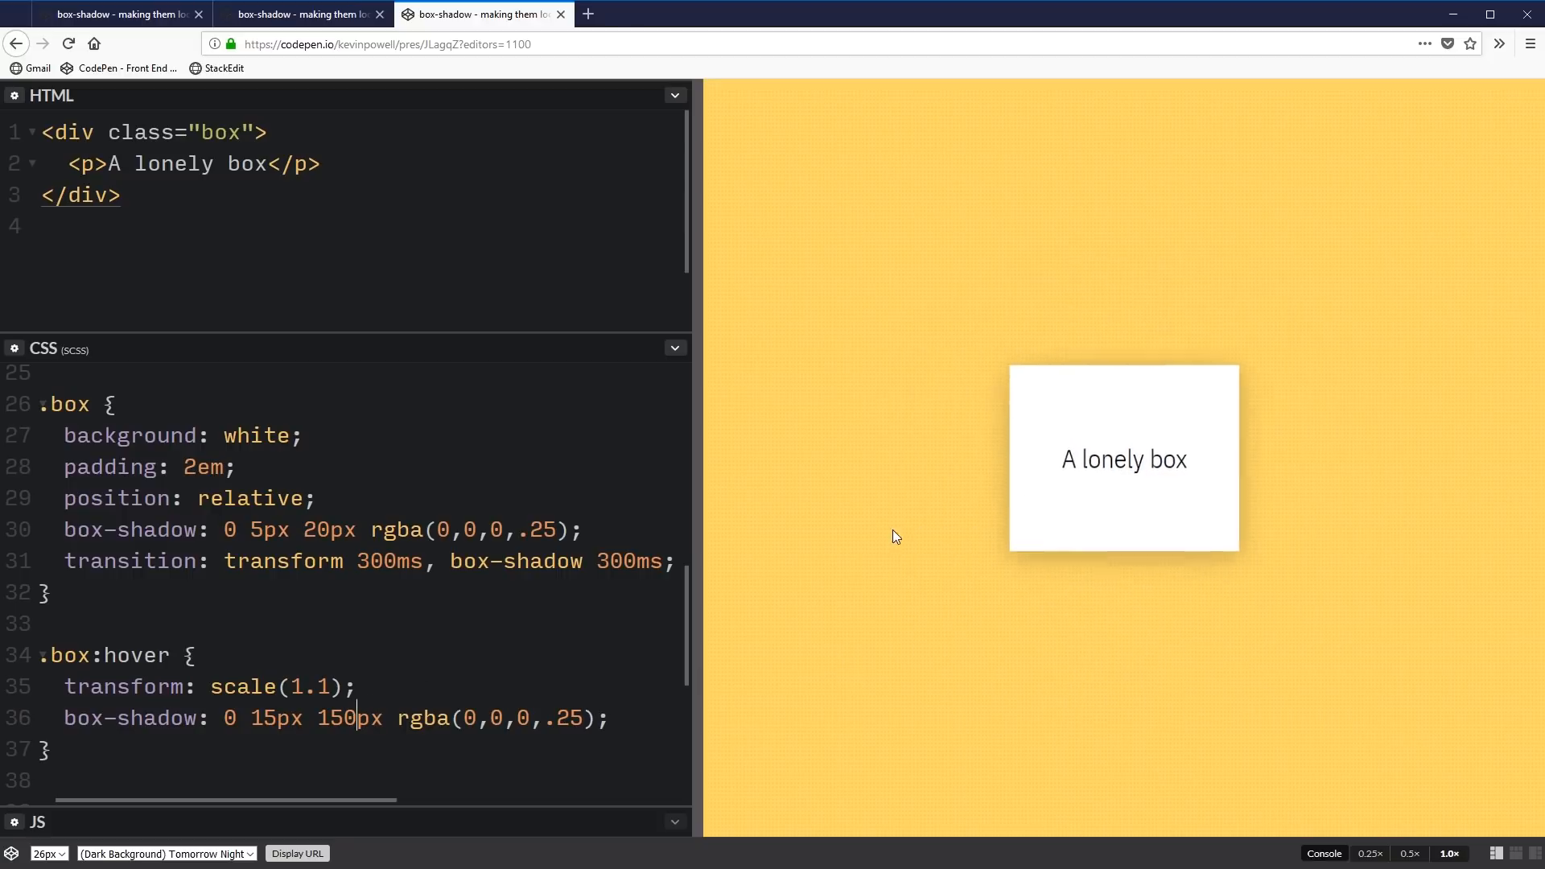
mouse_move(840, 622)
text(4)
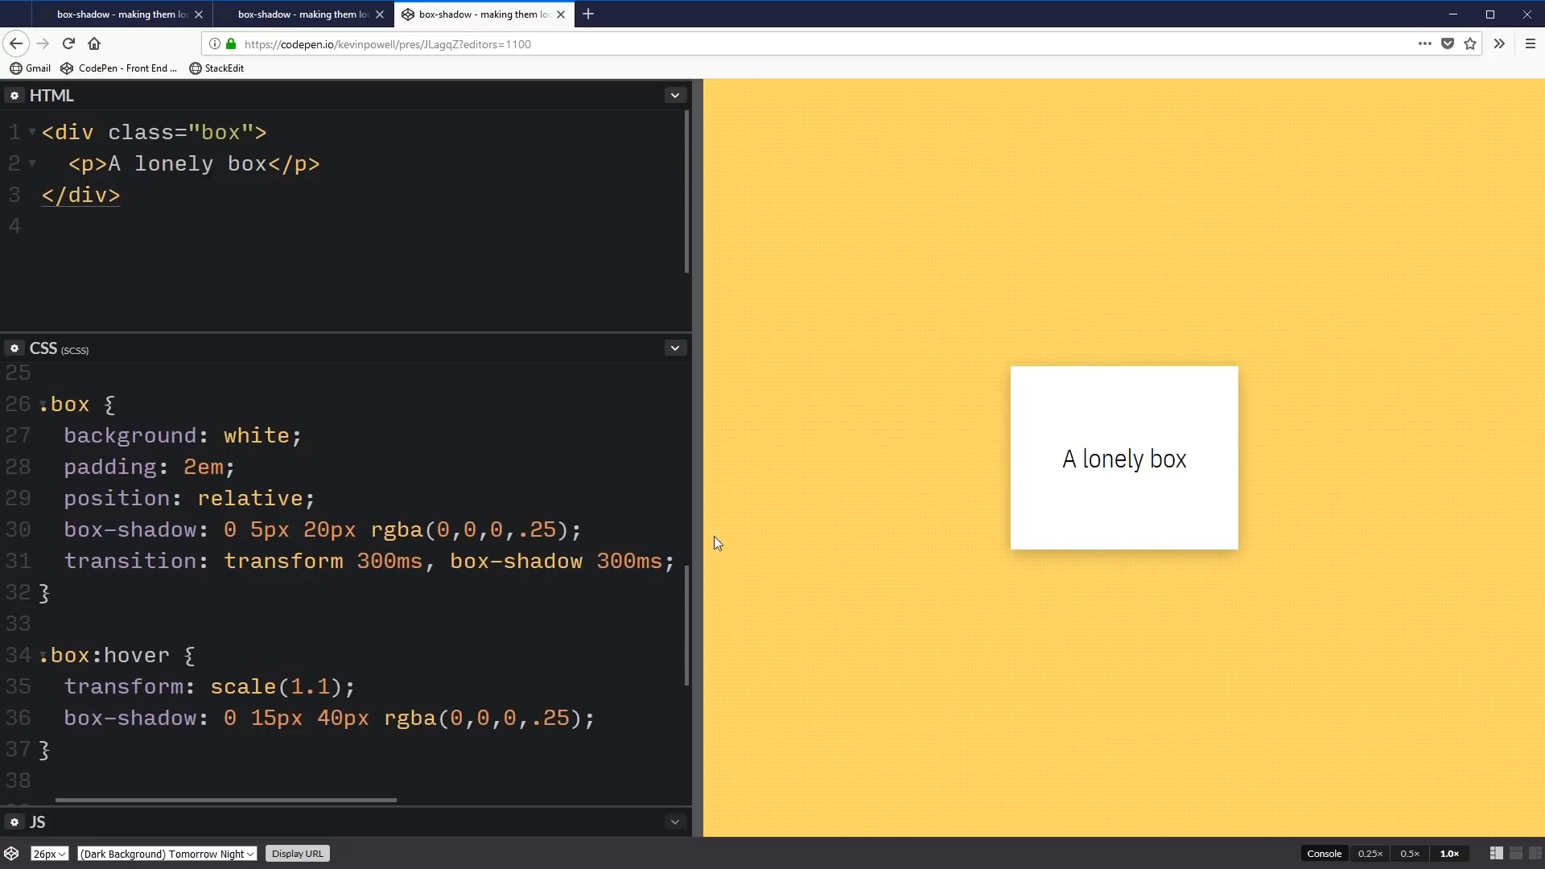
mouse_move(1130, 514)
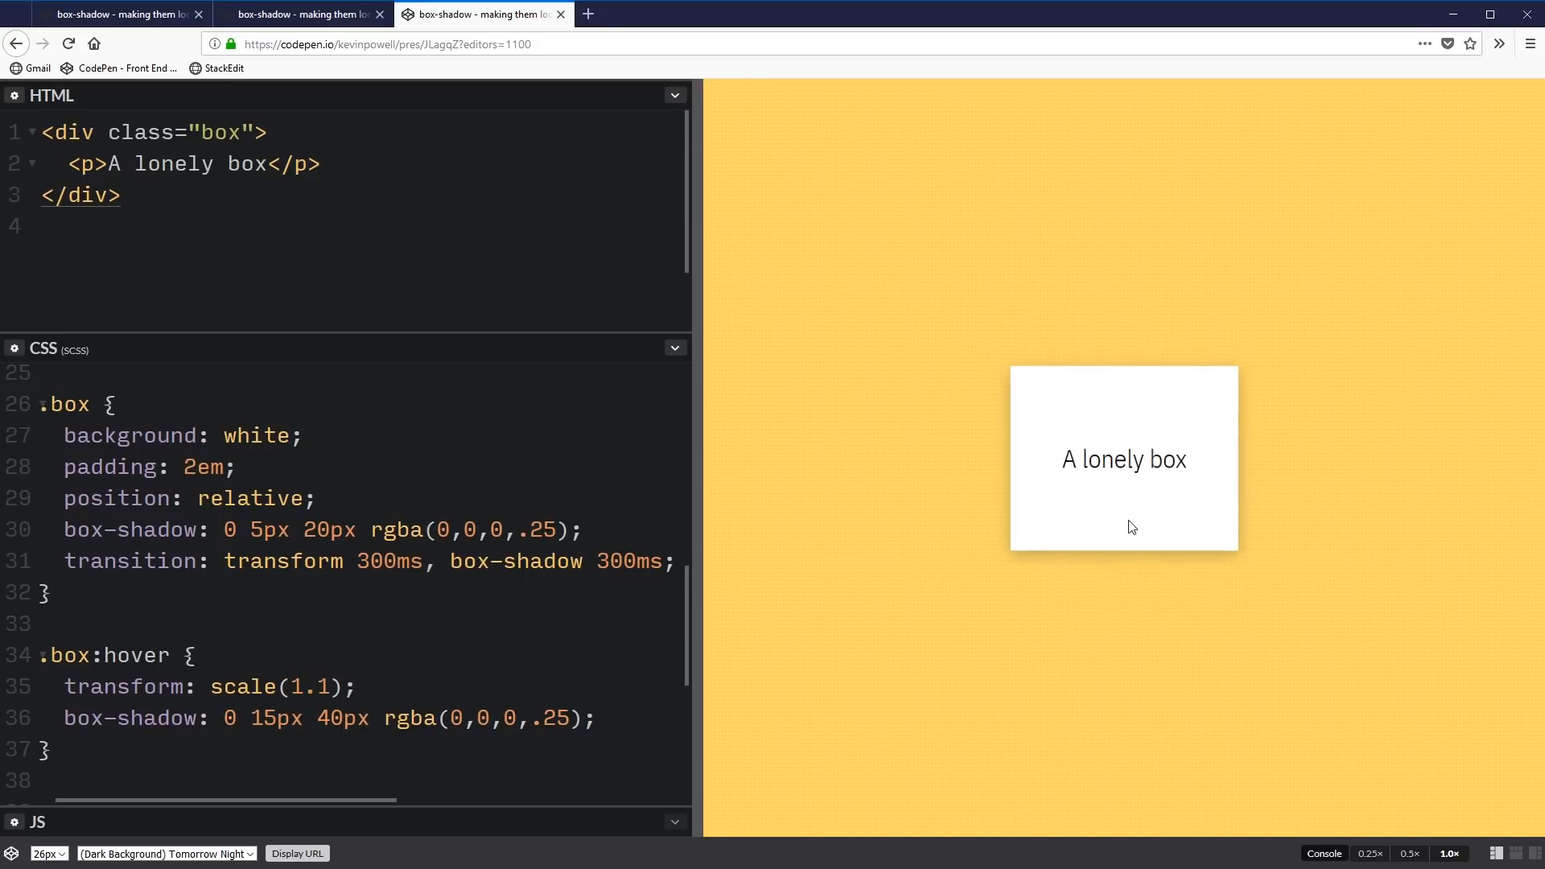
mouse_move(1133, 539)
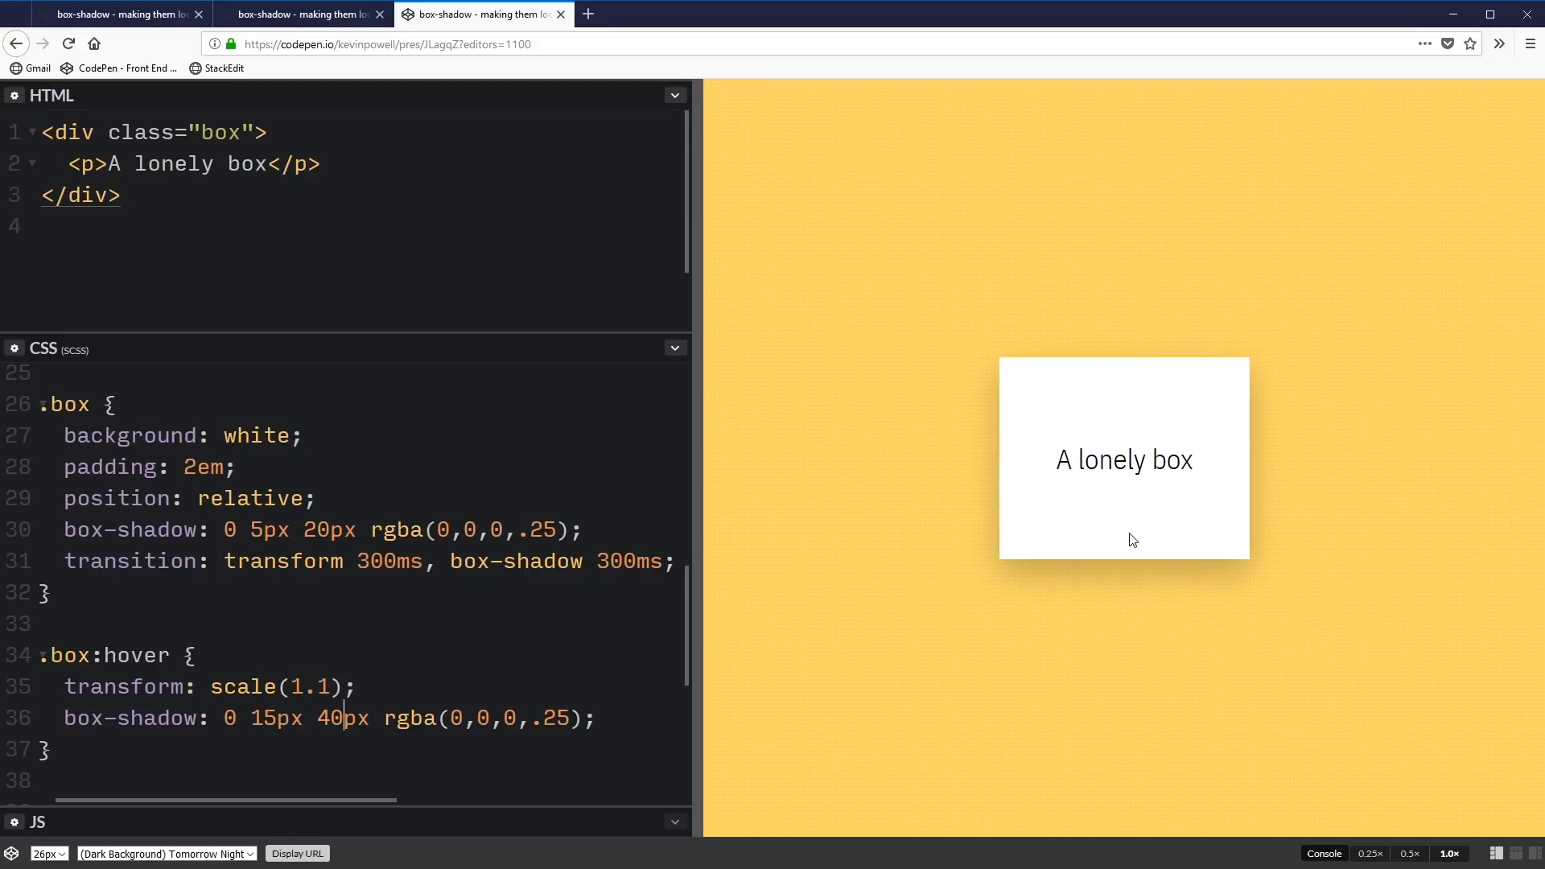
mouse_move(1154, 631)
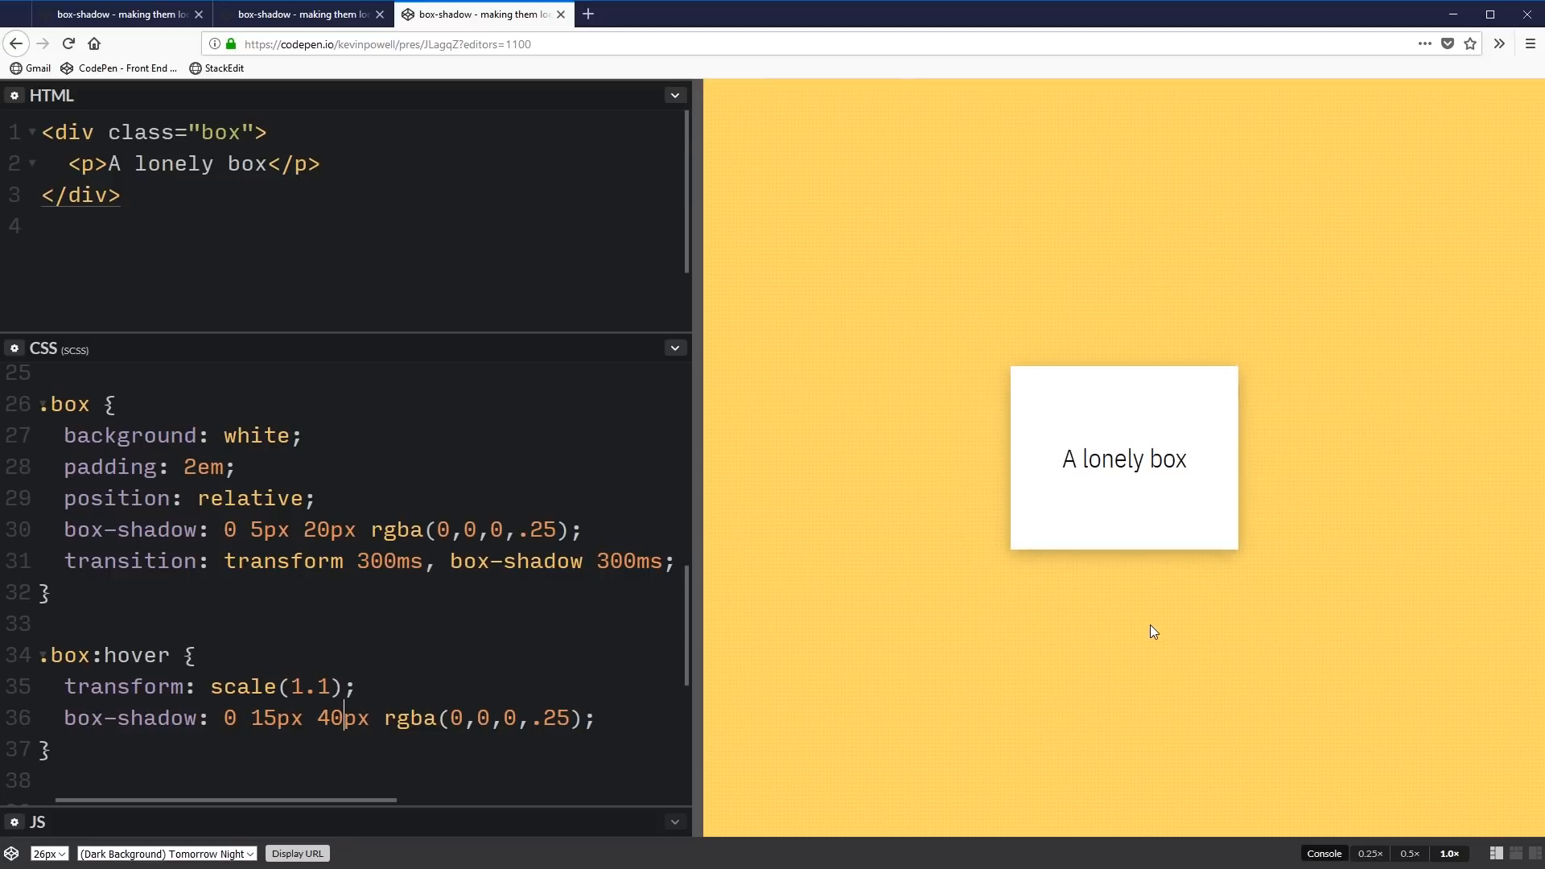
mouse_move(1178, 497)
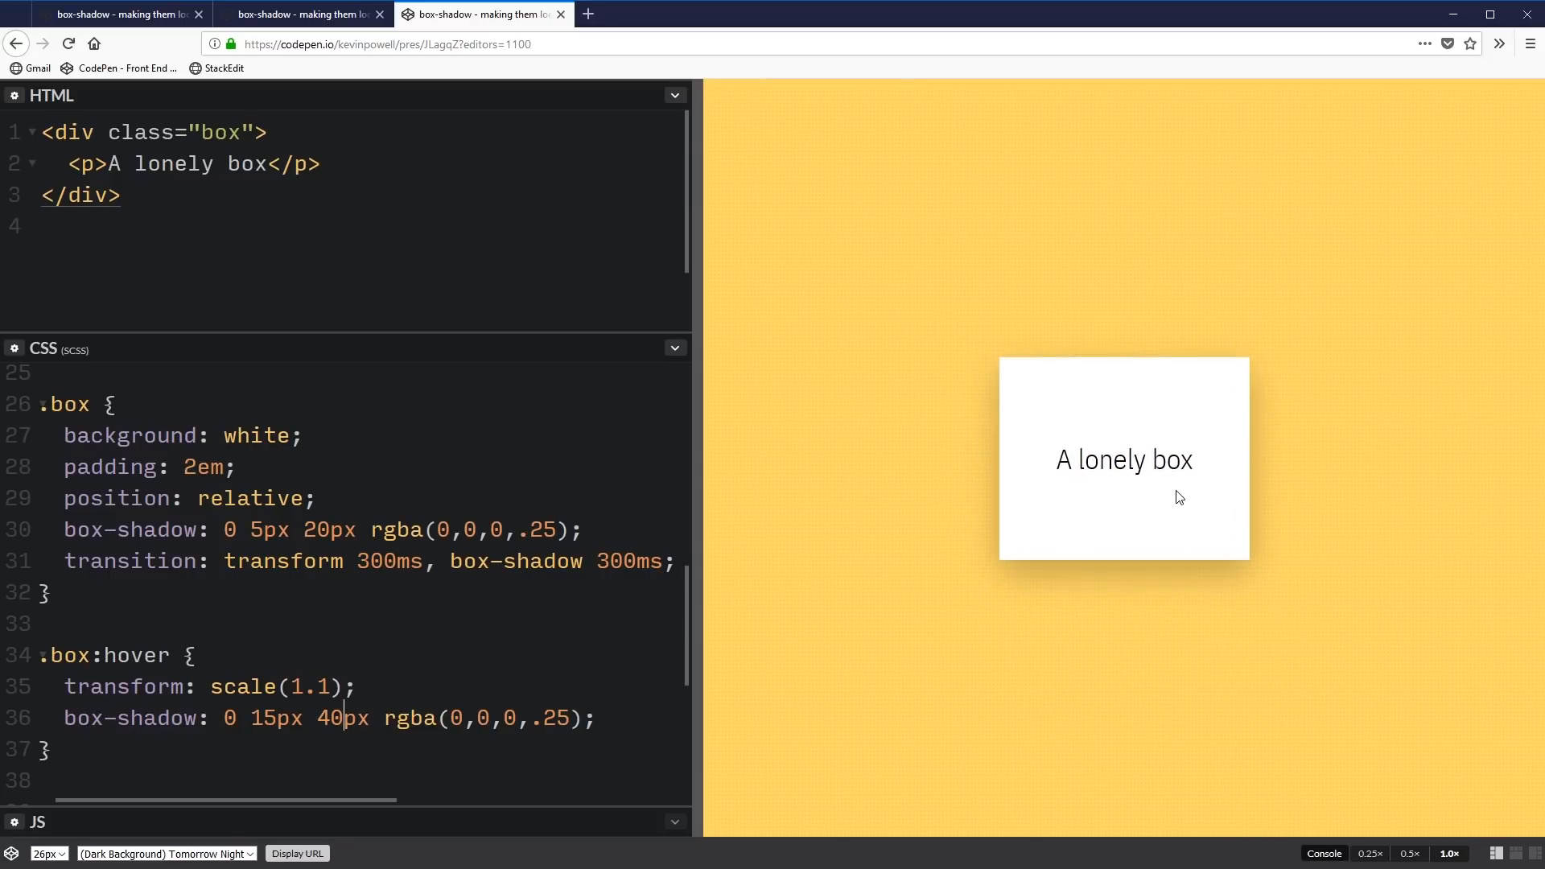
mouse_move(1199, 513)
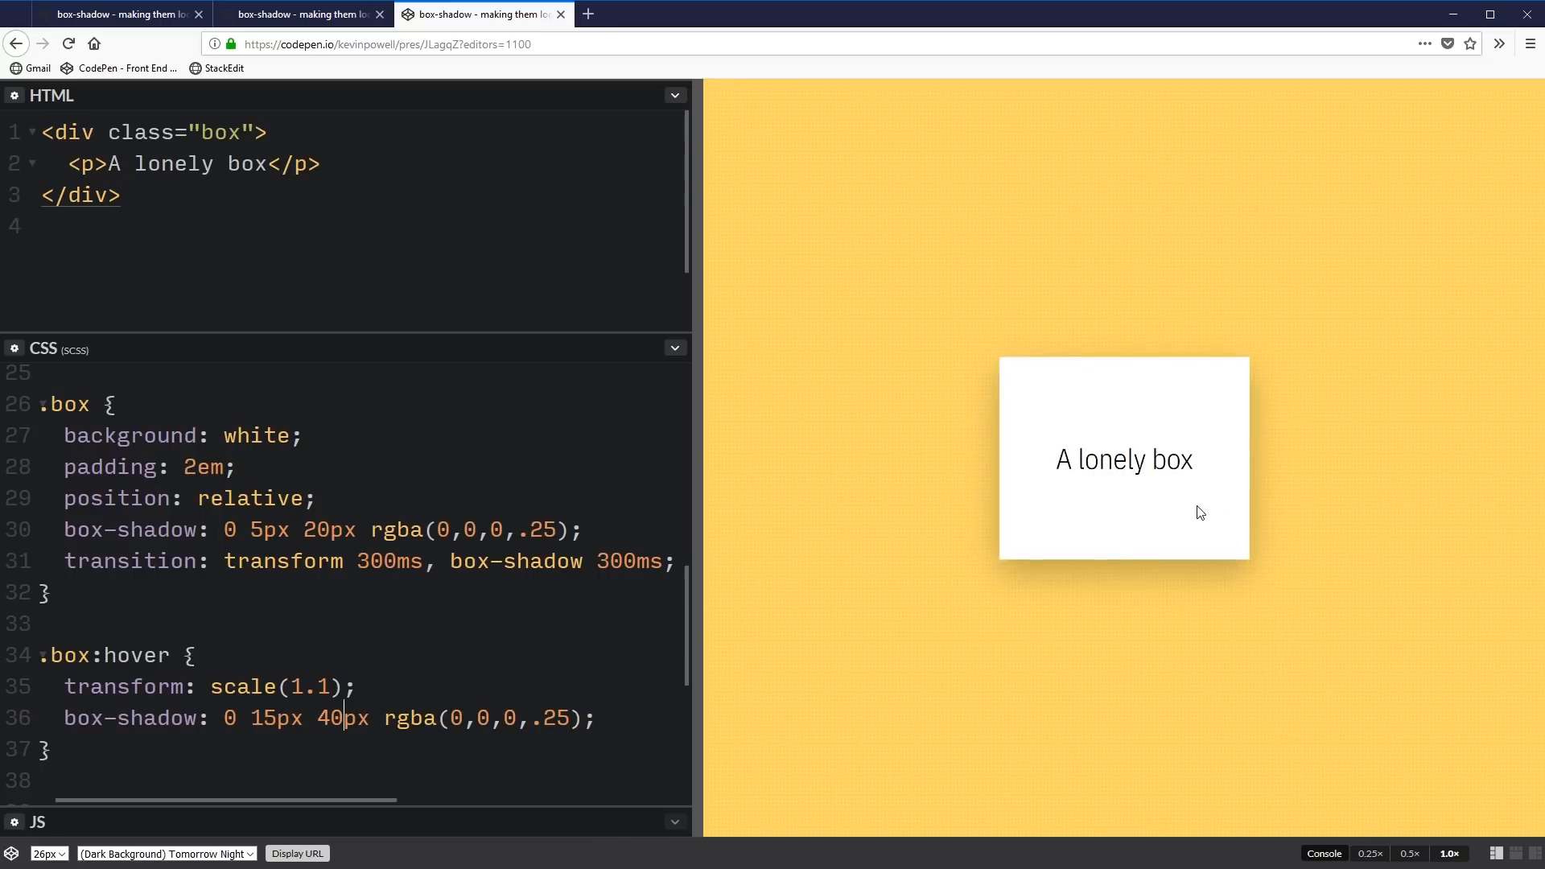
mouse_move(1162, 454)
text(8)
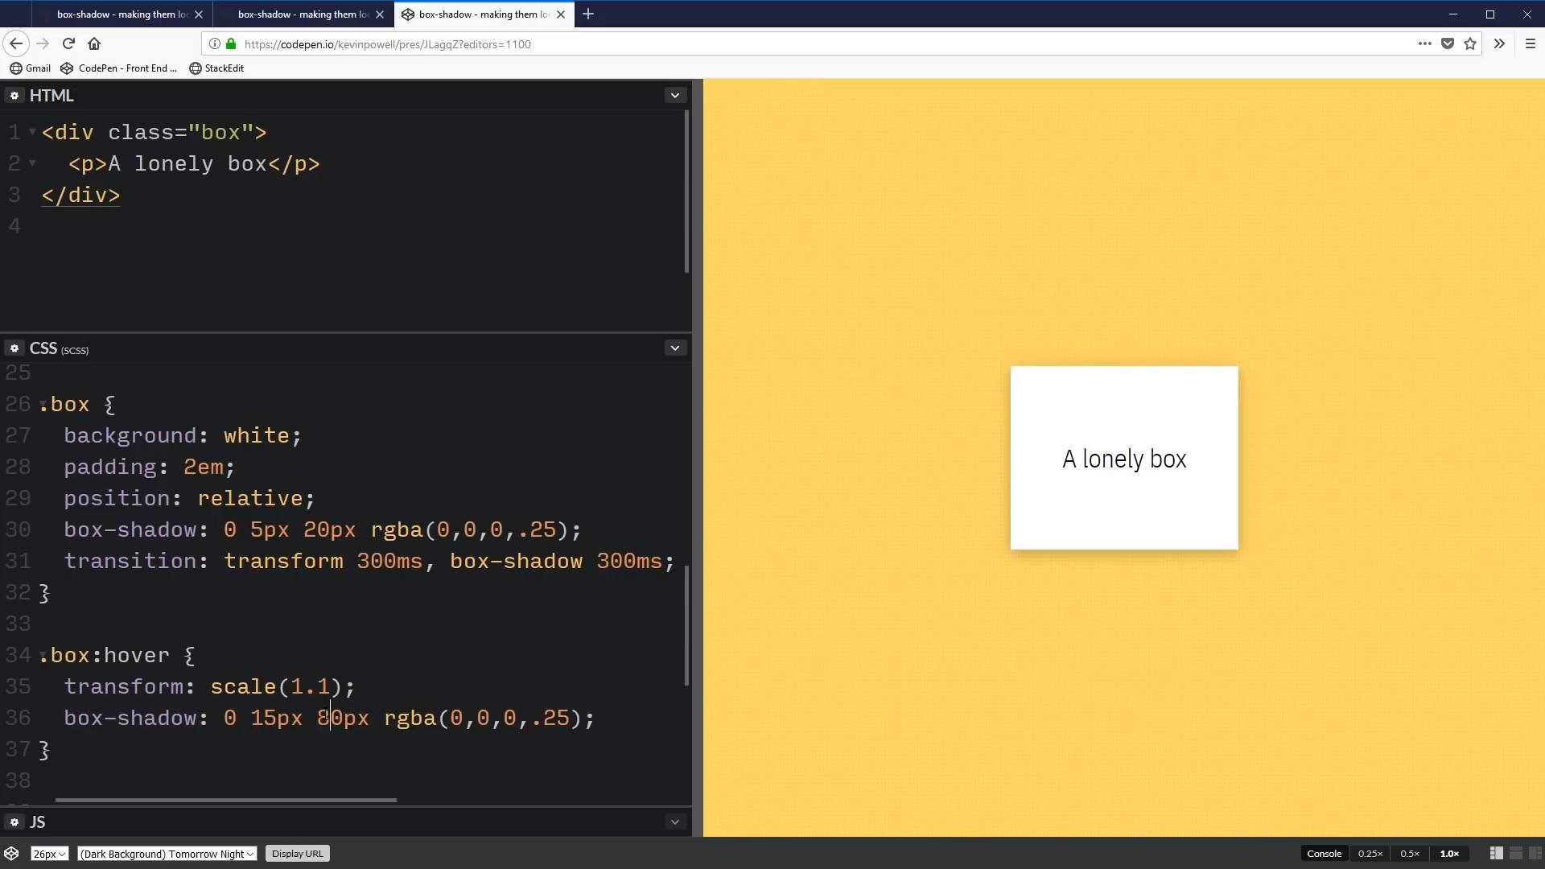
mouse_move(1106, 506)
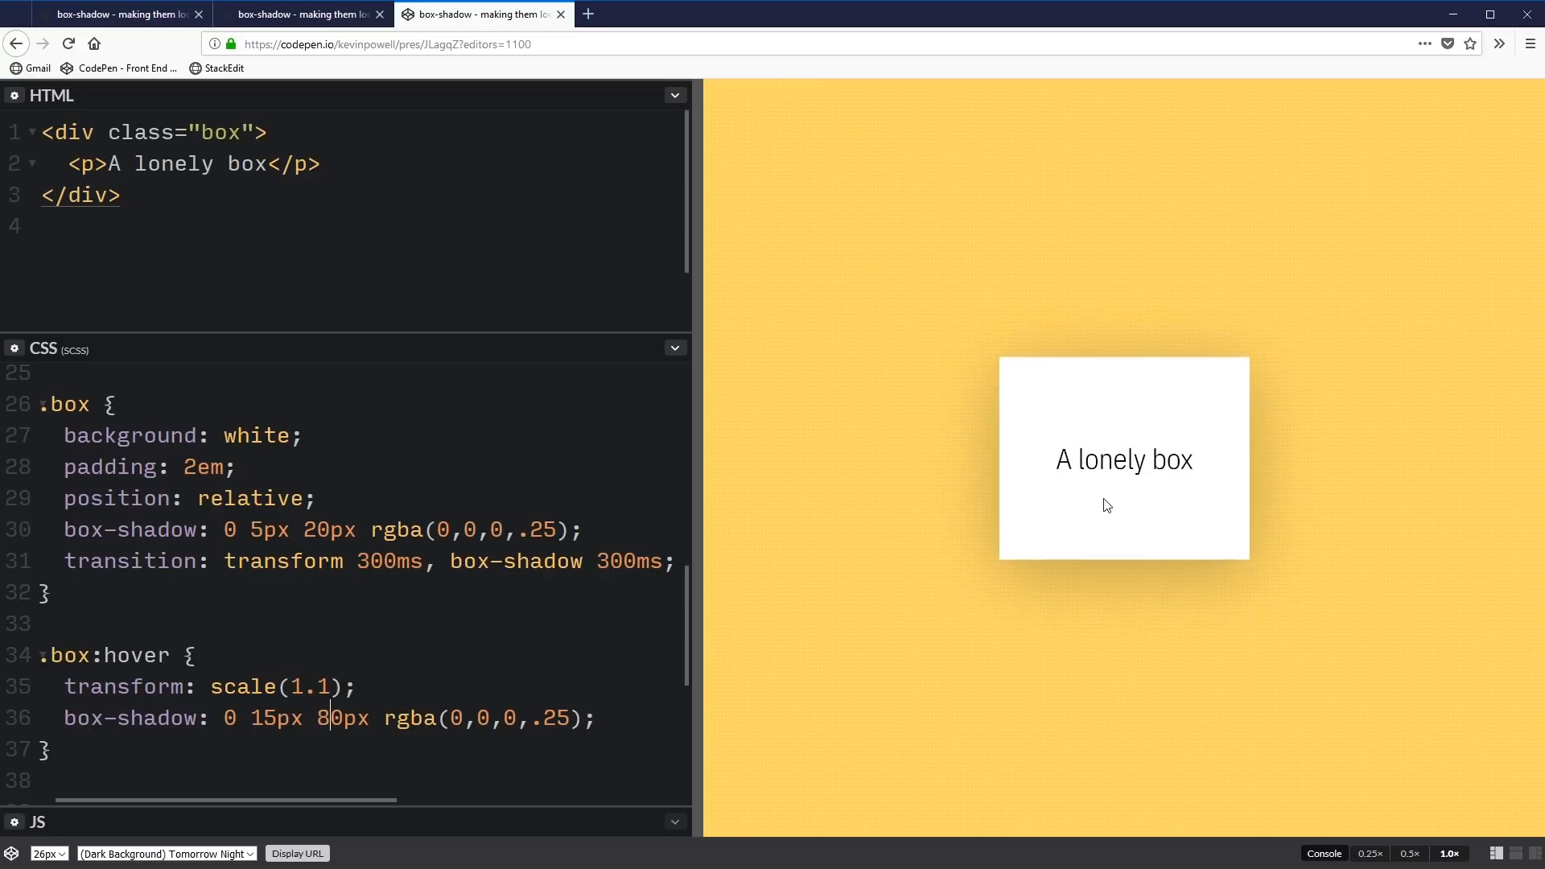
mouse_move(1126, 528)
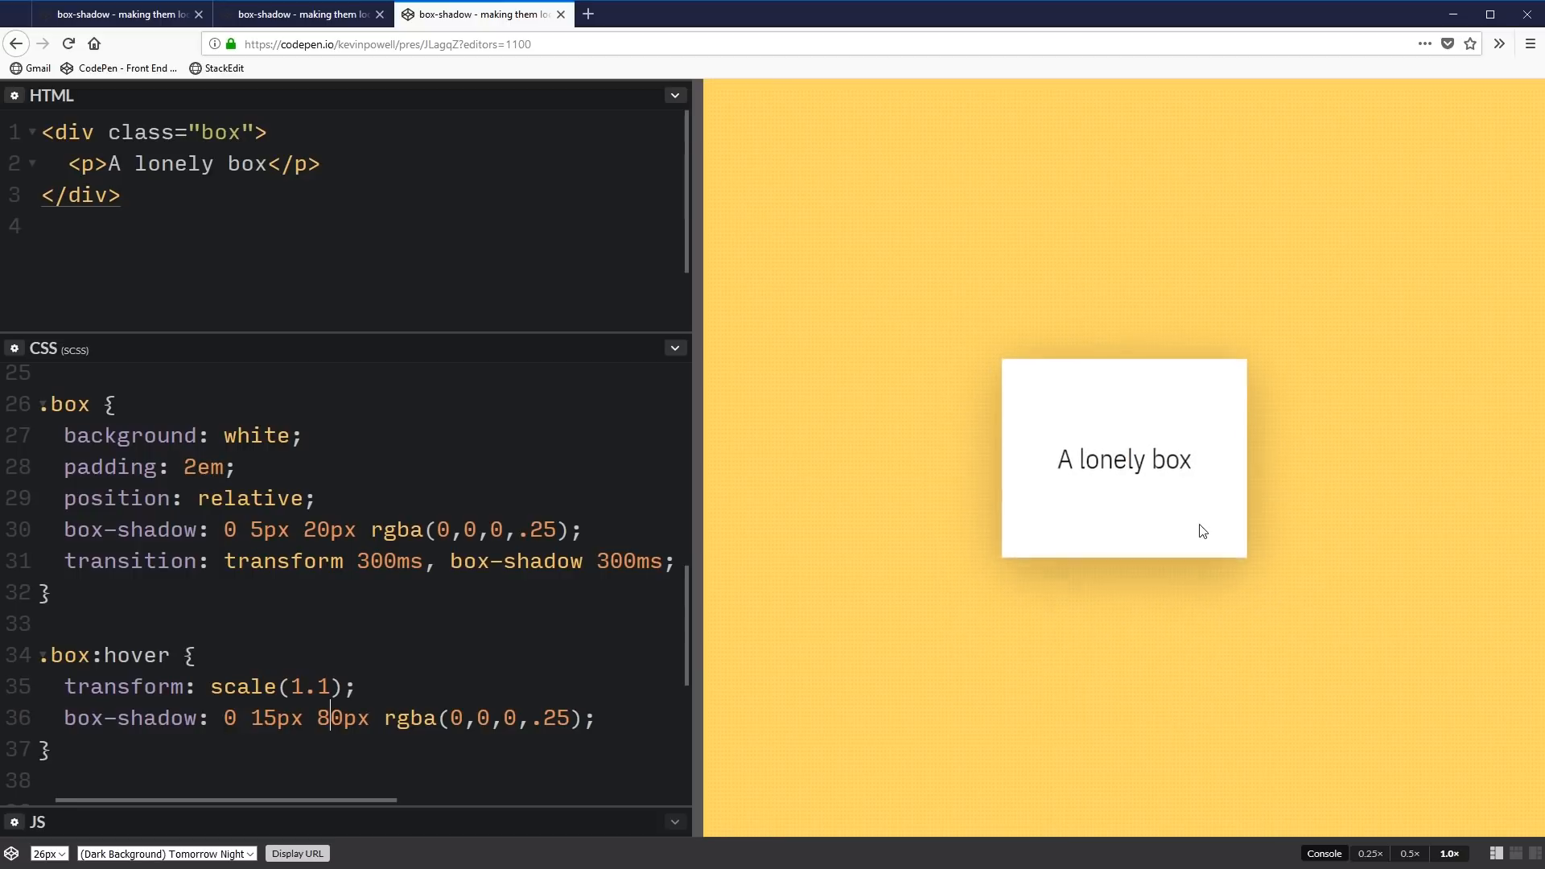
click(300, 14)
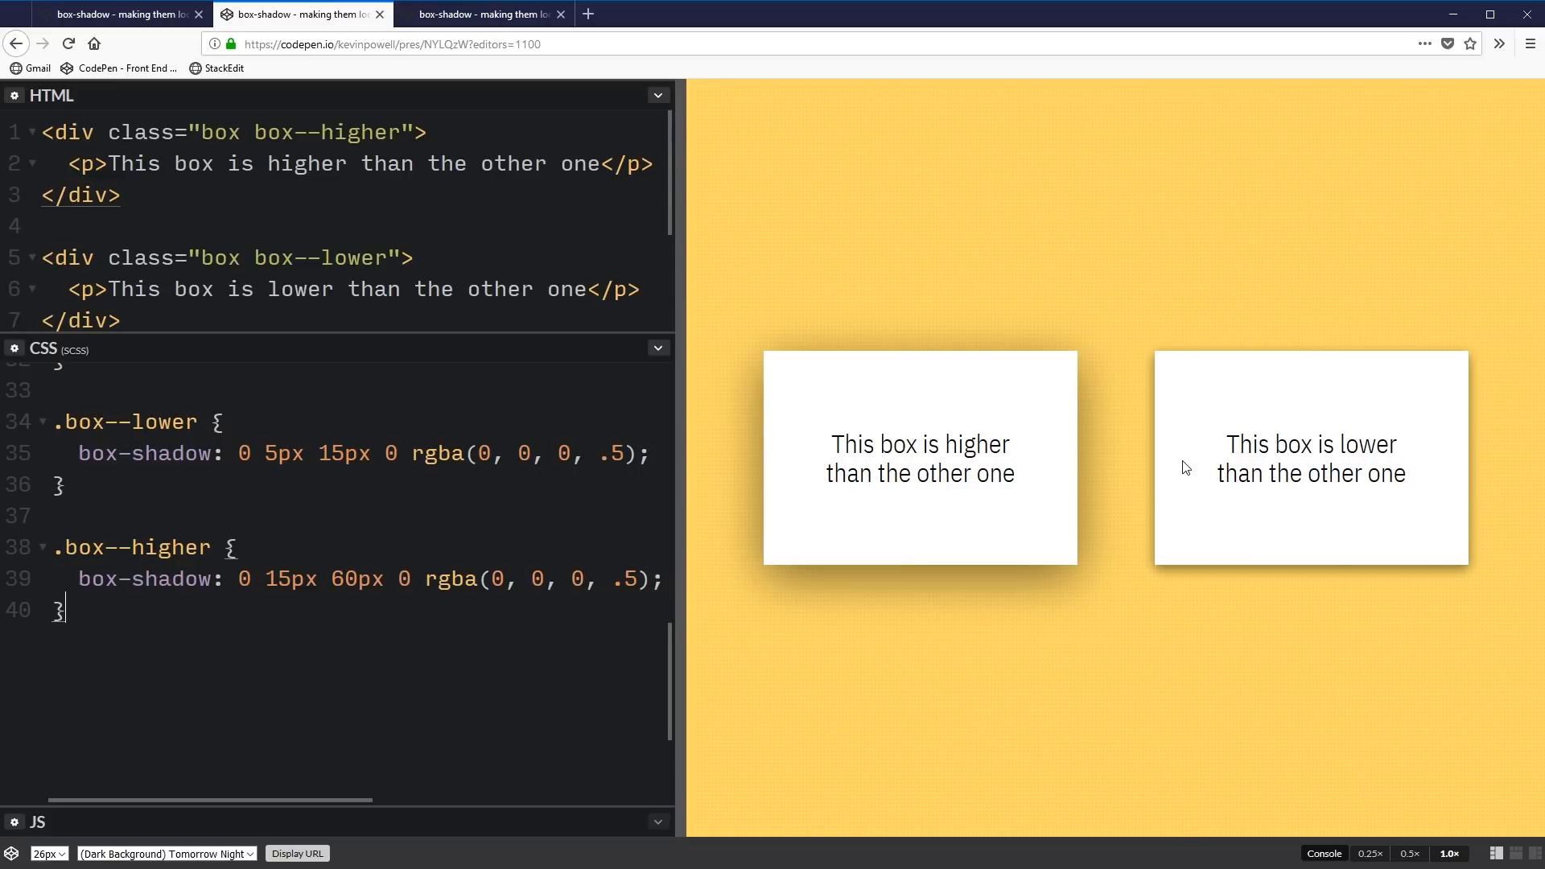
mouse_move(1108, 475)
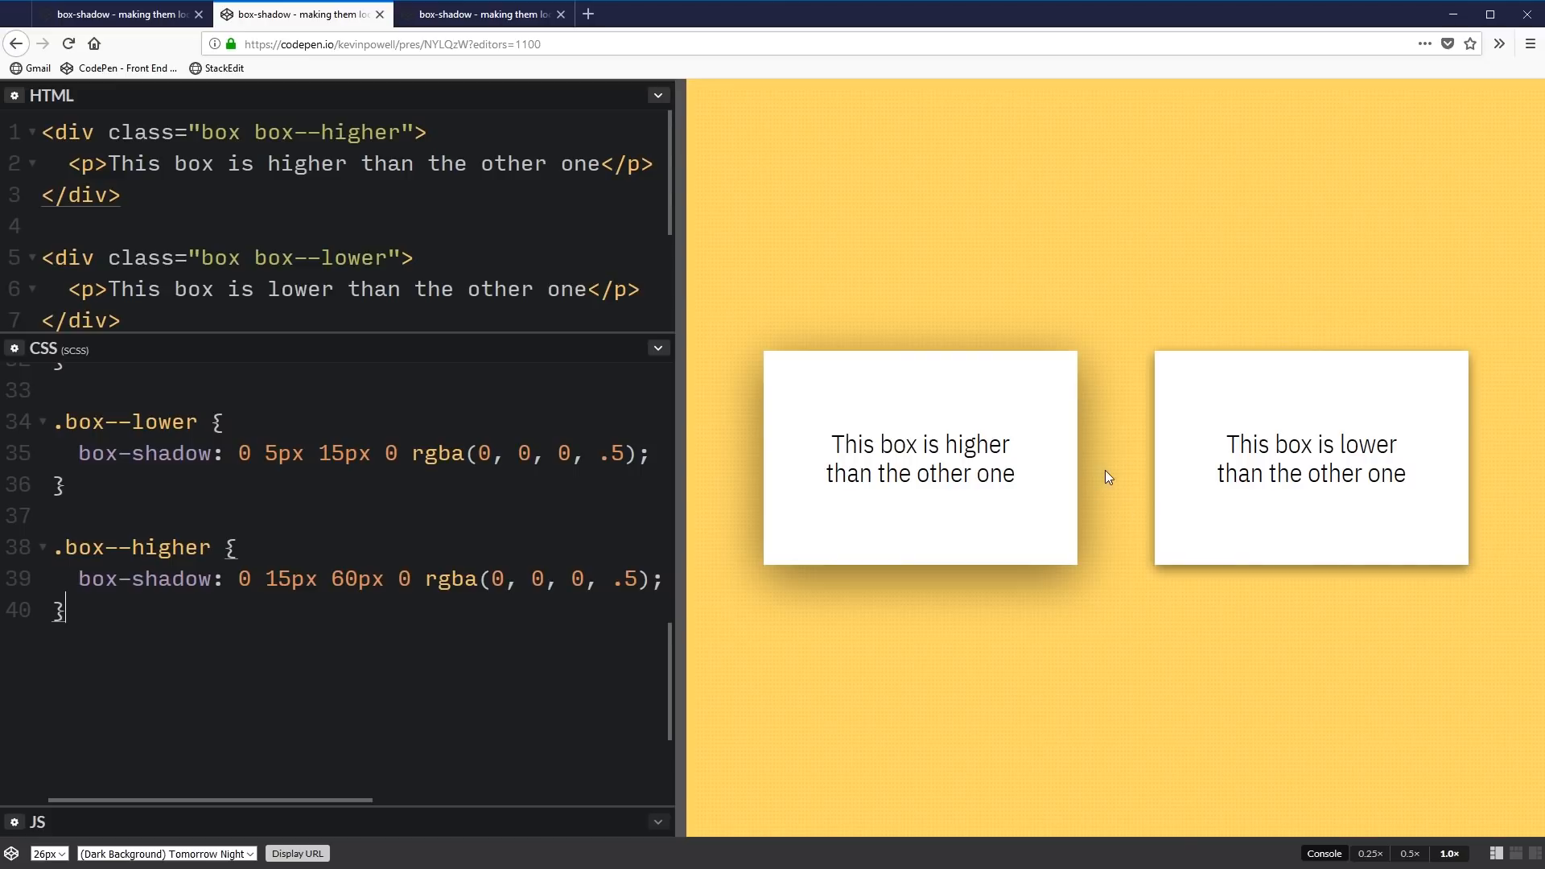
mouse_move(1122, 489)
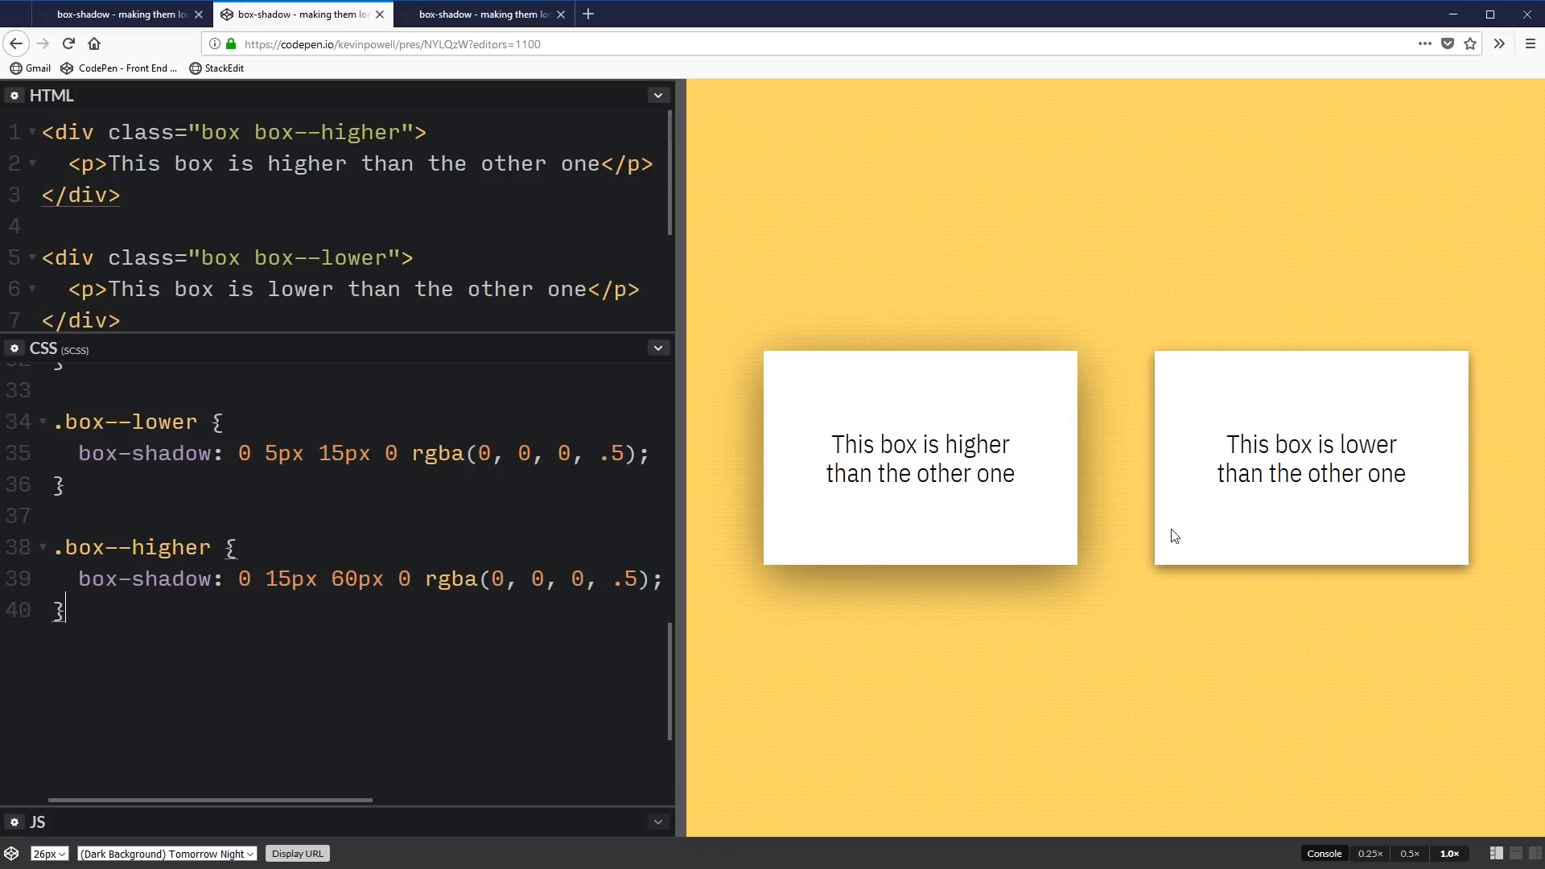
mouse_move(1138, 530)
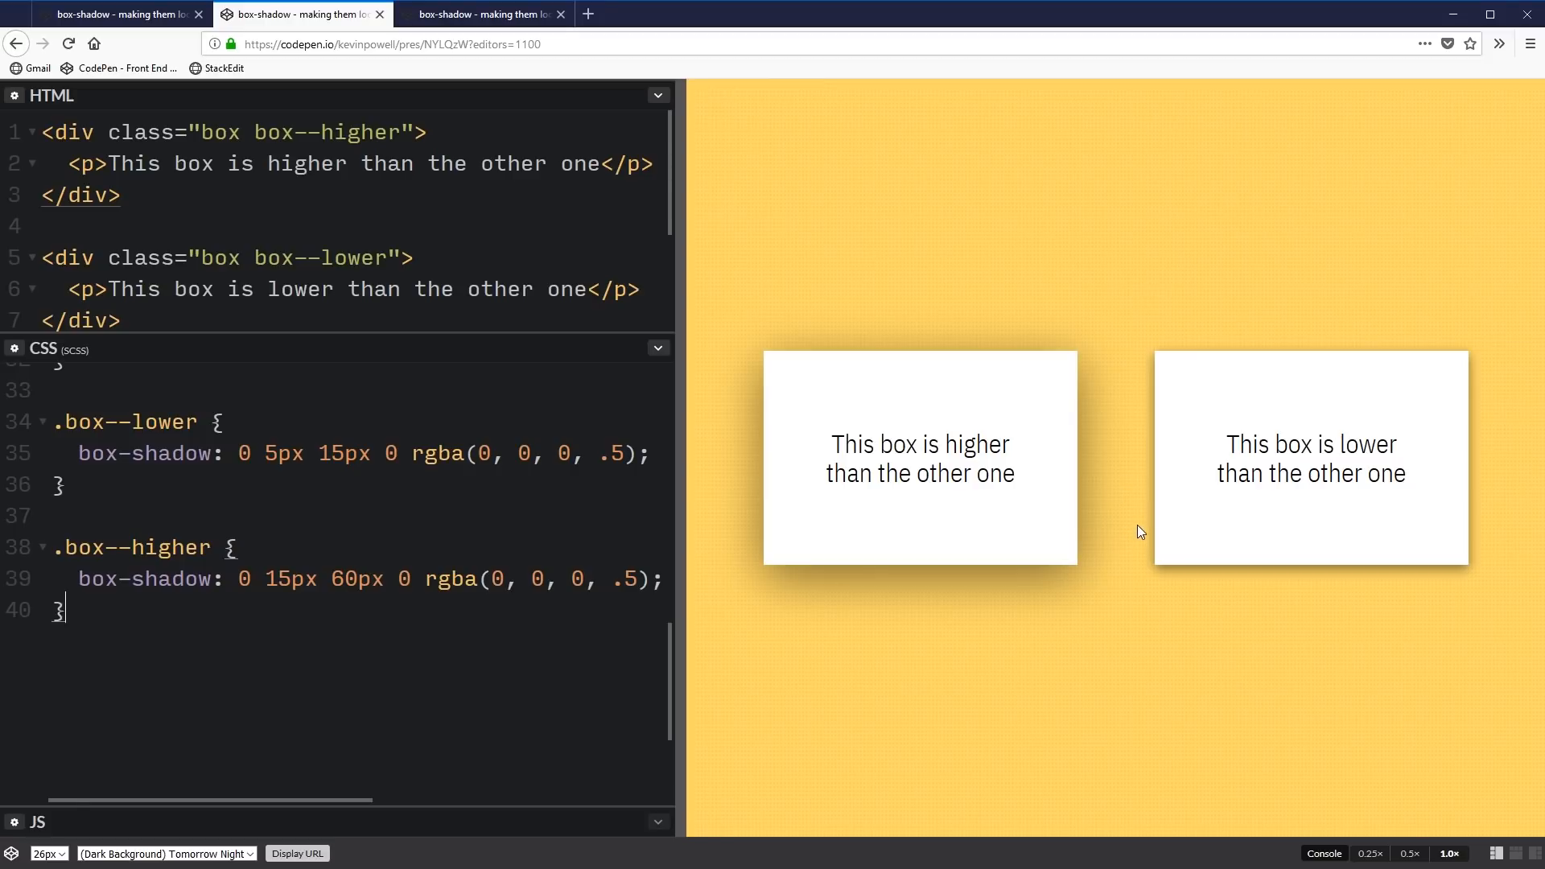
mouse_move(1136, 565)
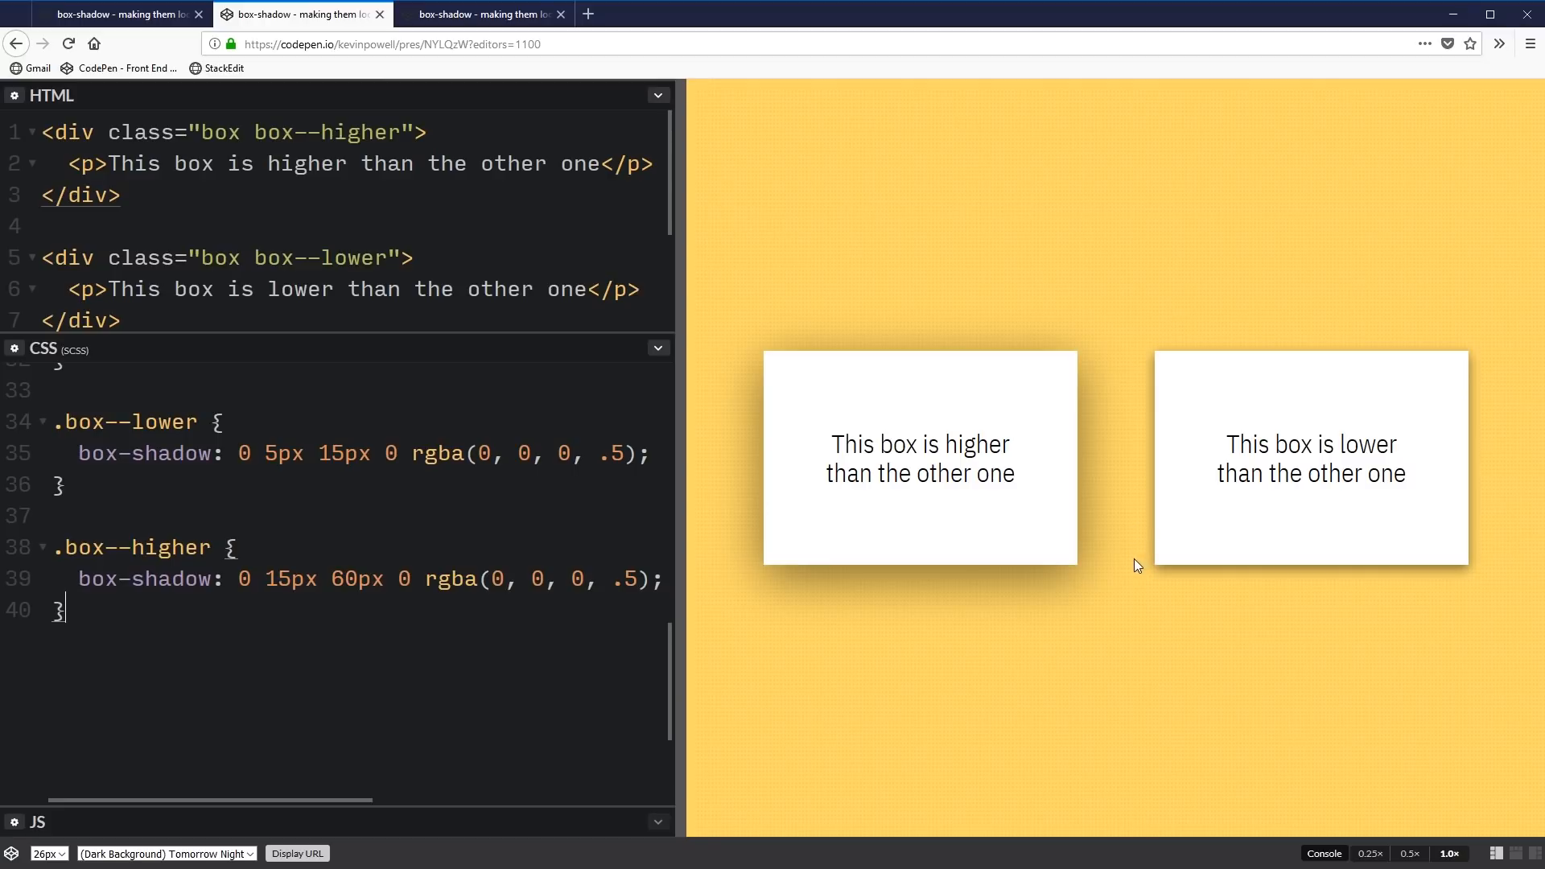
mouse_move(1130, 567)
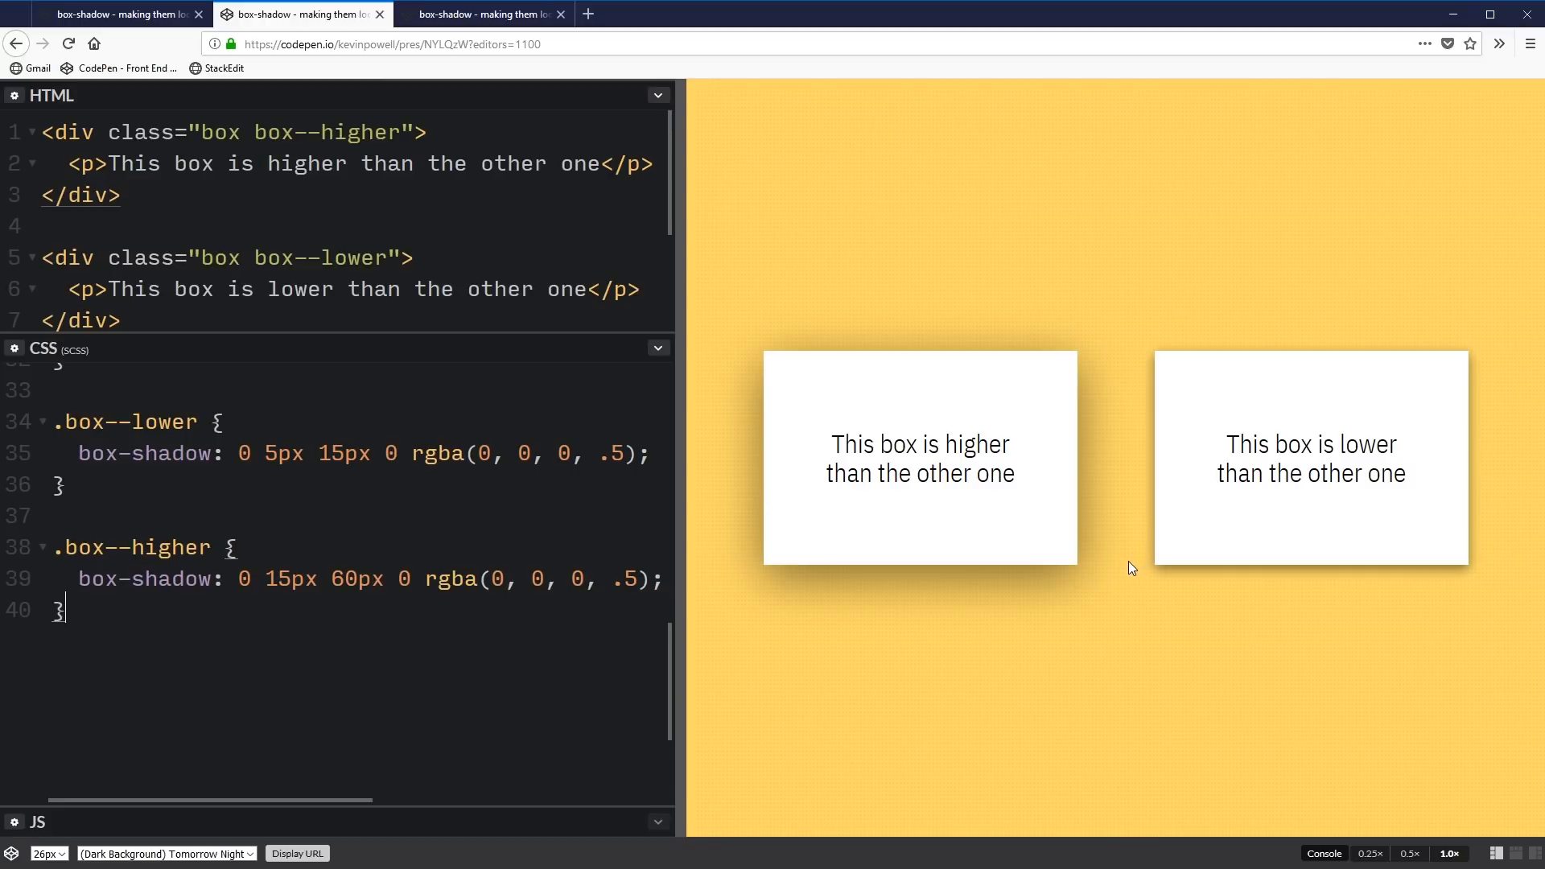
mouse_move(1059, 560)
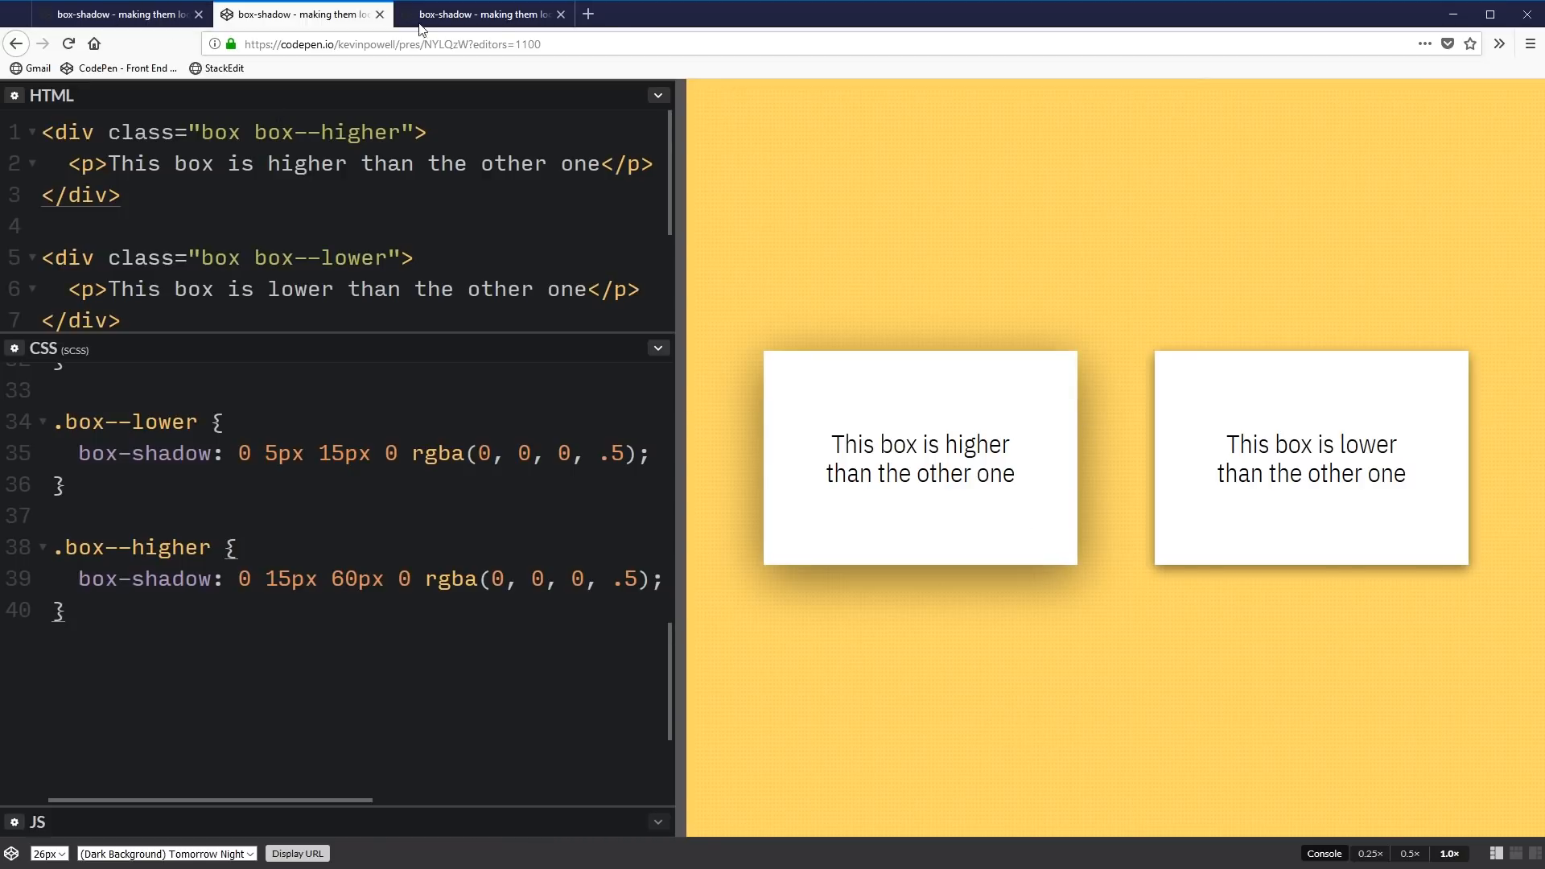
Switch the browser to the 'A lonely box' pen tab
click(484, 14)
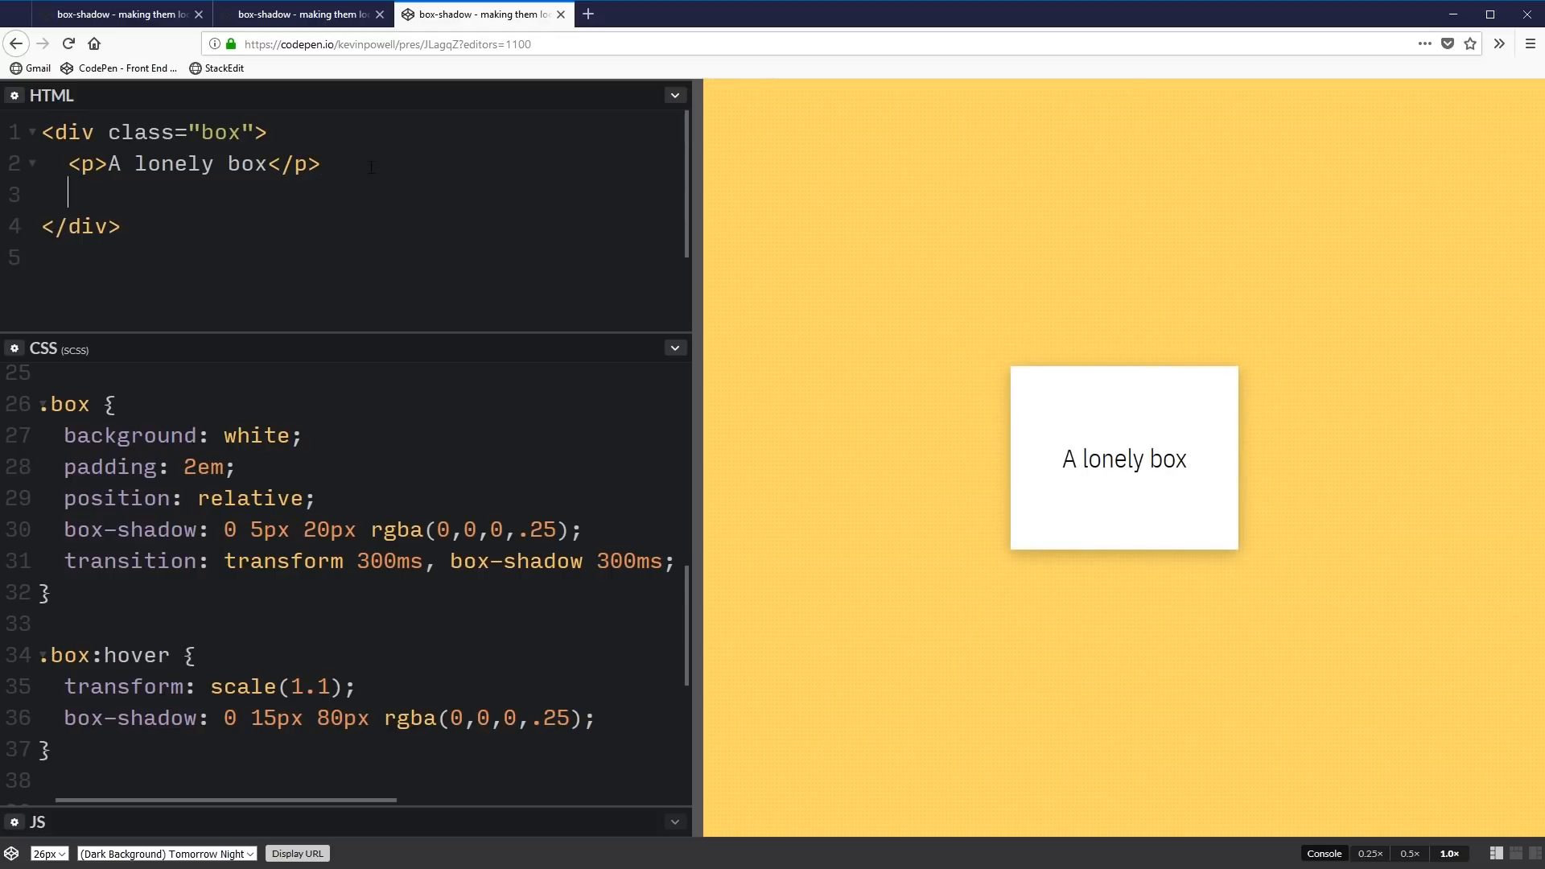
Add <div class="innerbox">hello :)</div> after the paragraph inside the box div
text(.)
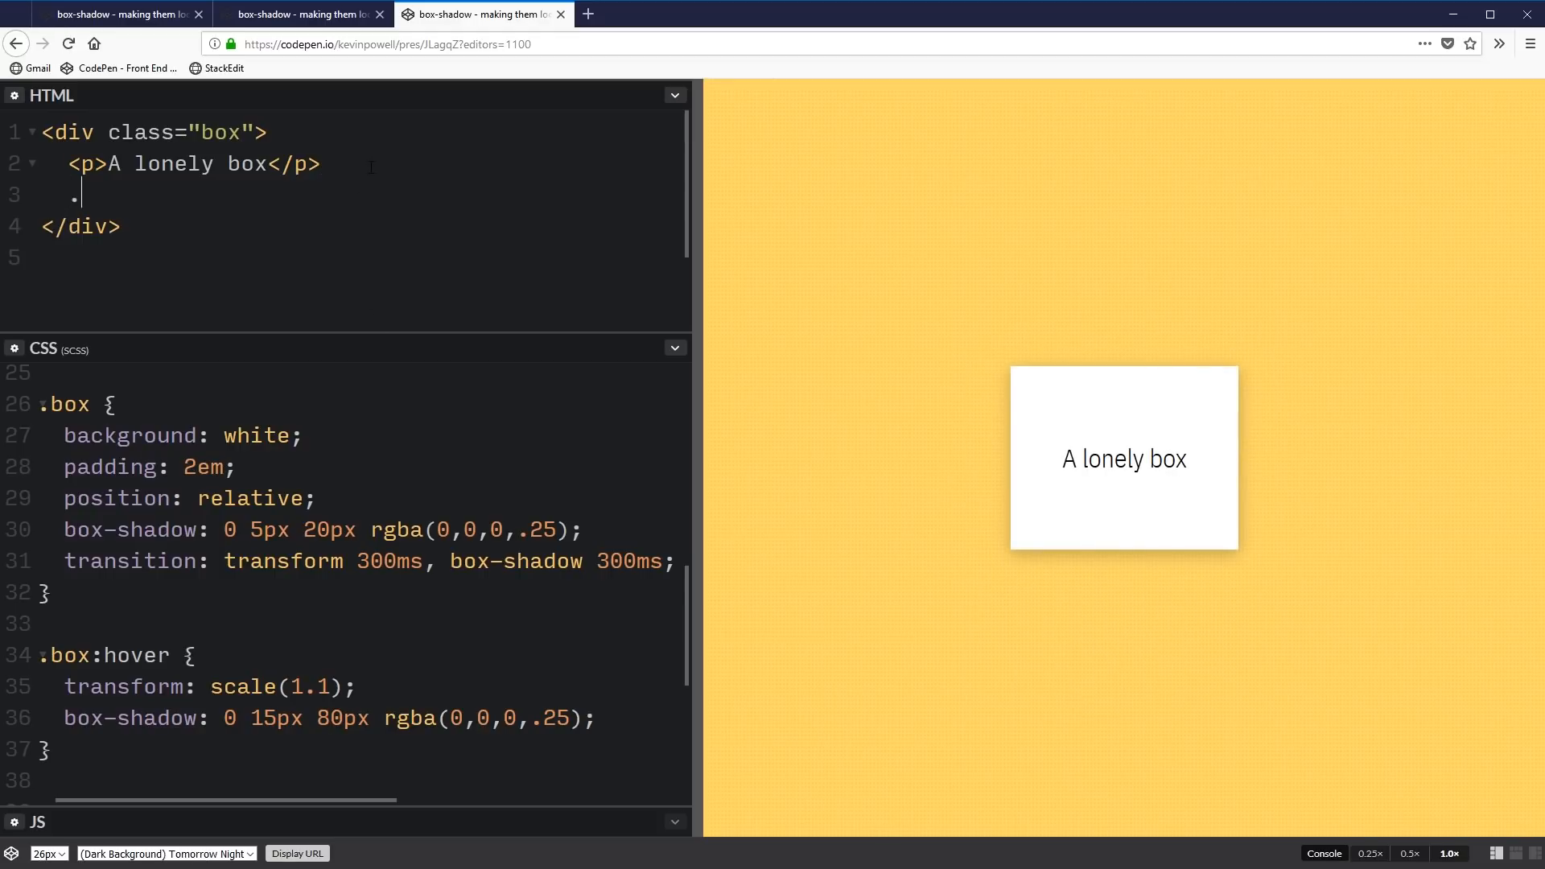
text(<div class="innerbox"></div>)
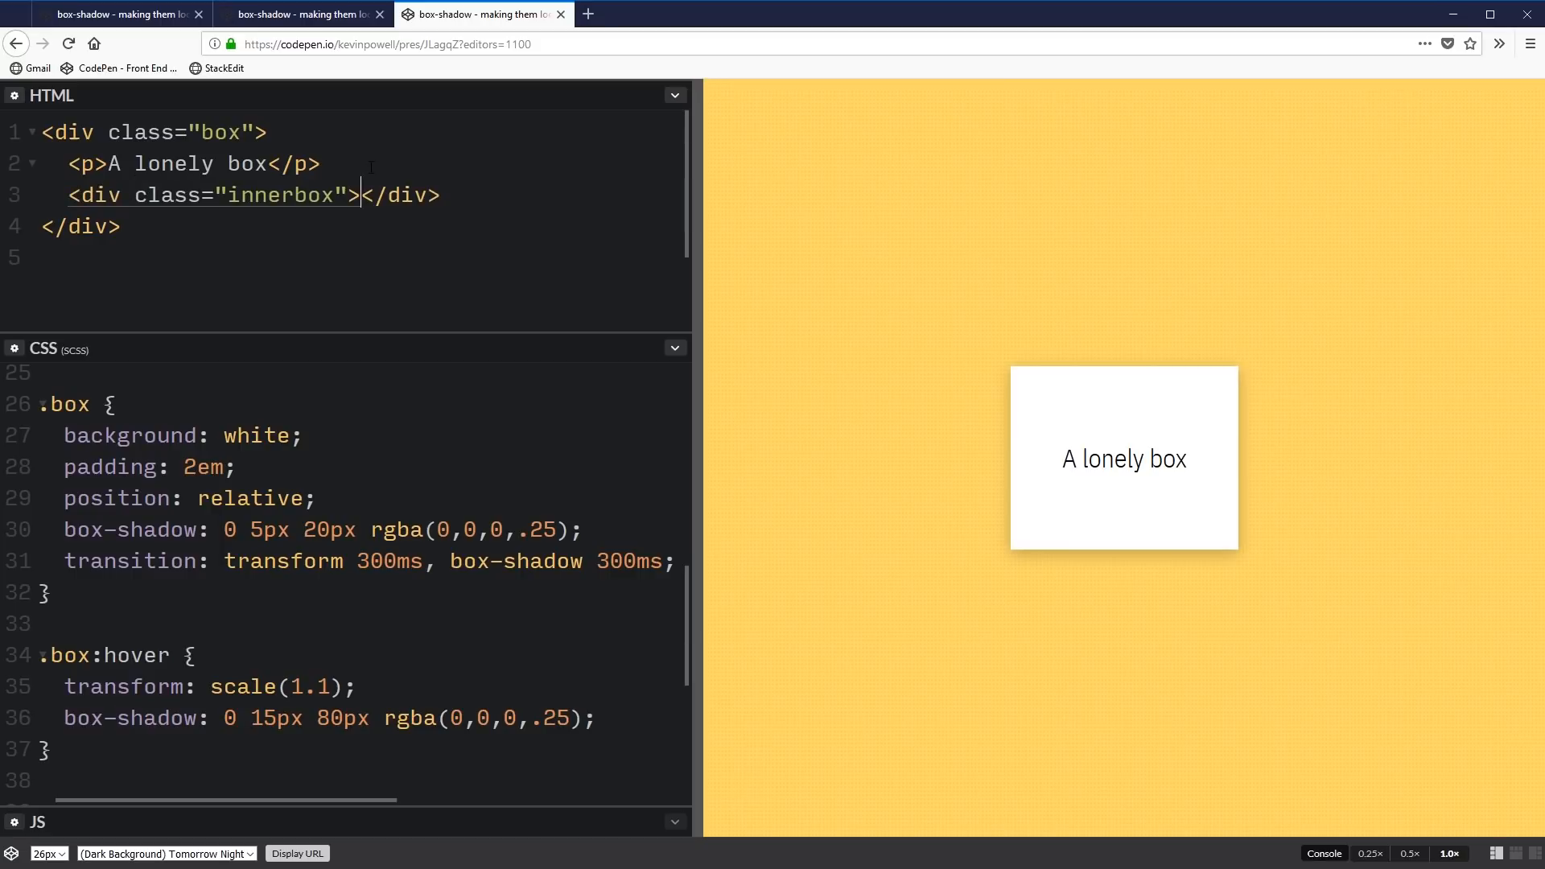
text(hello :))
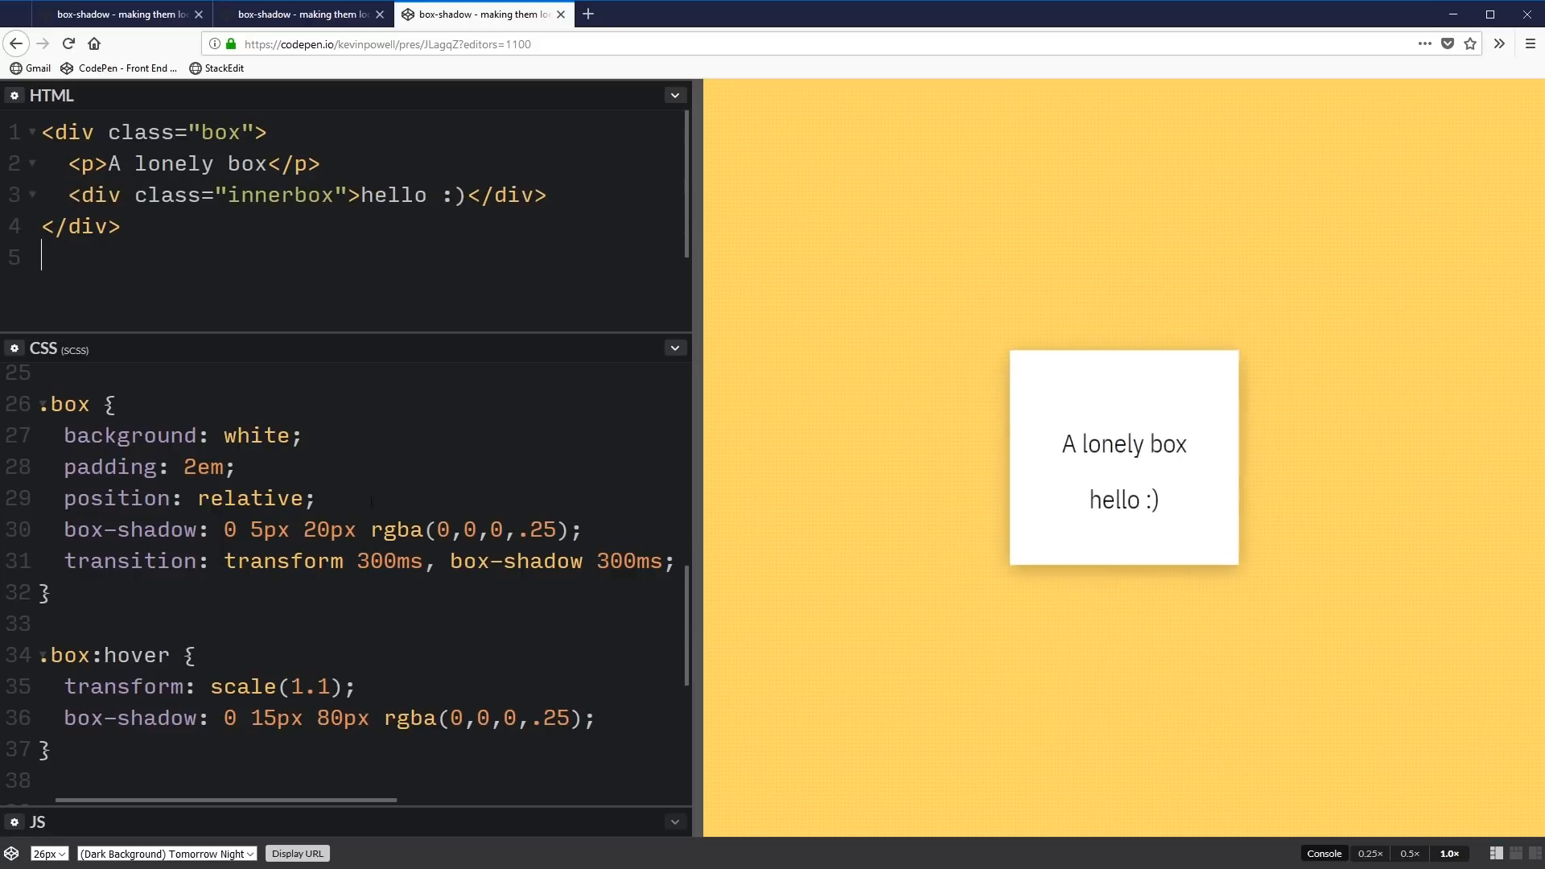
scroll(down, 3)
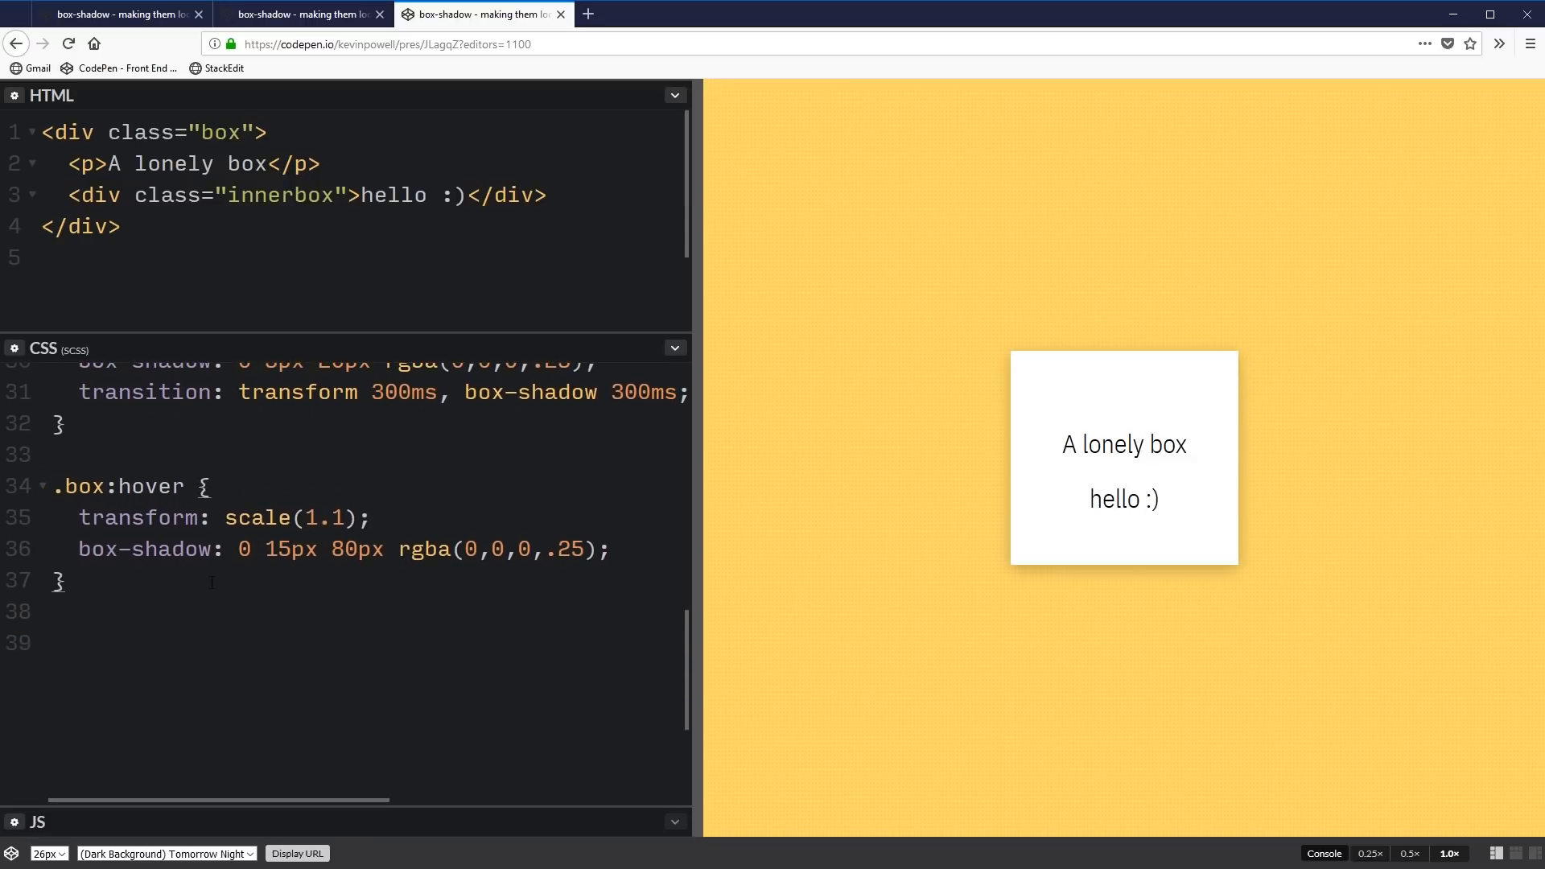
Write an .inner-box rule with padding: .25em and box-shadow: 0 5px 20px rgba(0,0,0,.25)
text(.inner-box {)
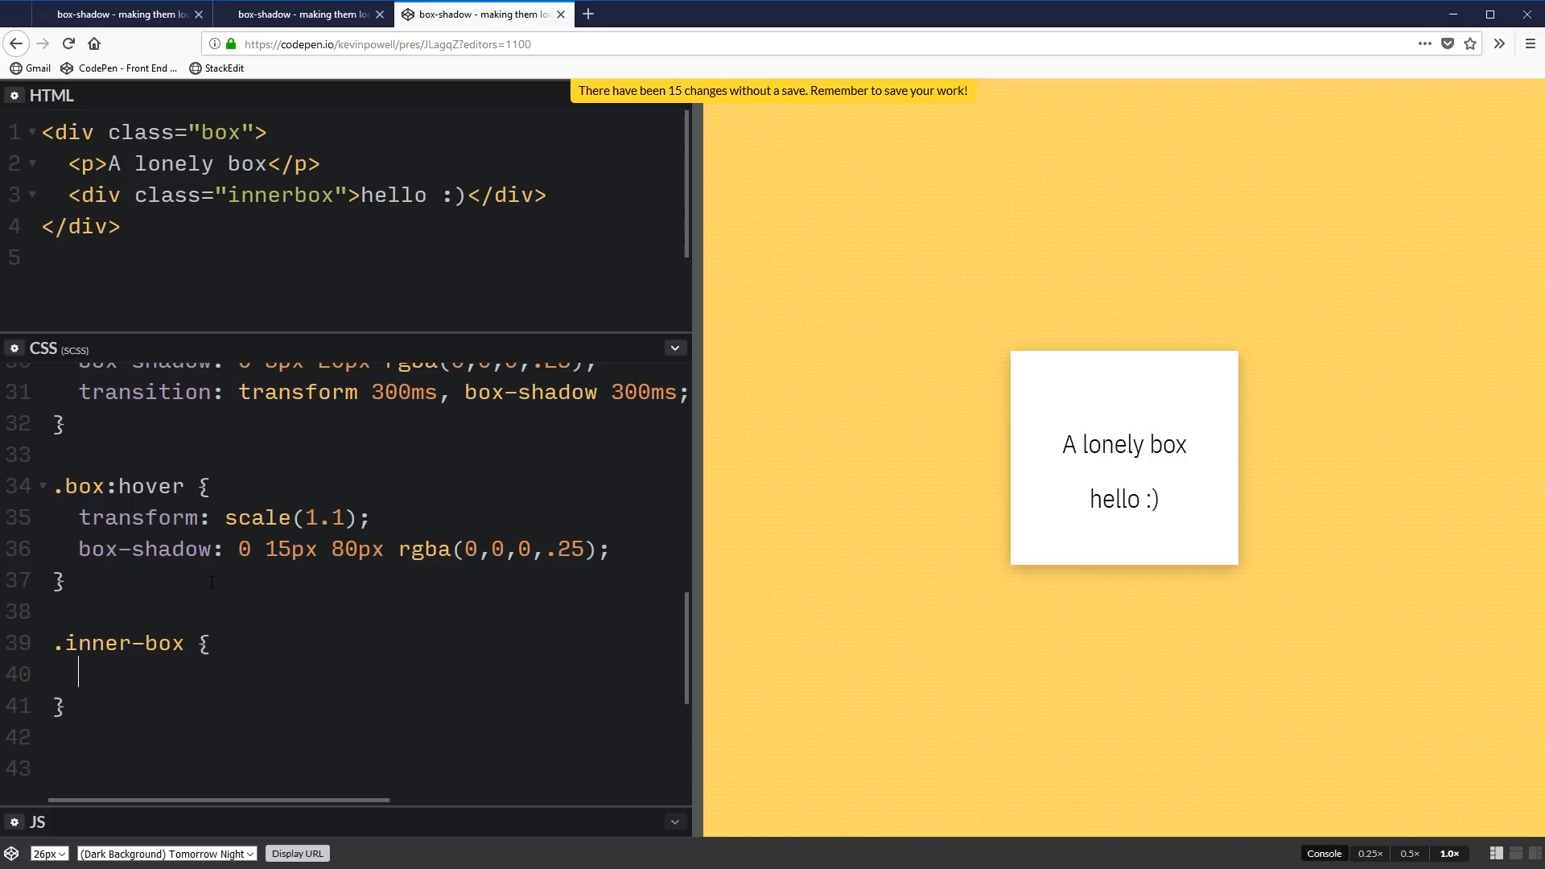
text(padding: .25em;)
text(box-sha)
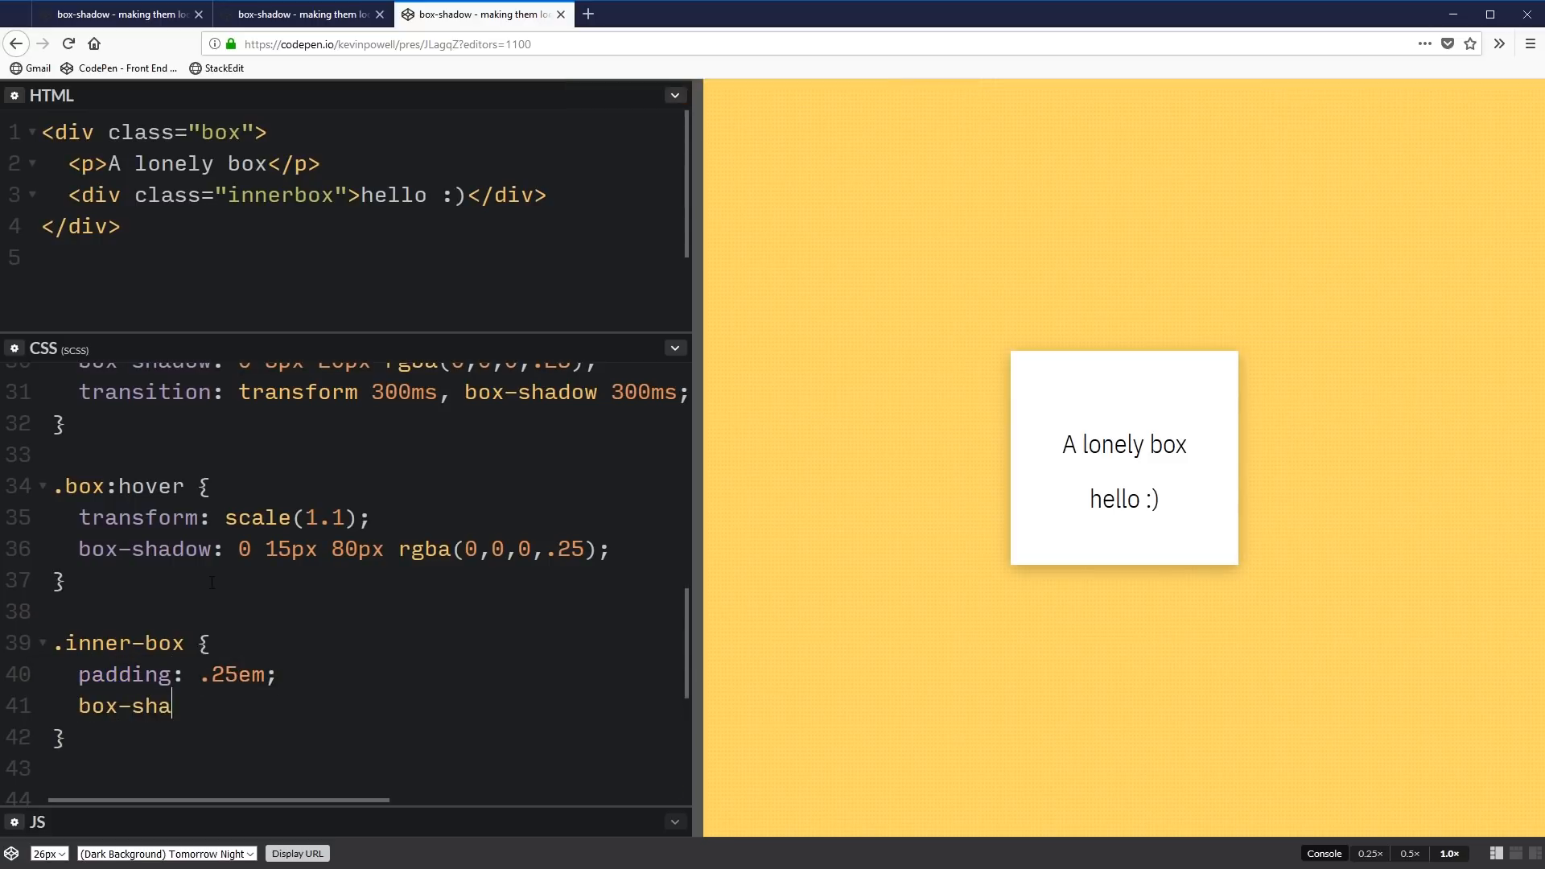
text(dow:)
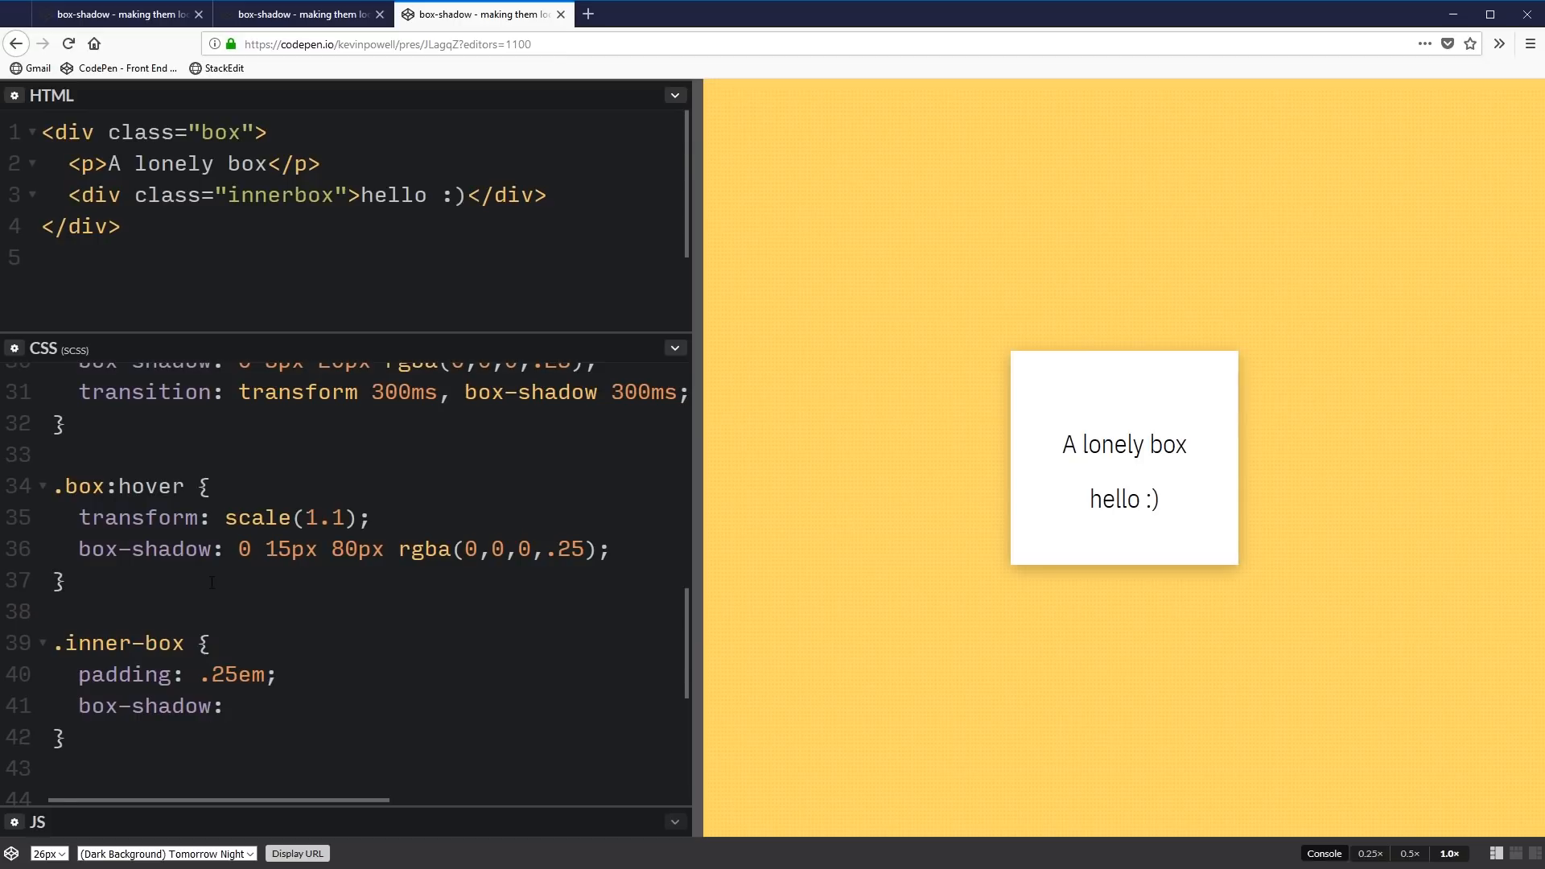
text(0)
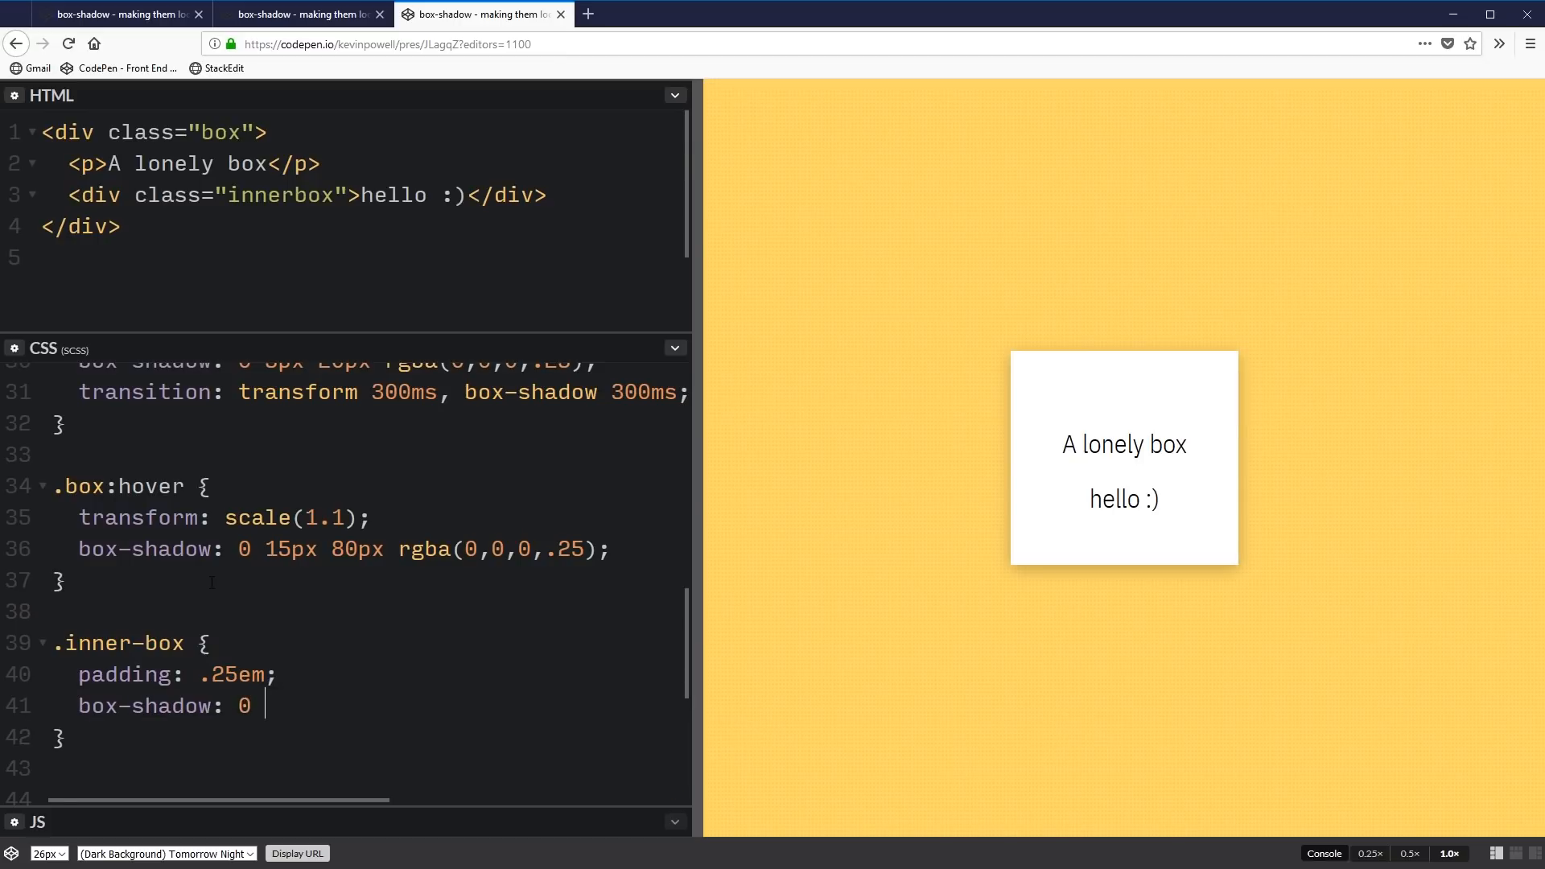
text(5px 20)
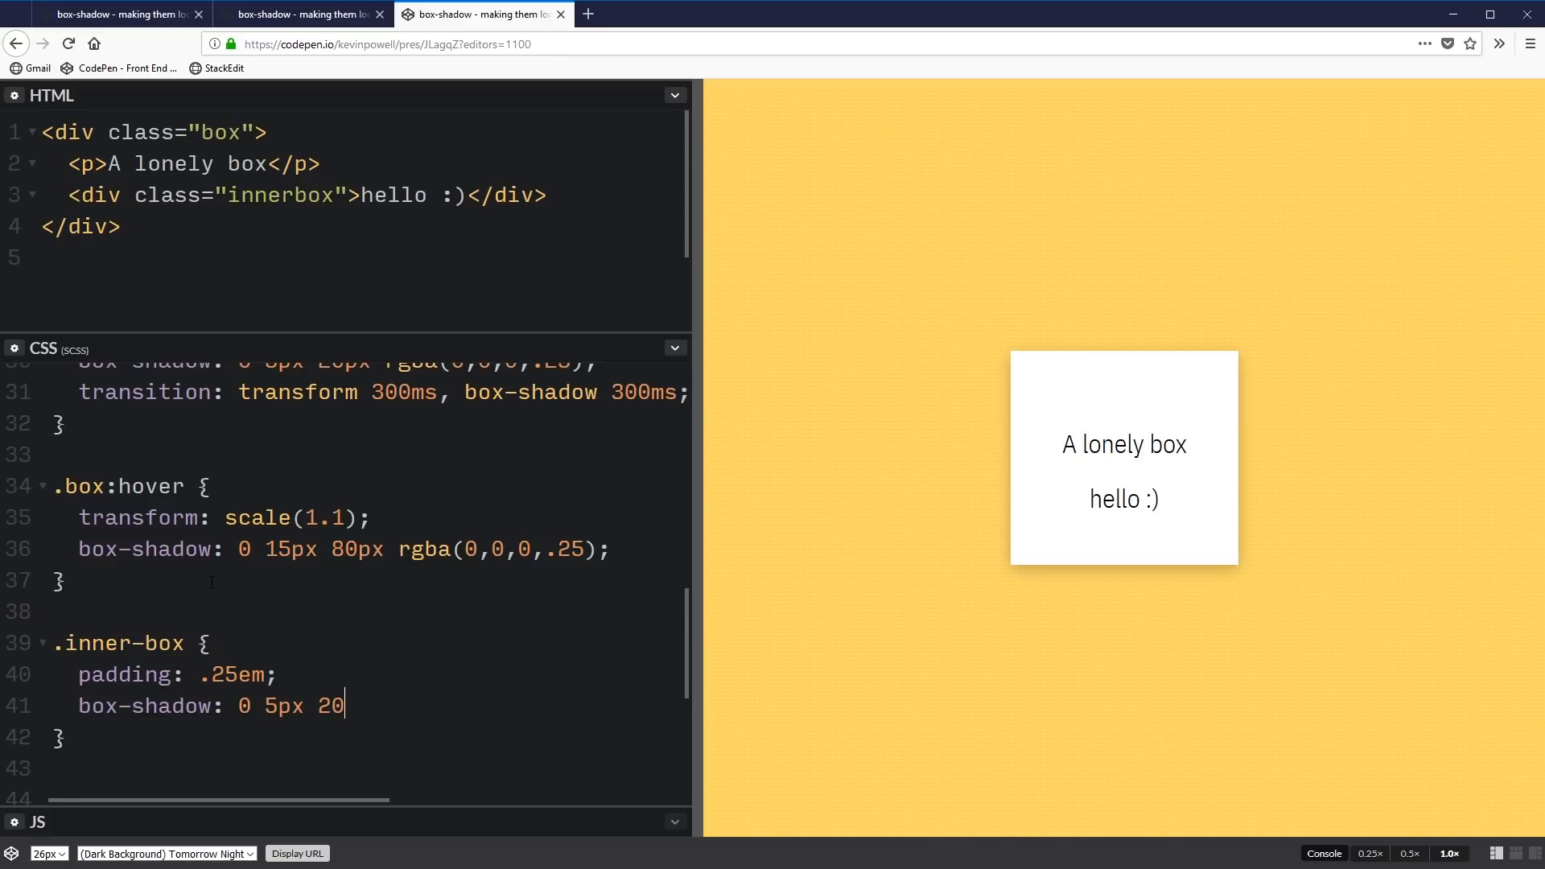
text(px rgba()
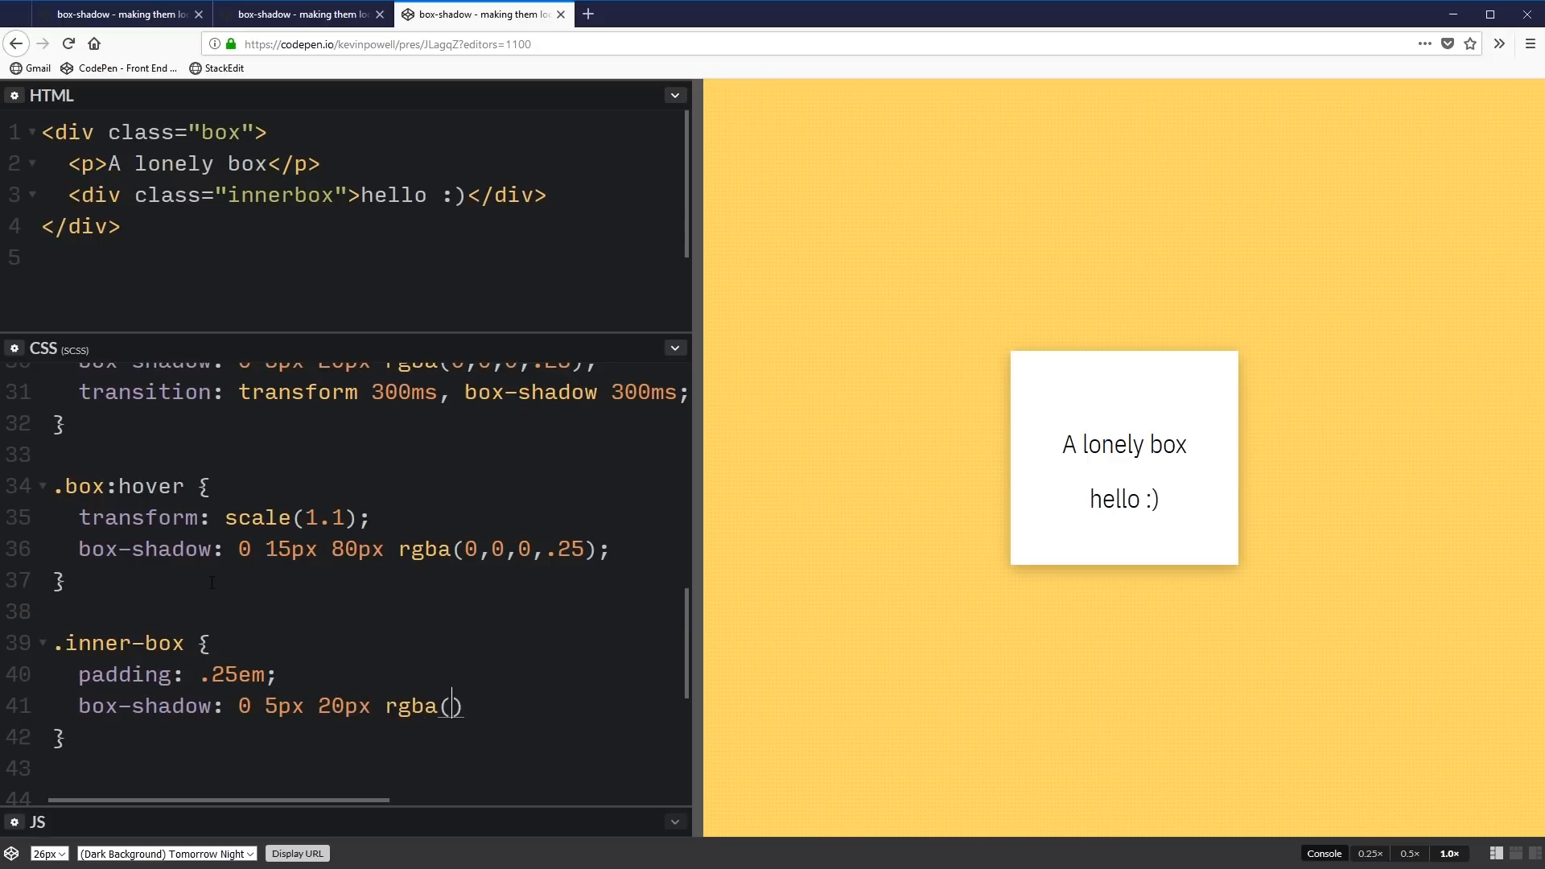
text(0,0,0)
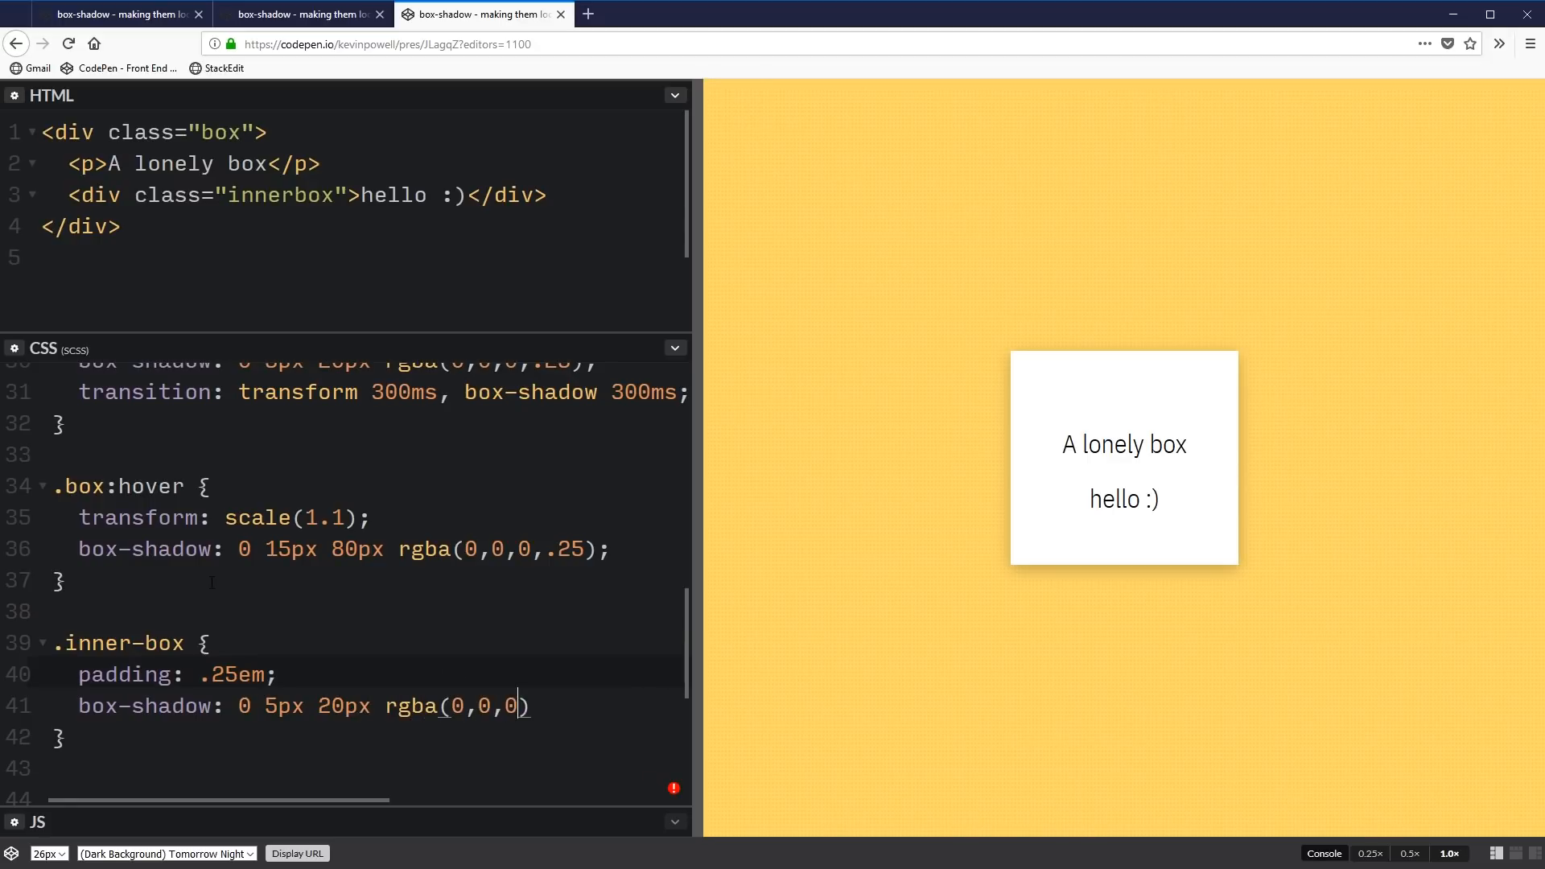
text(.25)
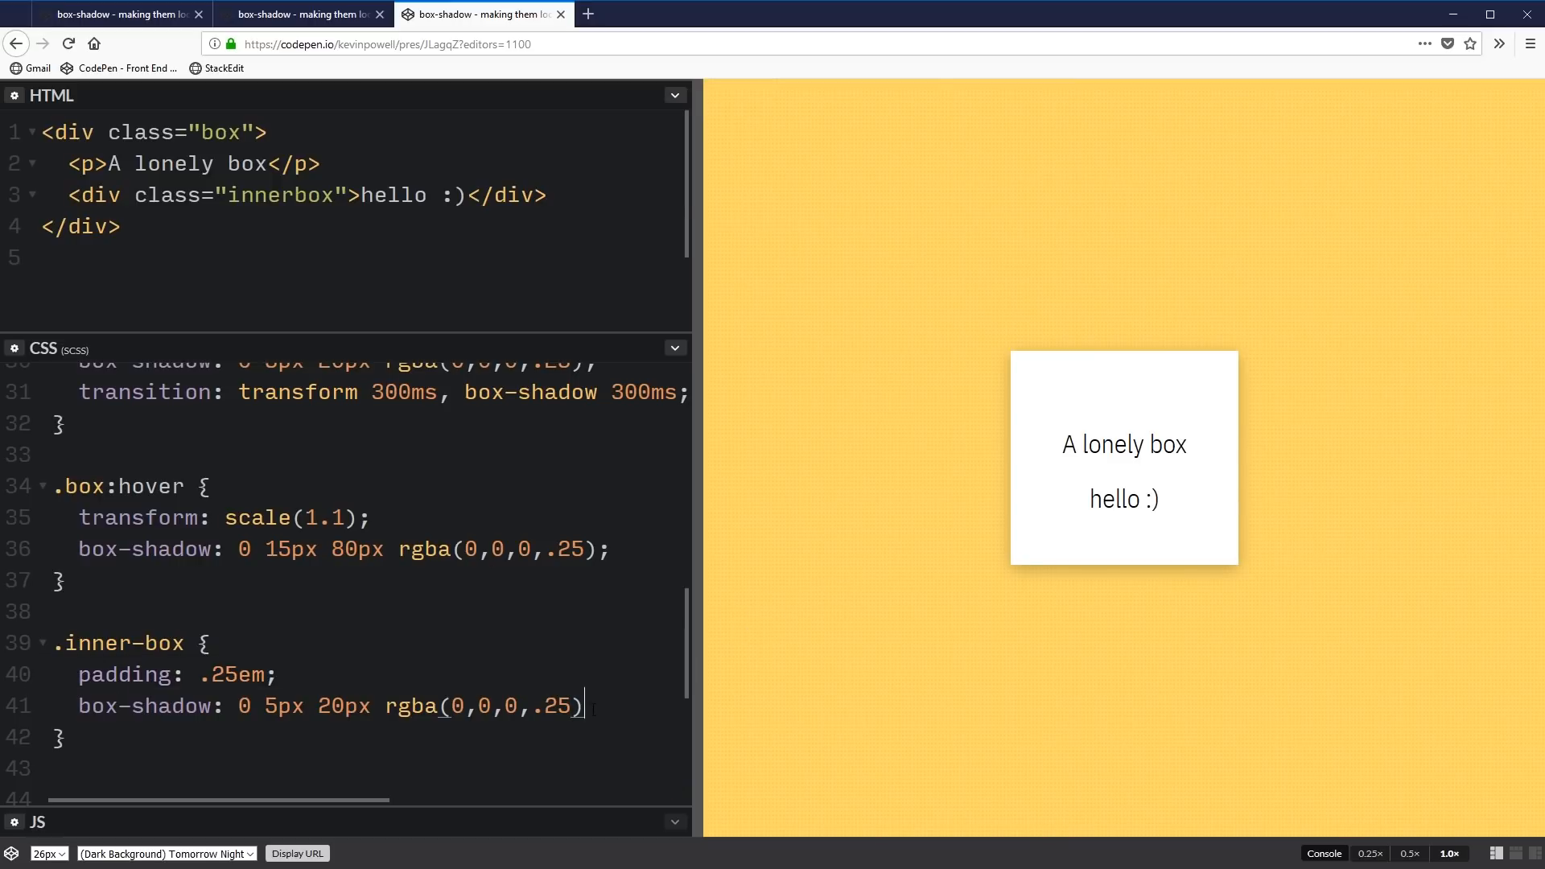
text(;)
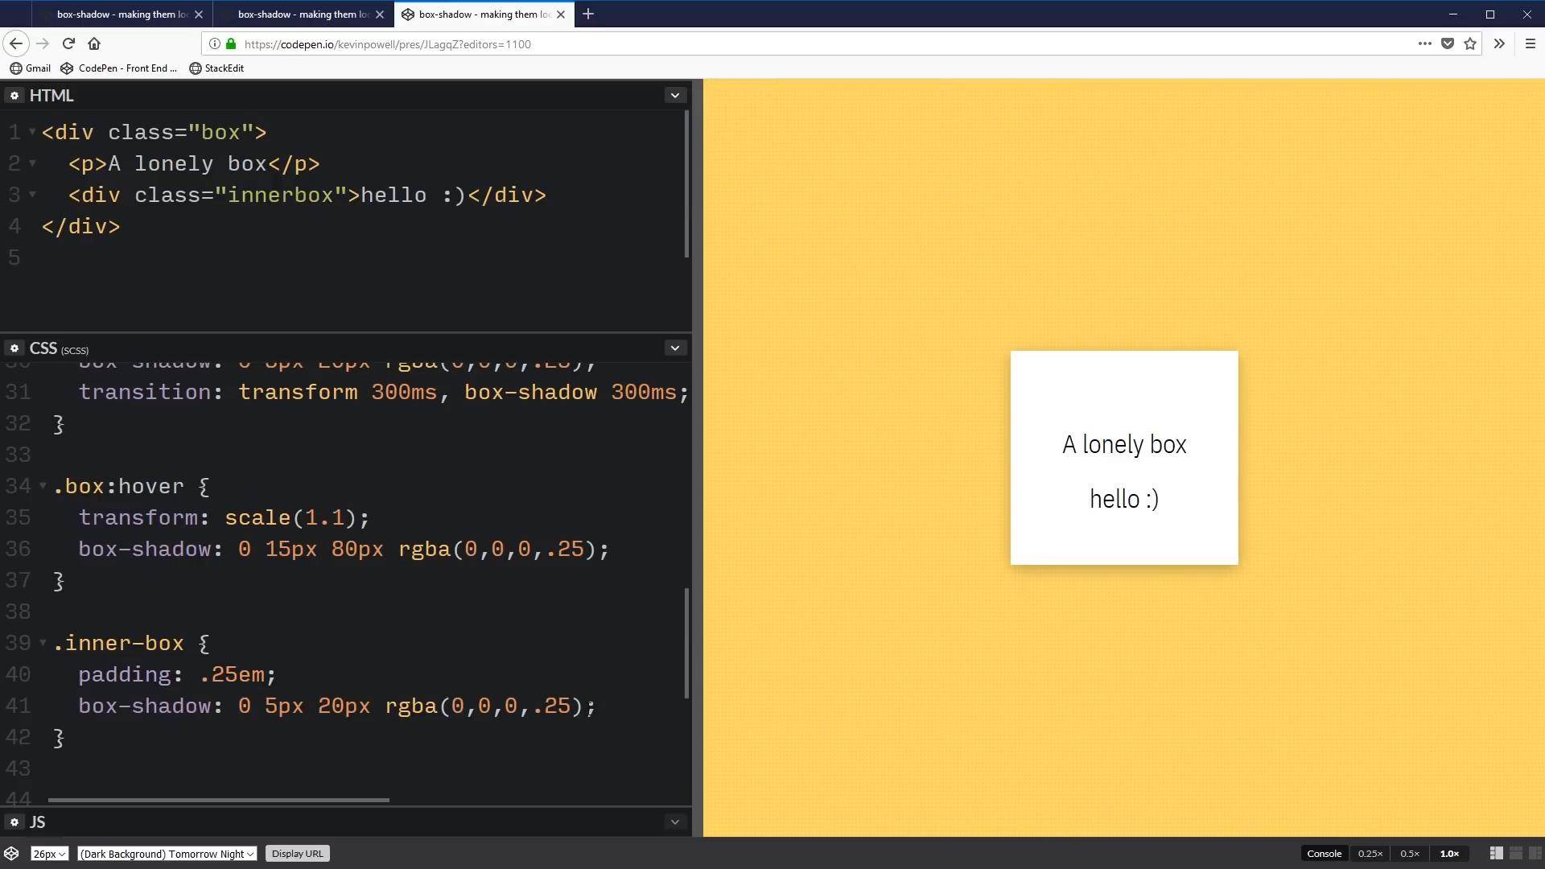
click(296, 195)
text(-)
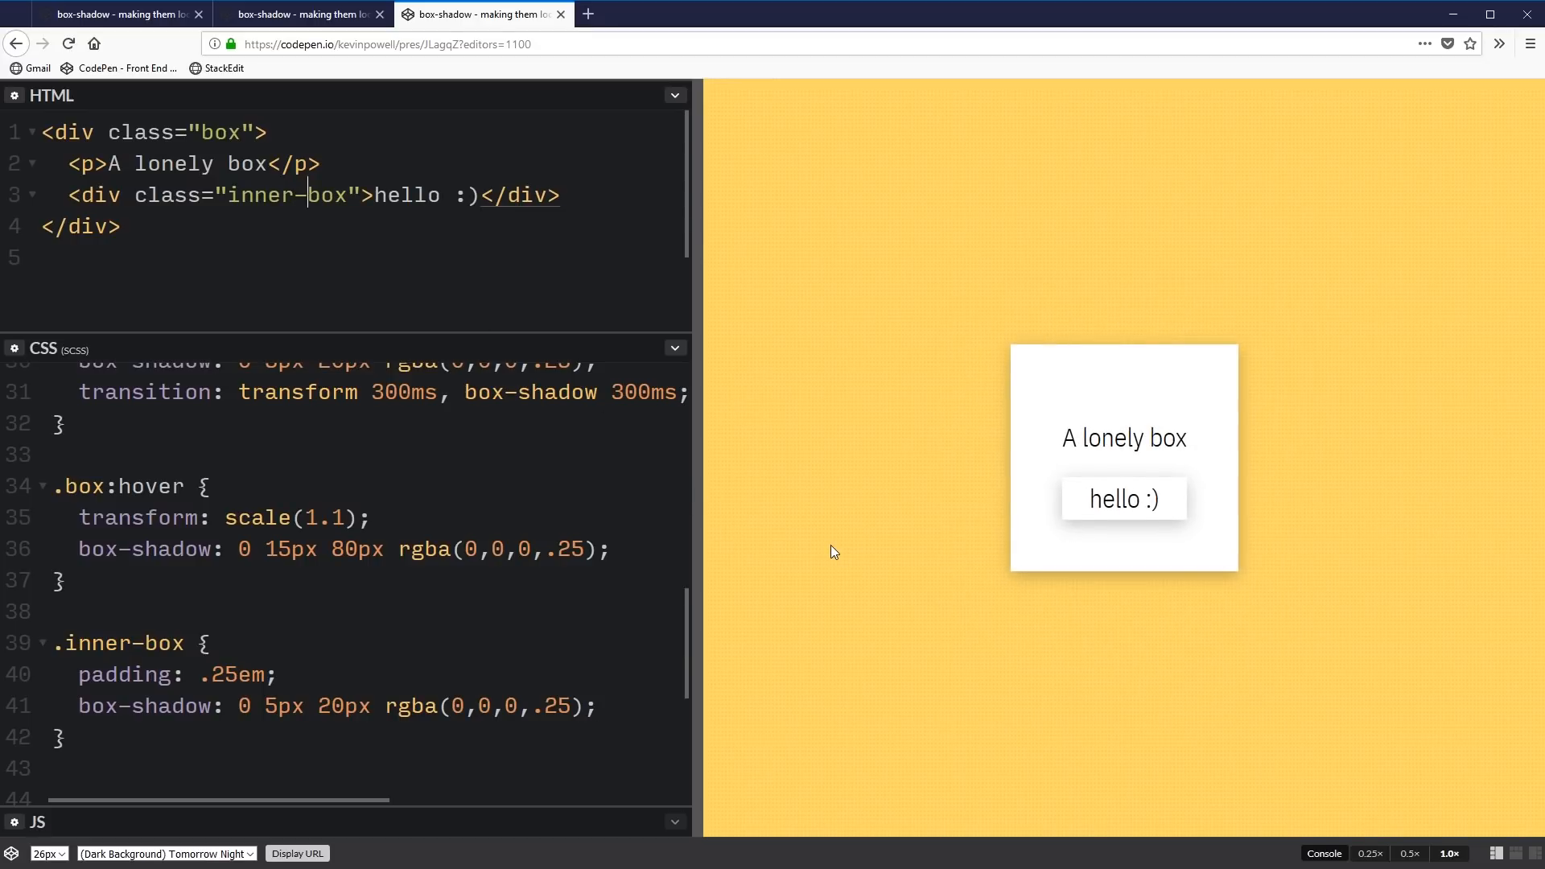
Delete the .box:hover rule and reduce the .inner-box shadow blur from 20px to 10px
click(65, 579)
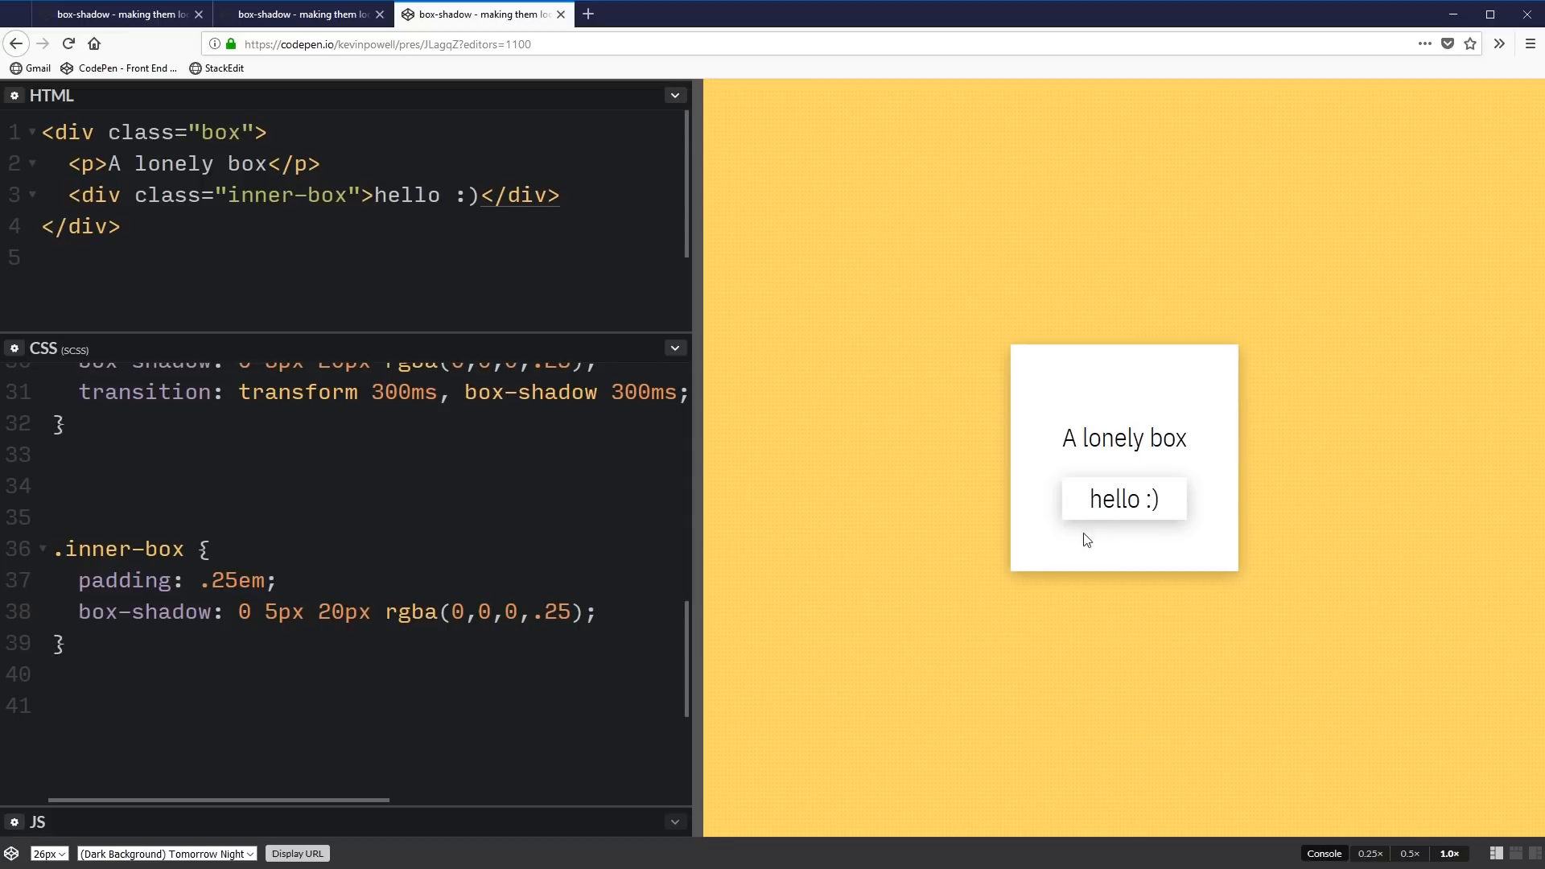
mouse_move(1121, 525)
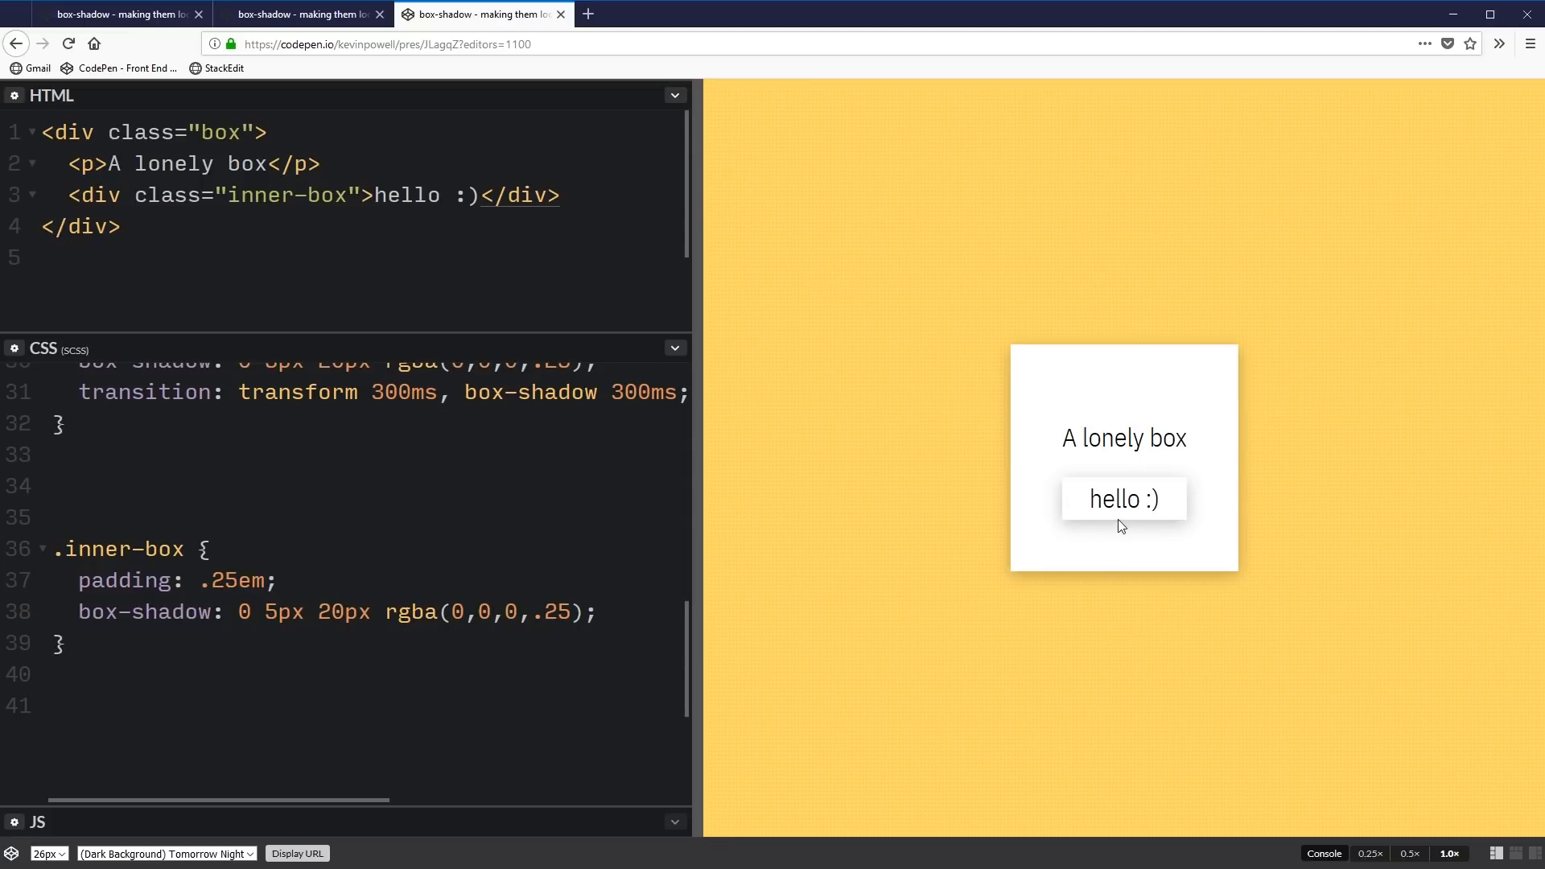
mouse_move(1068, 584)
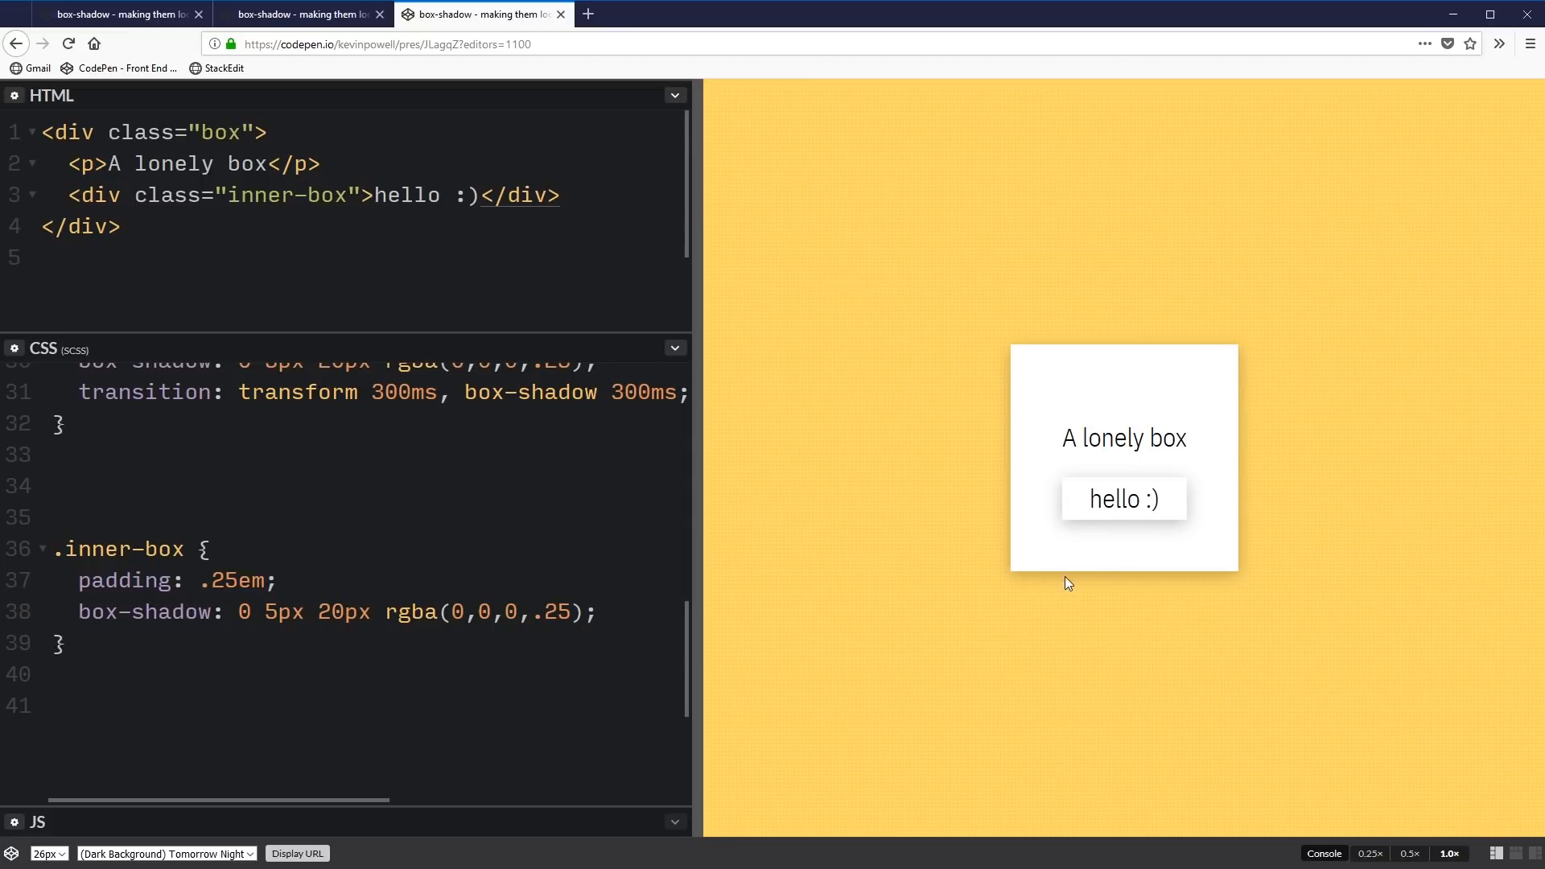
mouse_move(1039, 521)
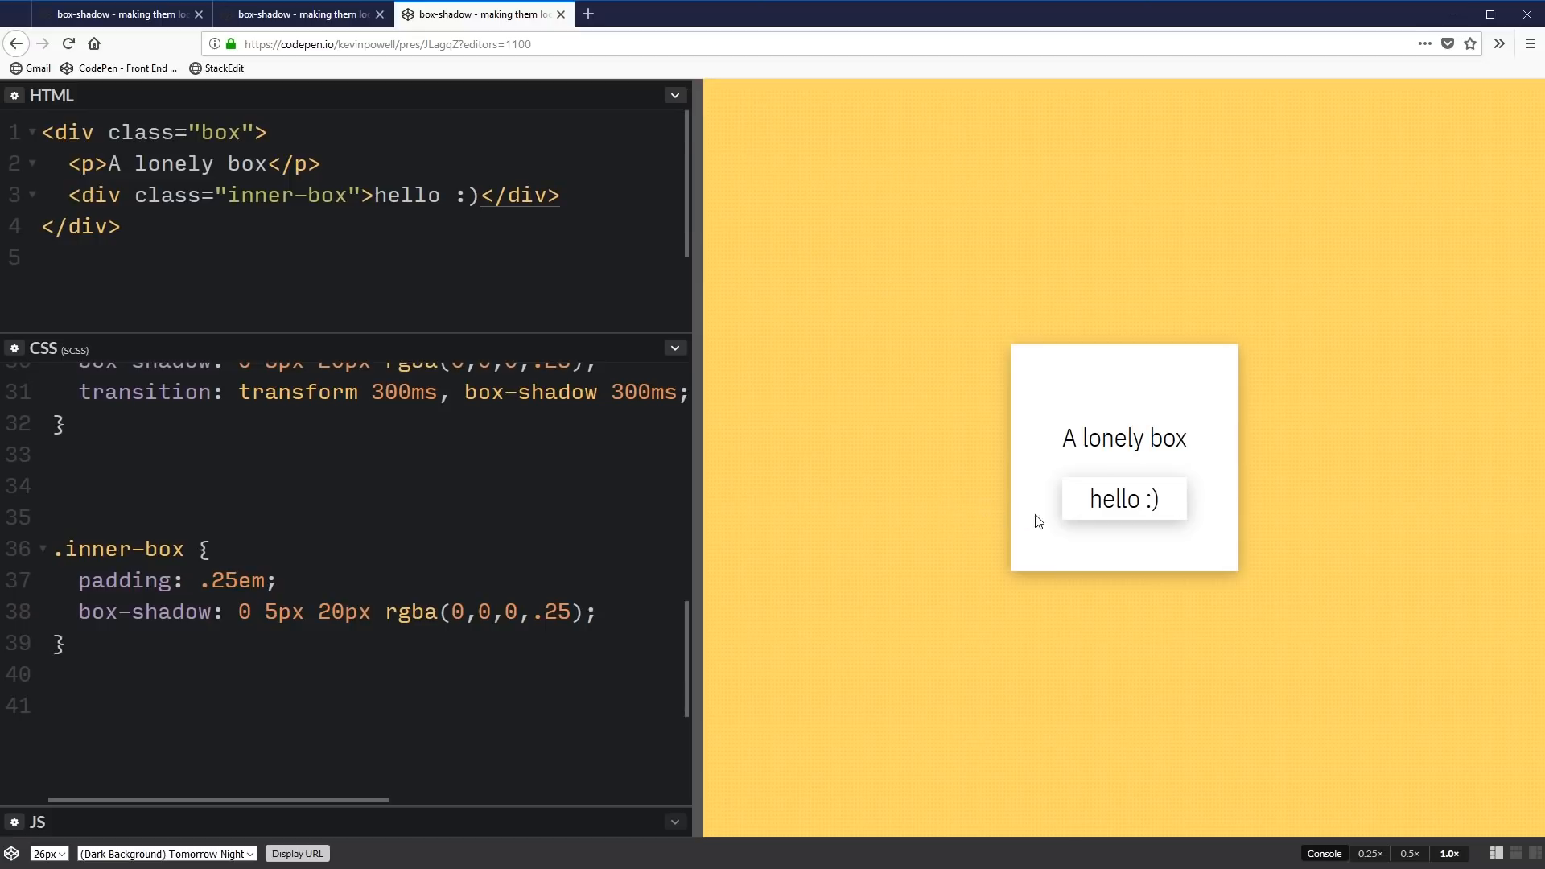
click(72, 484)
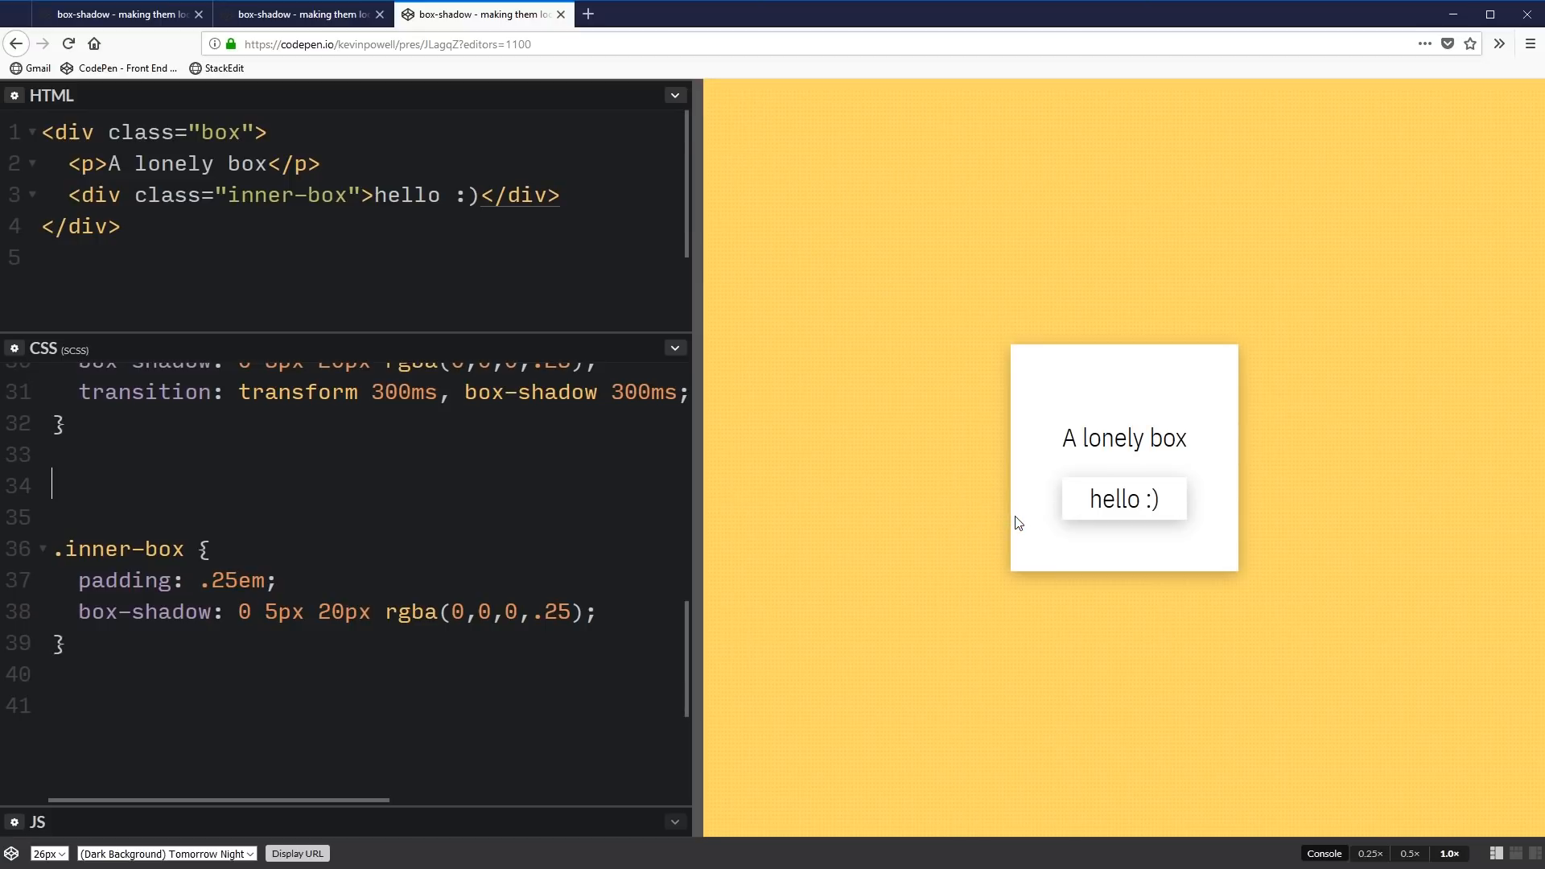
mouse_move(1043, 523)
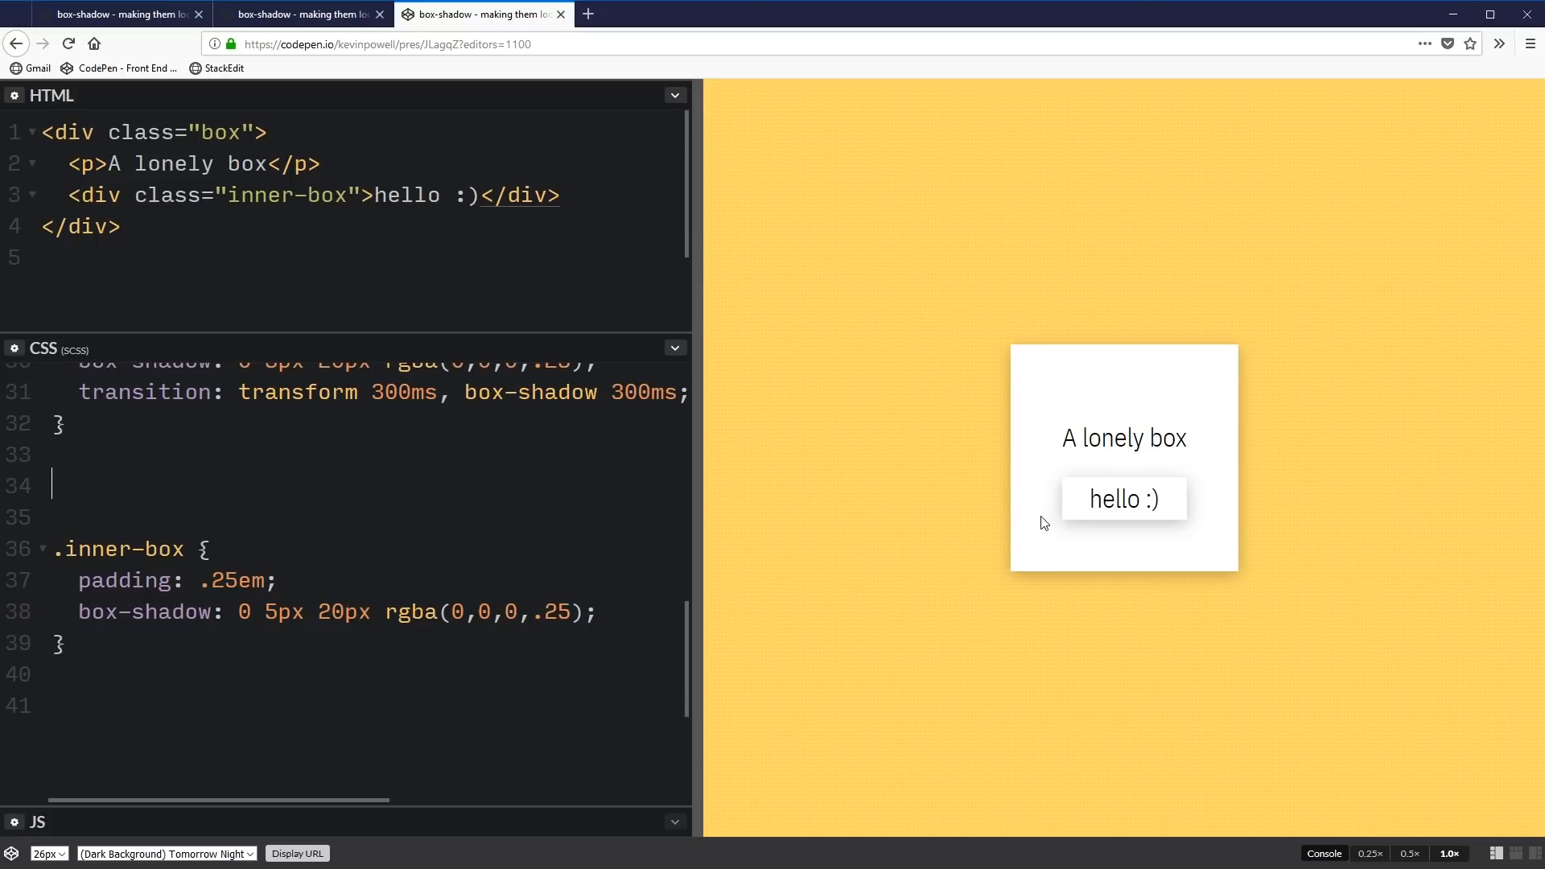
mouse_move(1024, 504)
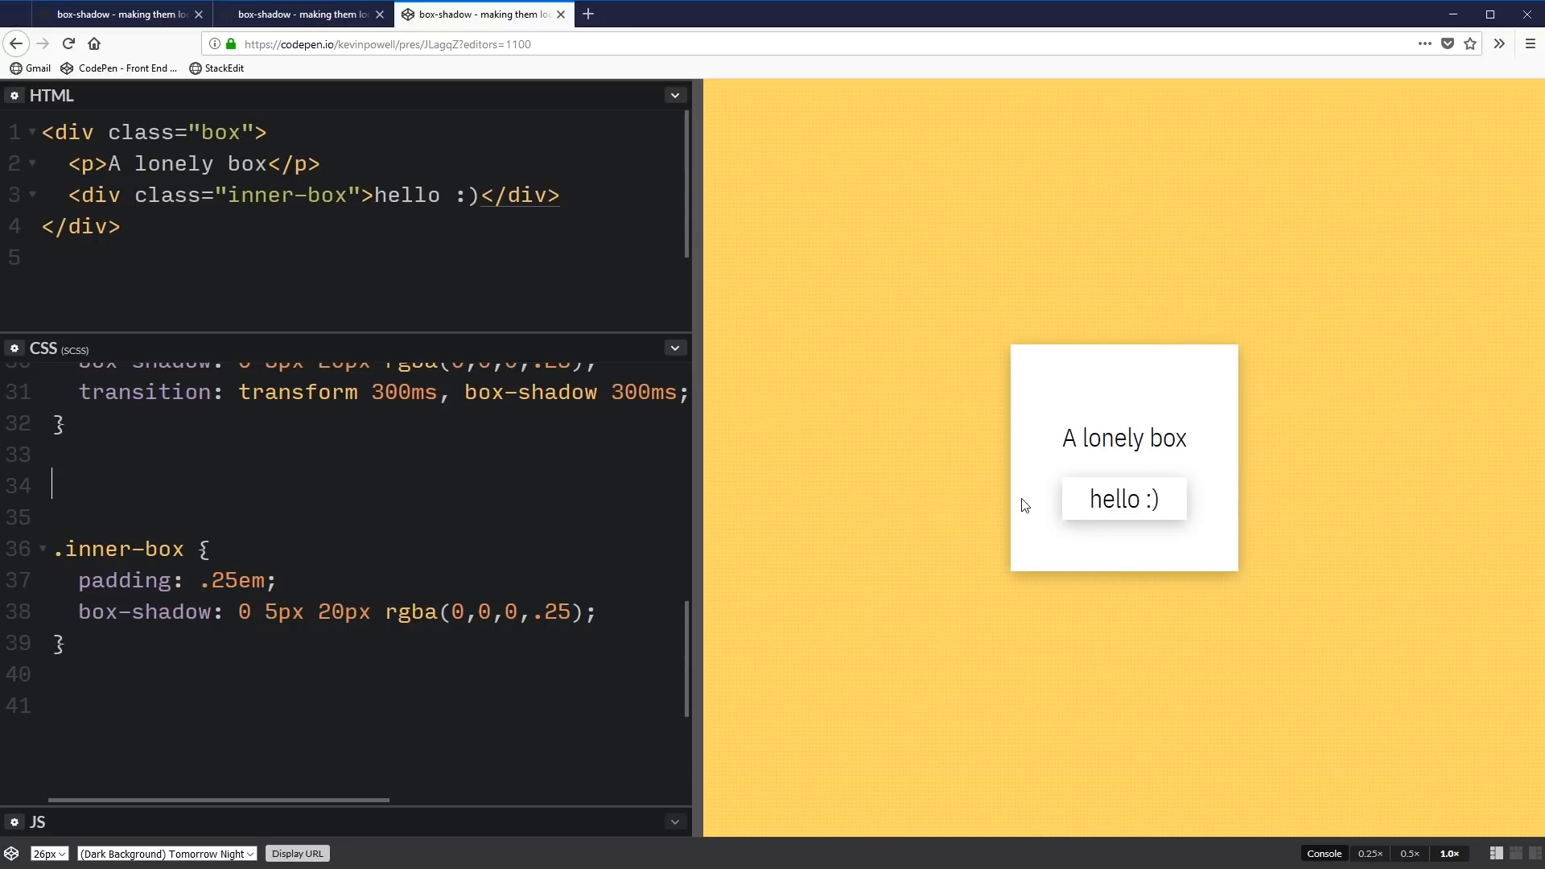
click(318, 611)
text(1)
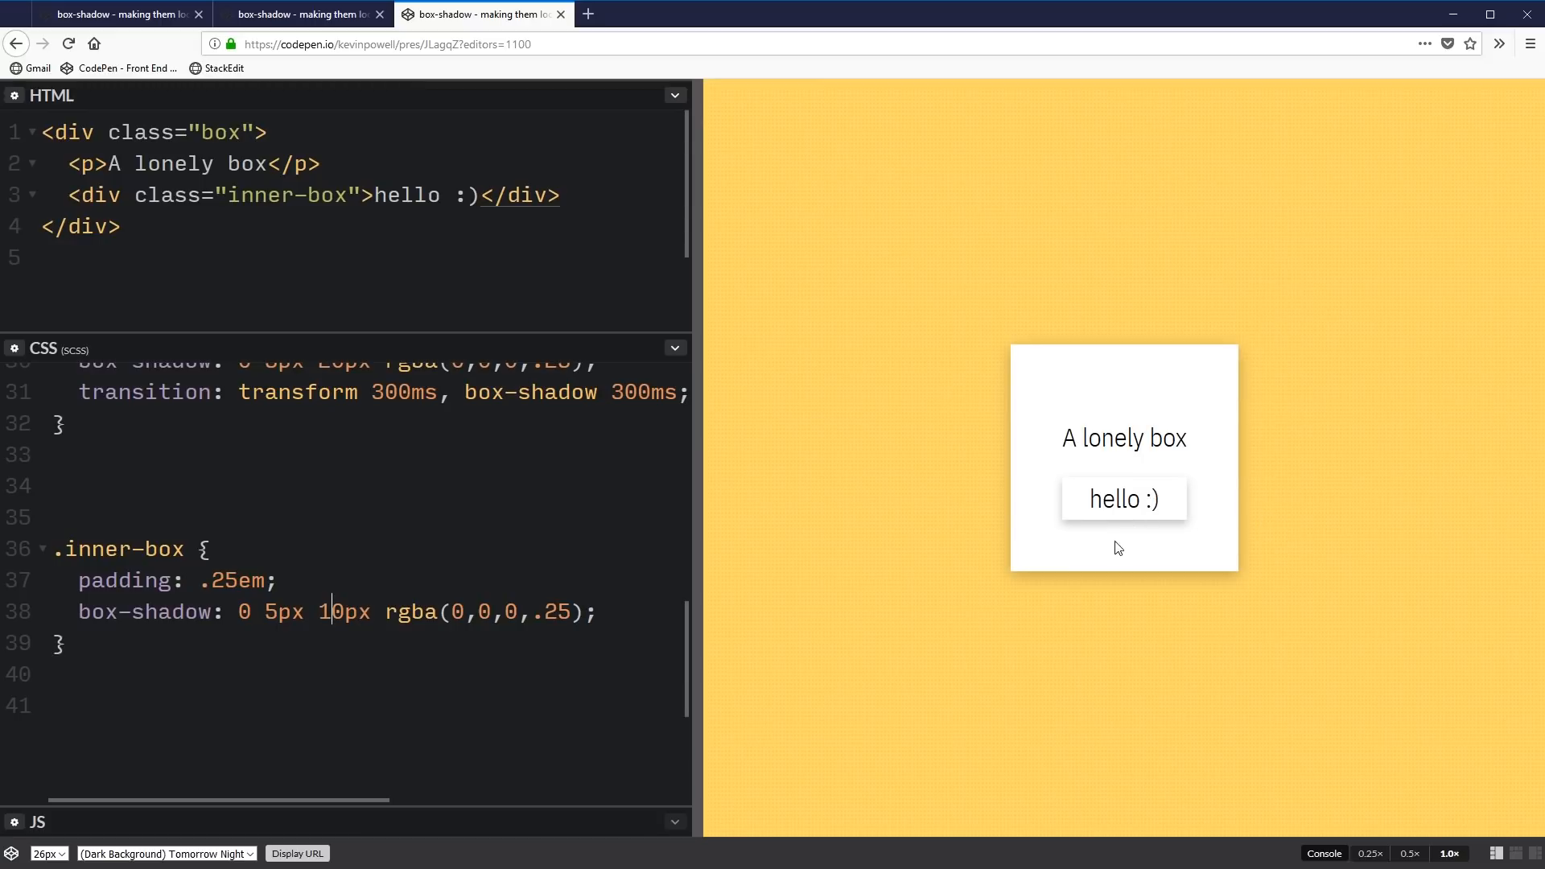
mouse_move(902, 515)
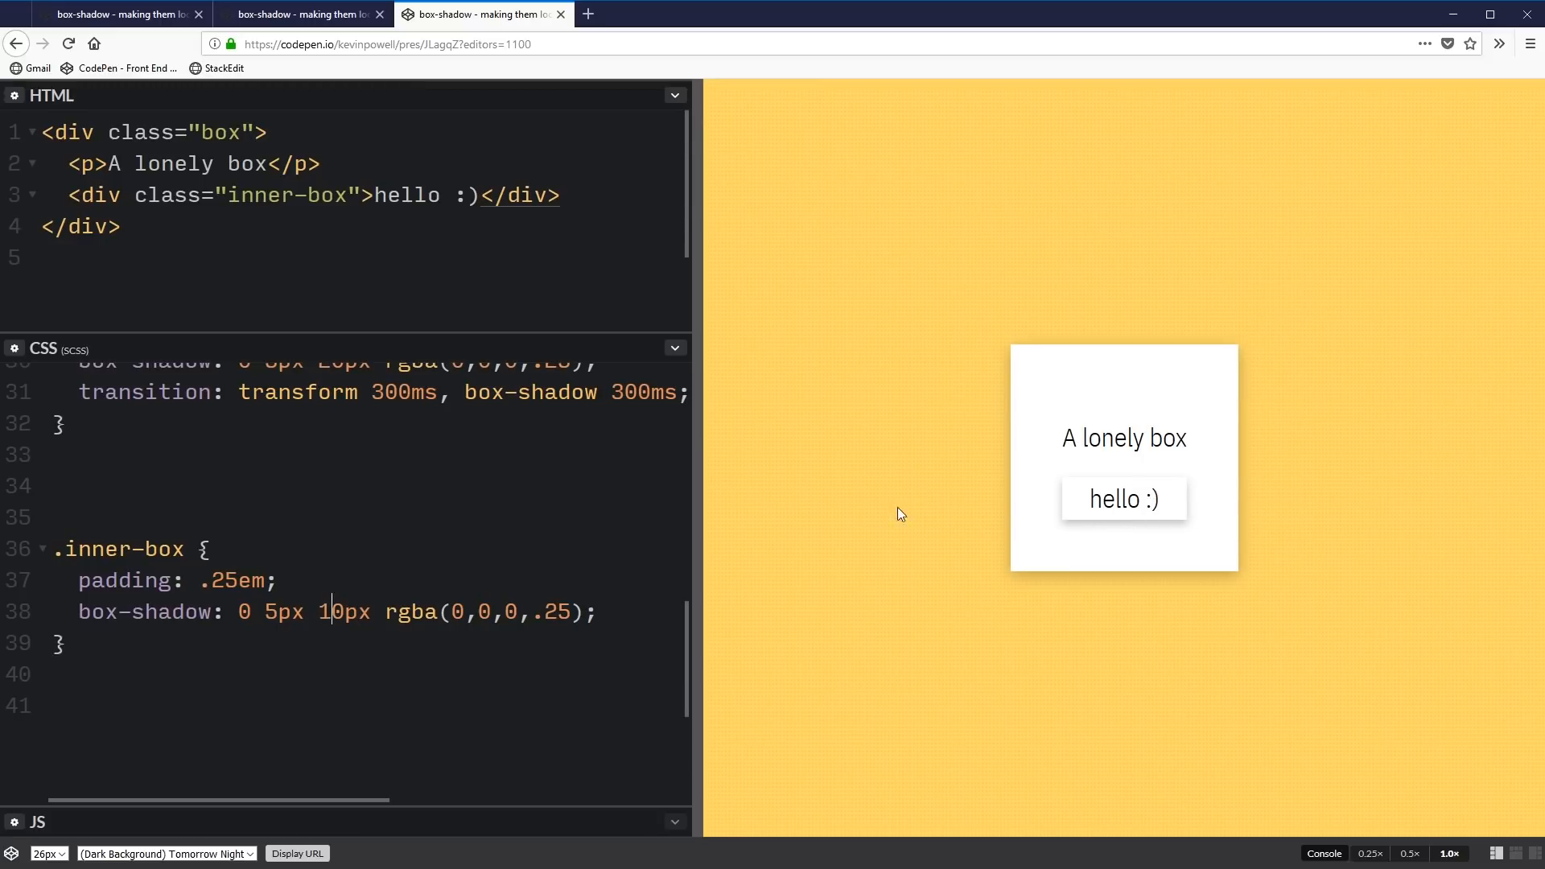
mouse_move(1157, 524)
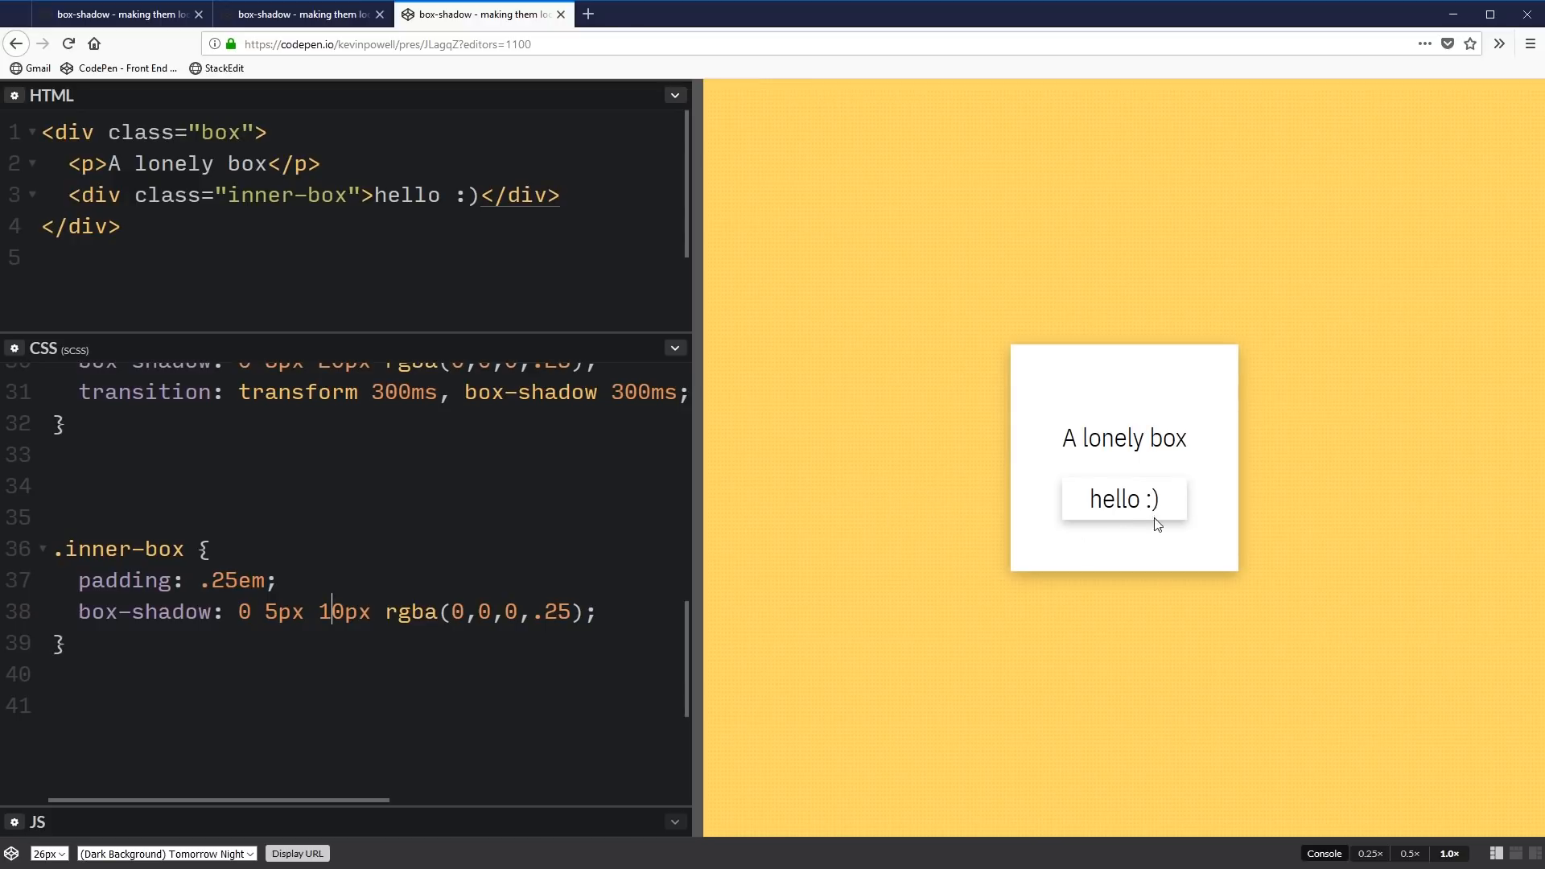
mouse_move(1370, 538)
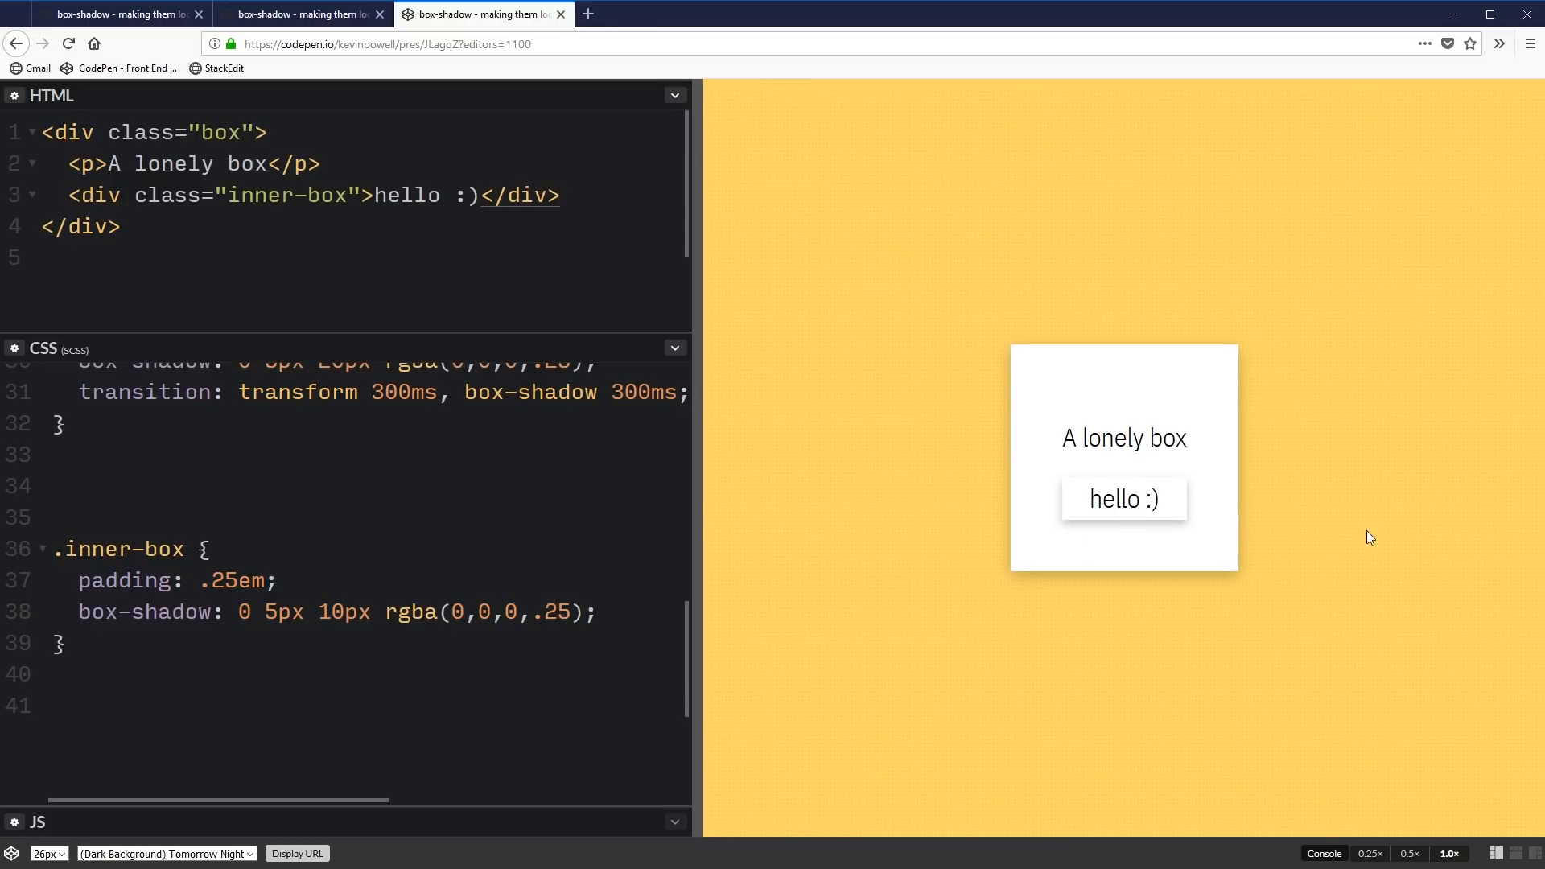
mouse_move(971, 579)
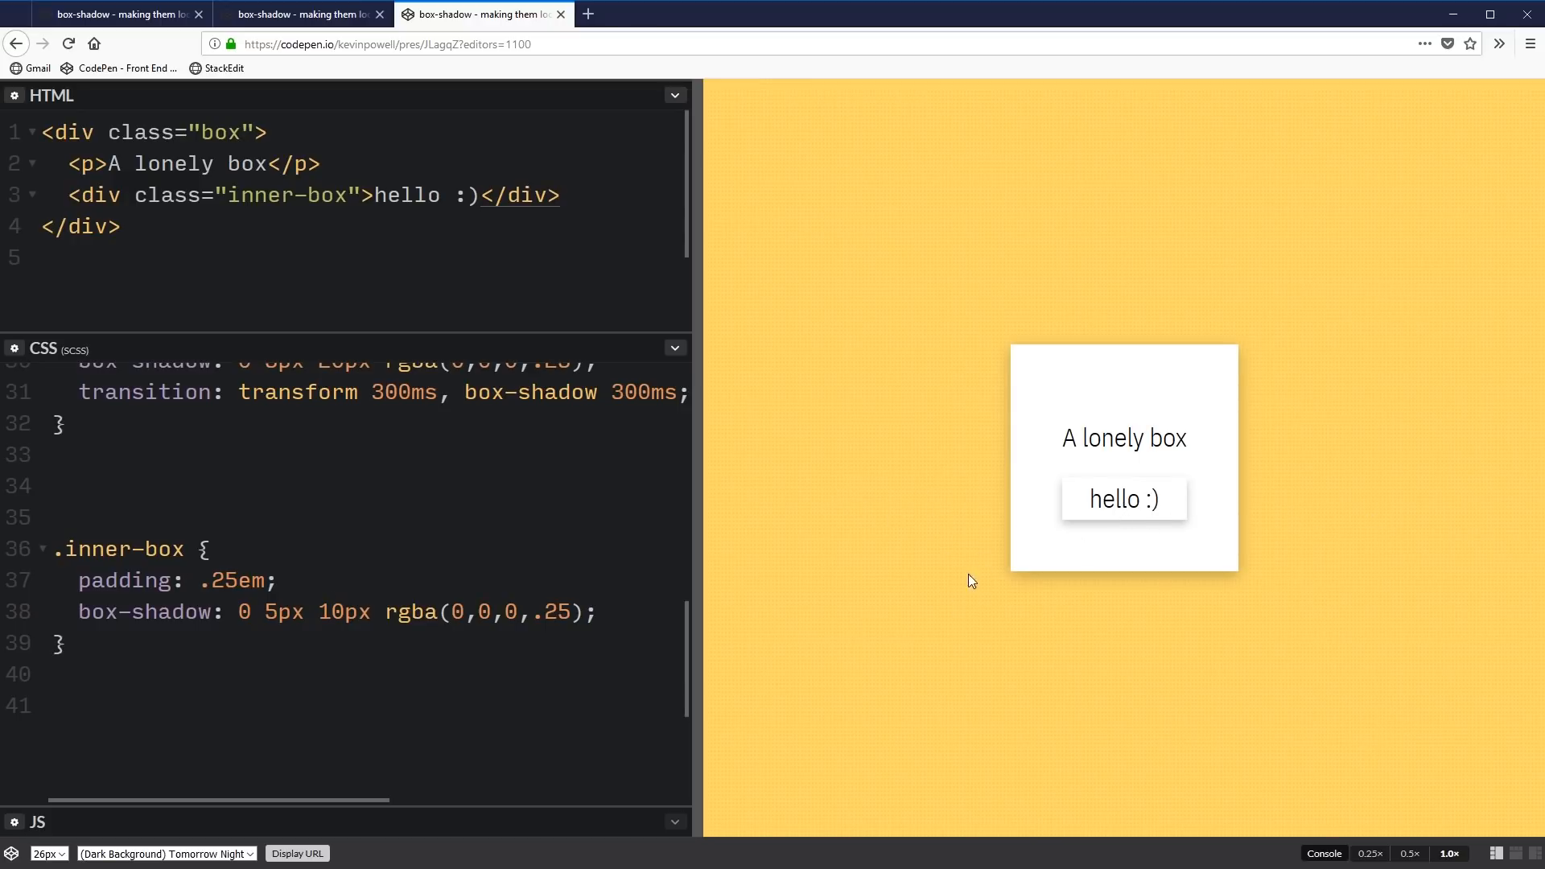
mouse_move(892, 518)
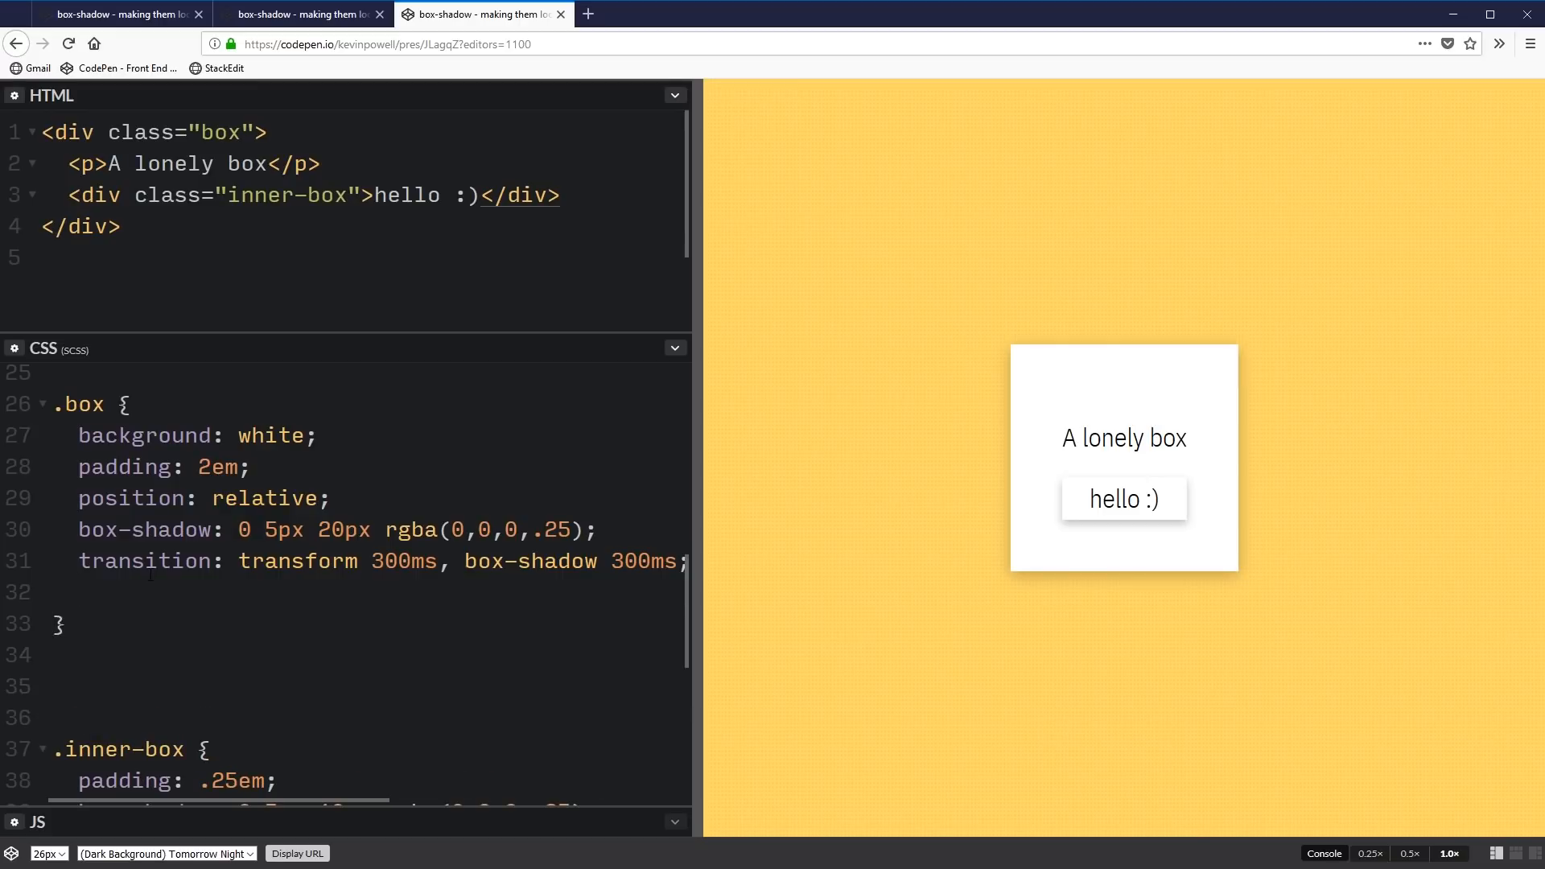
Make .box position: relative and .inner-box position: absolute, bottom: -25px, background: white
text(postion)
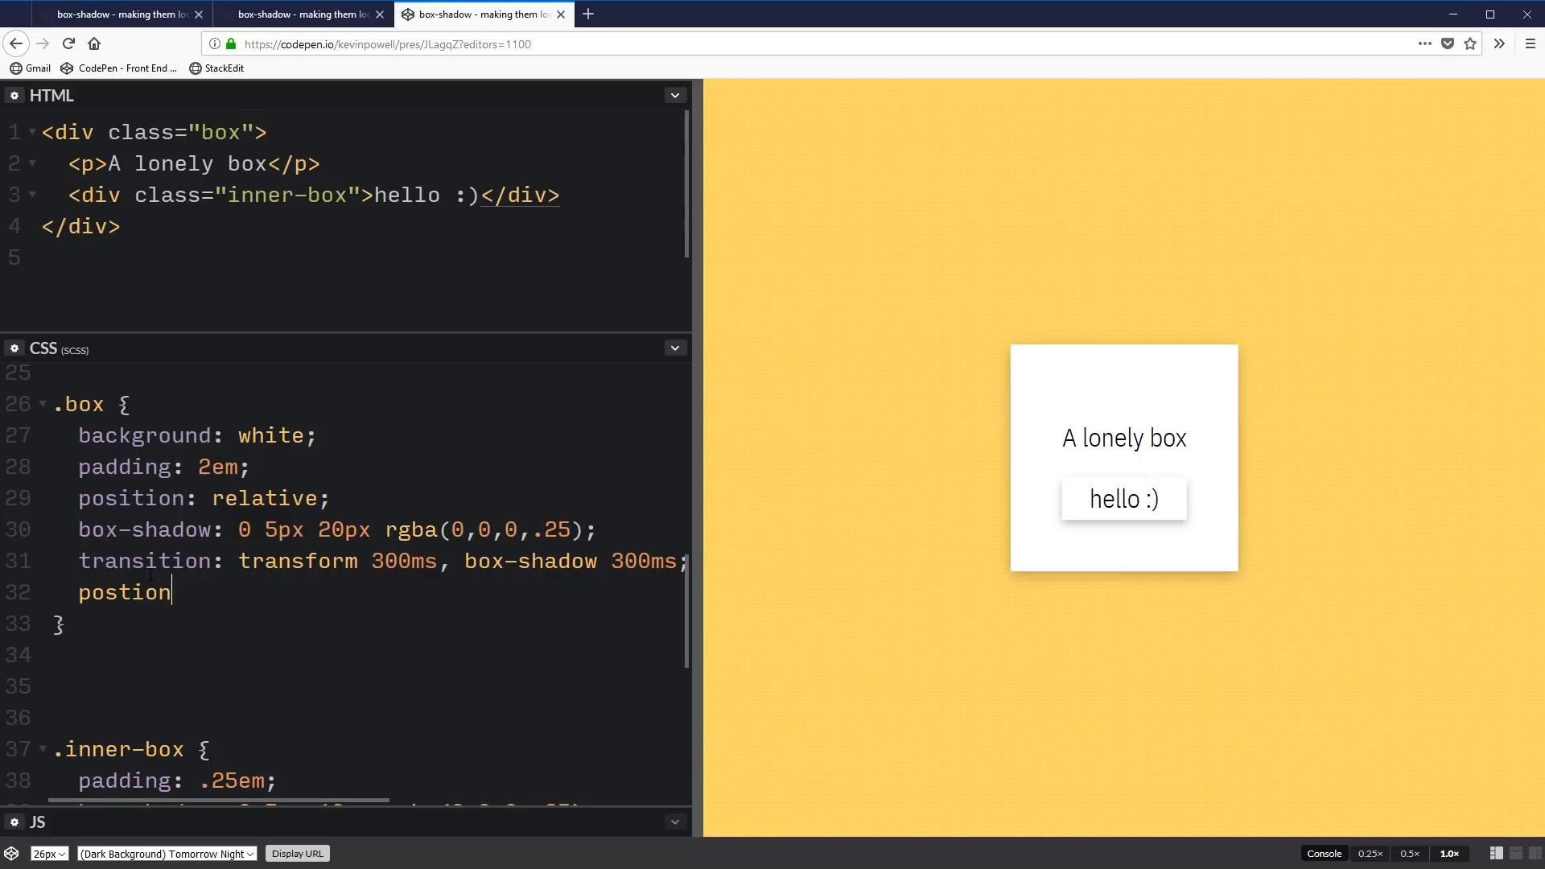
text(ion: relat)
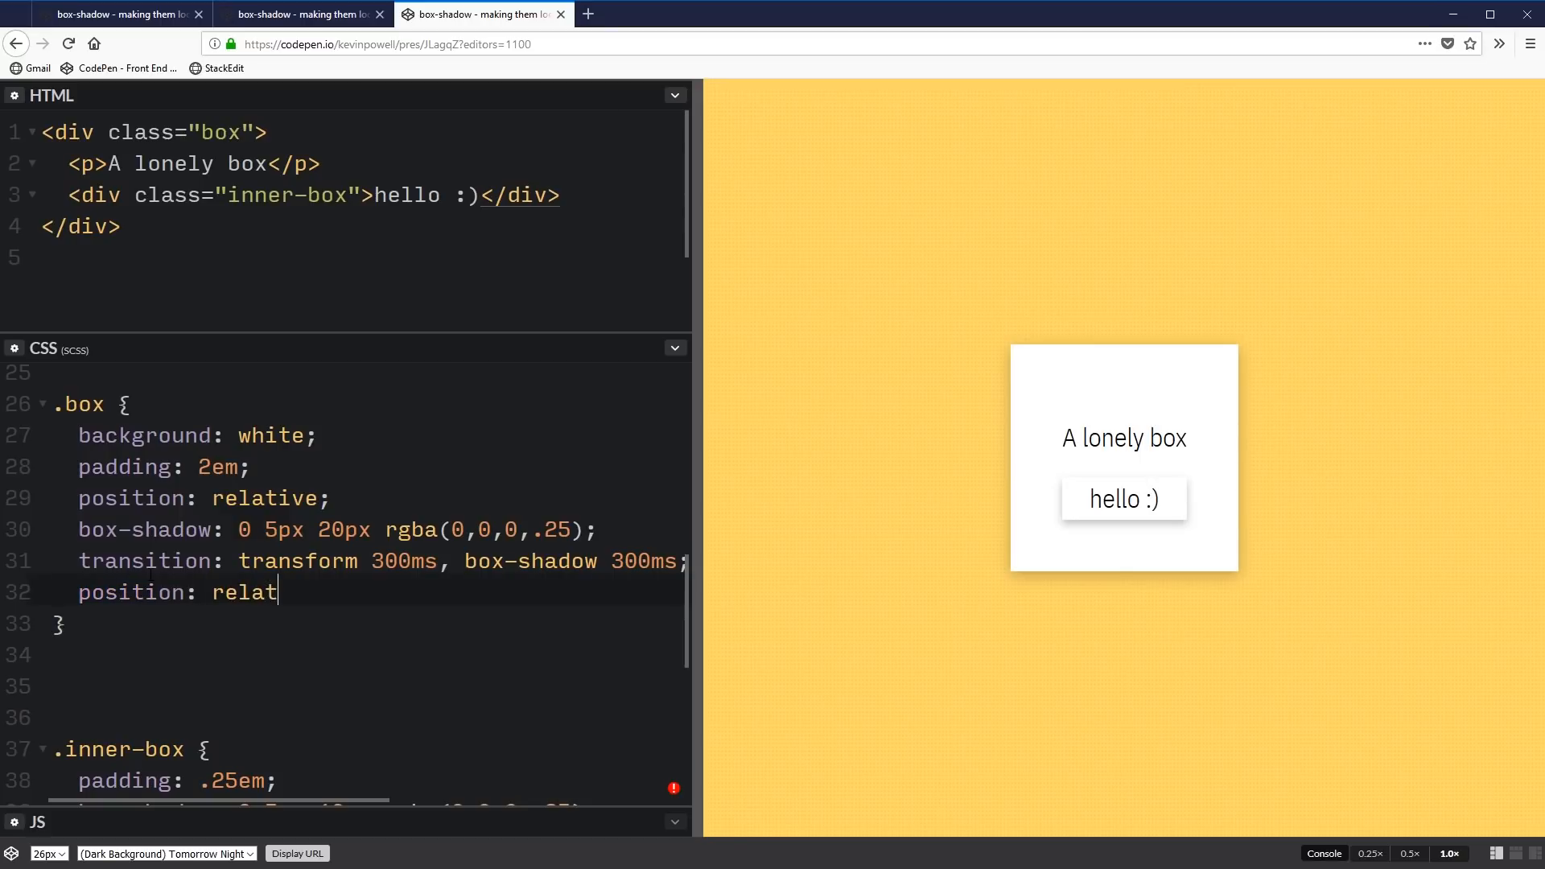
text(ive;)
text(p)
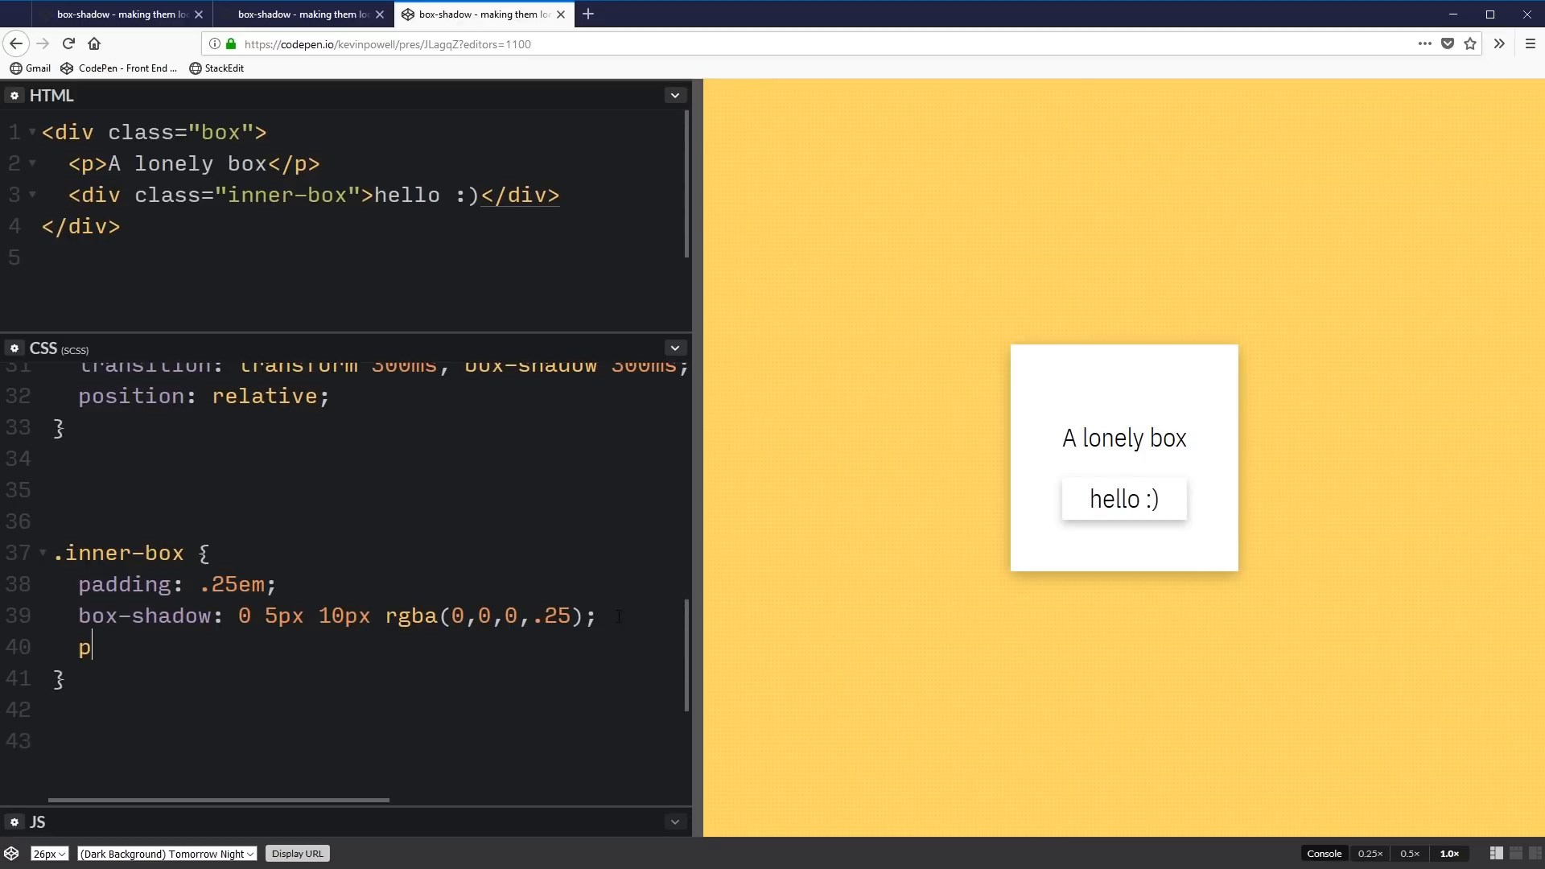
text(ositio)
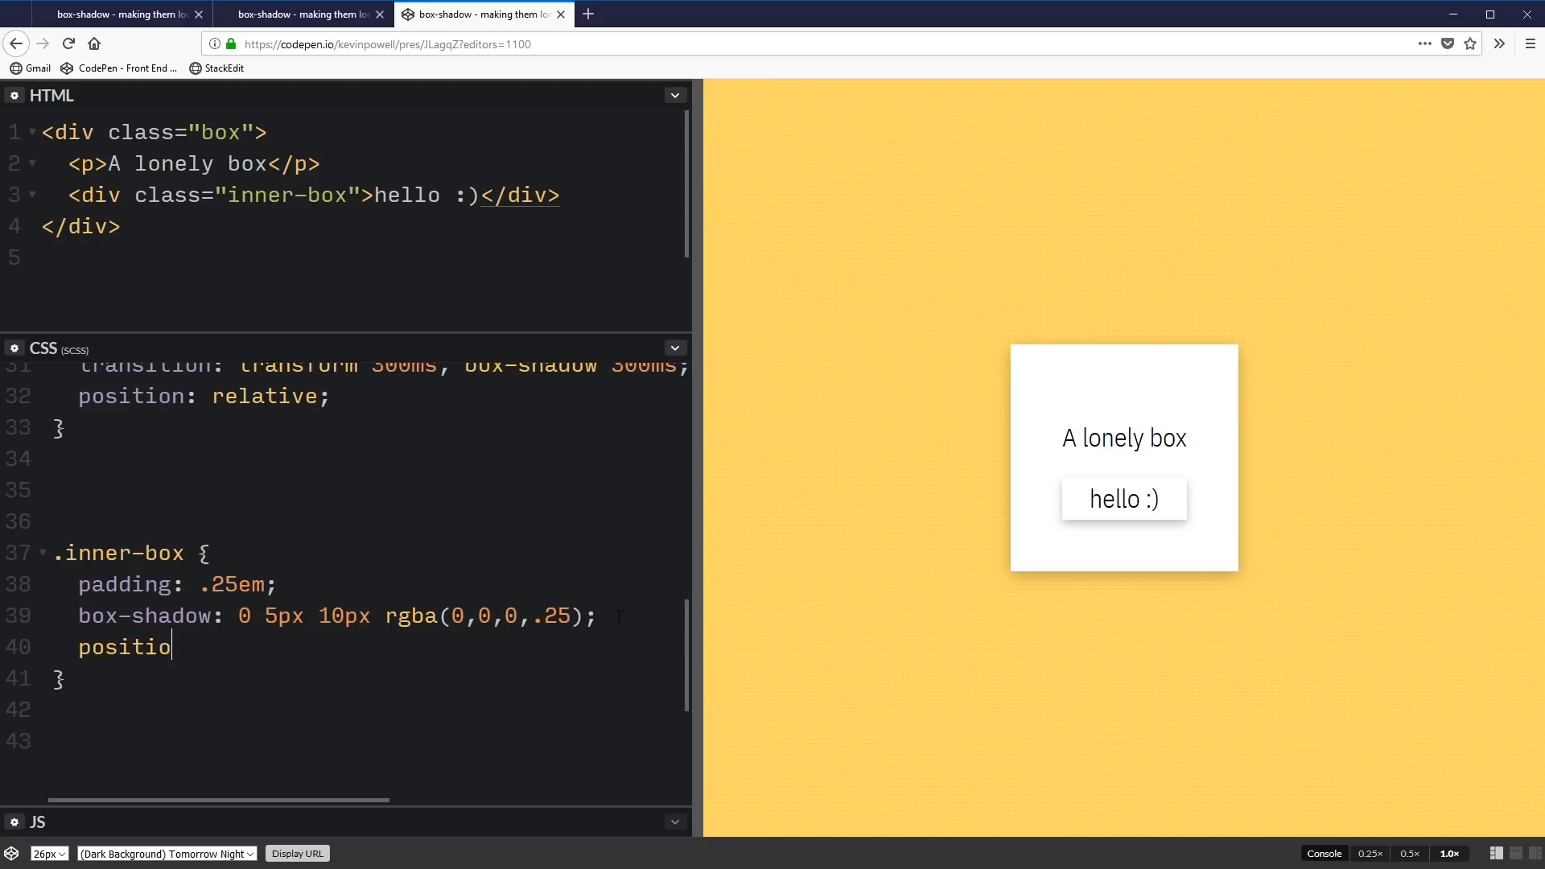
text(n: absolute;)
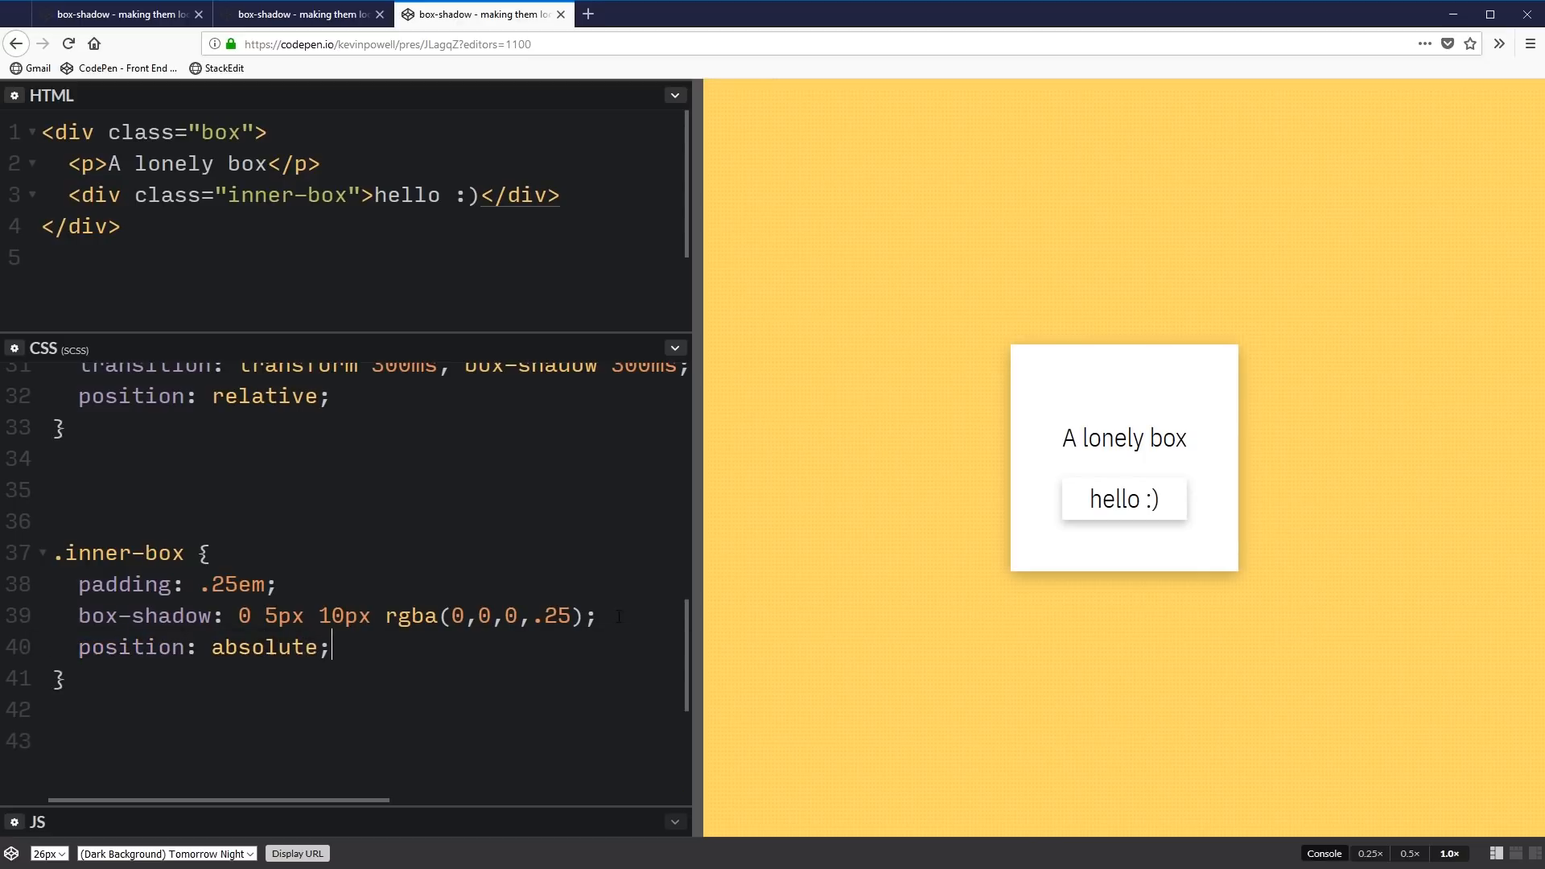
text(bottom: -;)
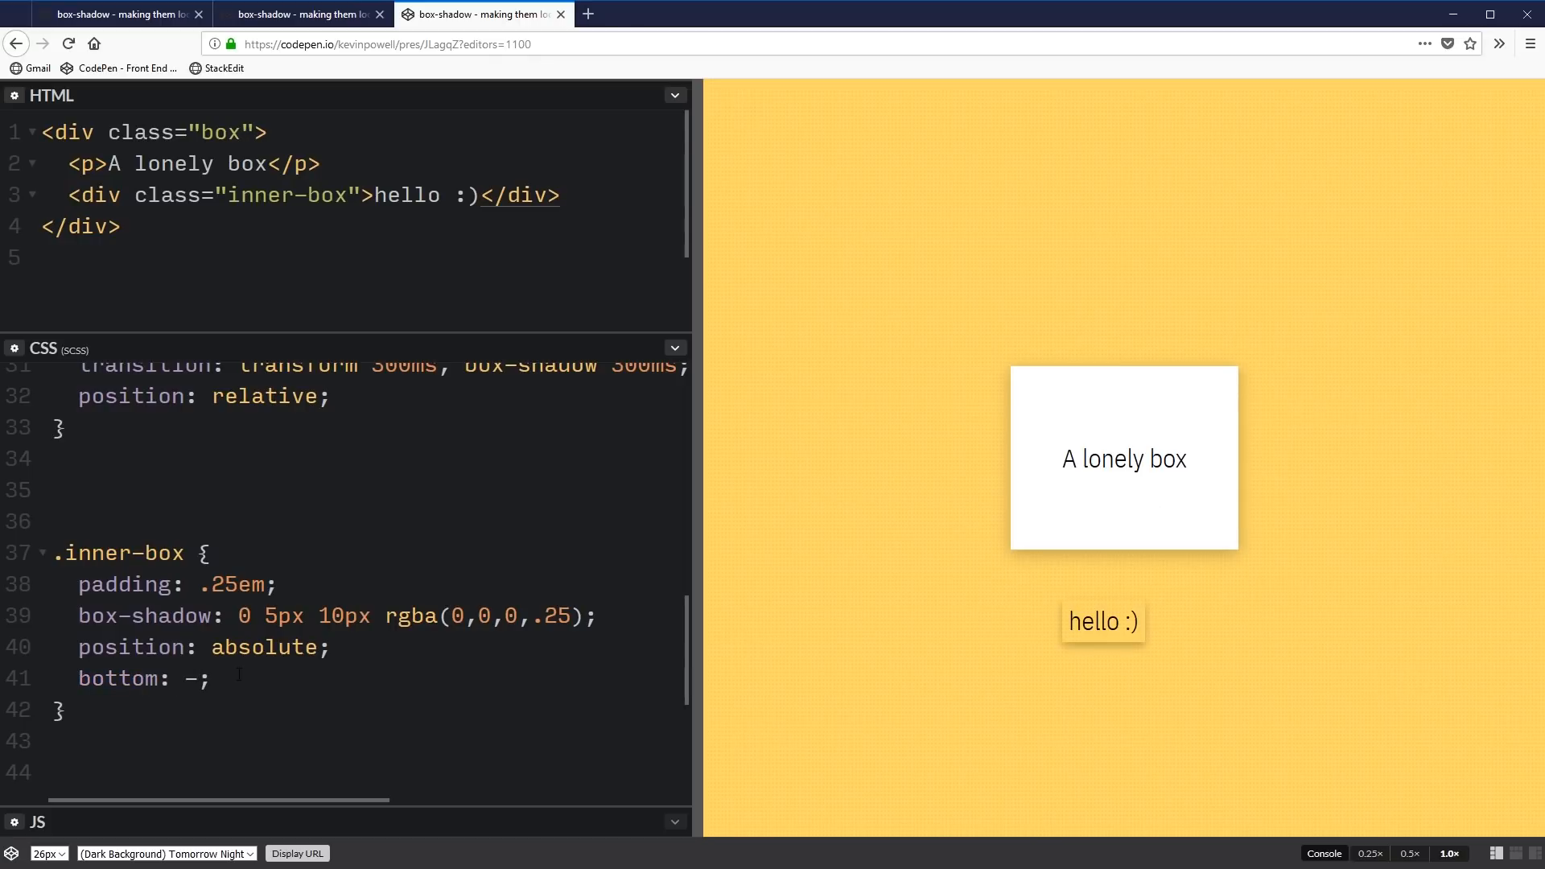
text(25px)
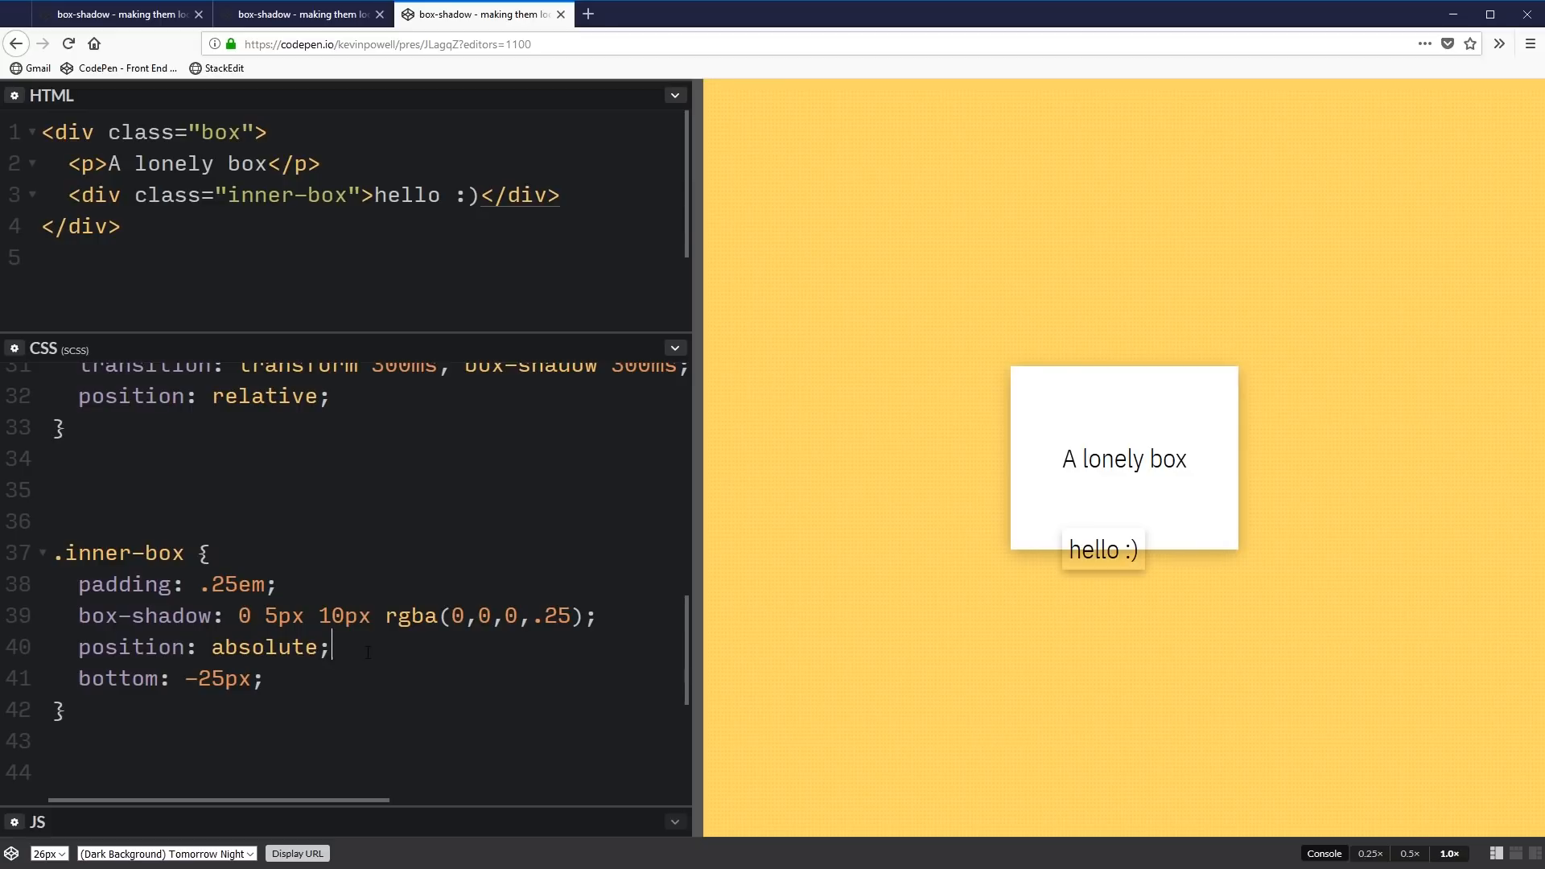
text(backgrond)
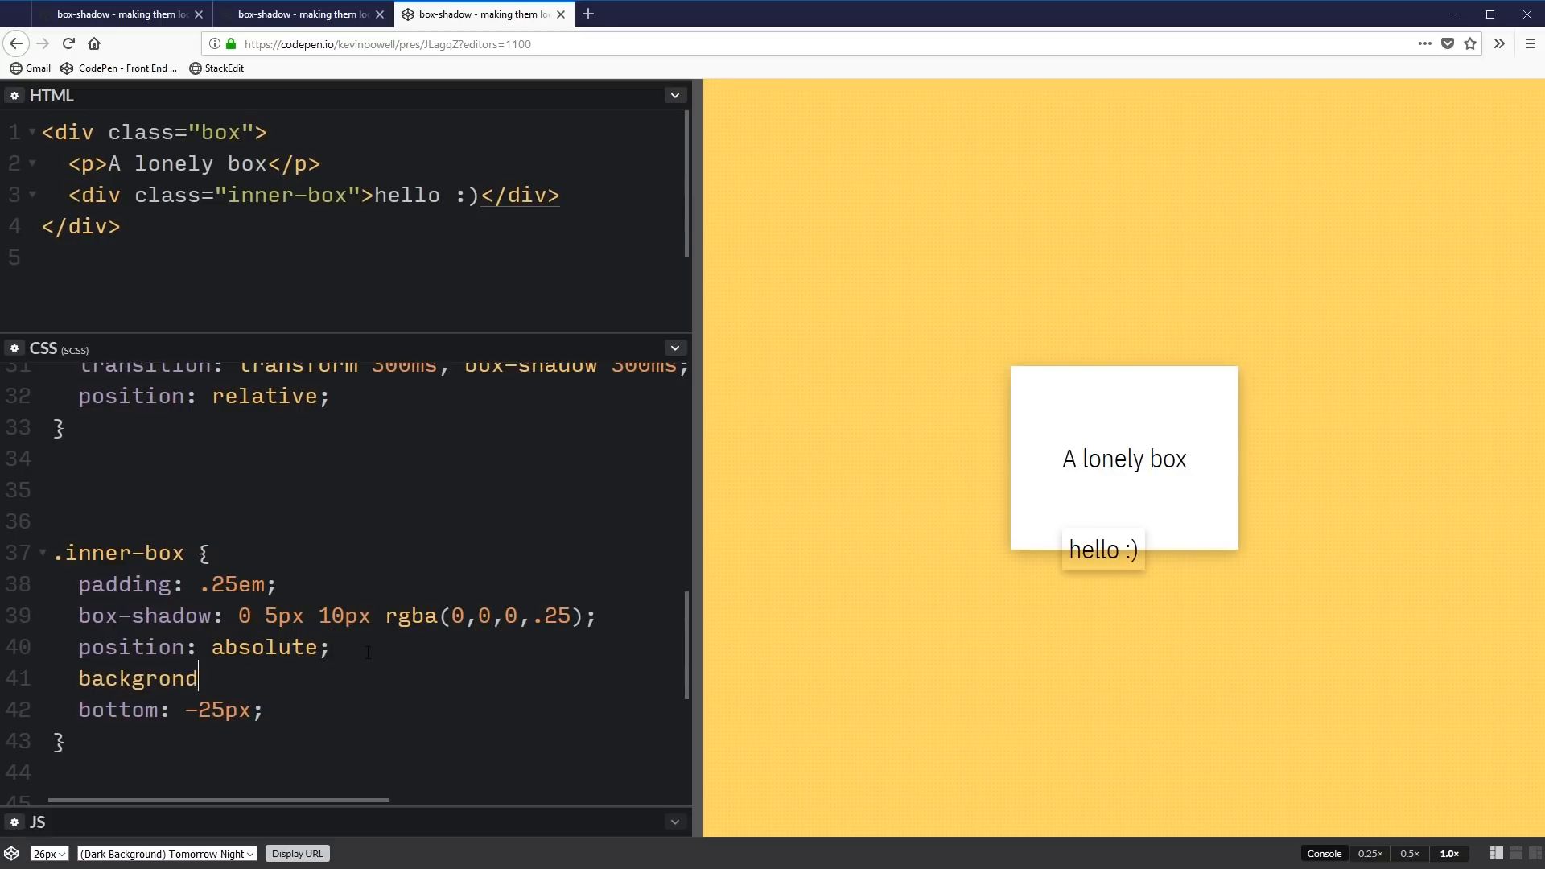
text(: white;)
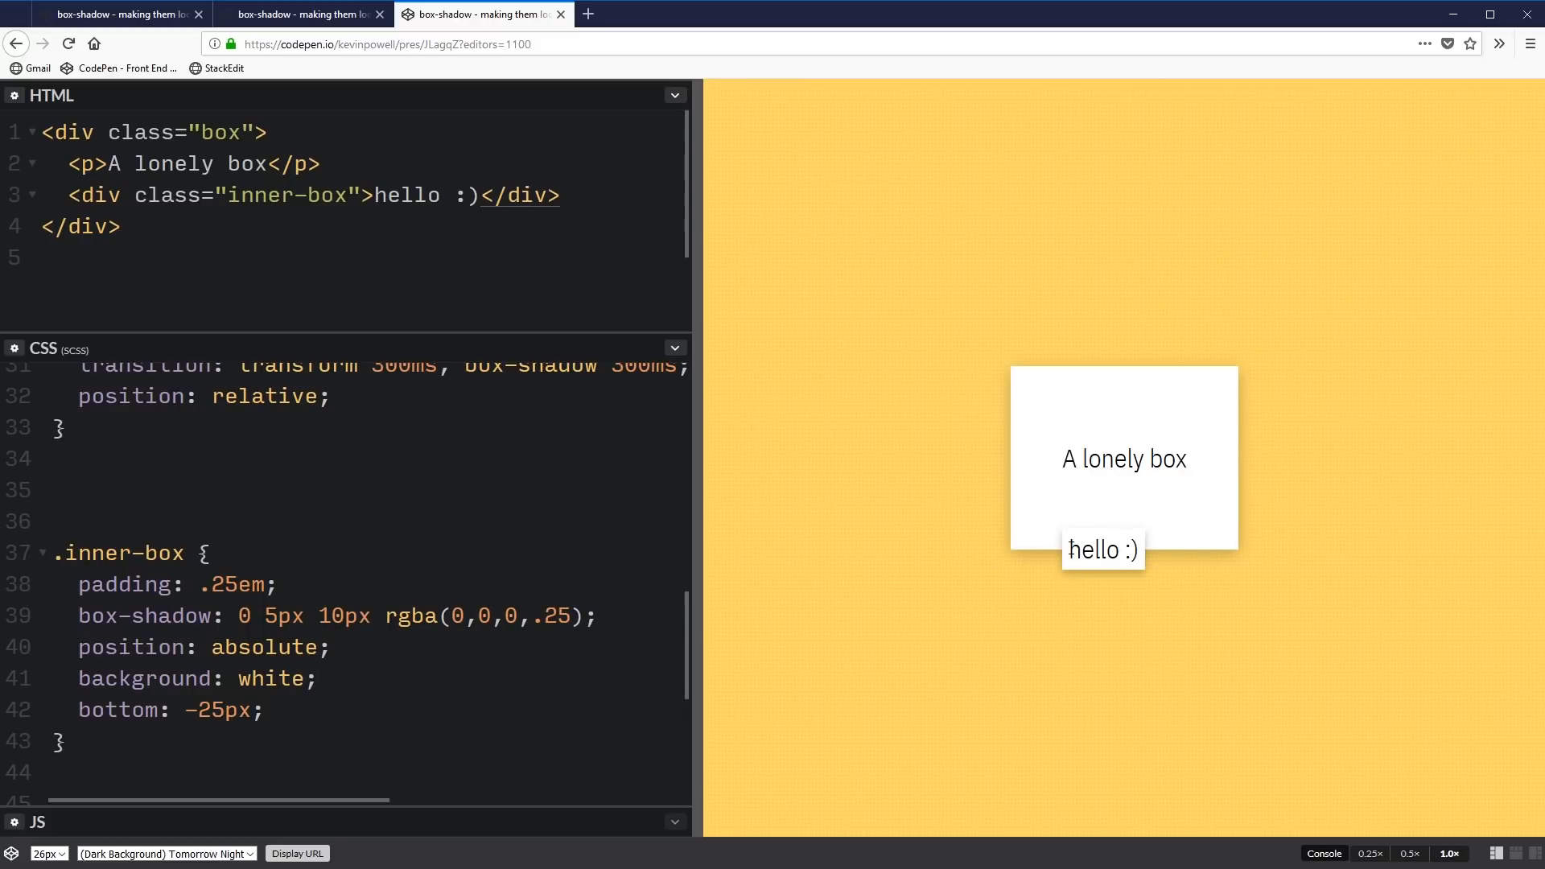
mouse_move(1139, 666)
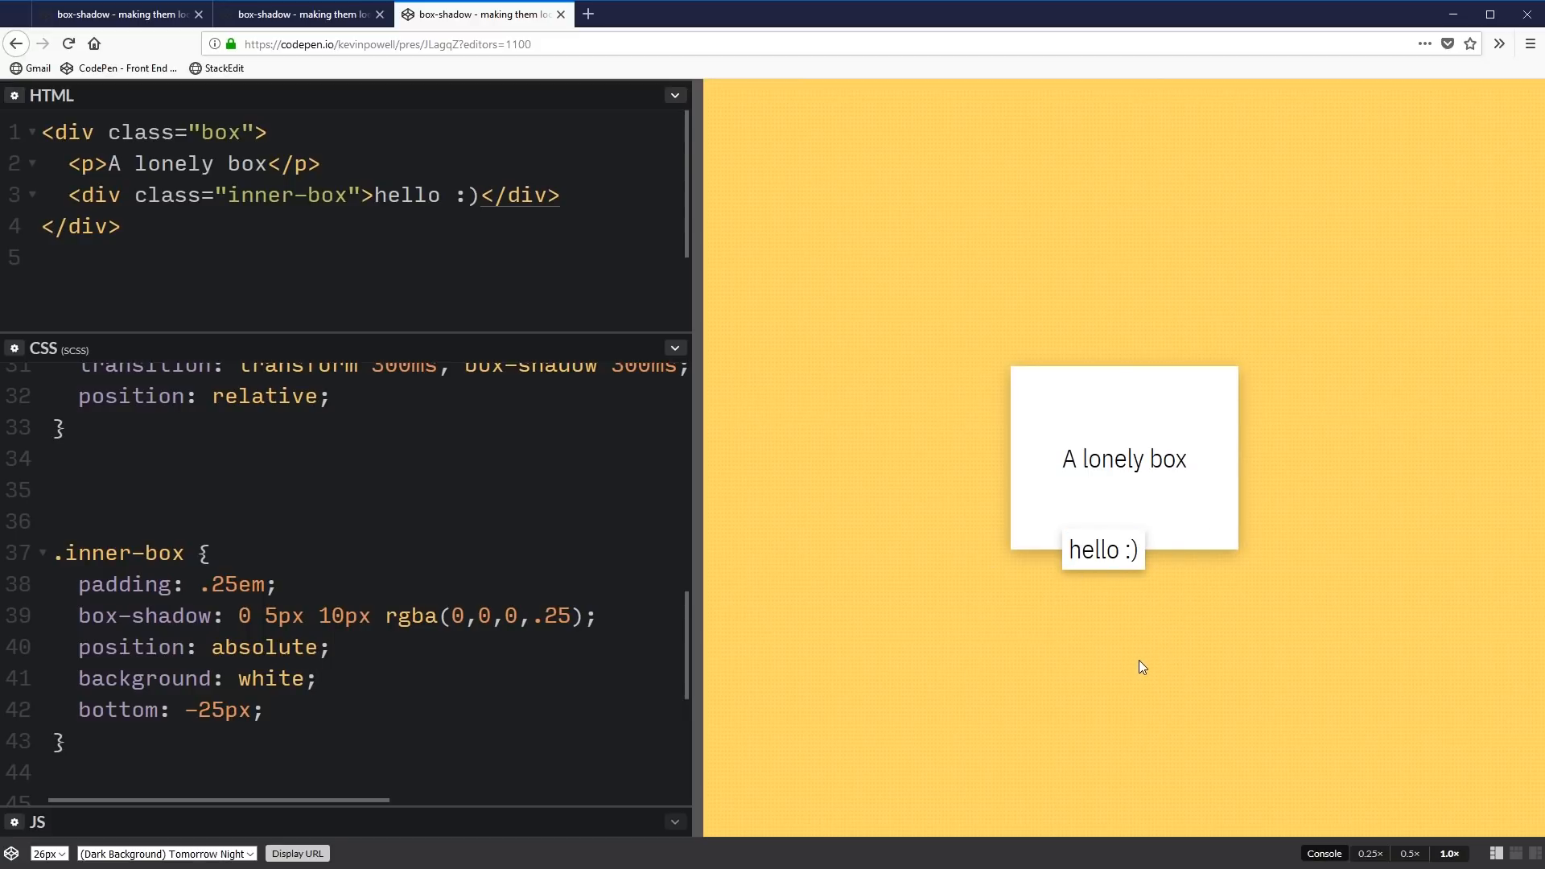
mouse_move(1088, 586)
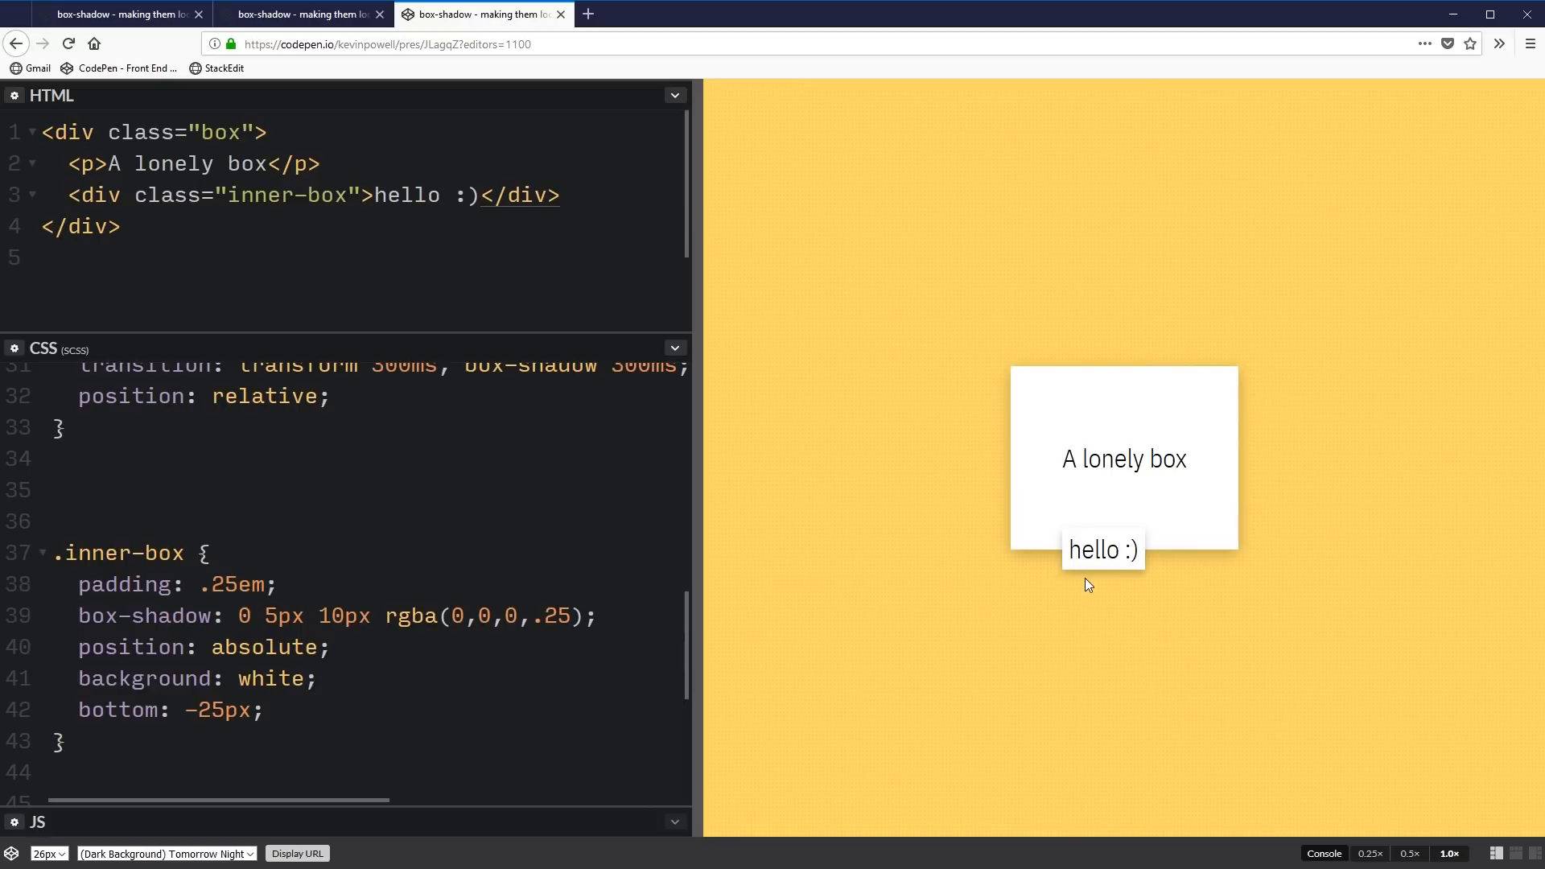
mouse_move(1217, 566)
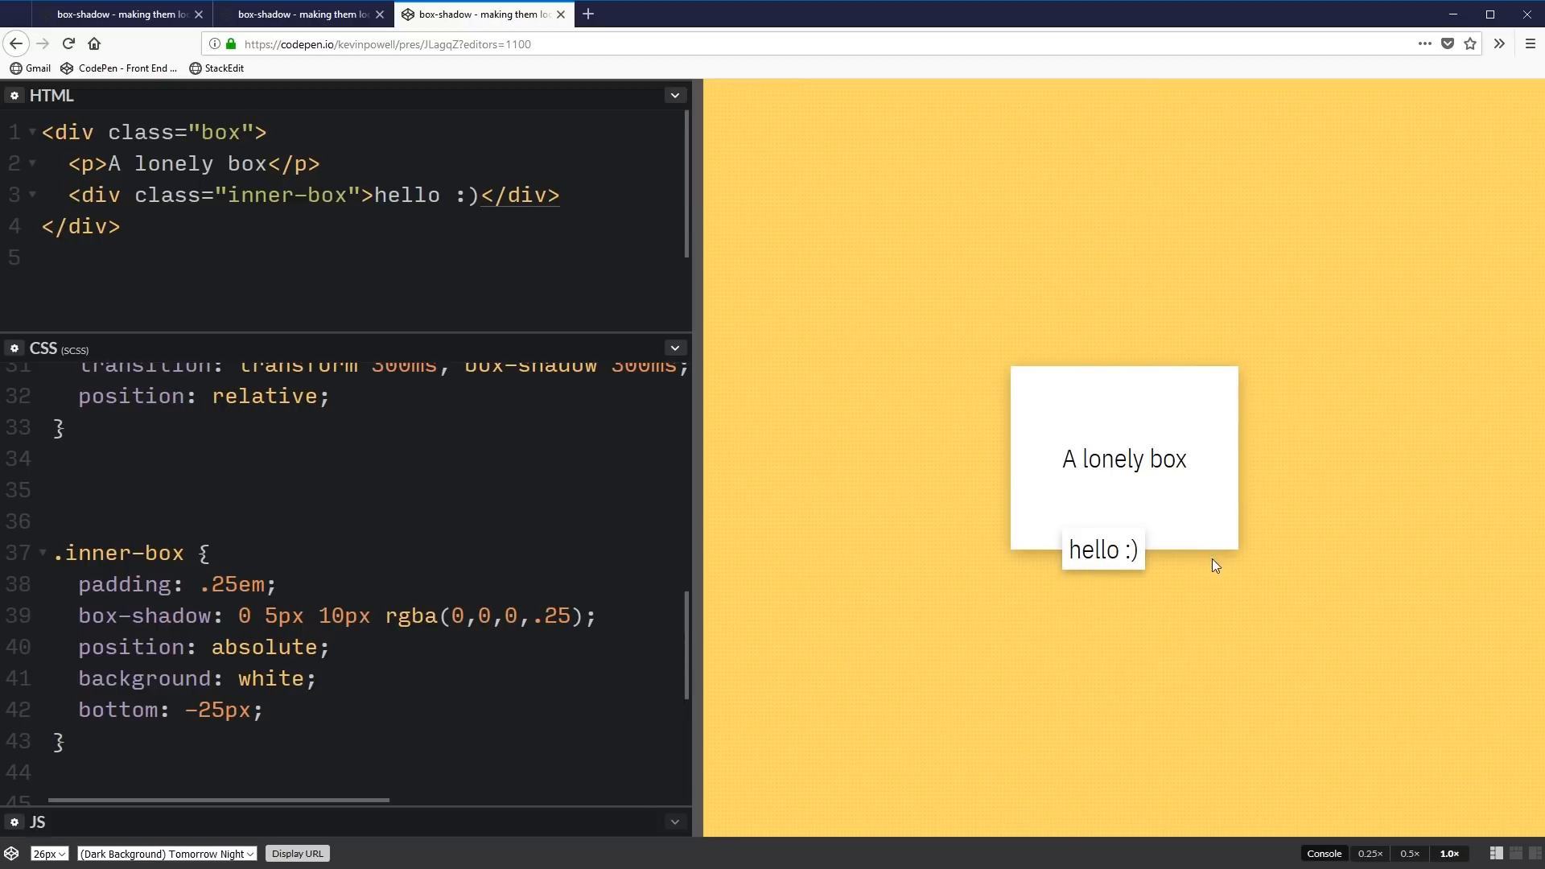
mouse_move(1112, 515)
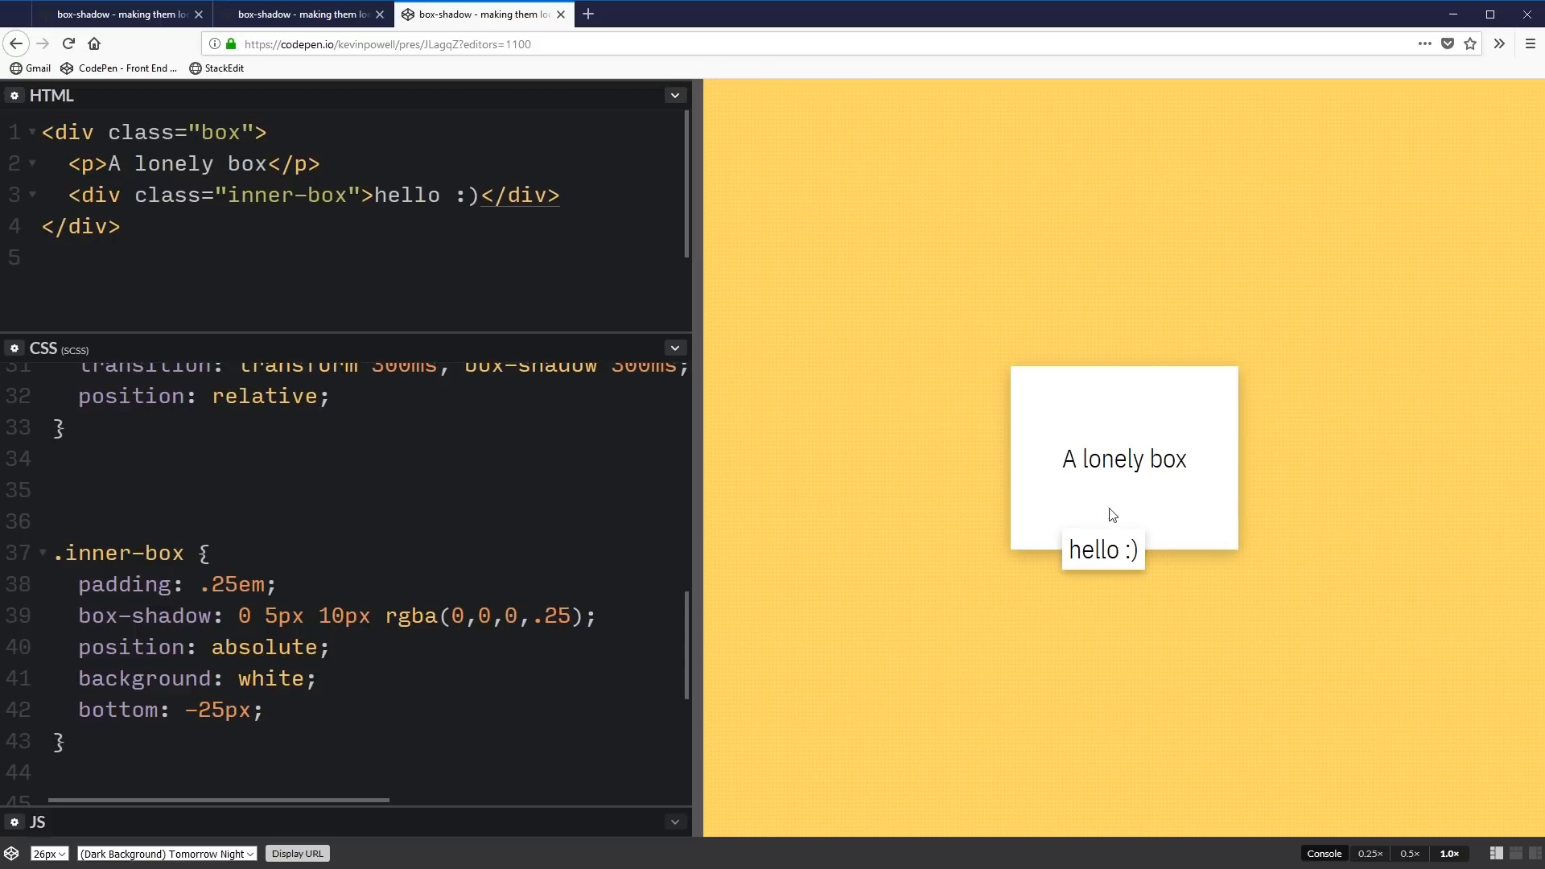
mouse_move(1150, 470)
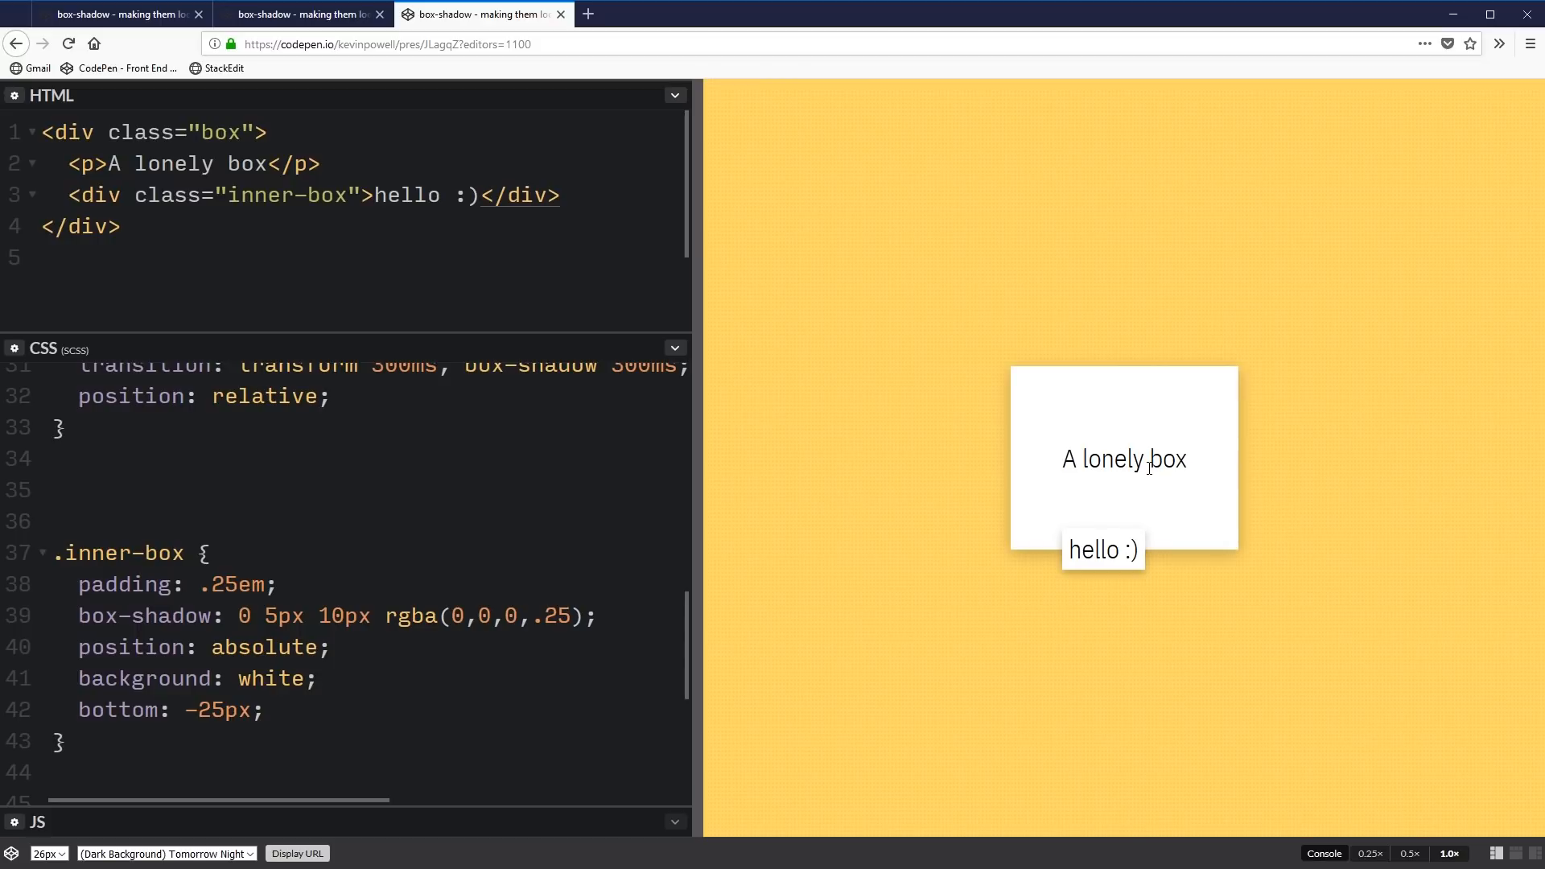
mouse_move(1111, 551)
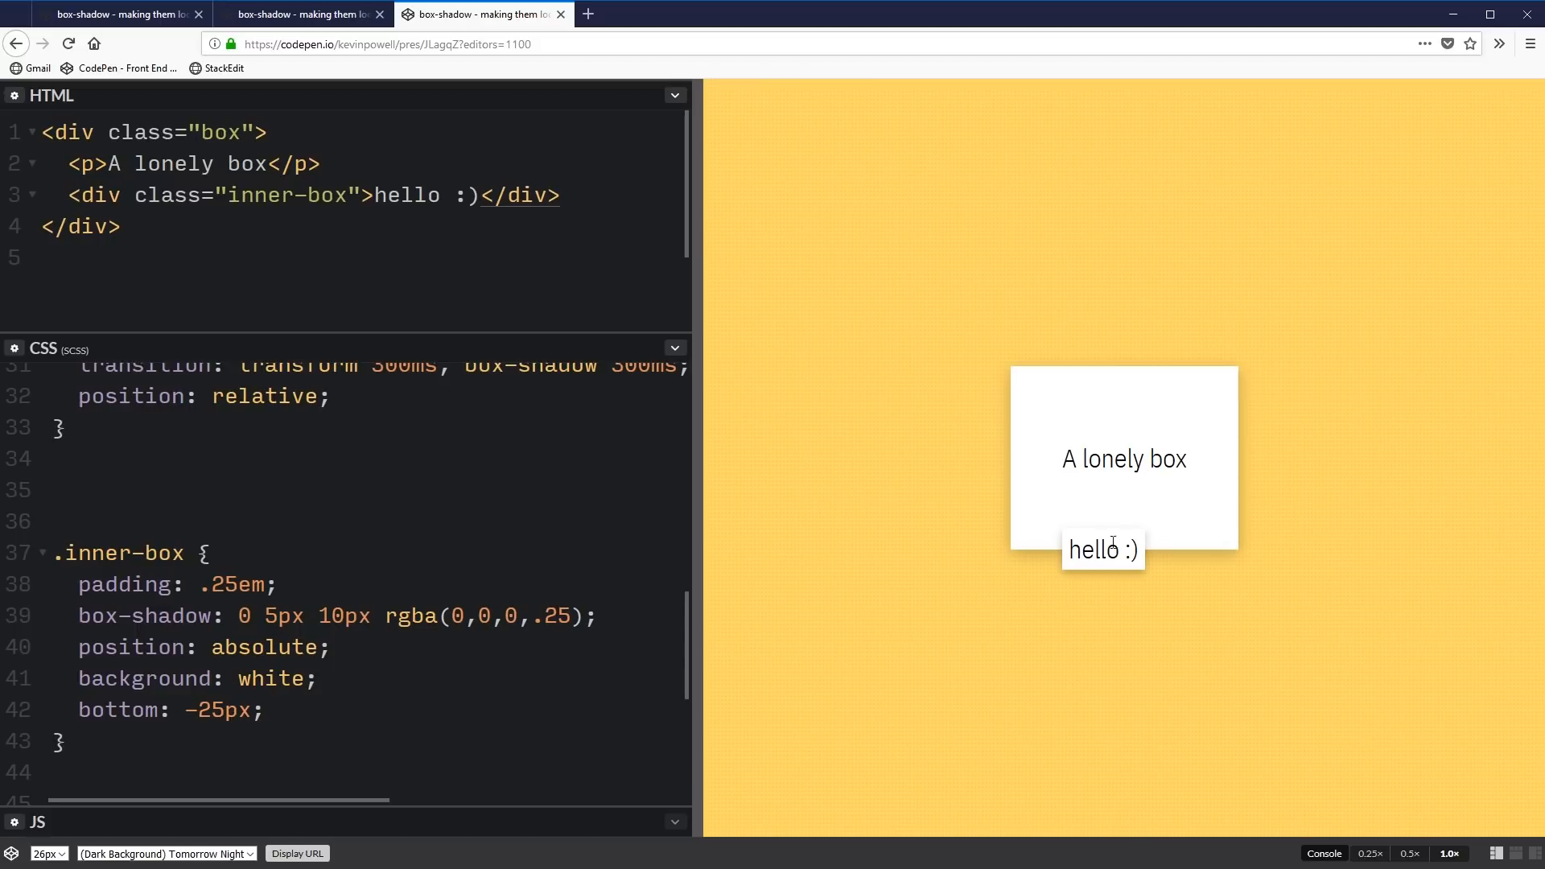
Change the .inner-box shadow to 0 10px 35px rgba(0,0,0,.25)
drag(1059, 458, 1120, 458)
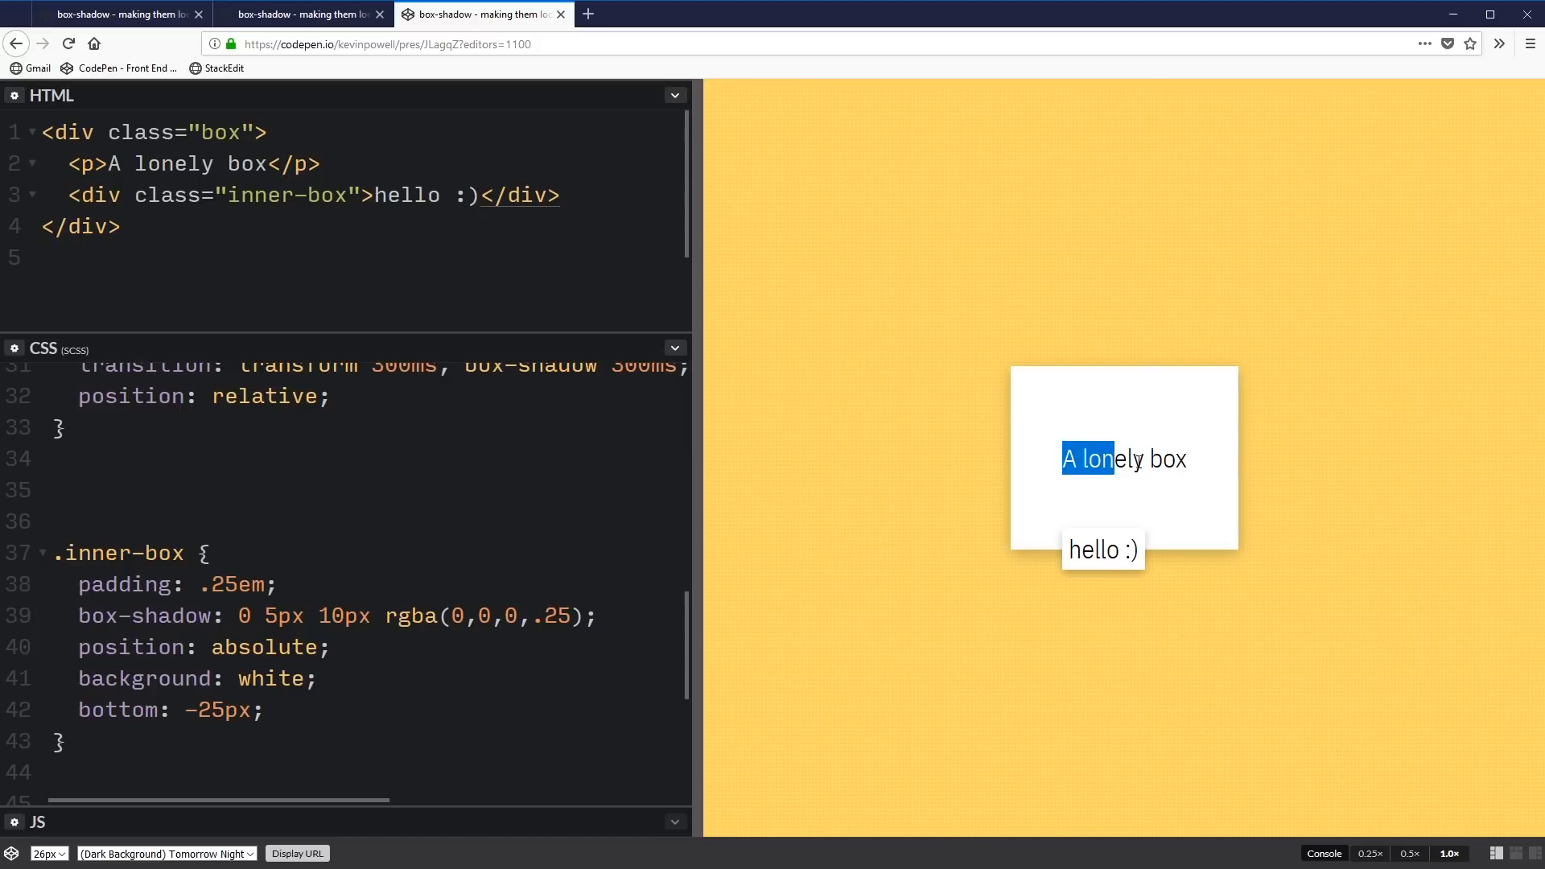
drag(1062, 459, 1188, 459)
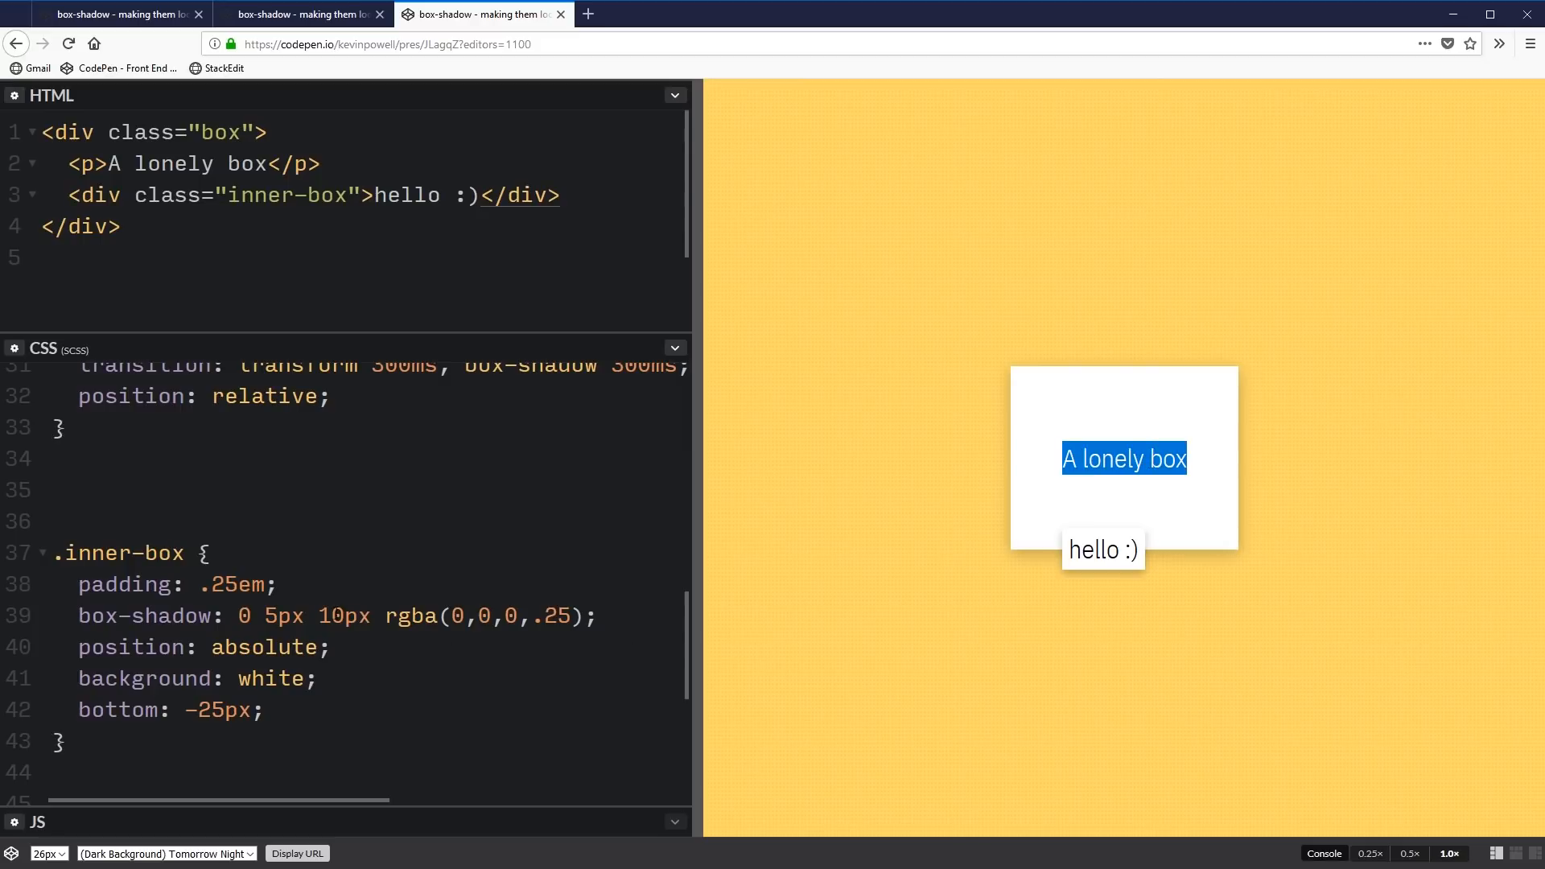
mouse_move(1200, 533)
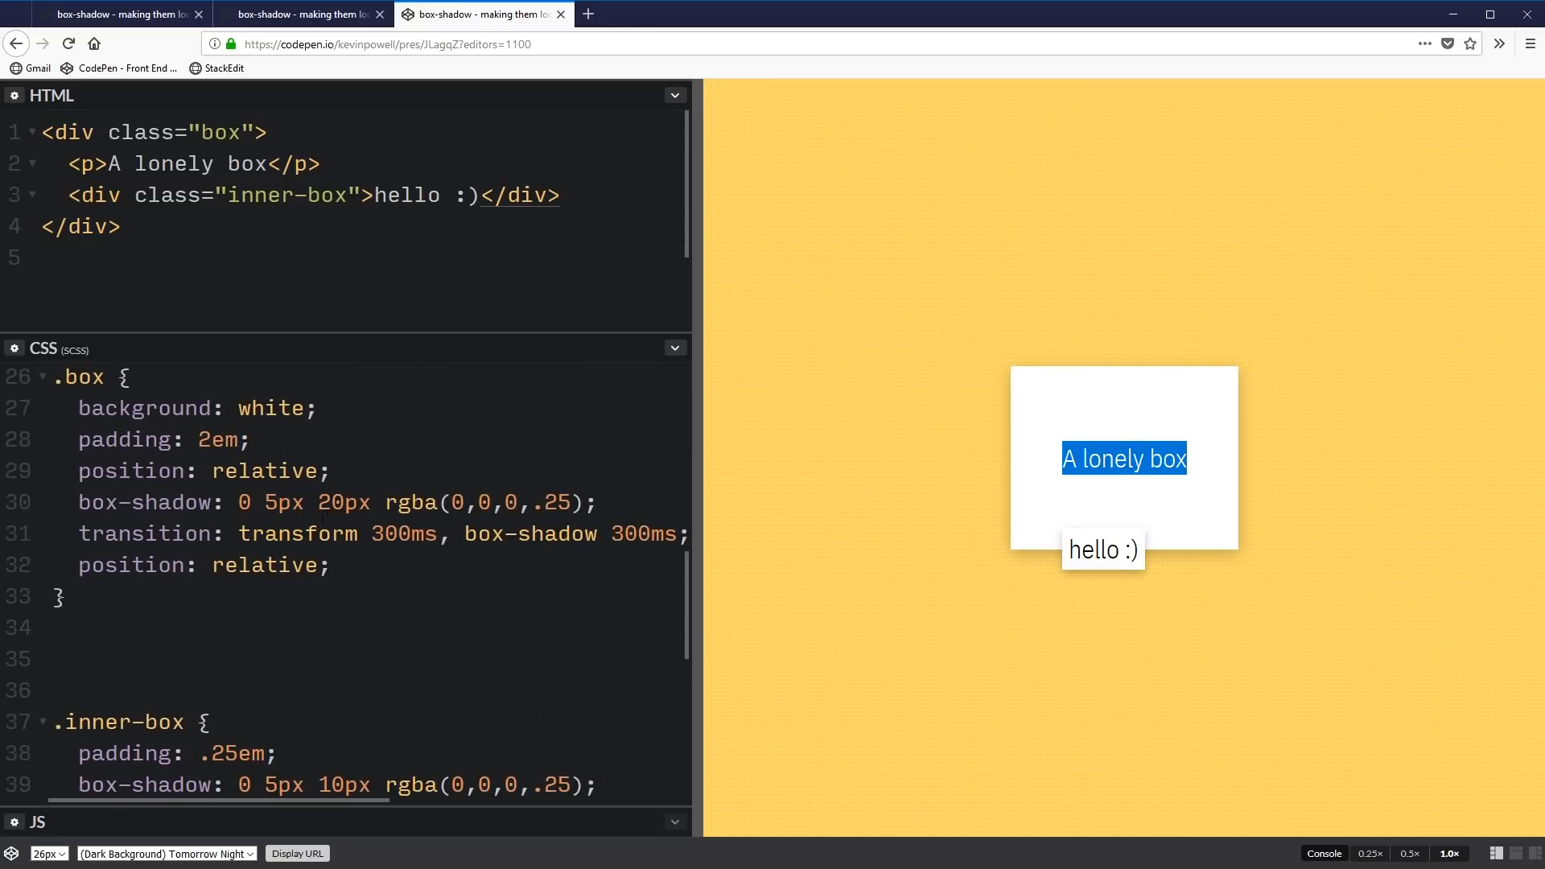
scroll(down, 3)
text(35)
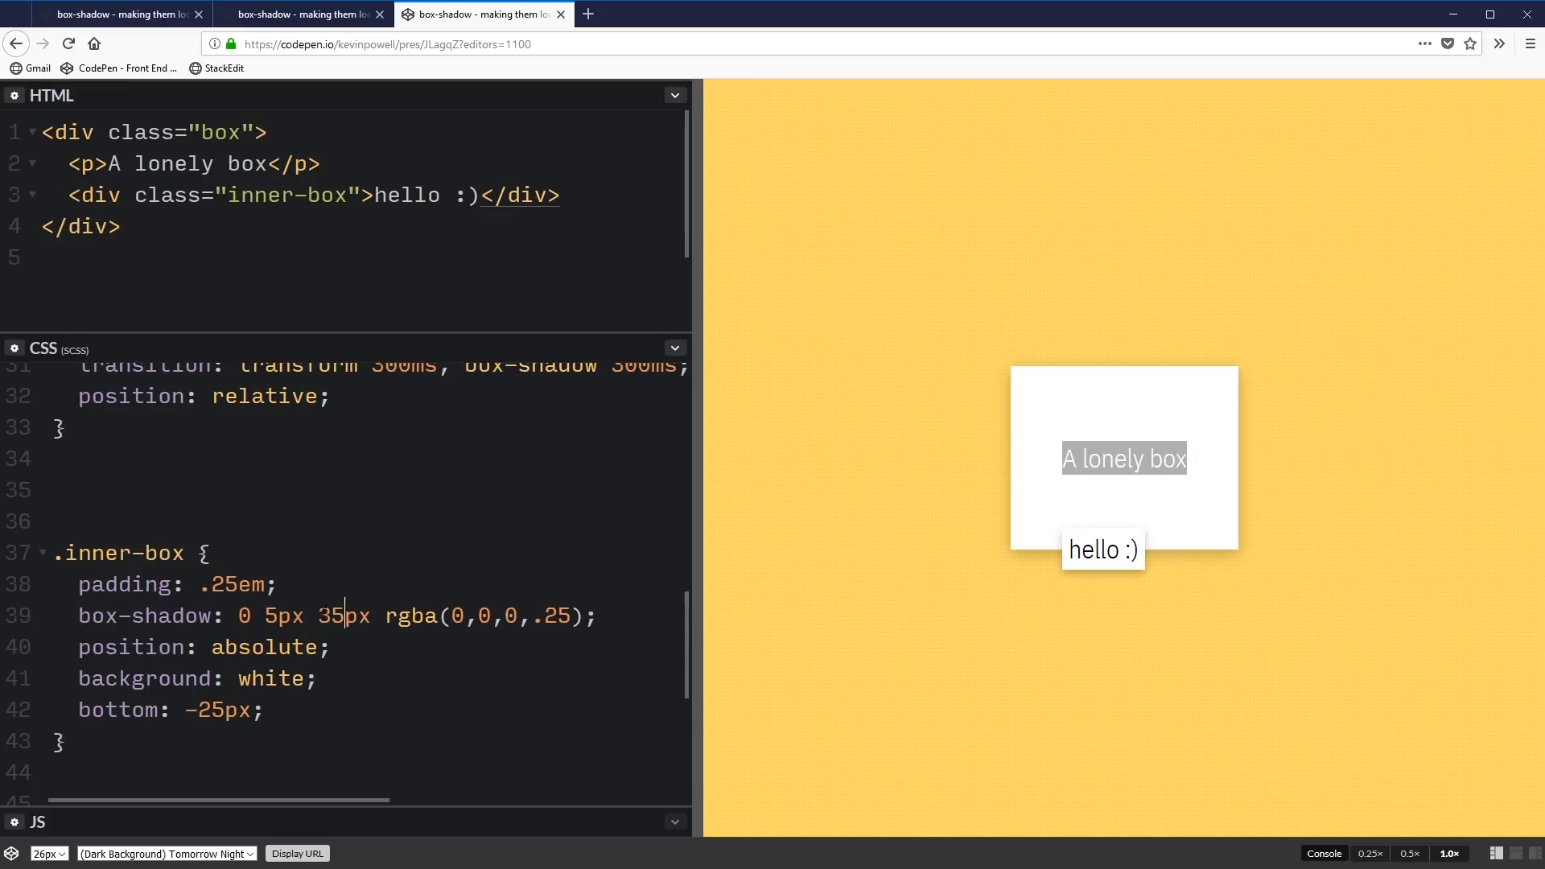
mouse_move(1117, 540)
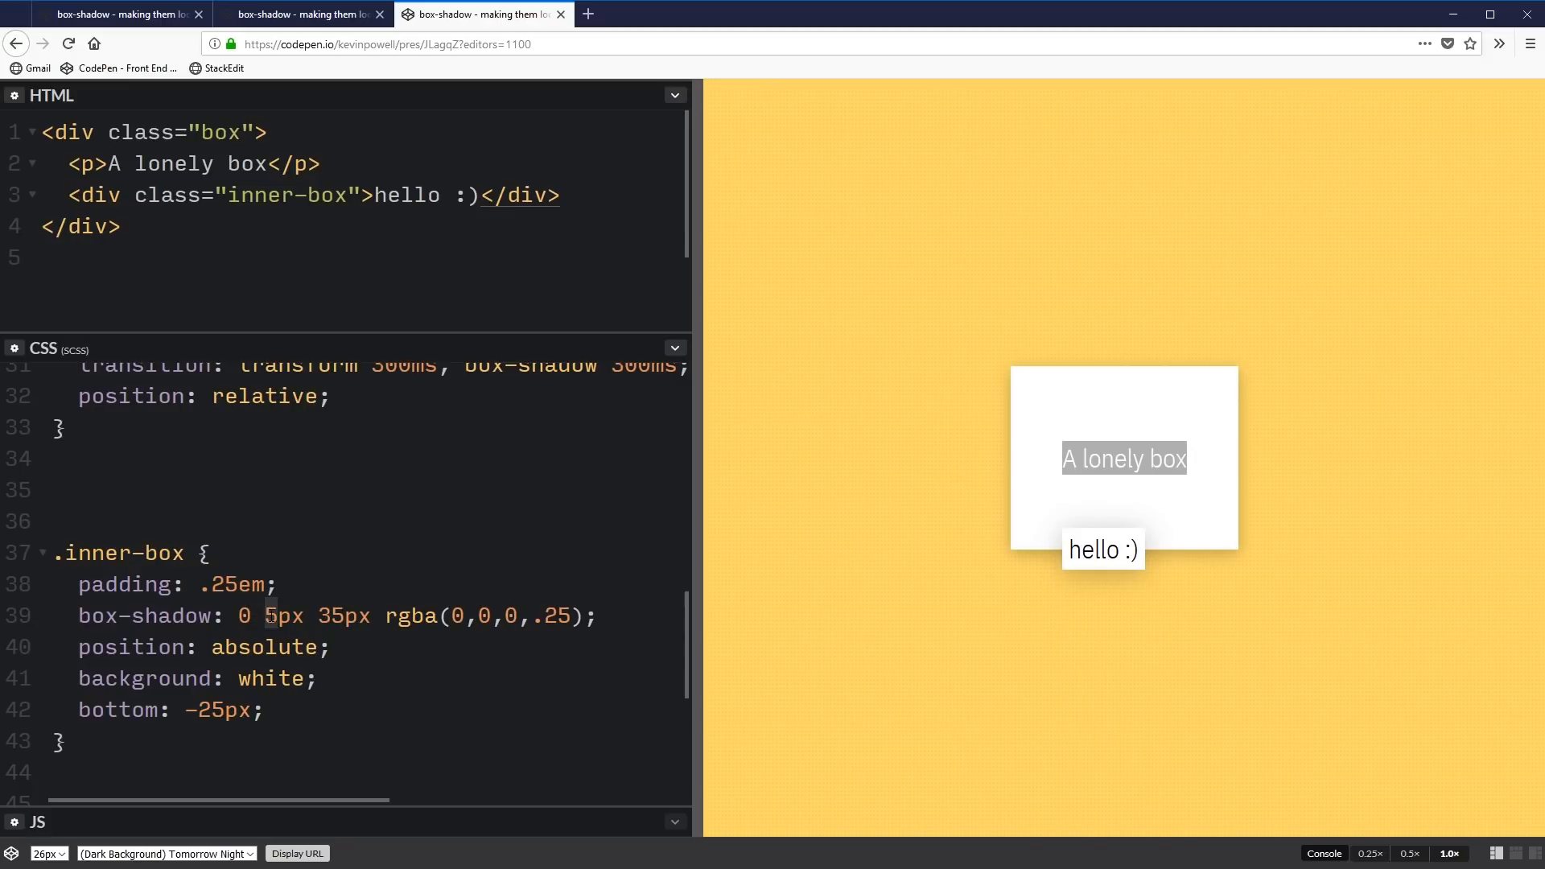
text(10)
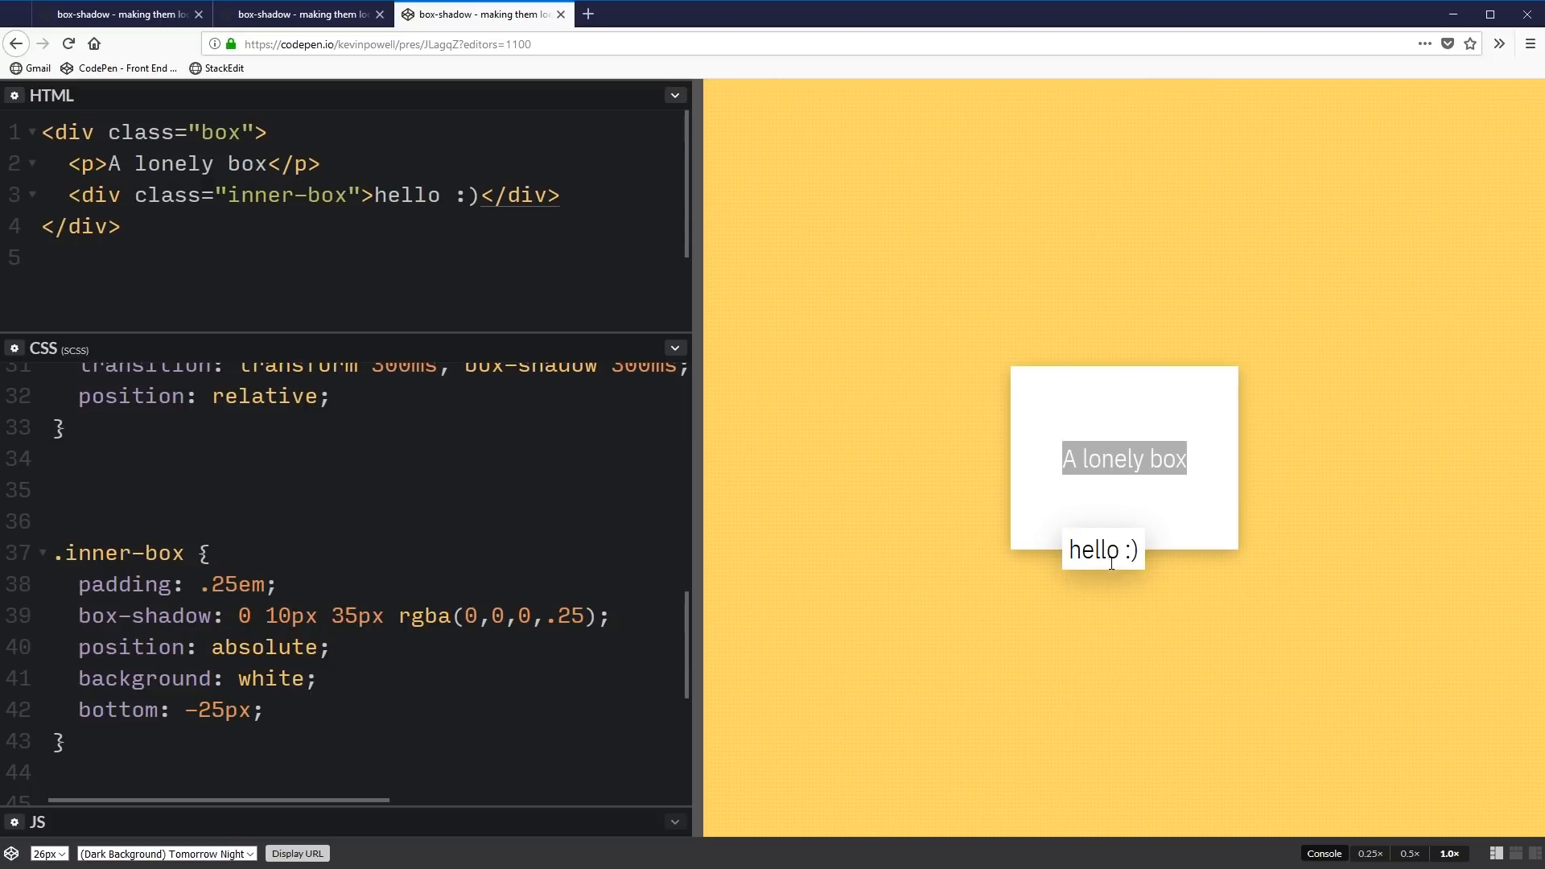
mouse_move(1116, 618)
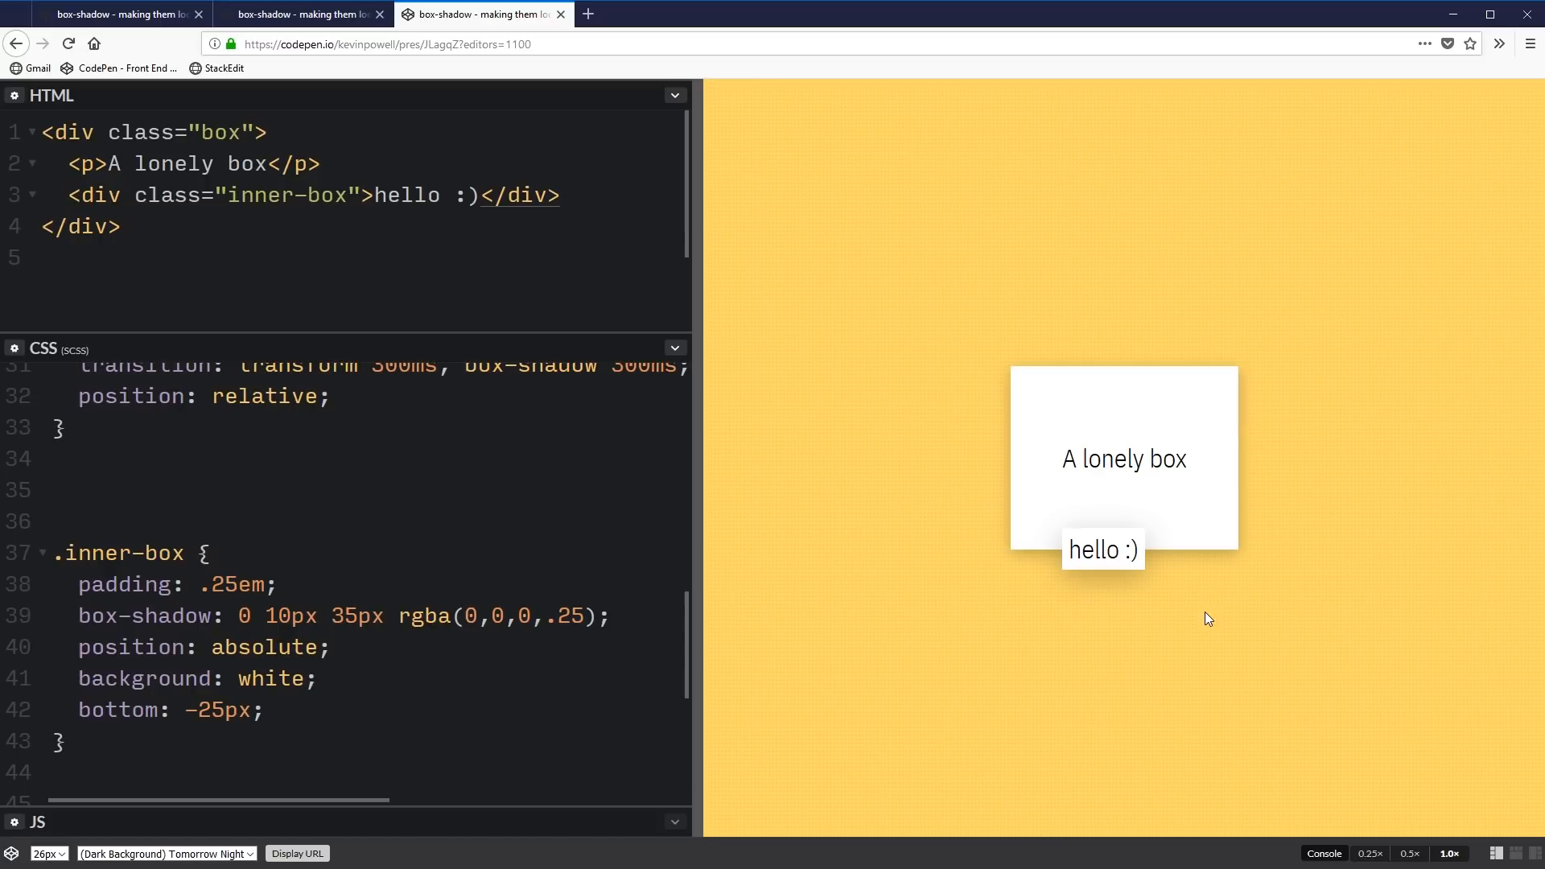
mouse_move(1135, 621)
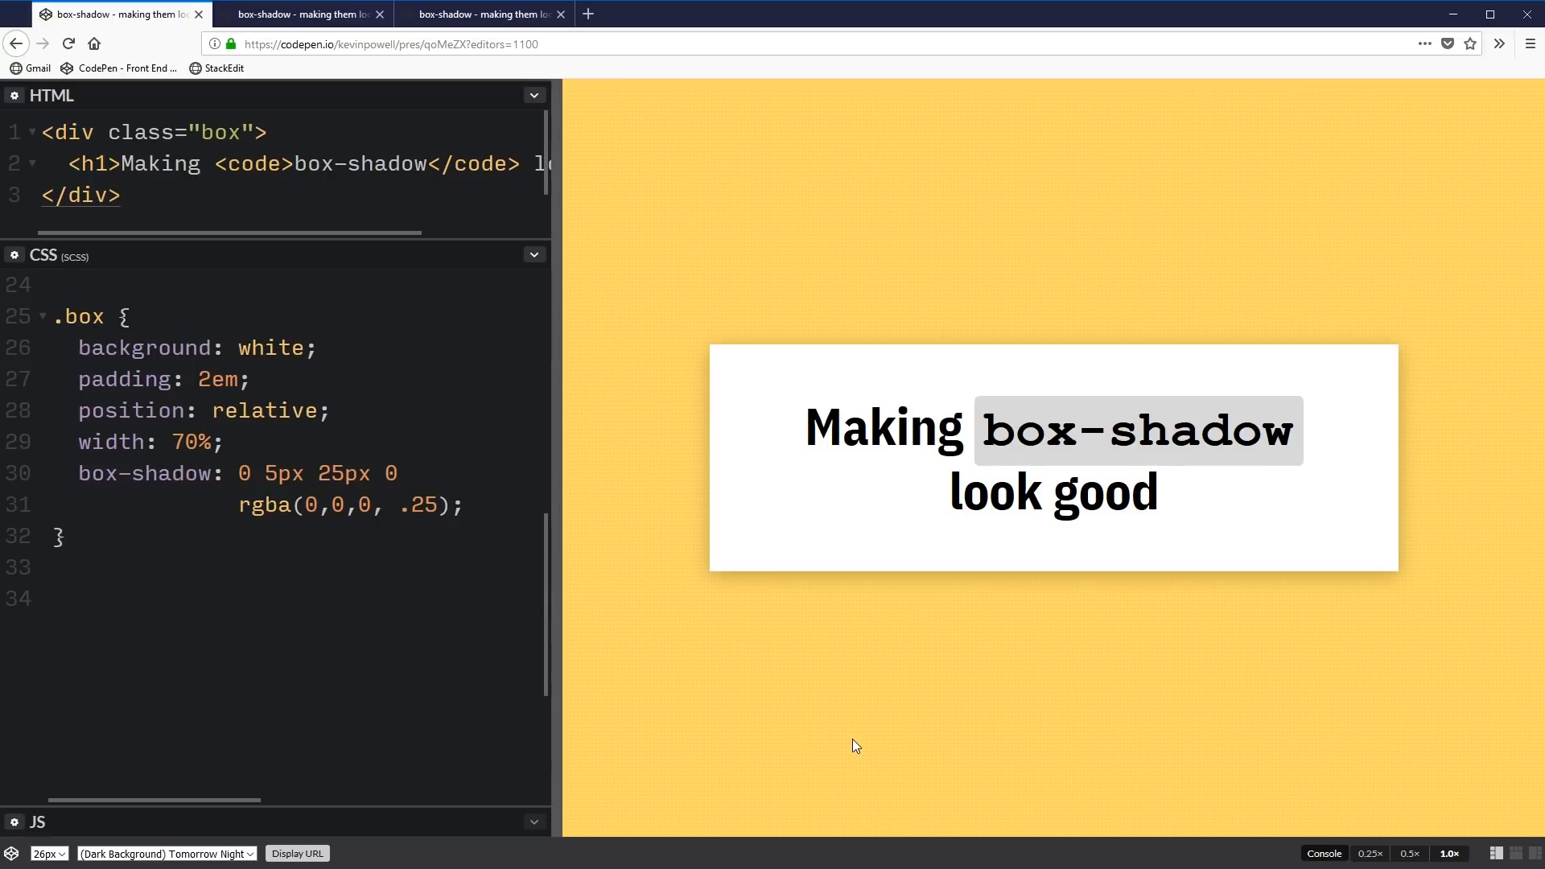
mouse_move(1165, 701)
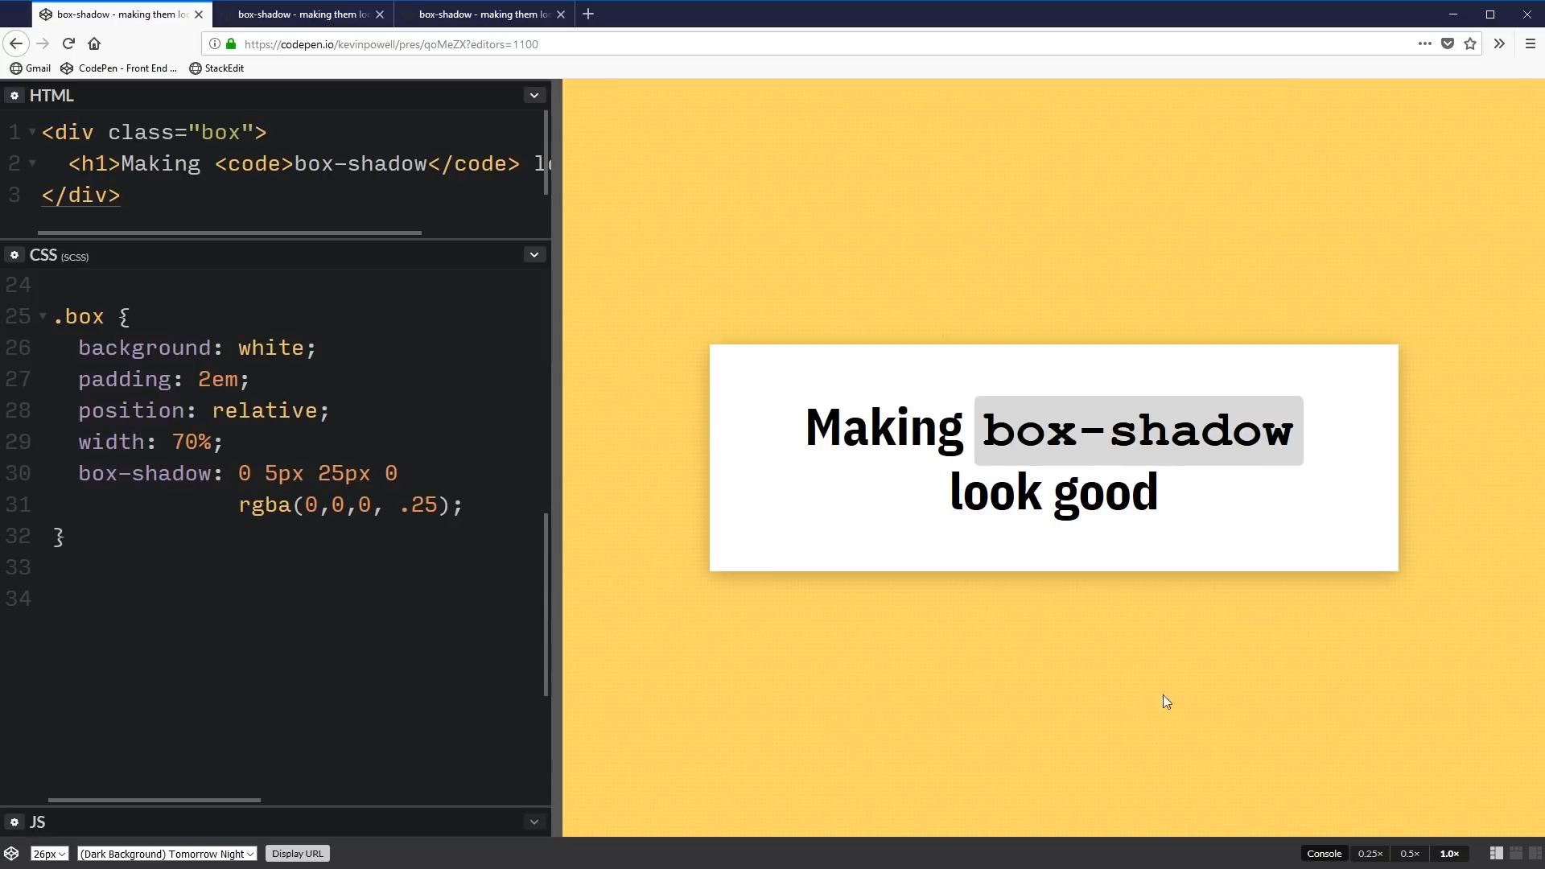
mouse_move(901, 660)
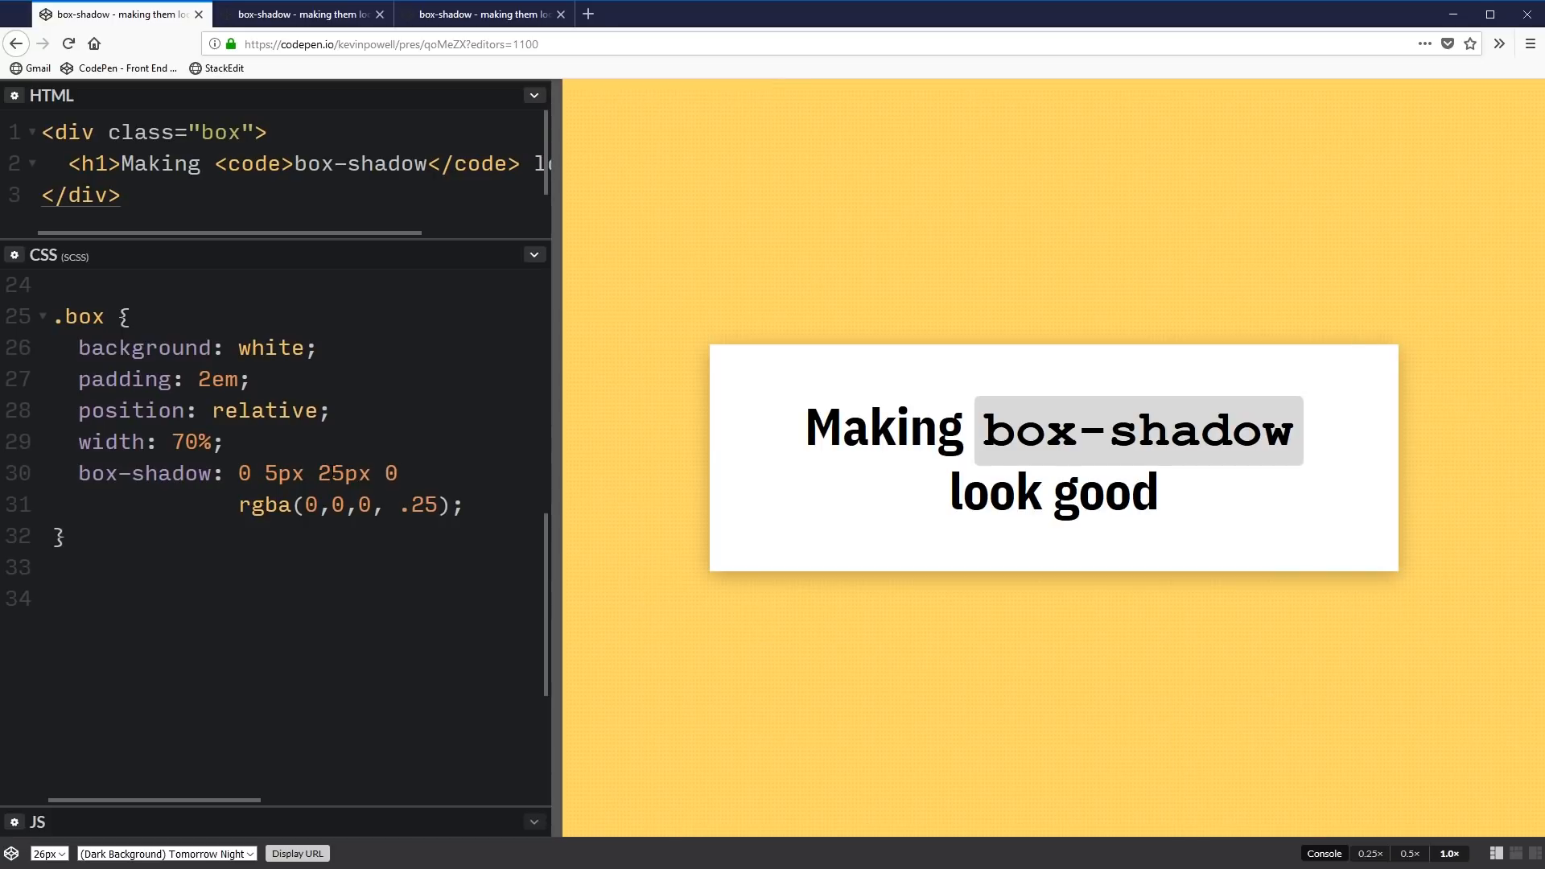
Set the title card's .box shadow to 0 15px 25px -10px rgba(0,0,0,.25)
text(1)
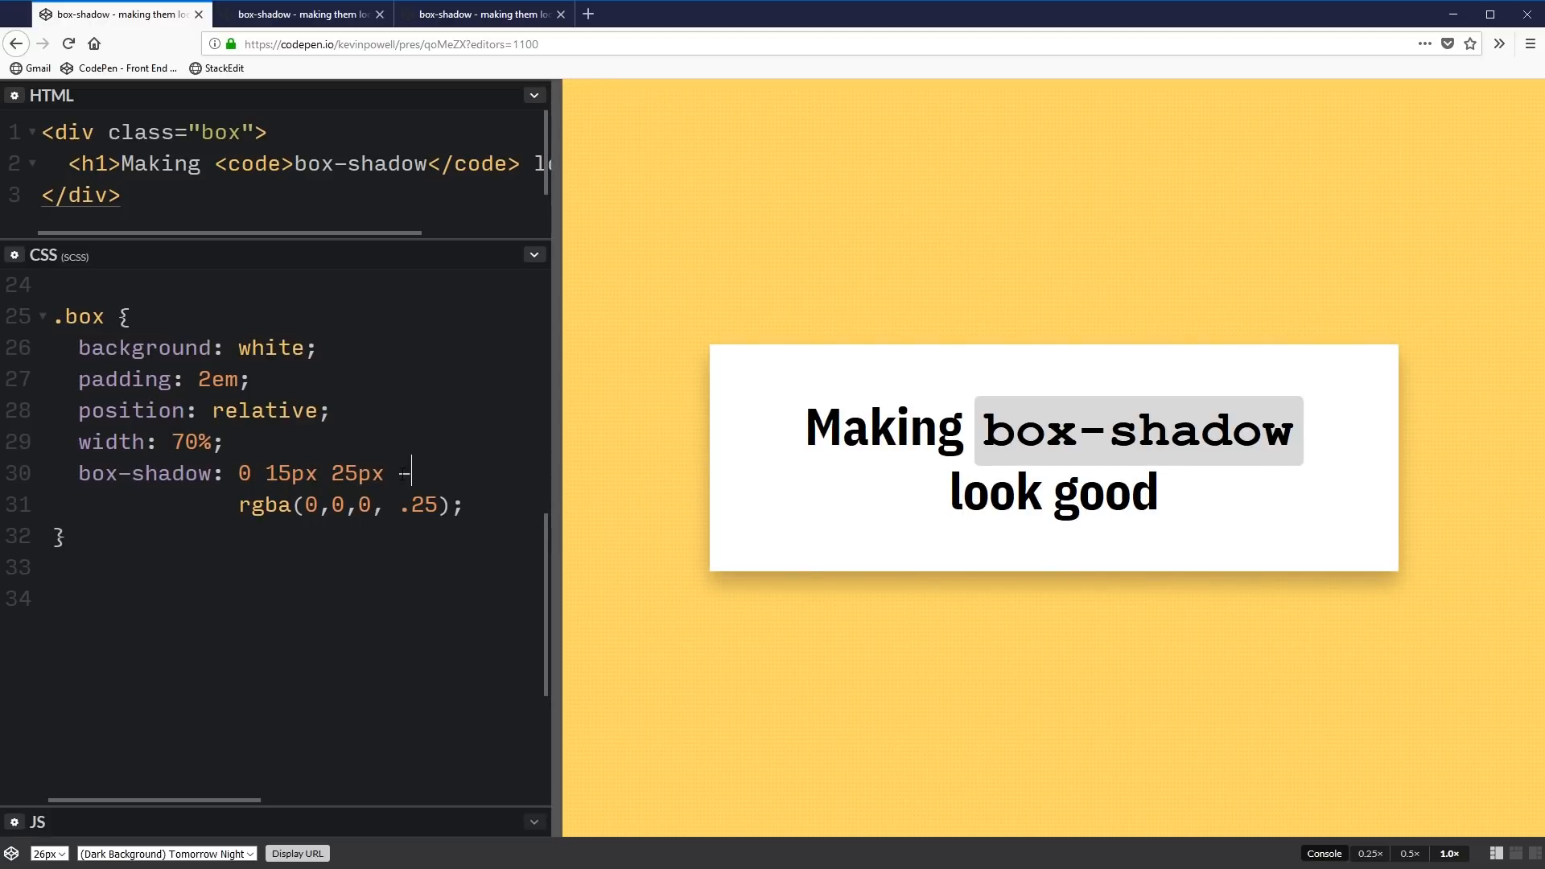
text(-10px)
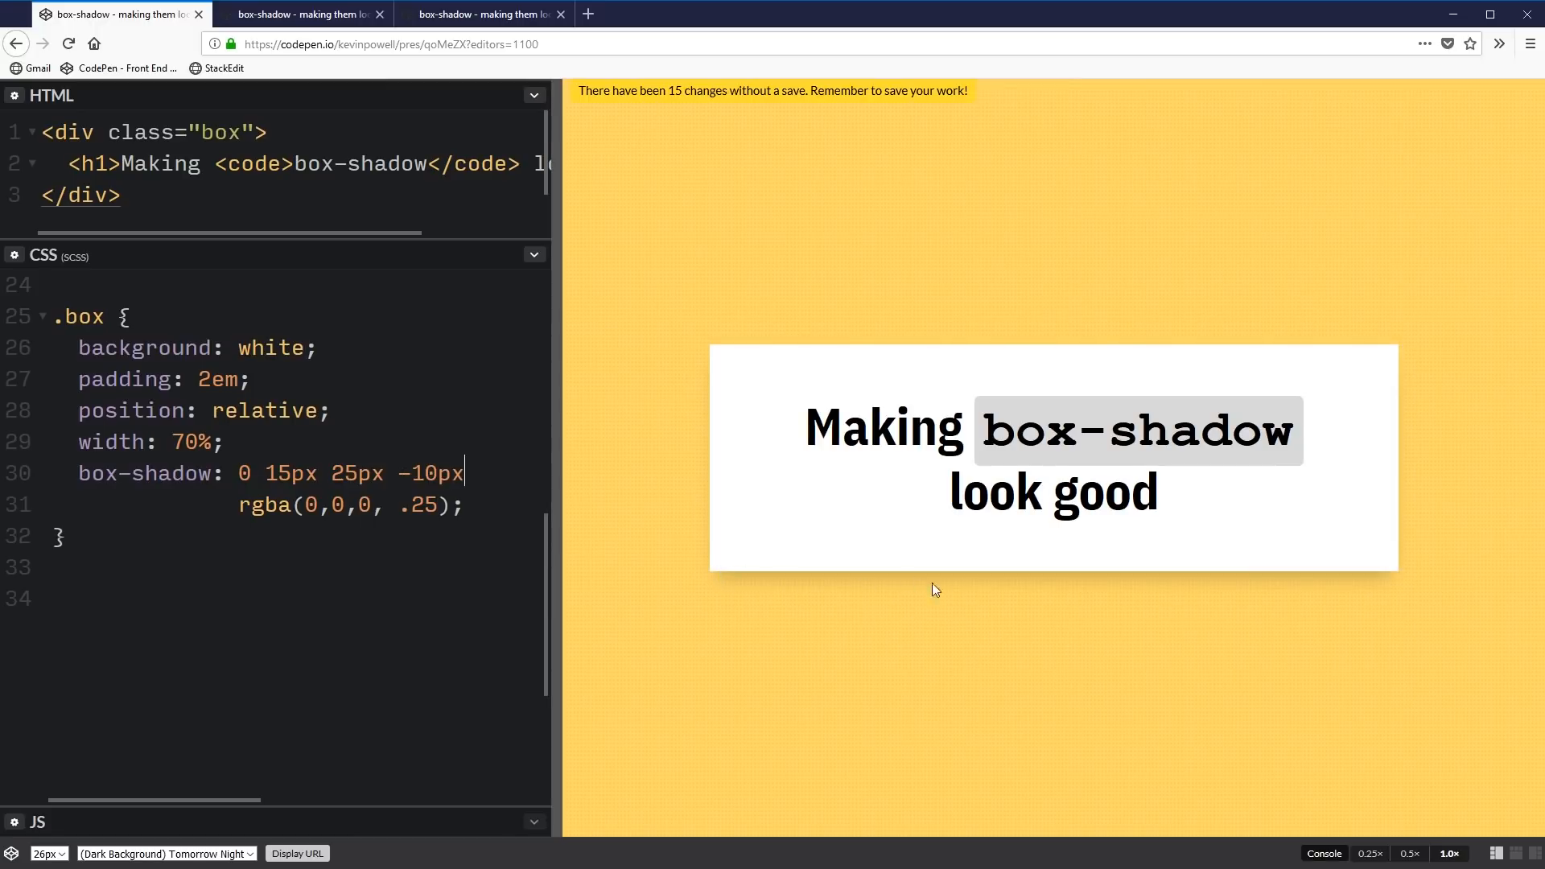
mouse_move(847, 327)
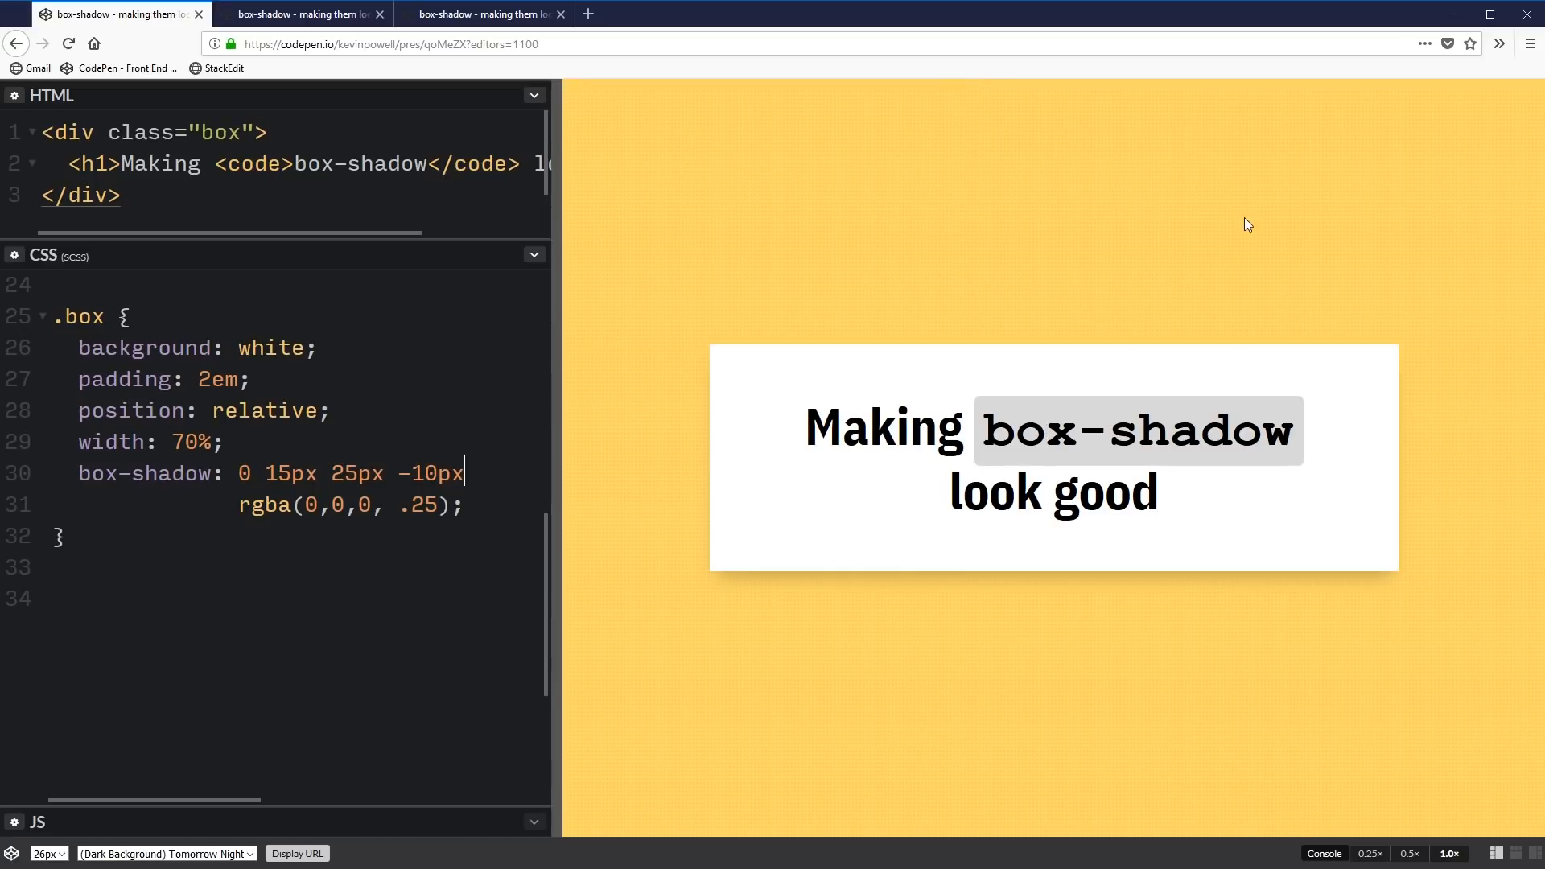
mouse_move(920, 595)
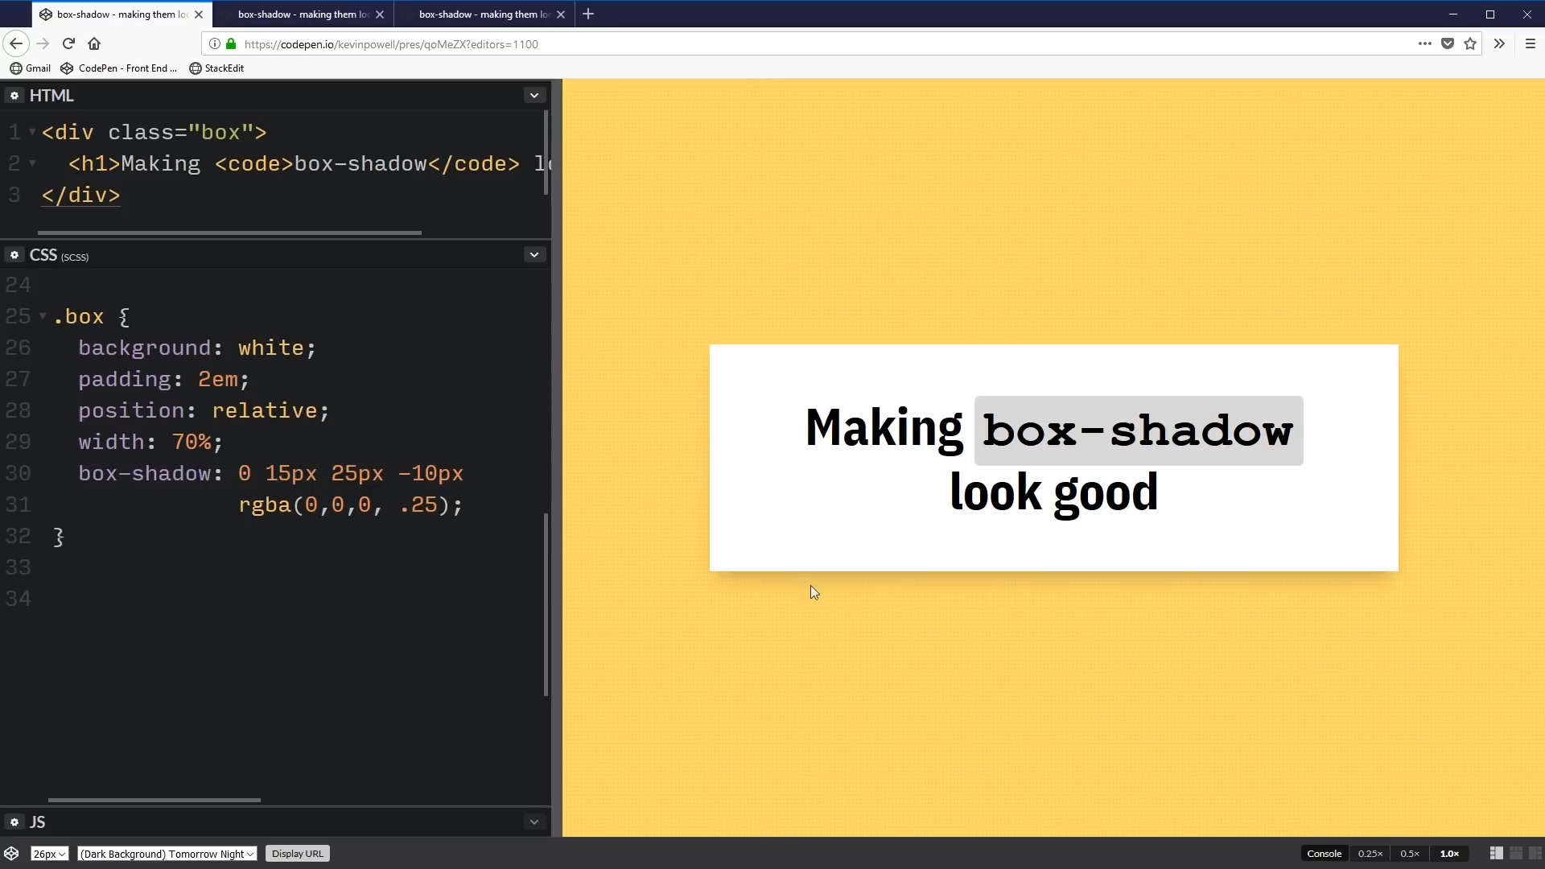
mouse_move(1413, 588)
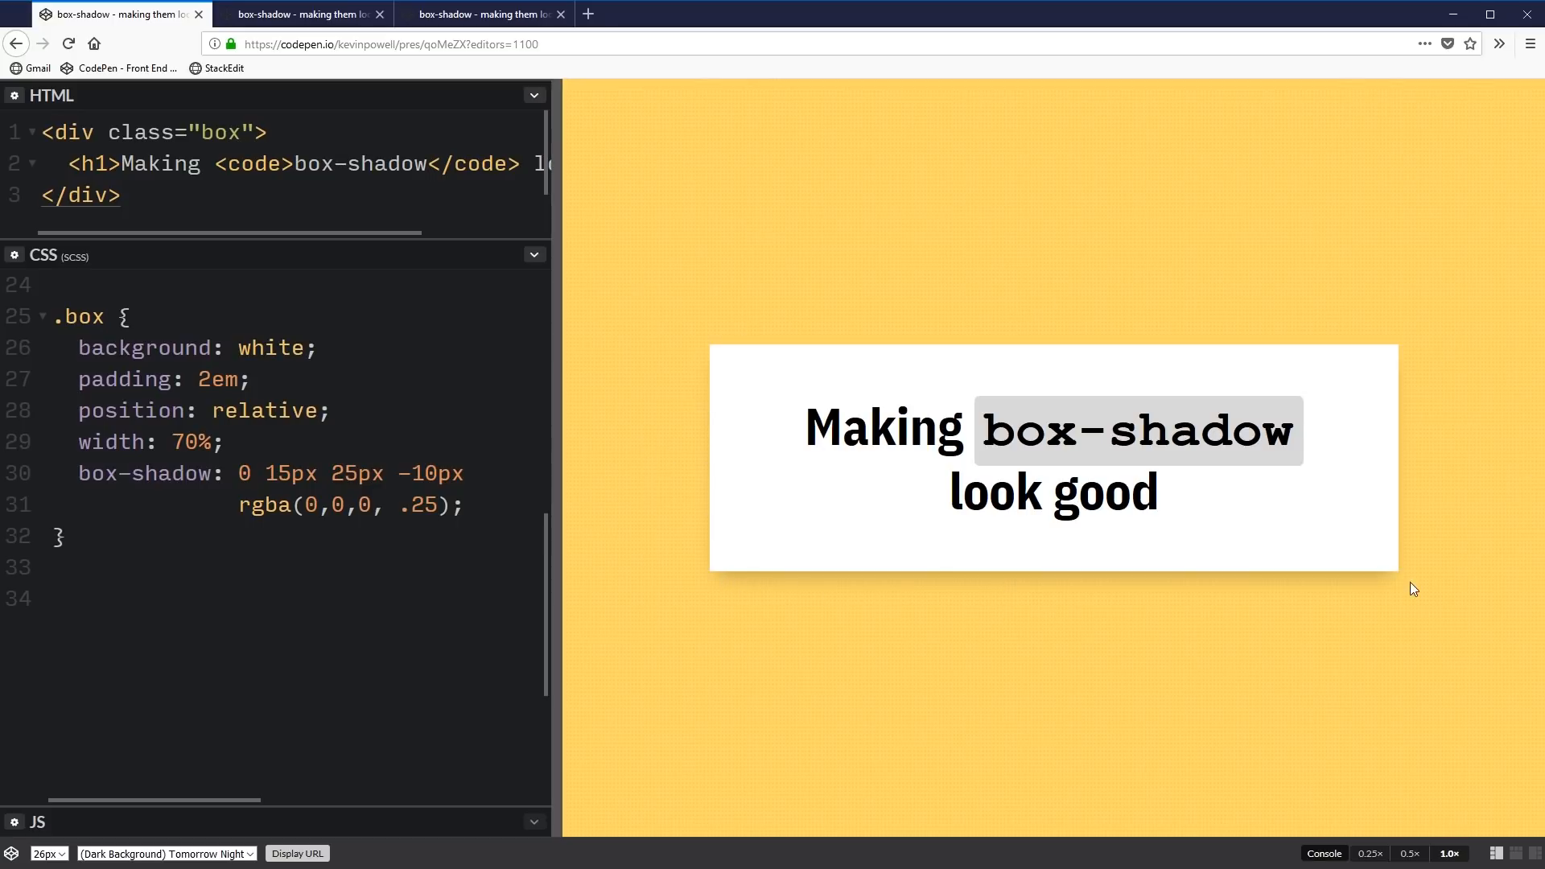